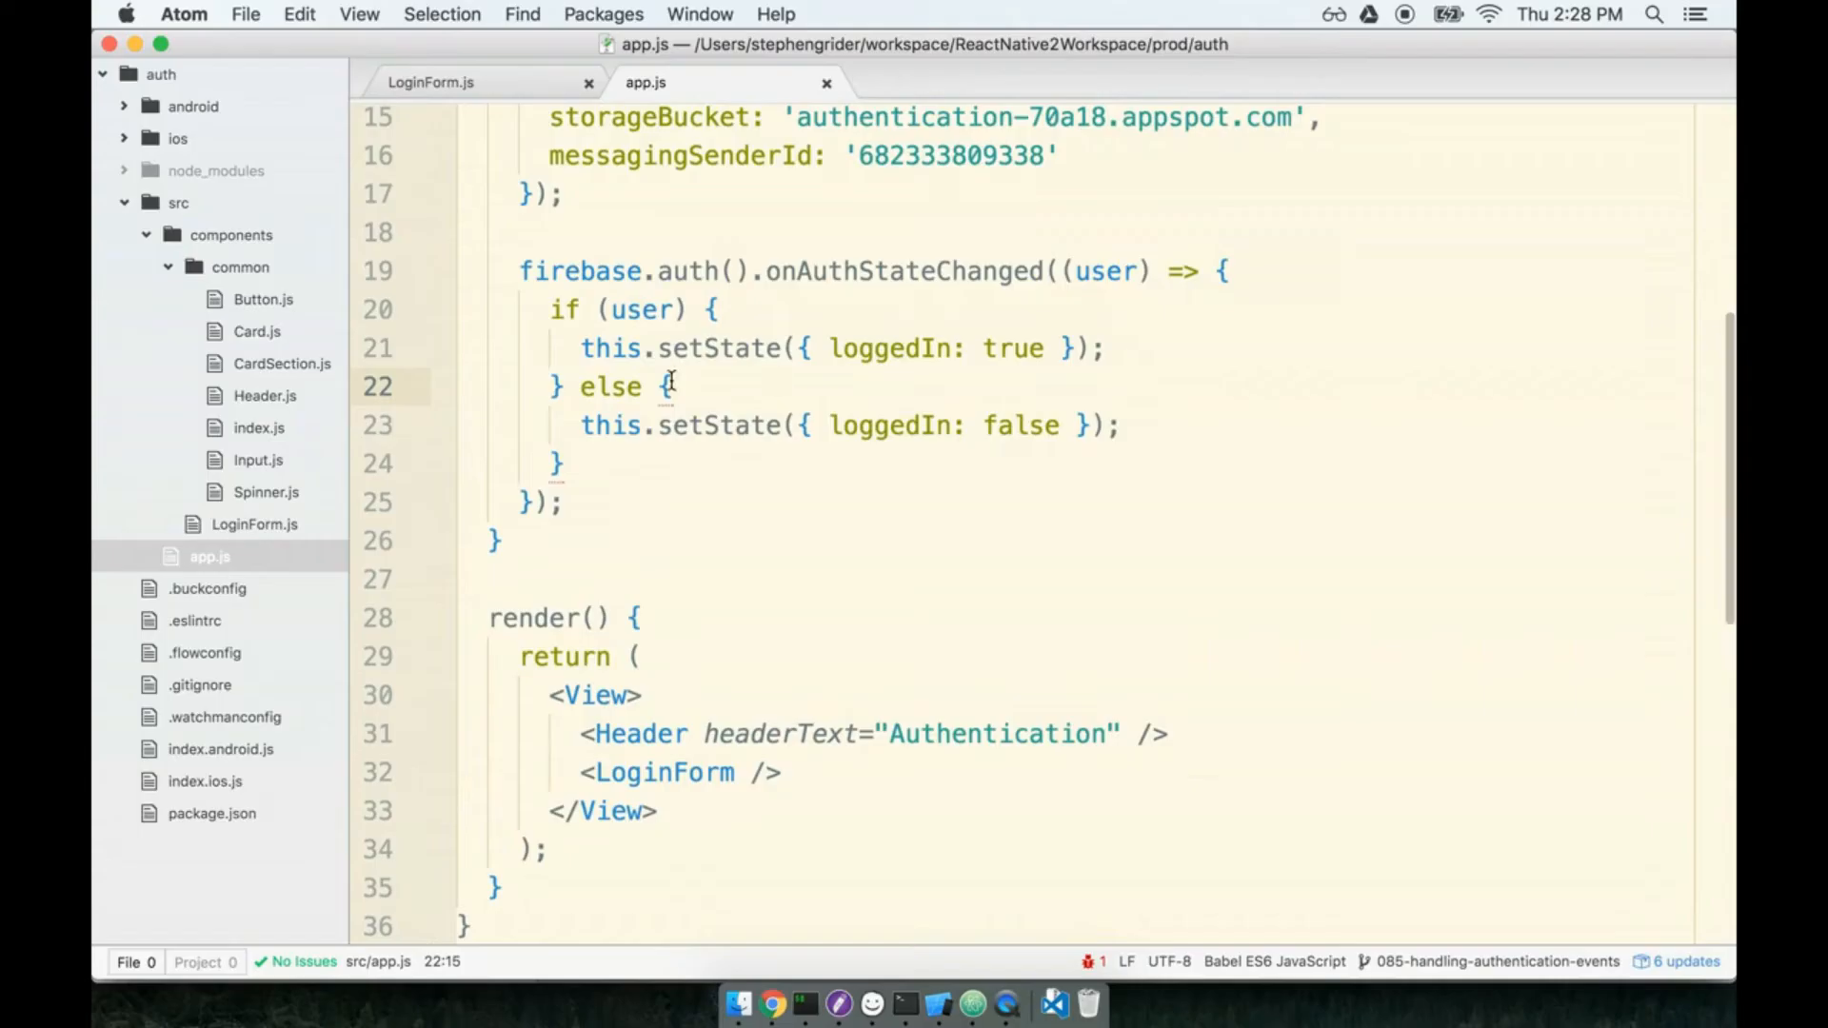
- Add a renderContent method that returns a Log Out Button when this.state.loggedIn is true
{"action": "scroll", "scroll_direction": "down", "scroll_amount": 3}
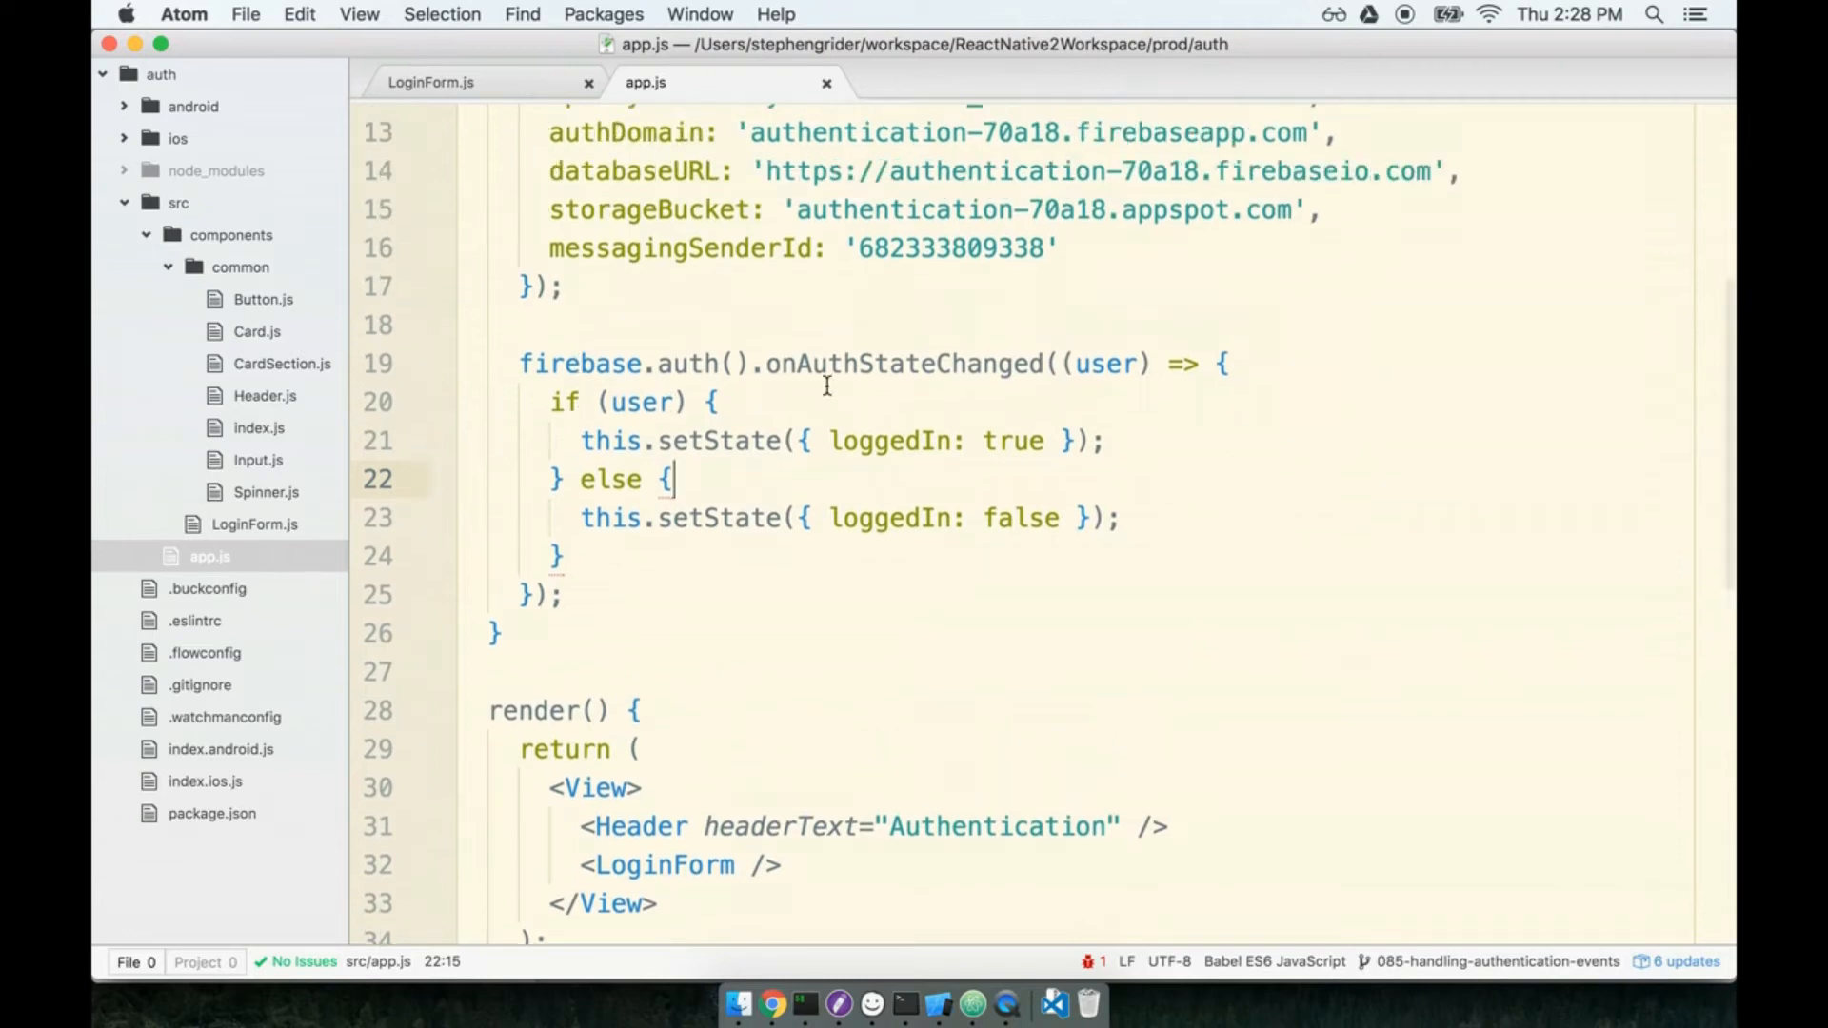
{"action": "scroll", "scroll_direction": "up", "scroll_amount": 3}
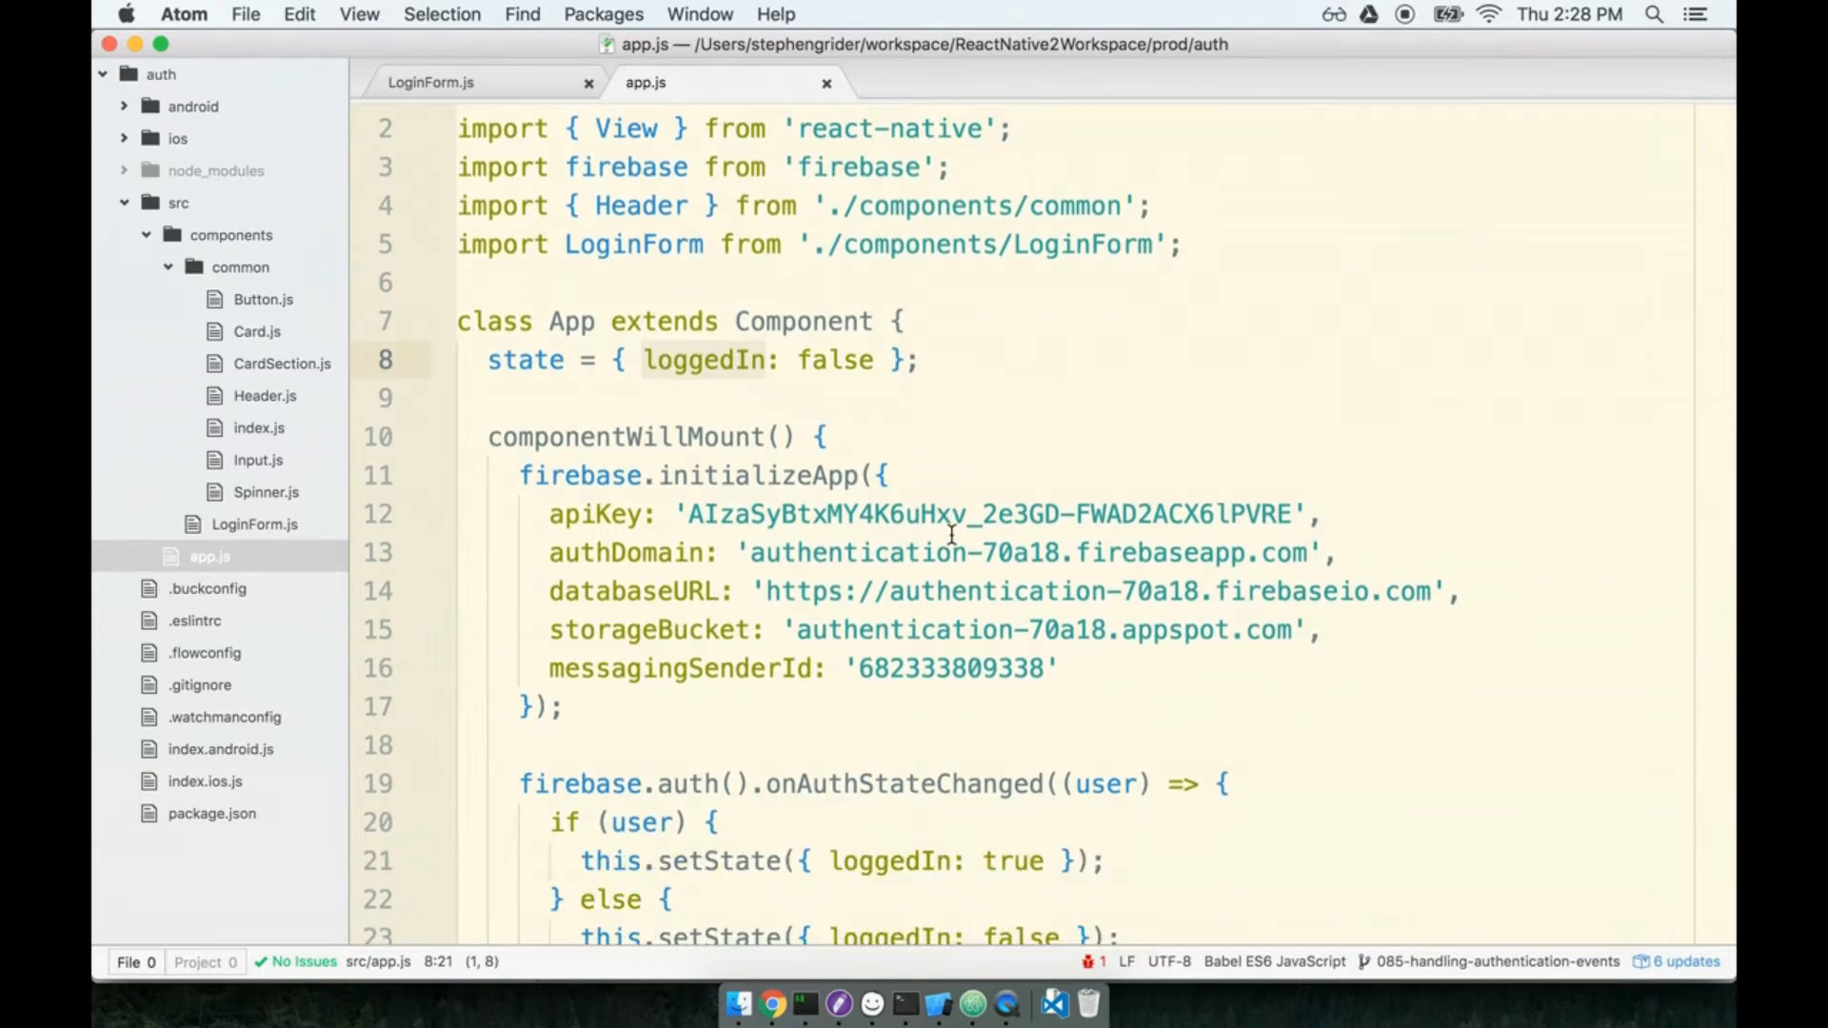
{"action": "scroll", "scroll_direction": "down", "scroll_amount": 3}
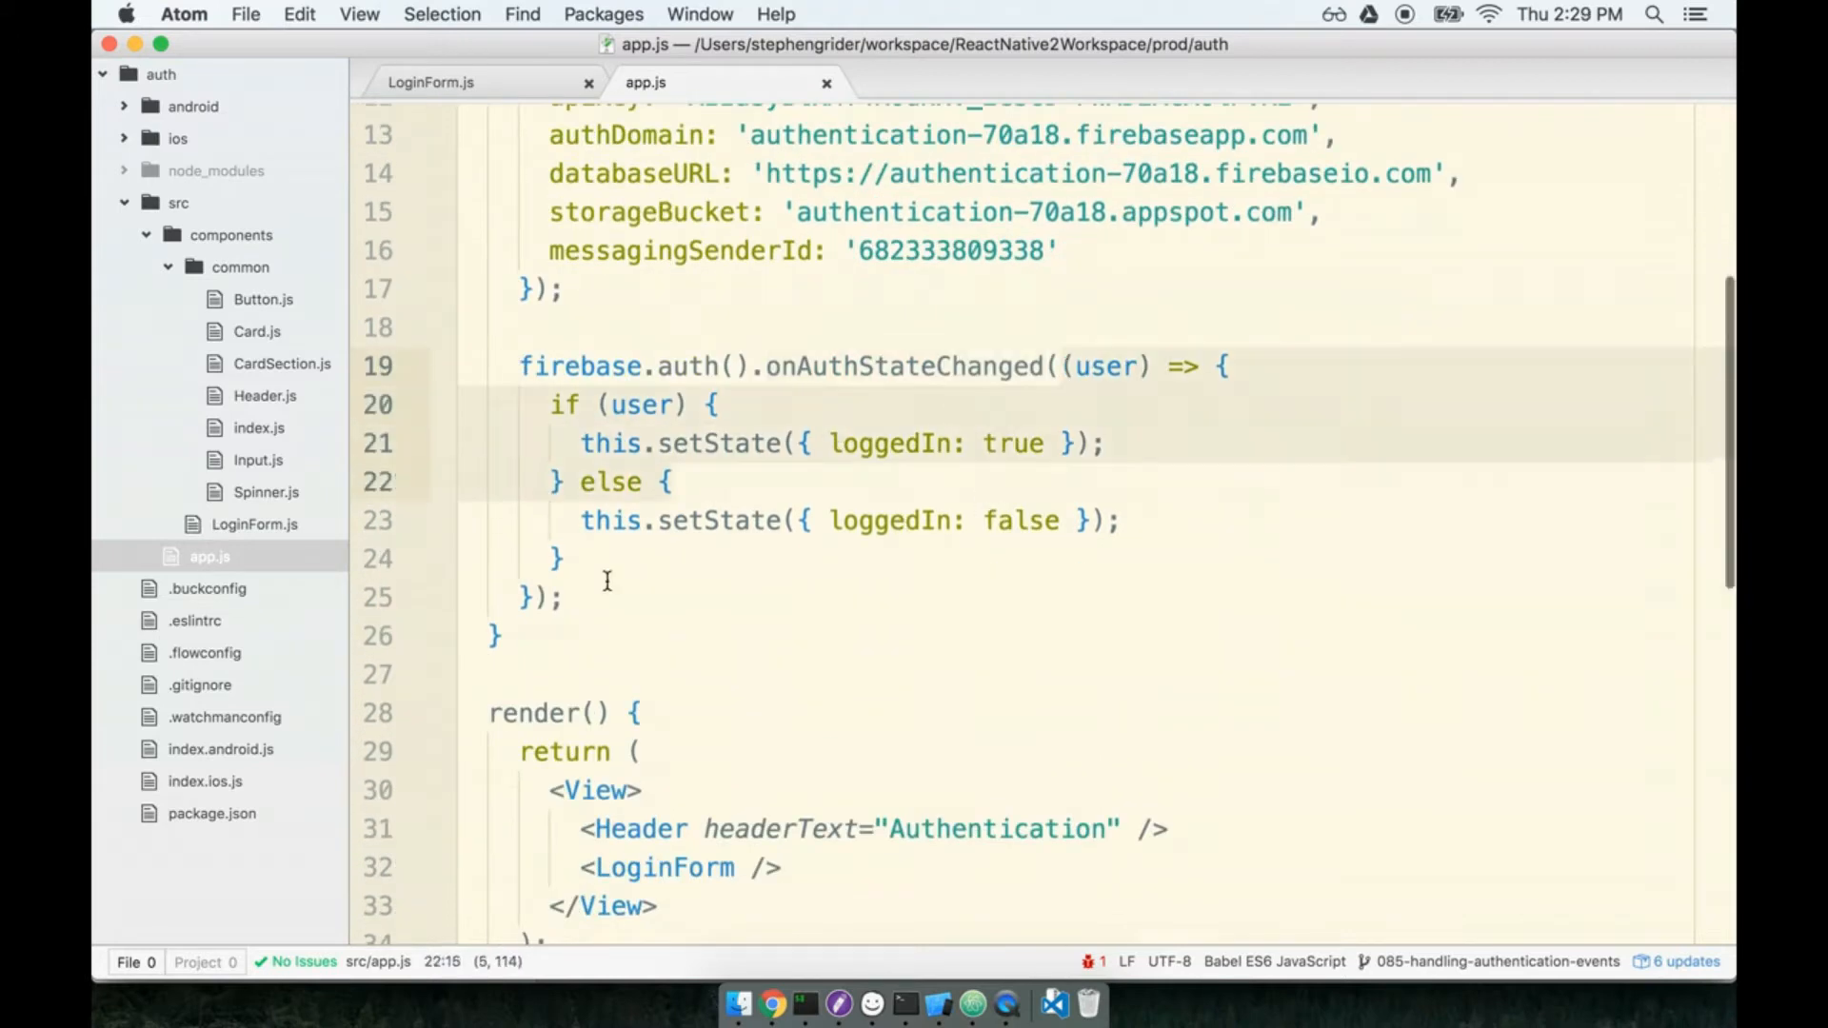
{"action": "left_click", "coordinate": [937, 520]}
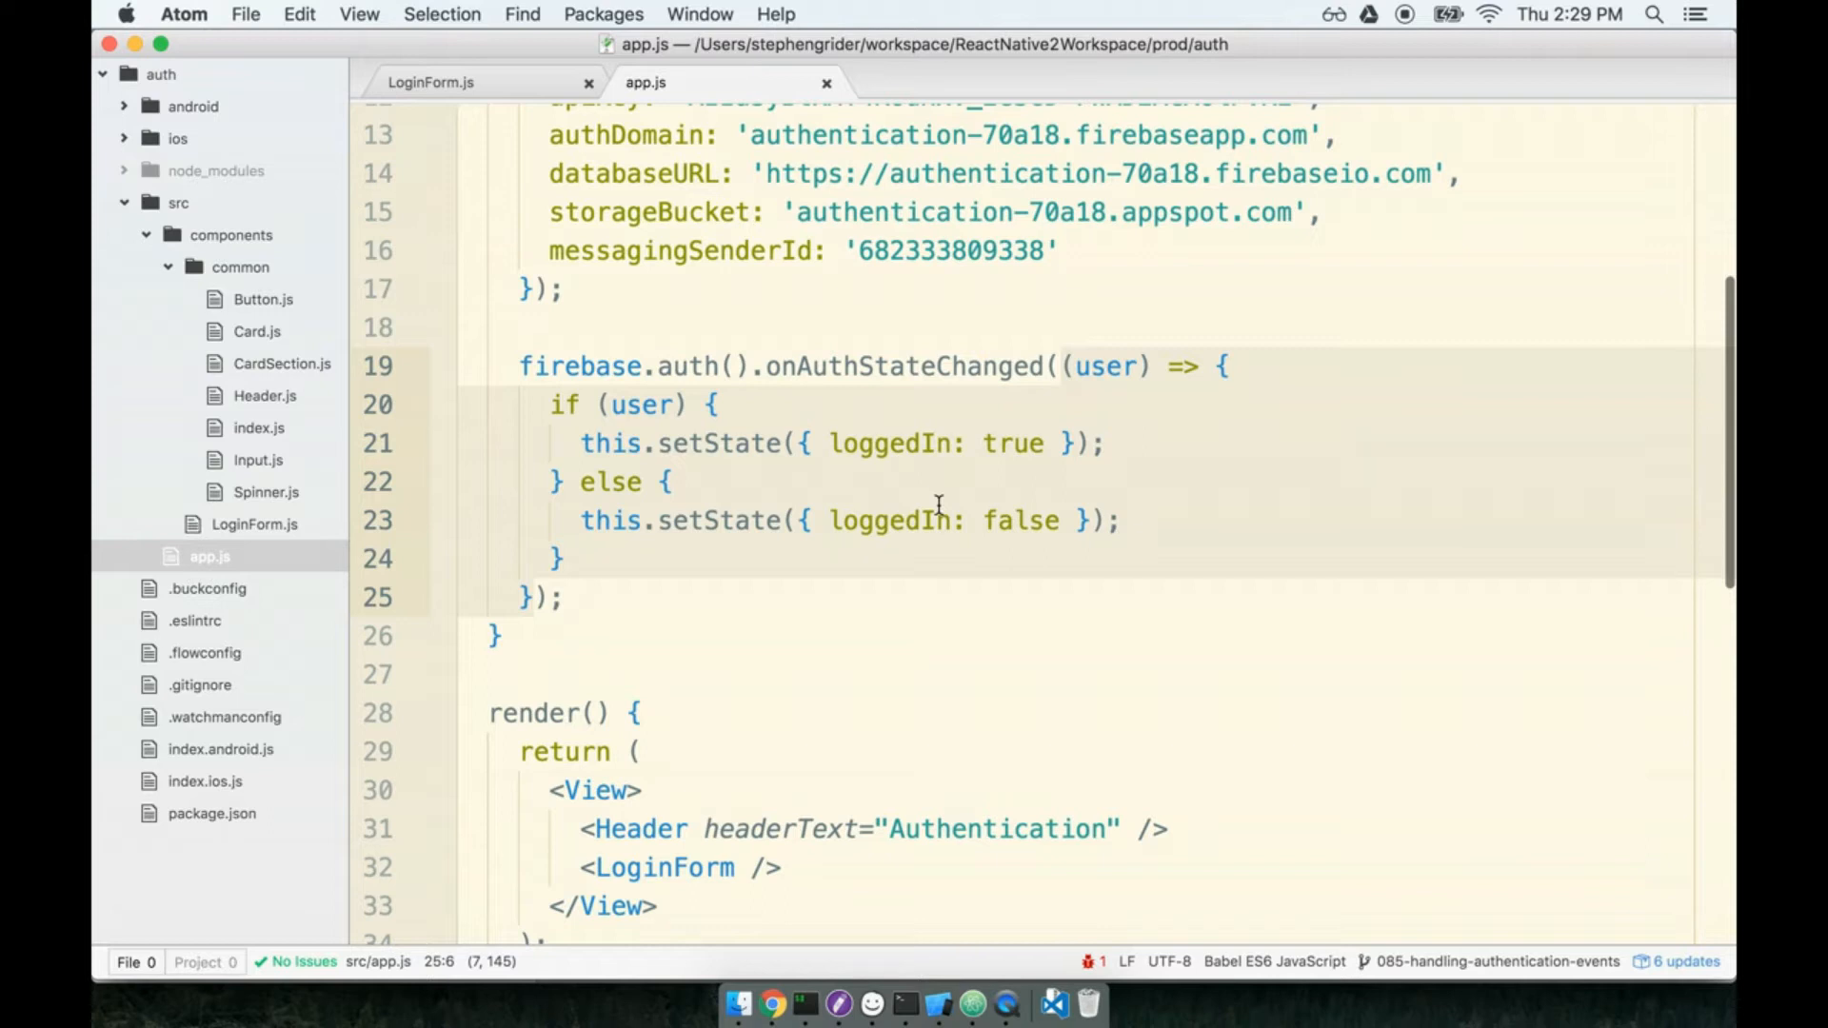
{"action": "scroll", "scroll_direction": "down", "scroll_amount": 3}
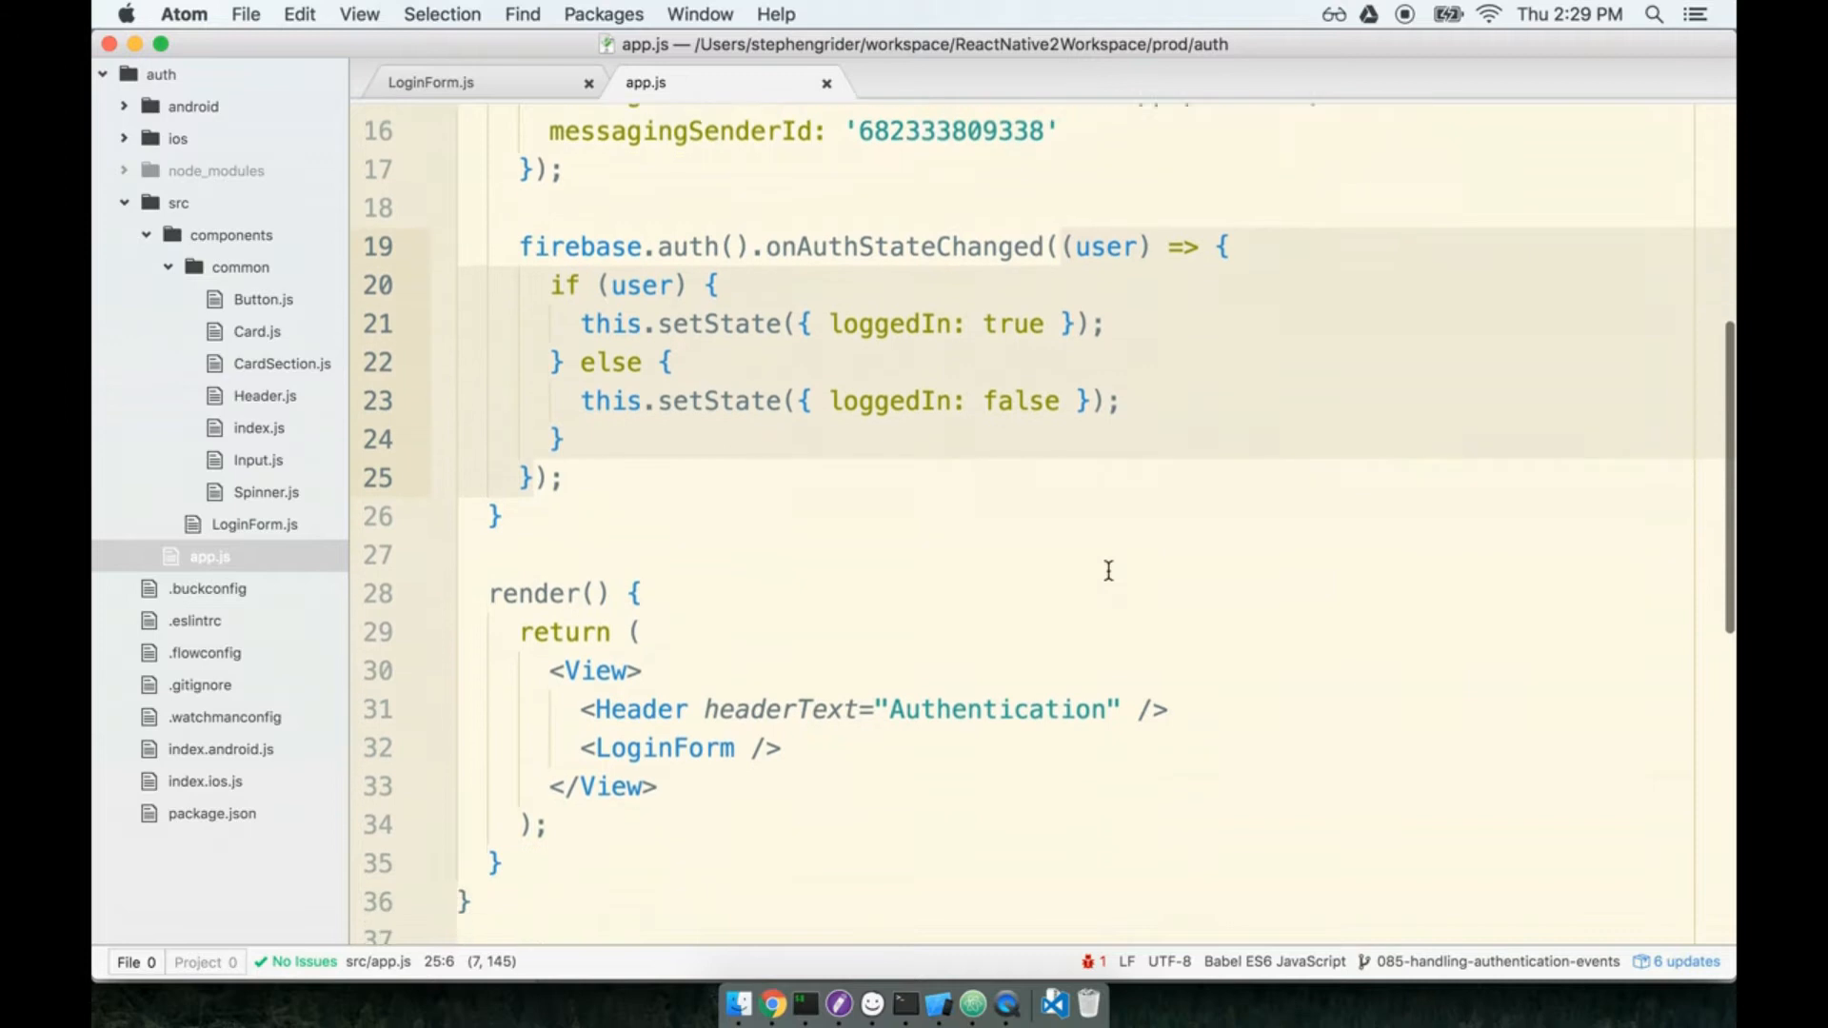
{"action": "scroll", "scroll_direction": "down", "scroll_amount": 3}
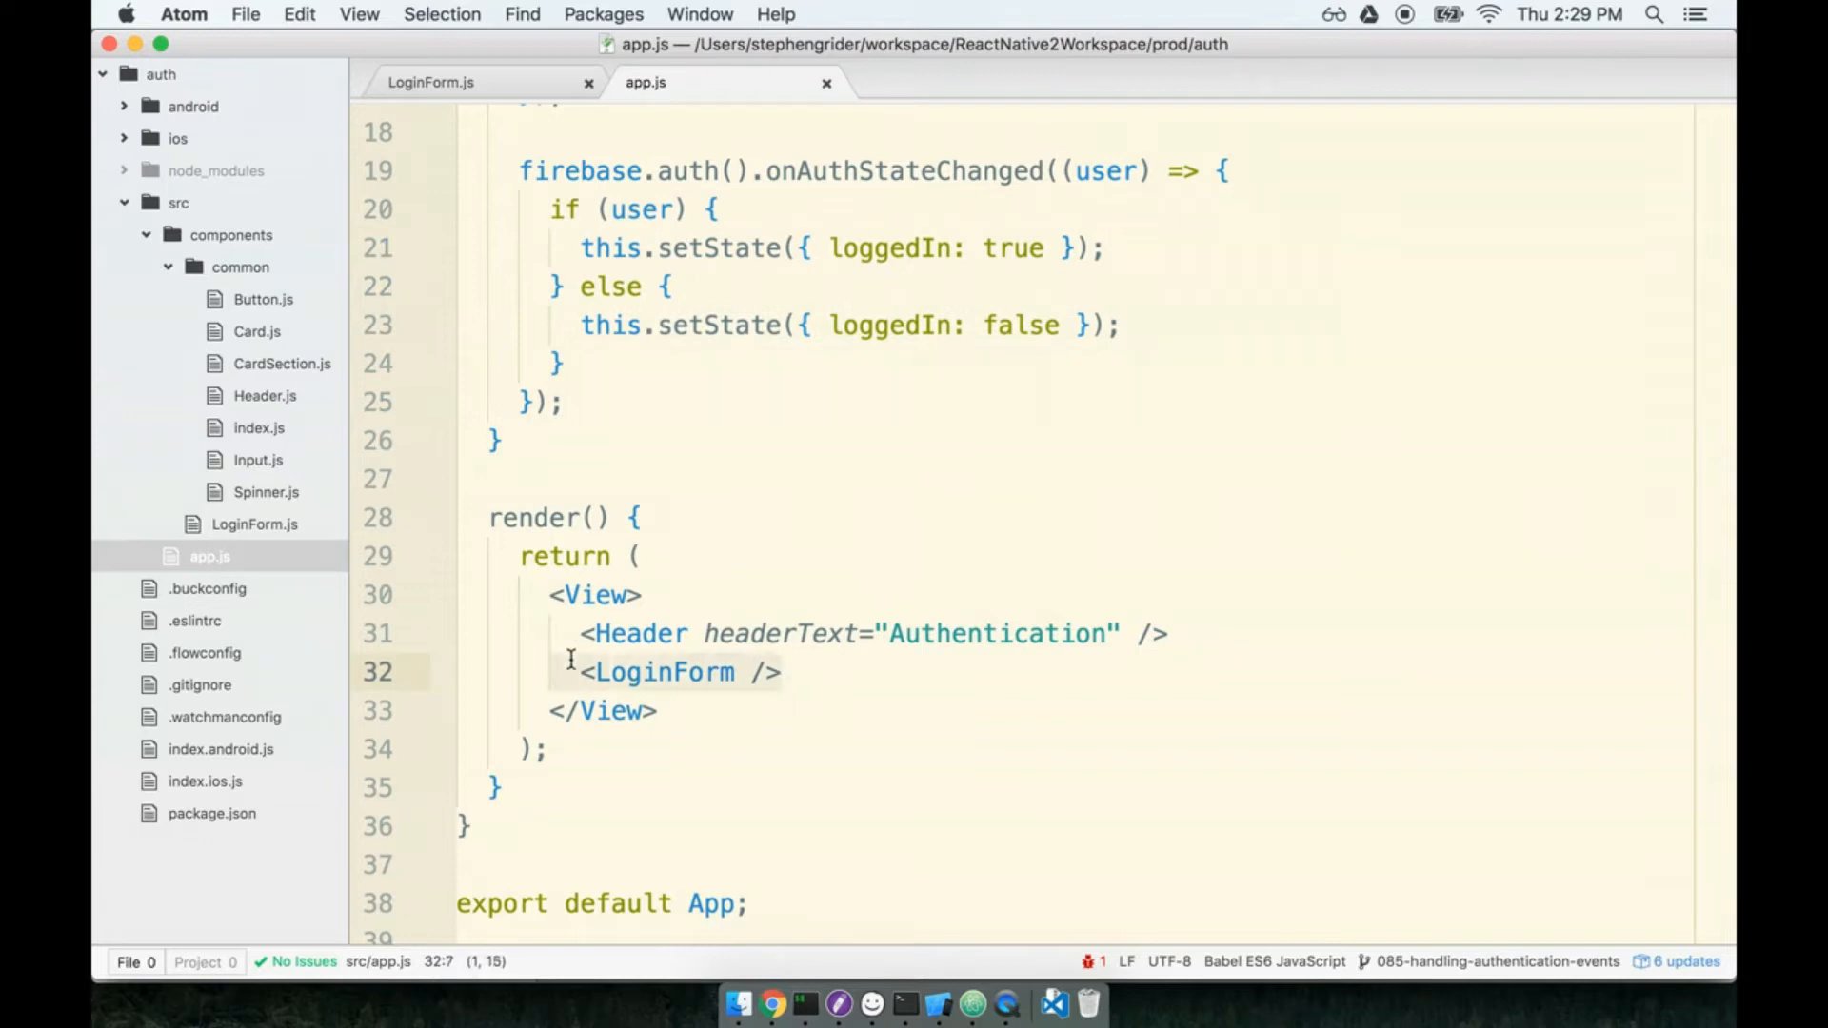
{"action": "mouse_move", "coordinate": [1013, 748]}
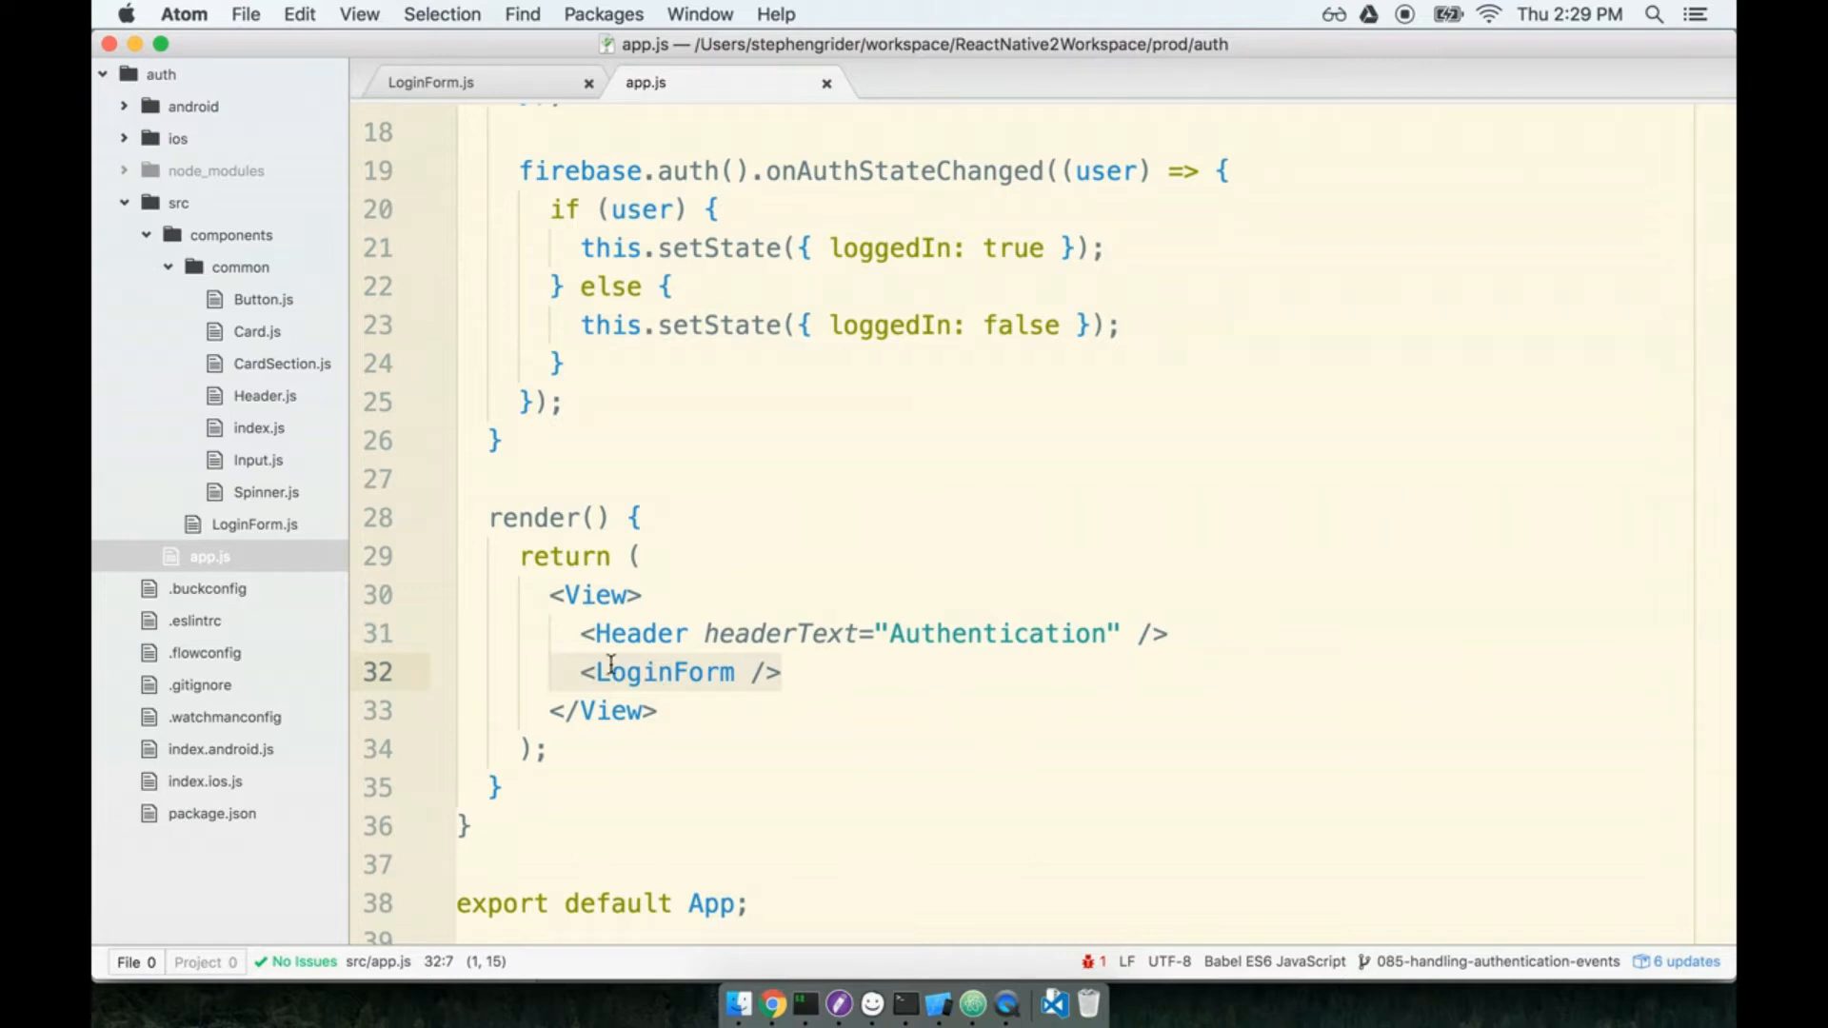
{"action": "mouse_move", "coordinate": [679, 672]}
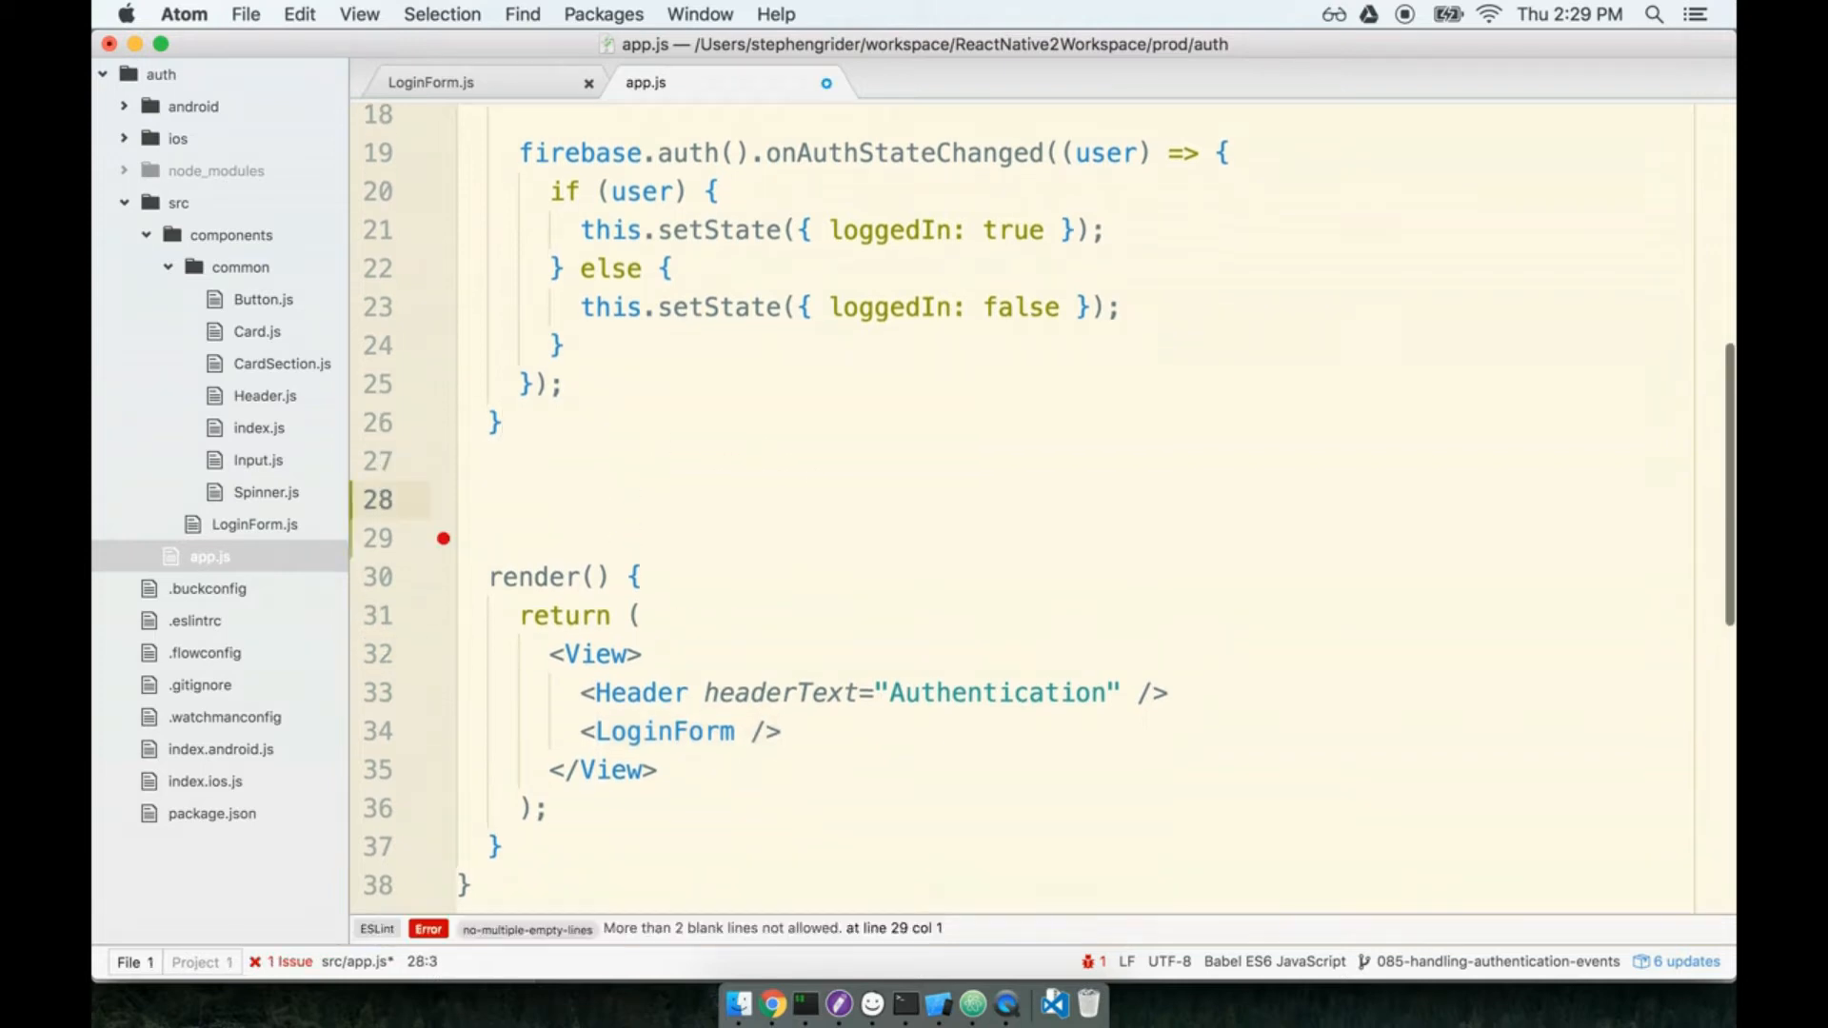
{"action": "type", "text": "renderContent() {"}
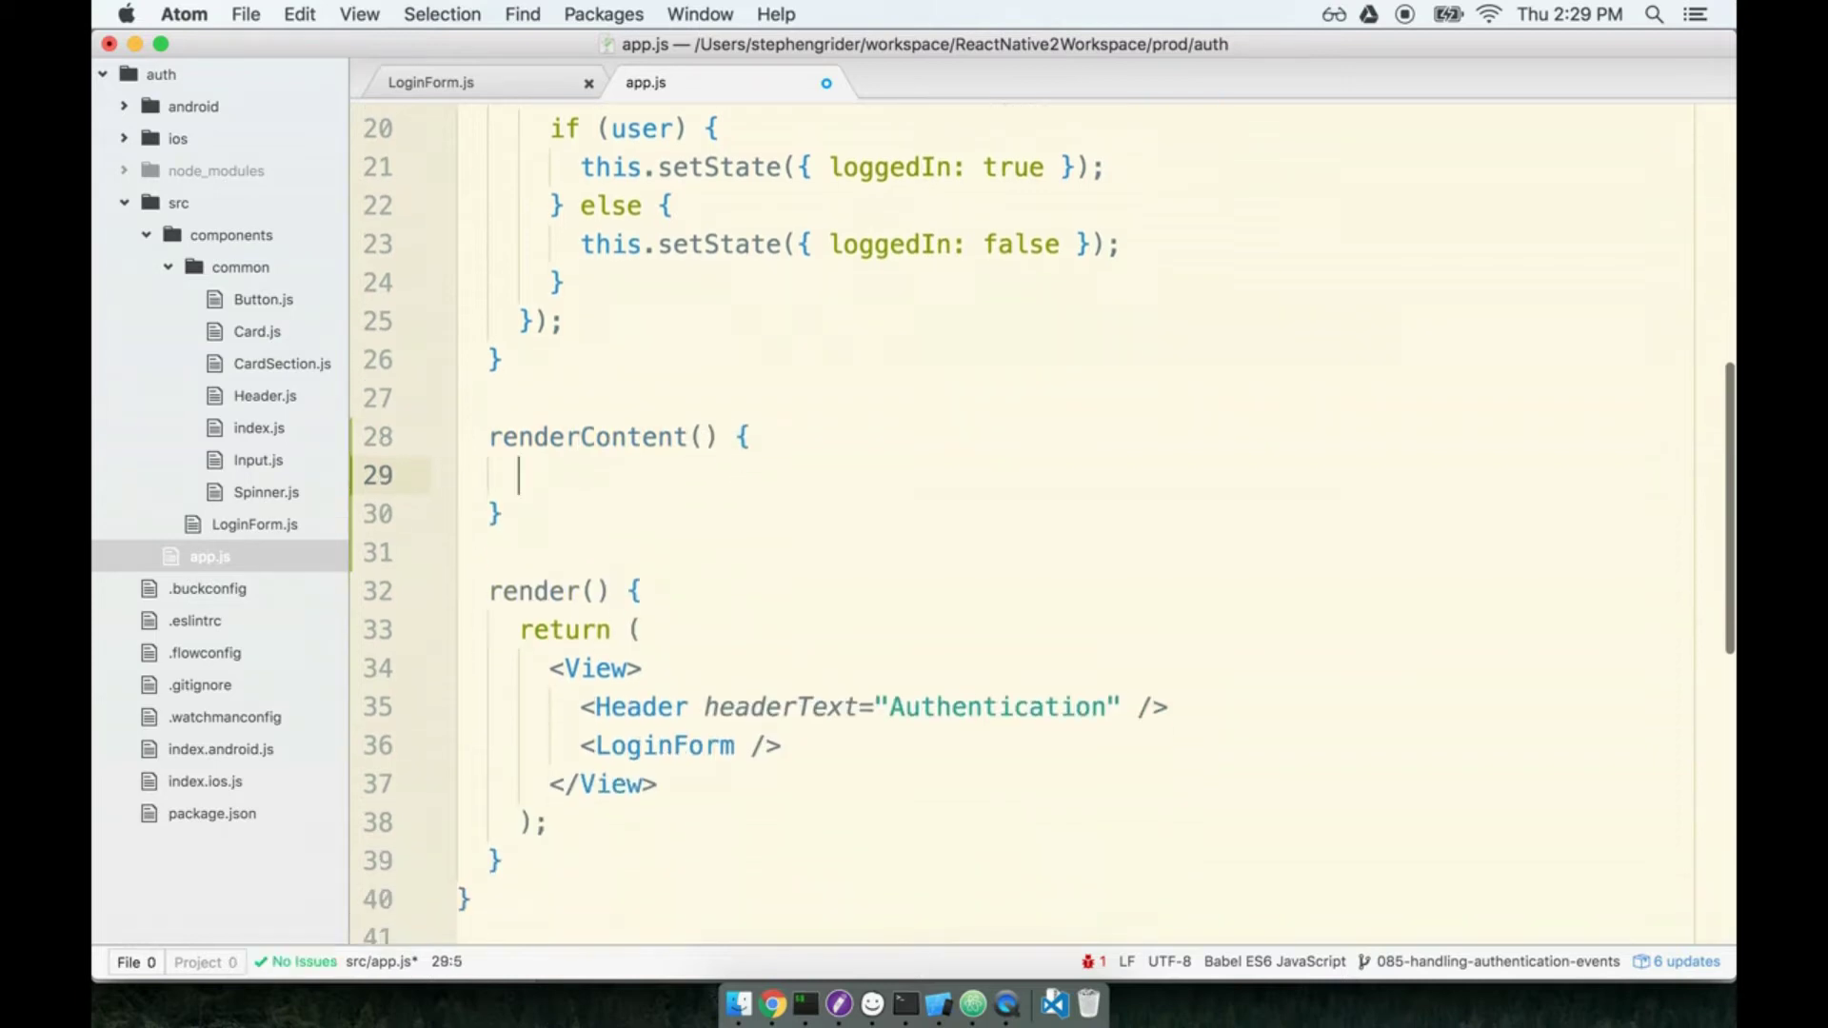
{"action": "type", "text": "if (this.s"}
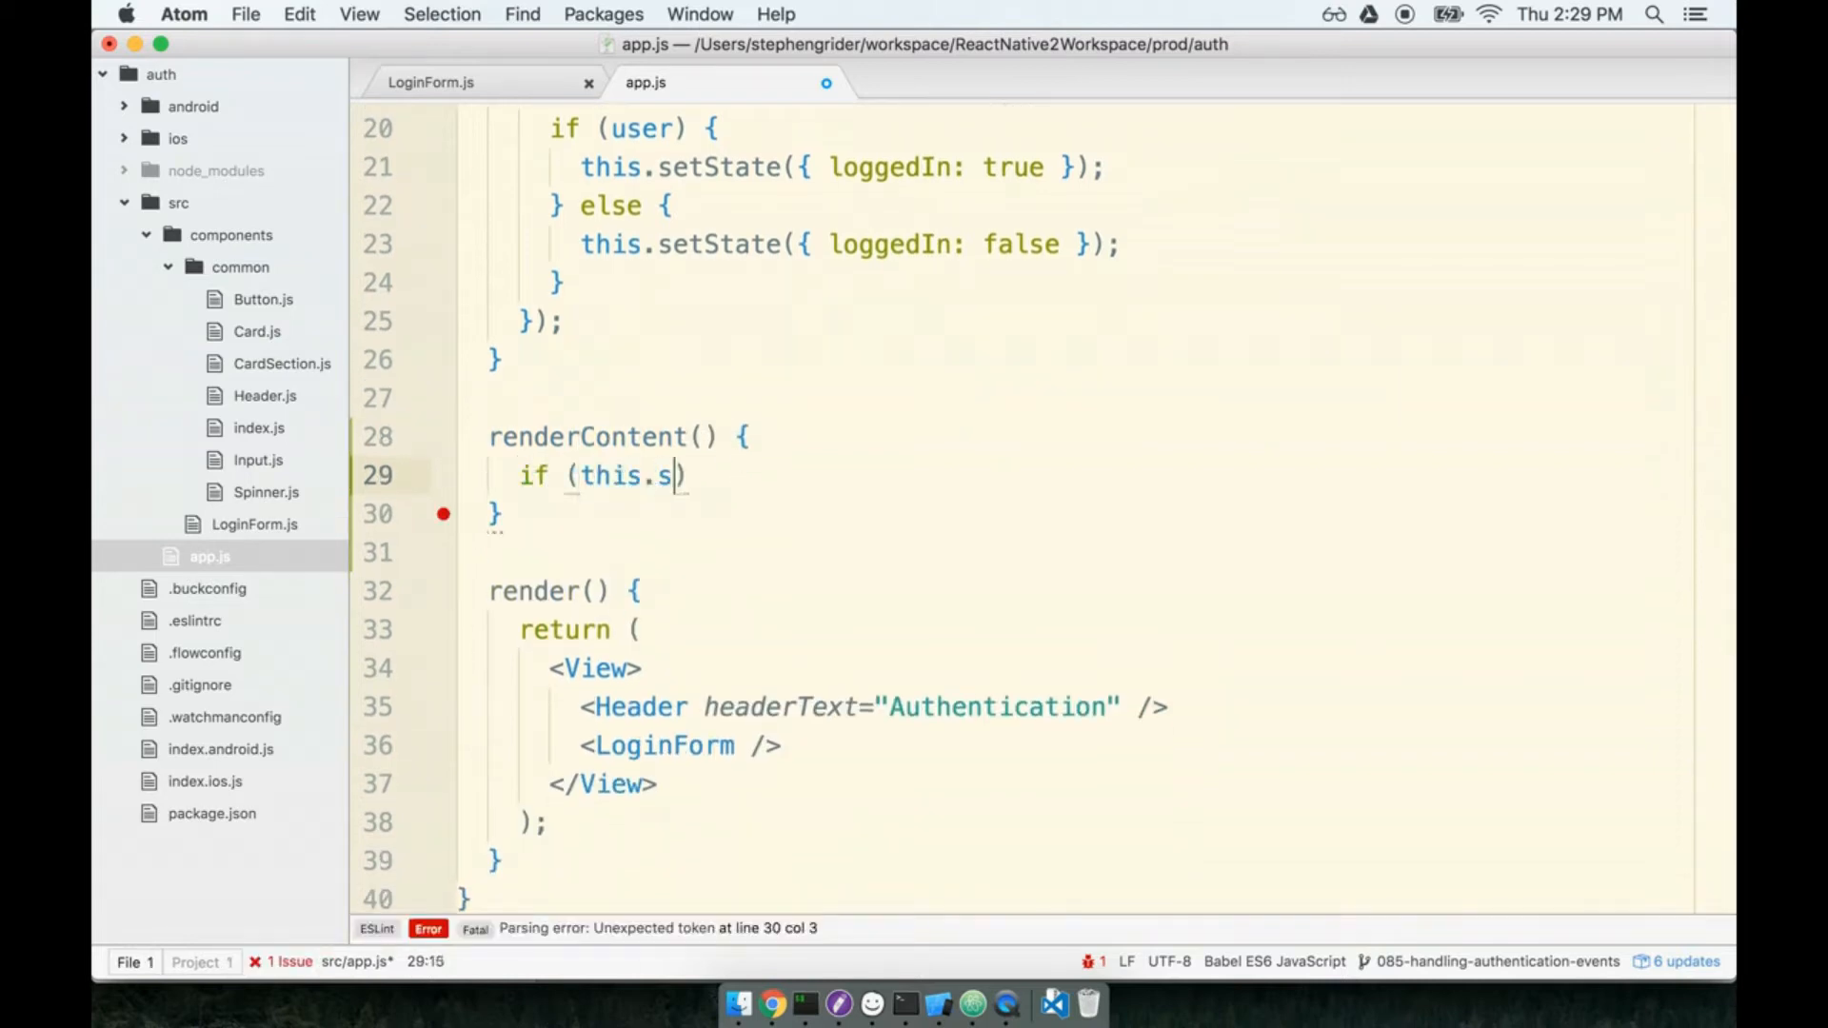
{"action": "type", "text": "tate.loggedIn)"}
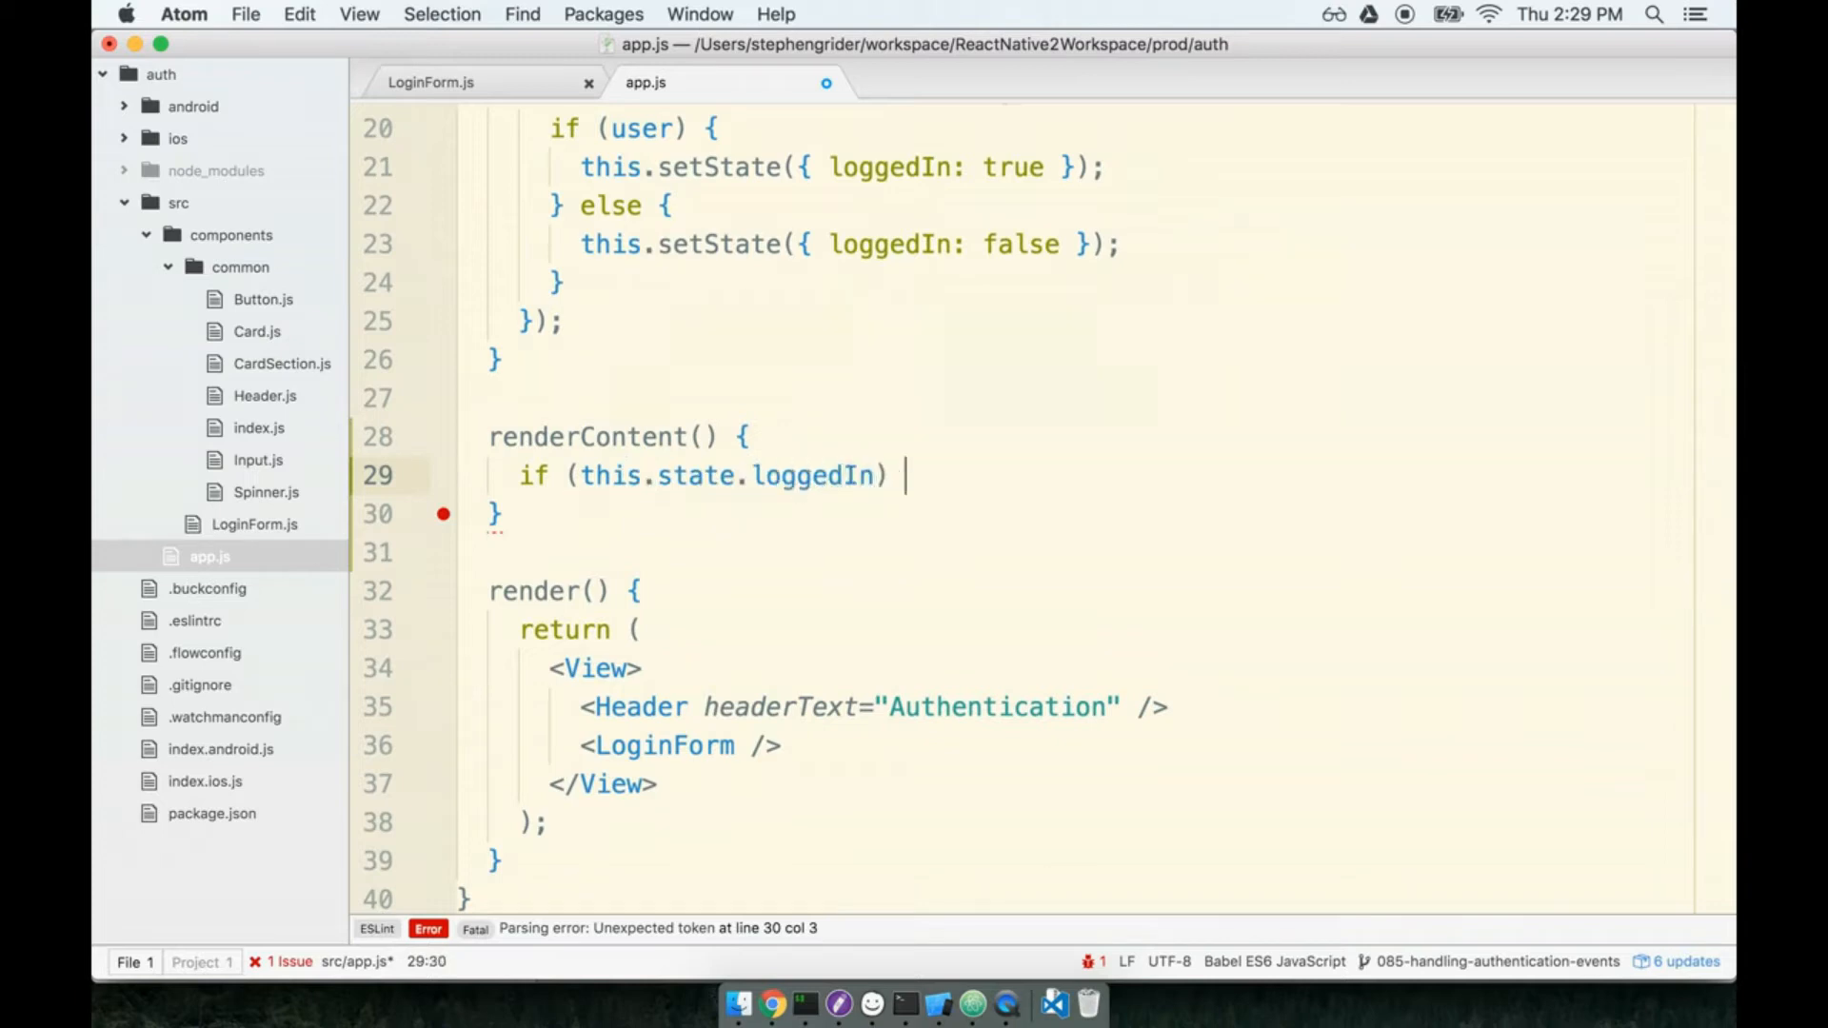
{"action": "type", "text": "{"}
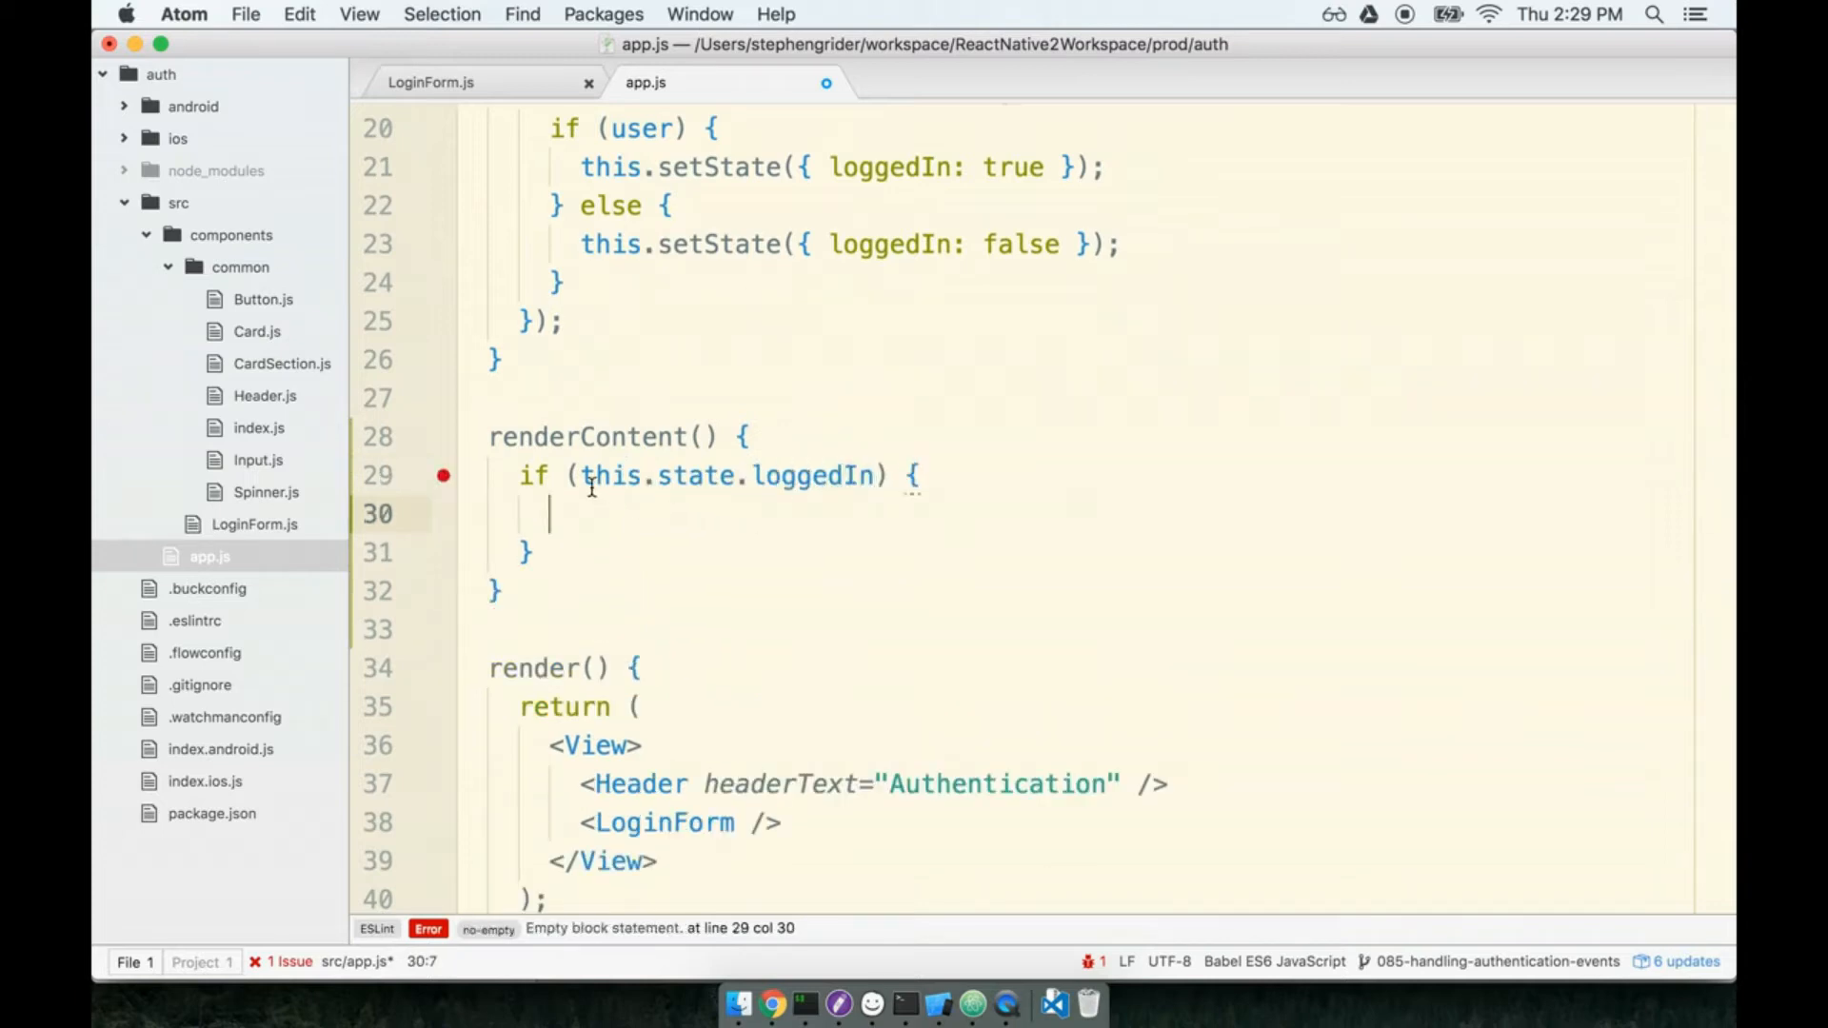
{"action": "type", "text": "return ("}
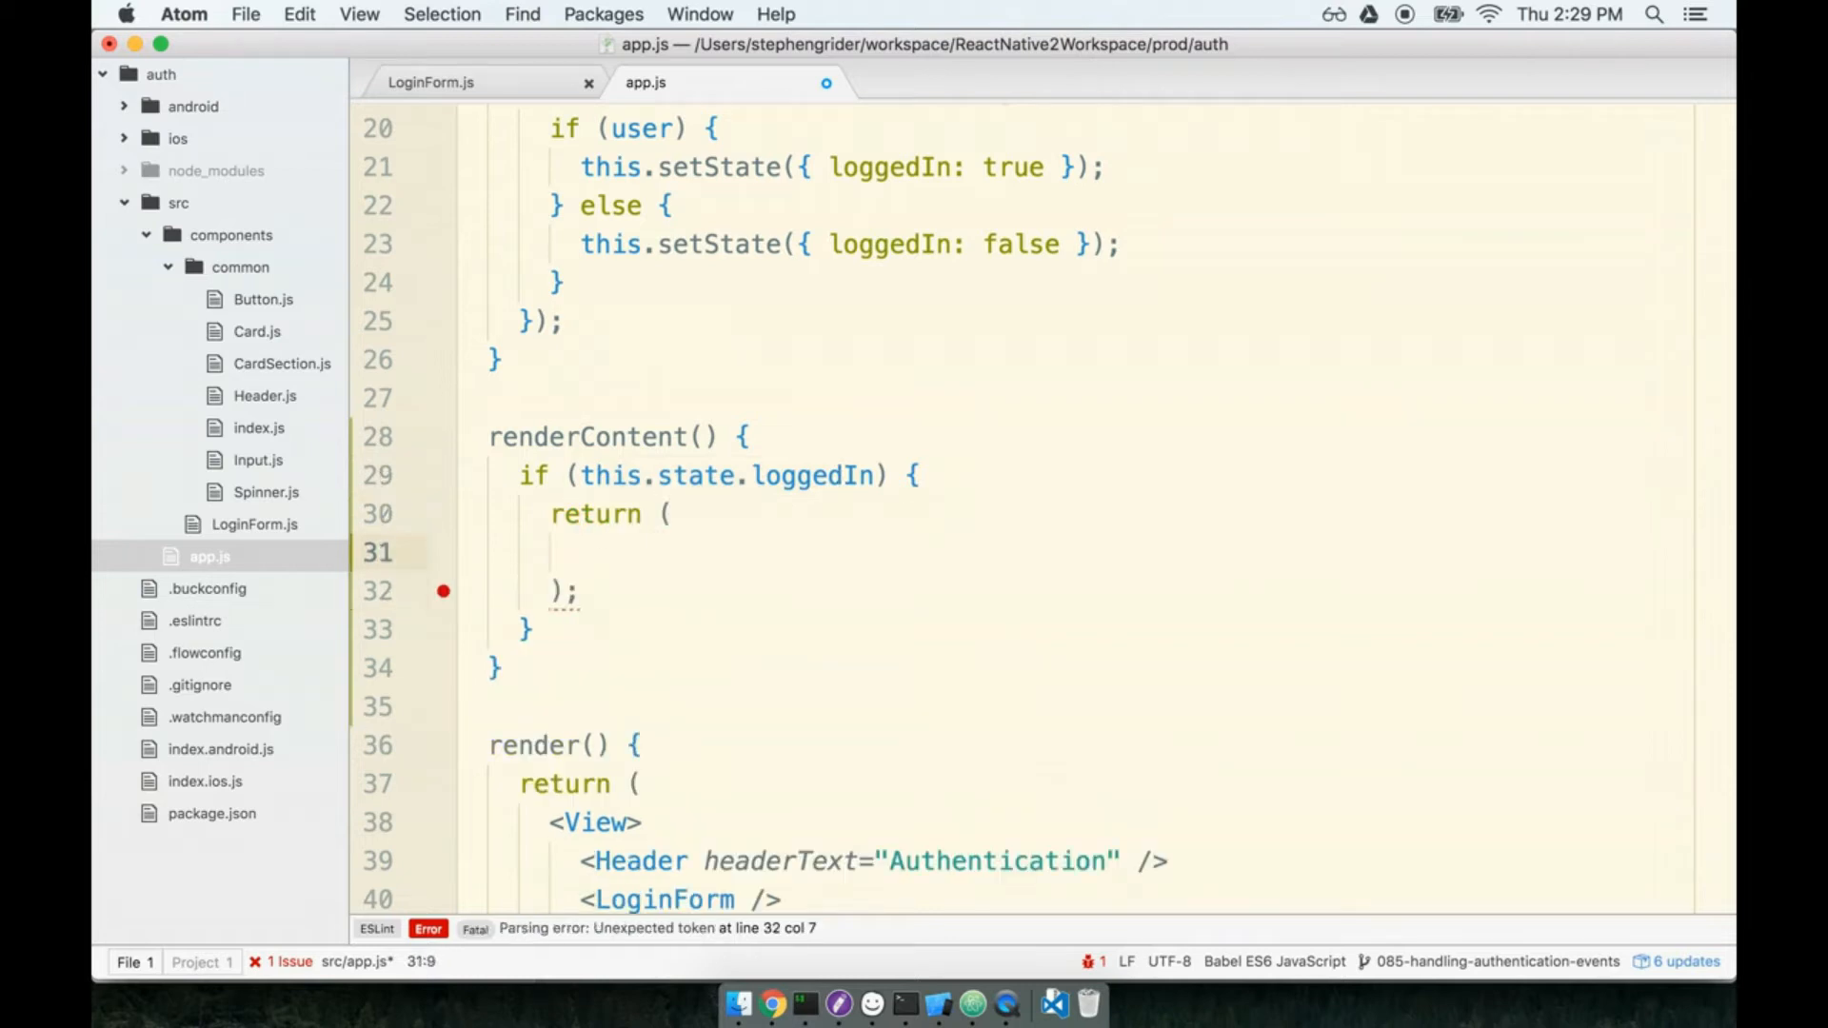
{"action": "type", "text": "<Button>"}
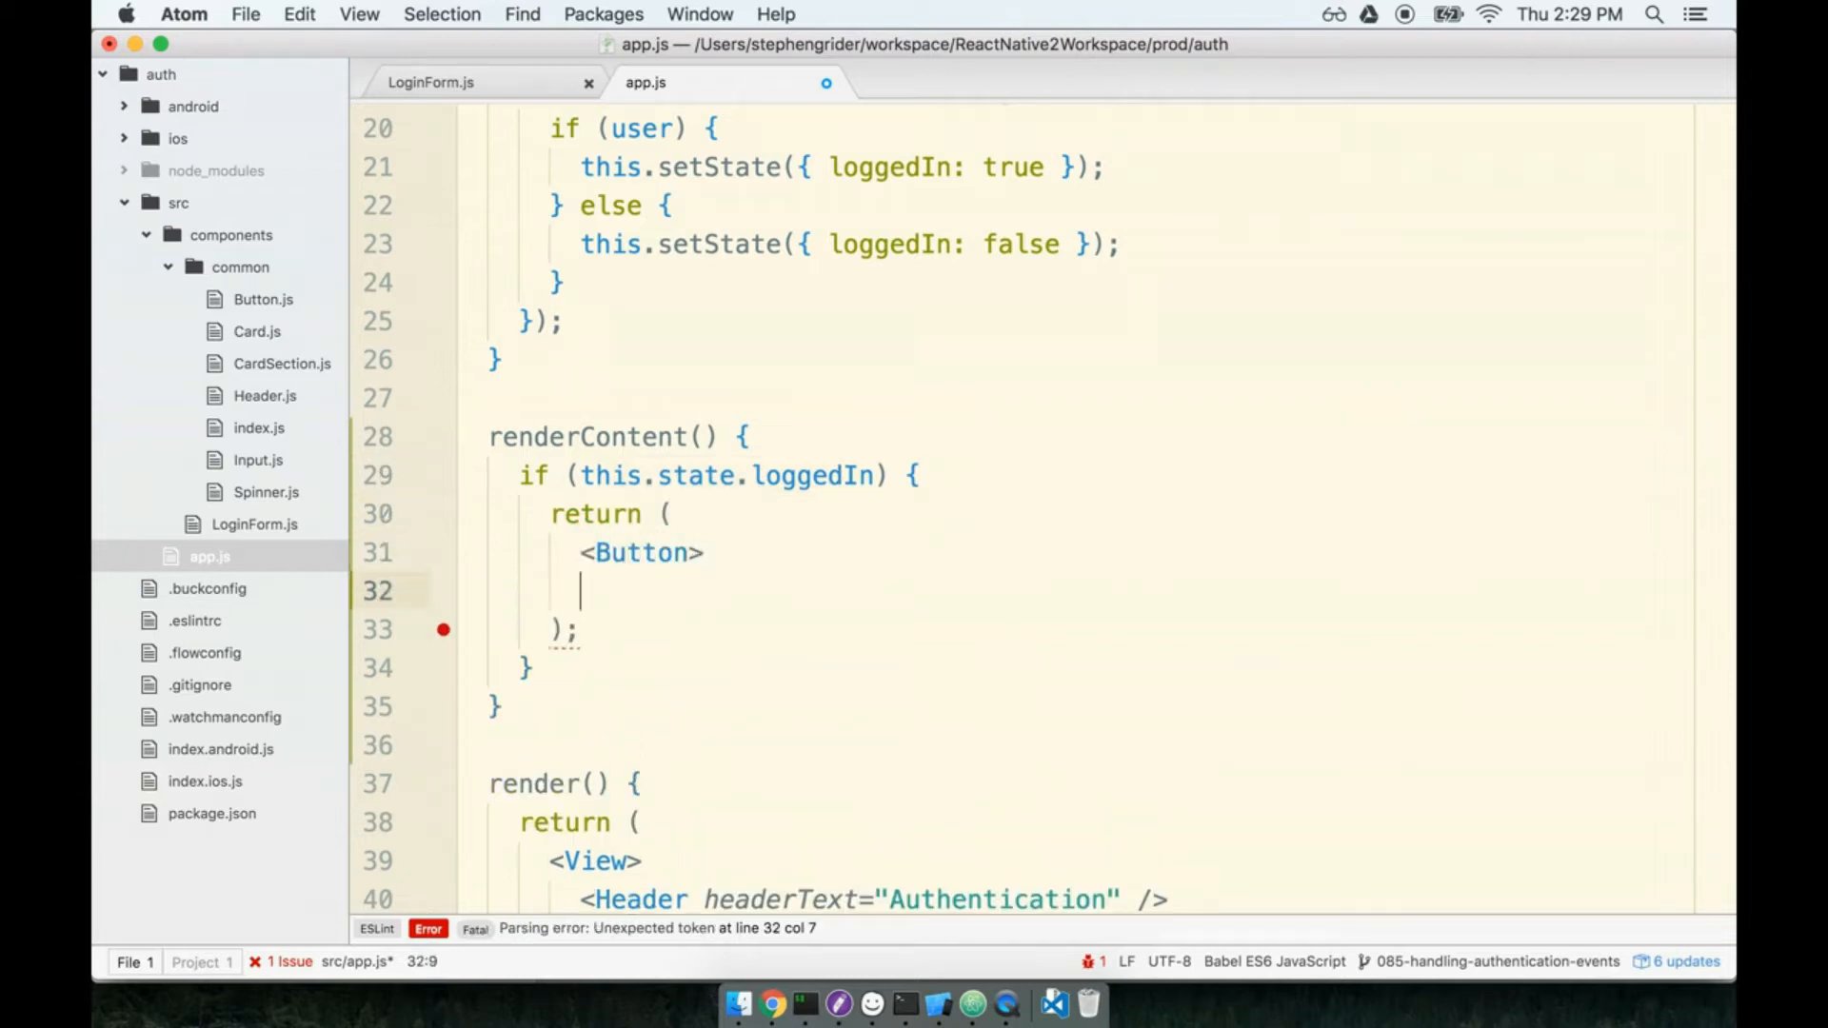
{"action": "type", "text": "</Button>"}
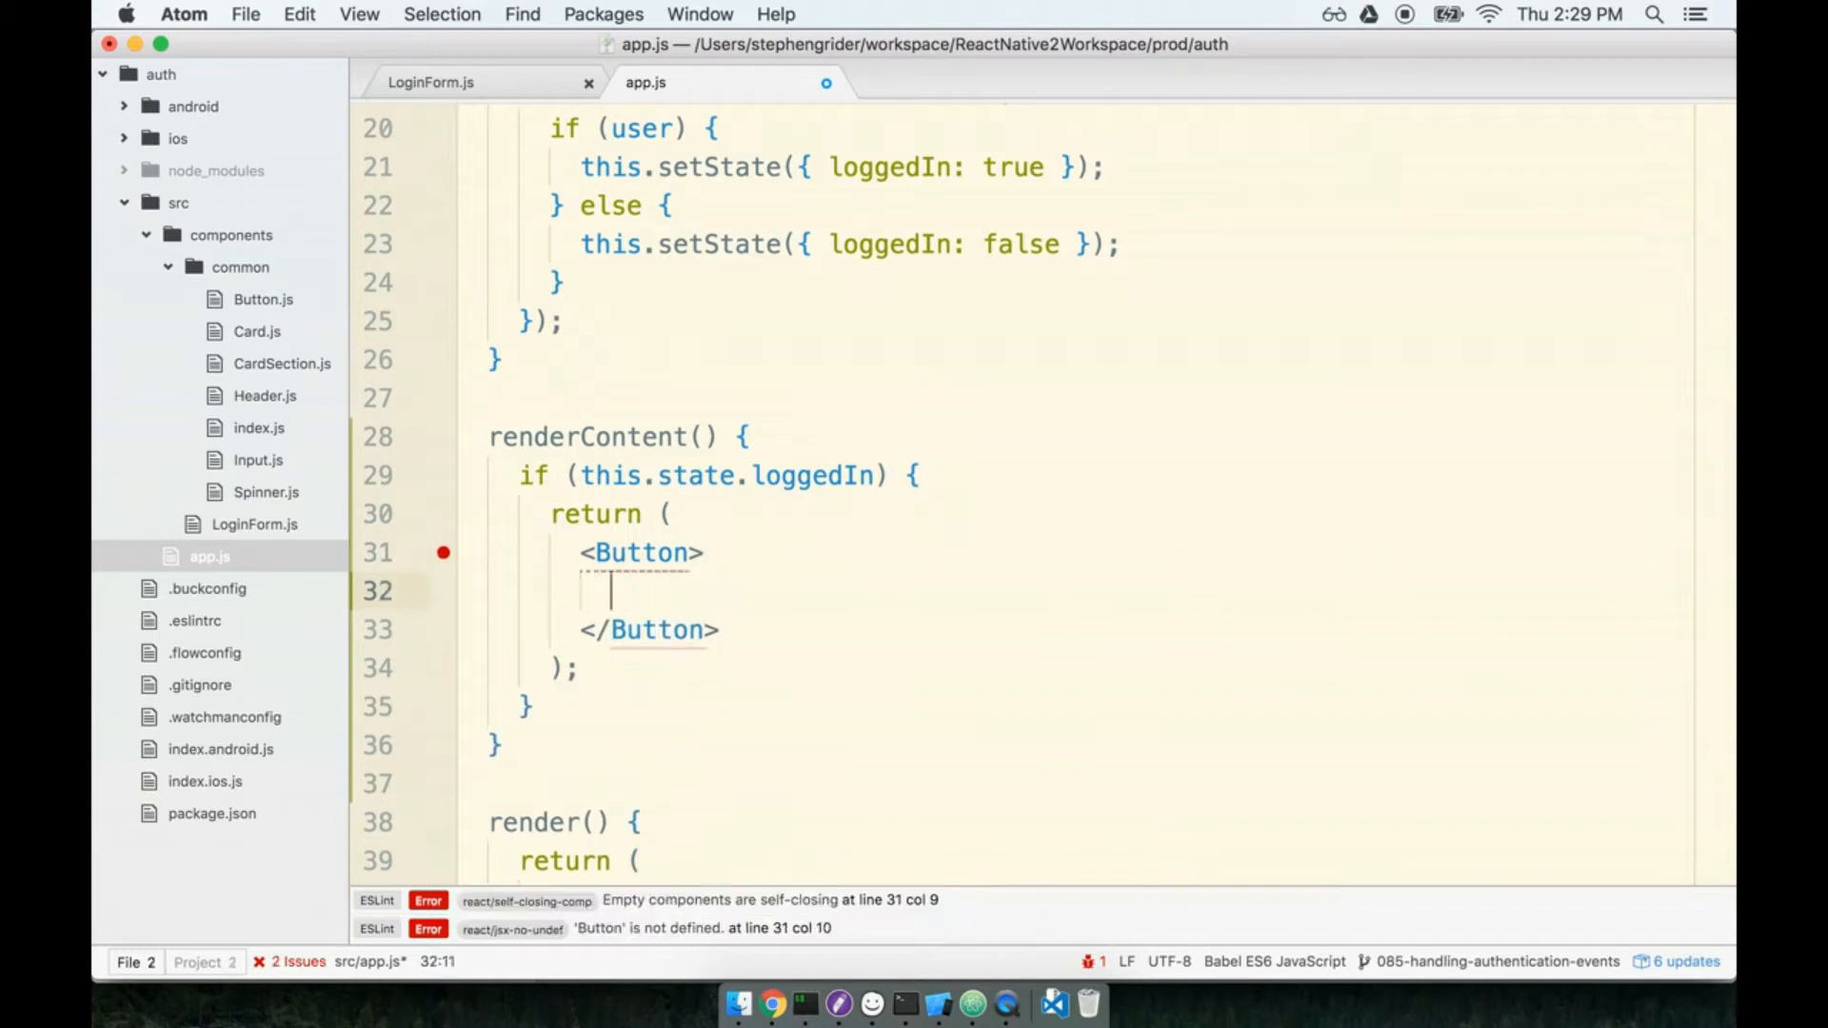
{"action": "type", "text": "Sign Out"}
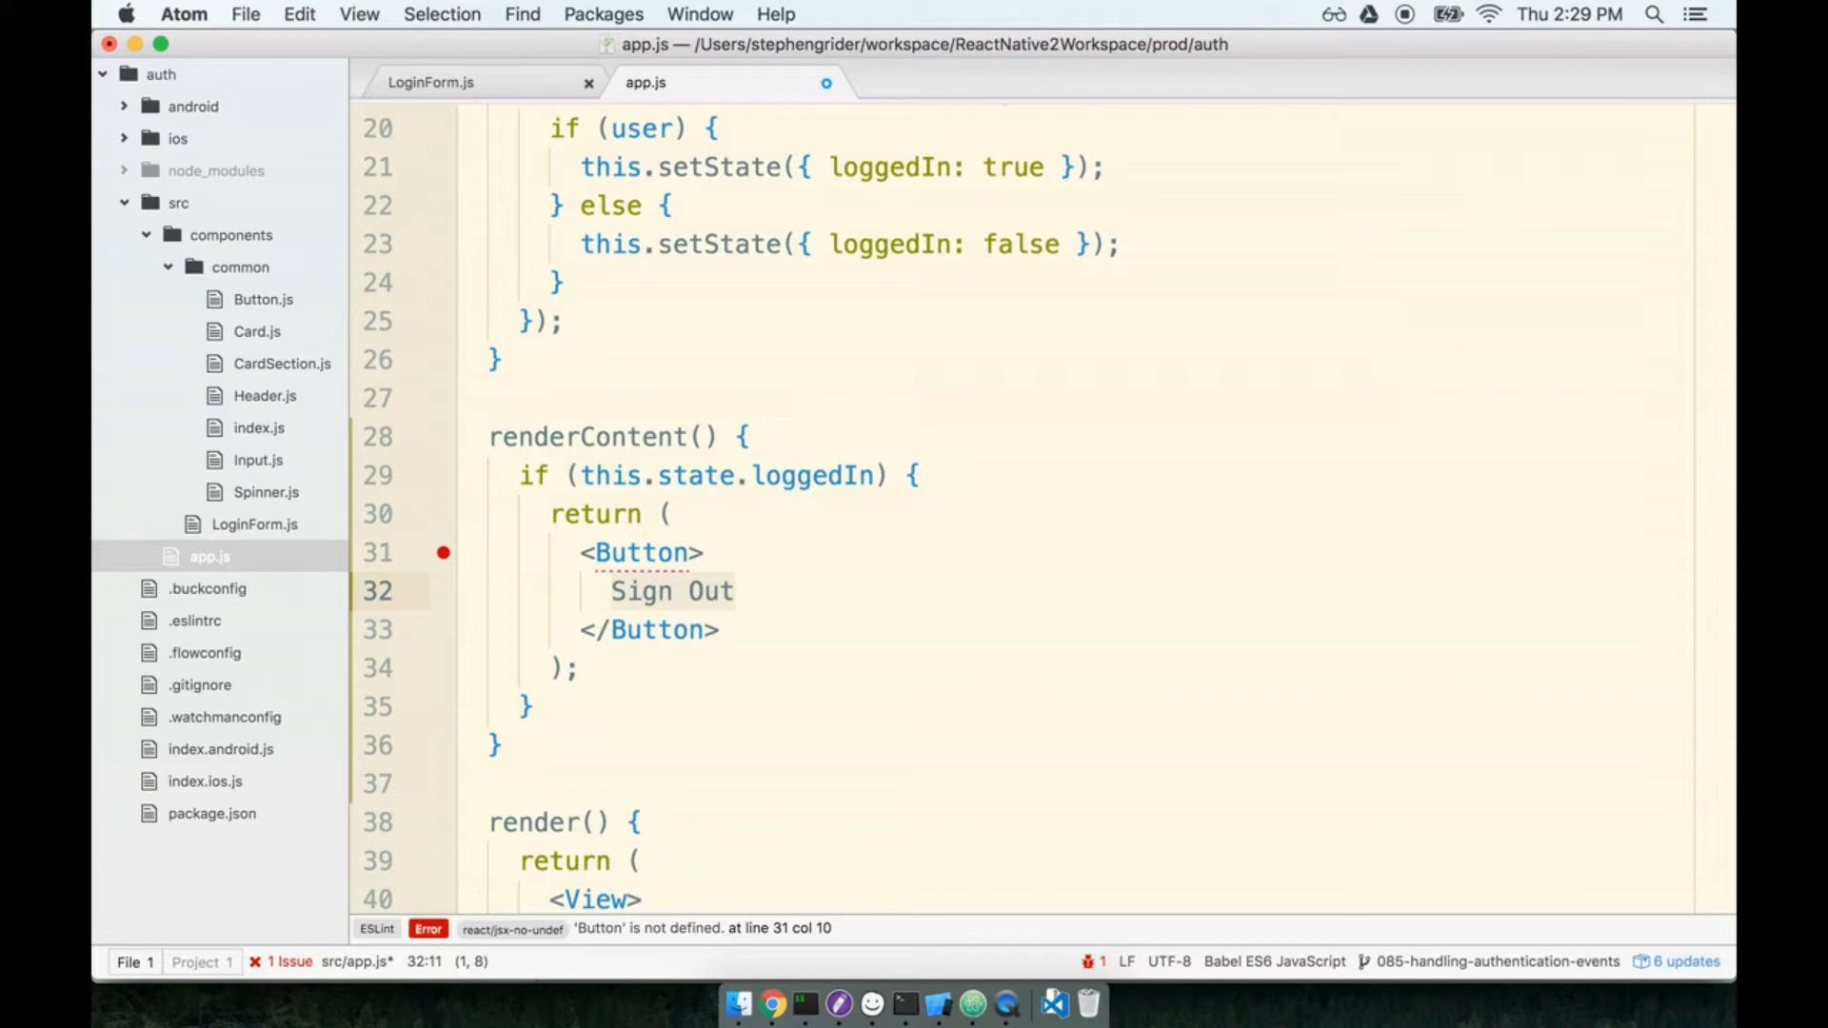
{"action": "type", "text": "Log Out"}
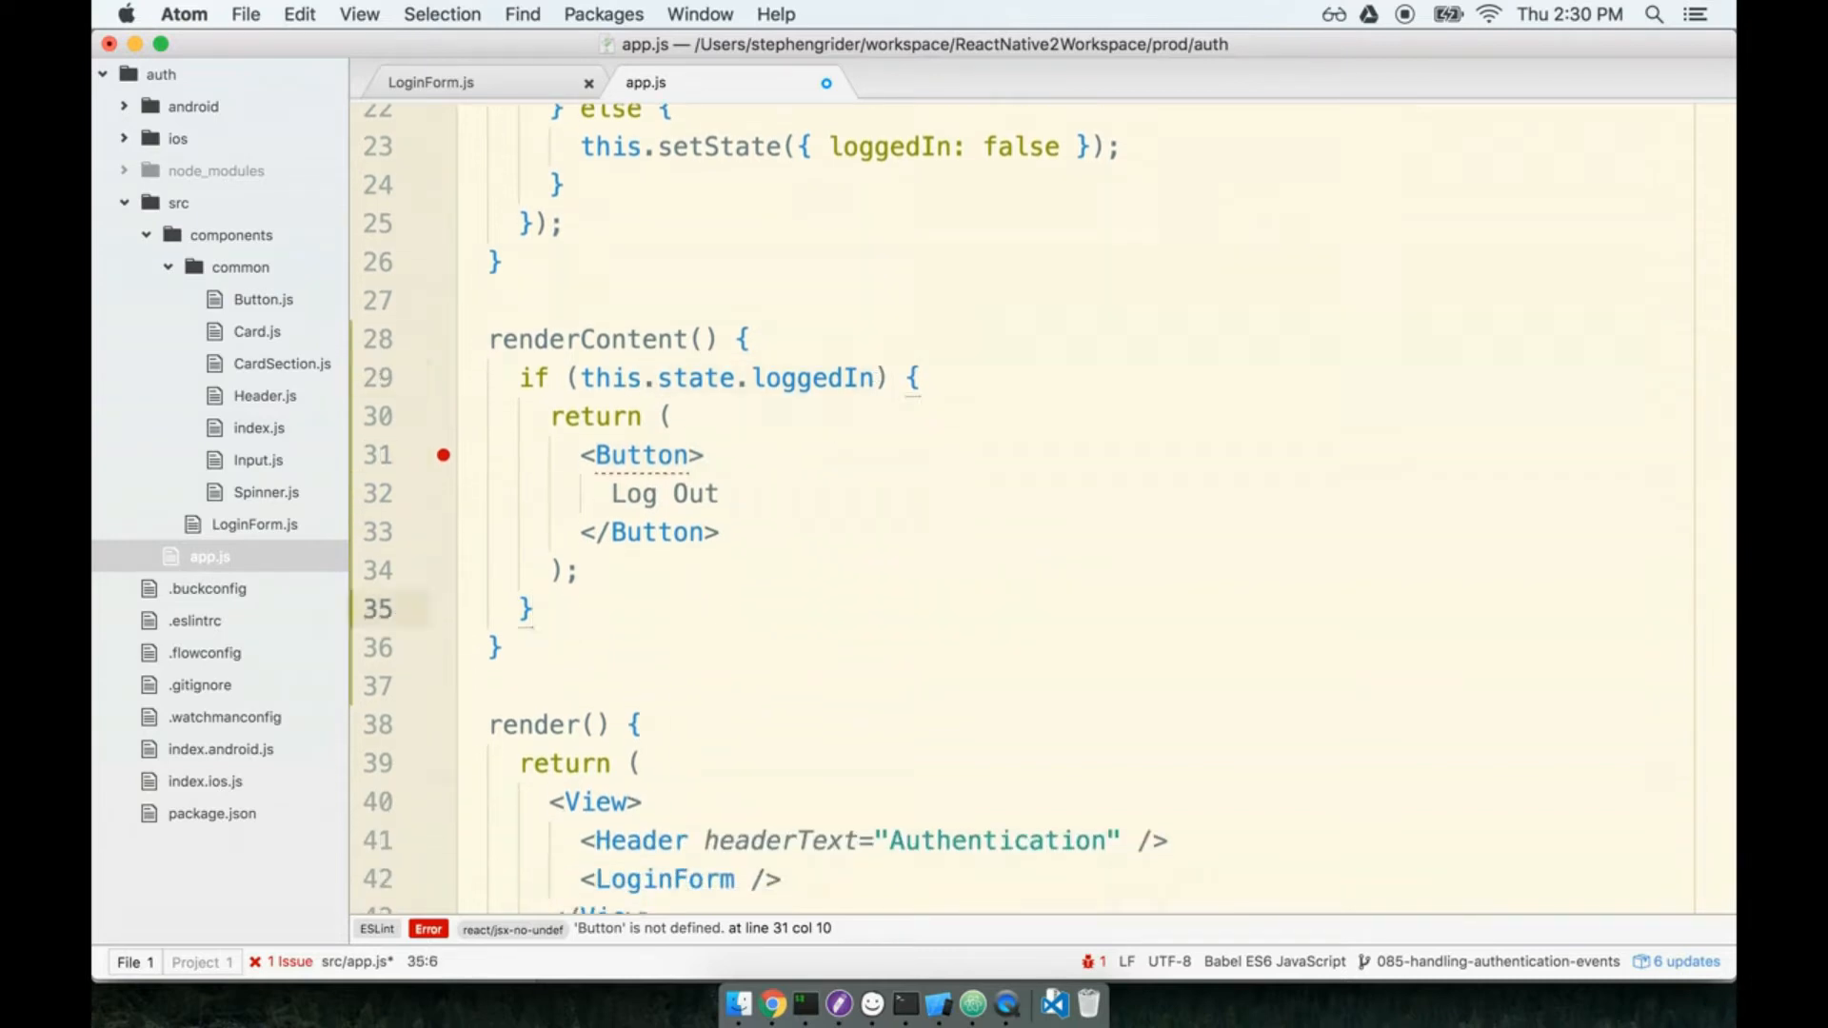
- Otherwise return <LoginForm />, and have render call {this.renderContent()} instead
{"action": "type", "text": "return"}
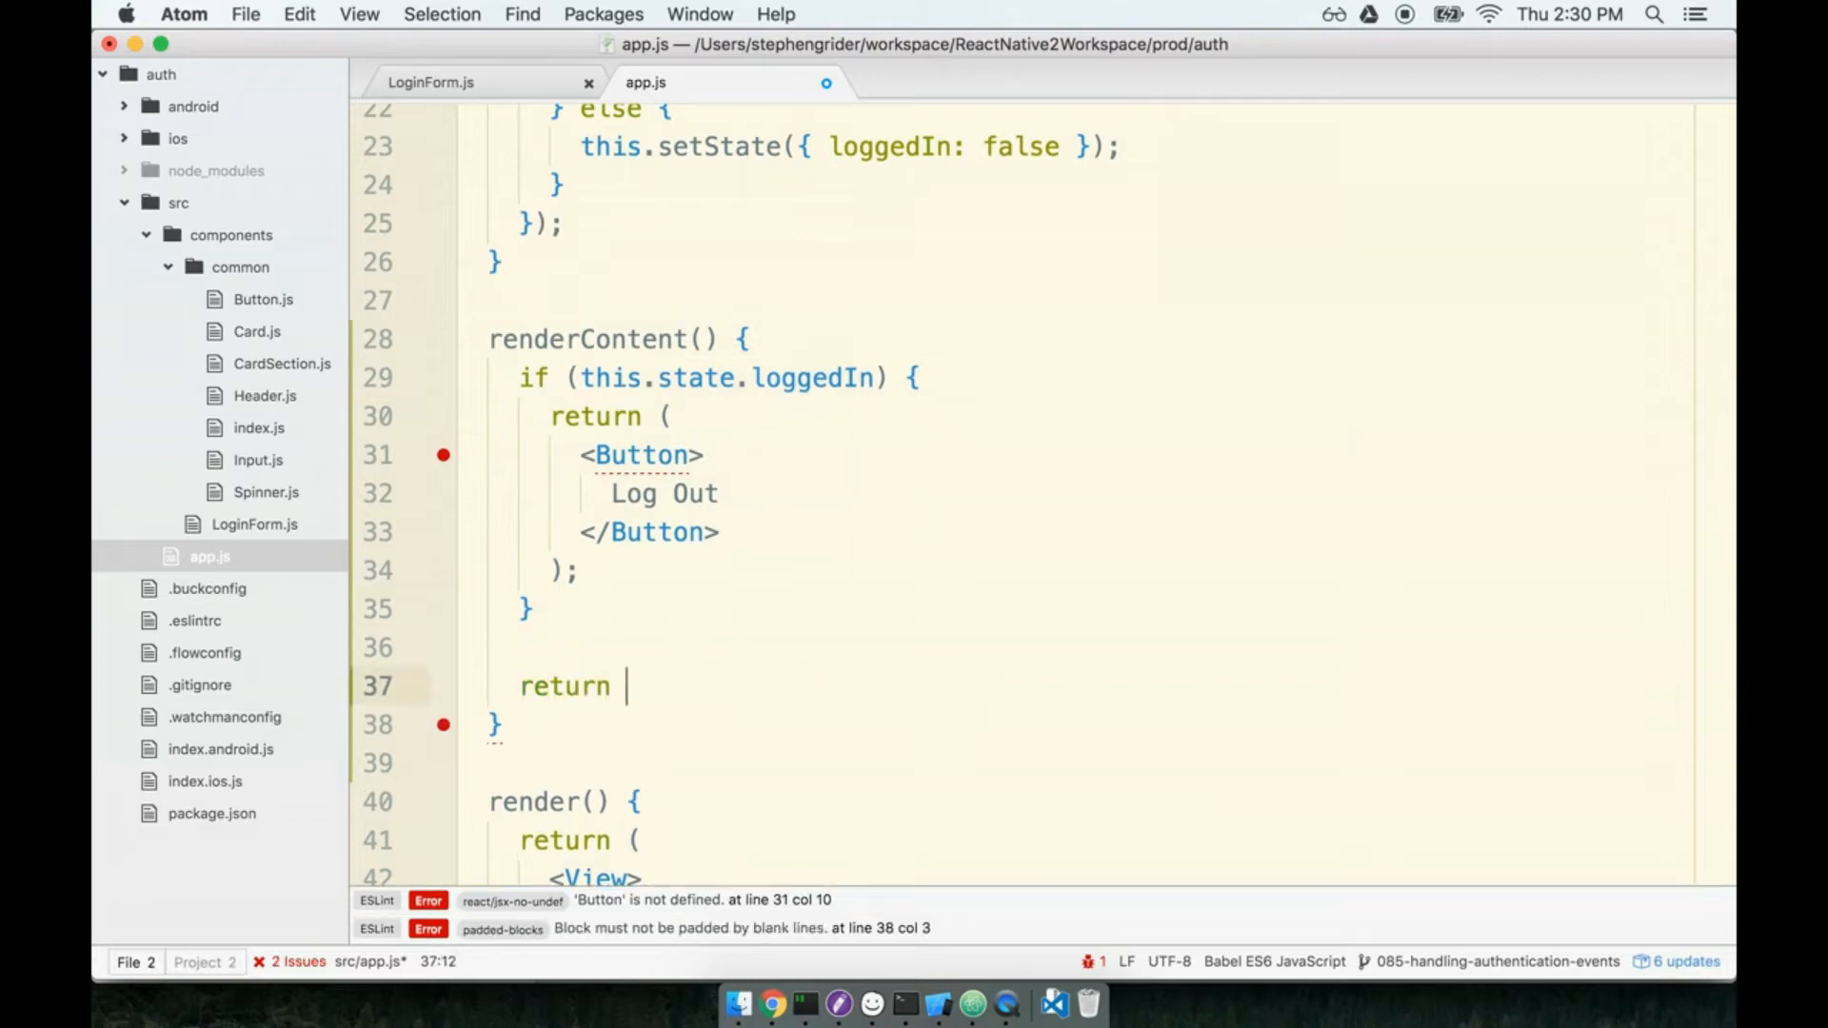
{"action": "type", "text": "<LoginFo"}
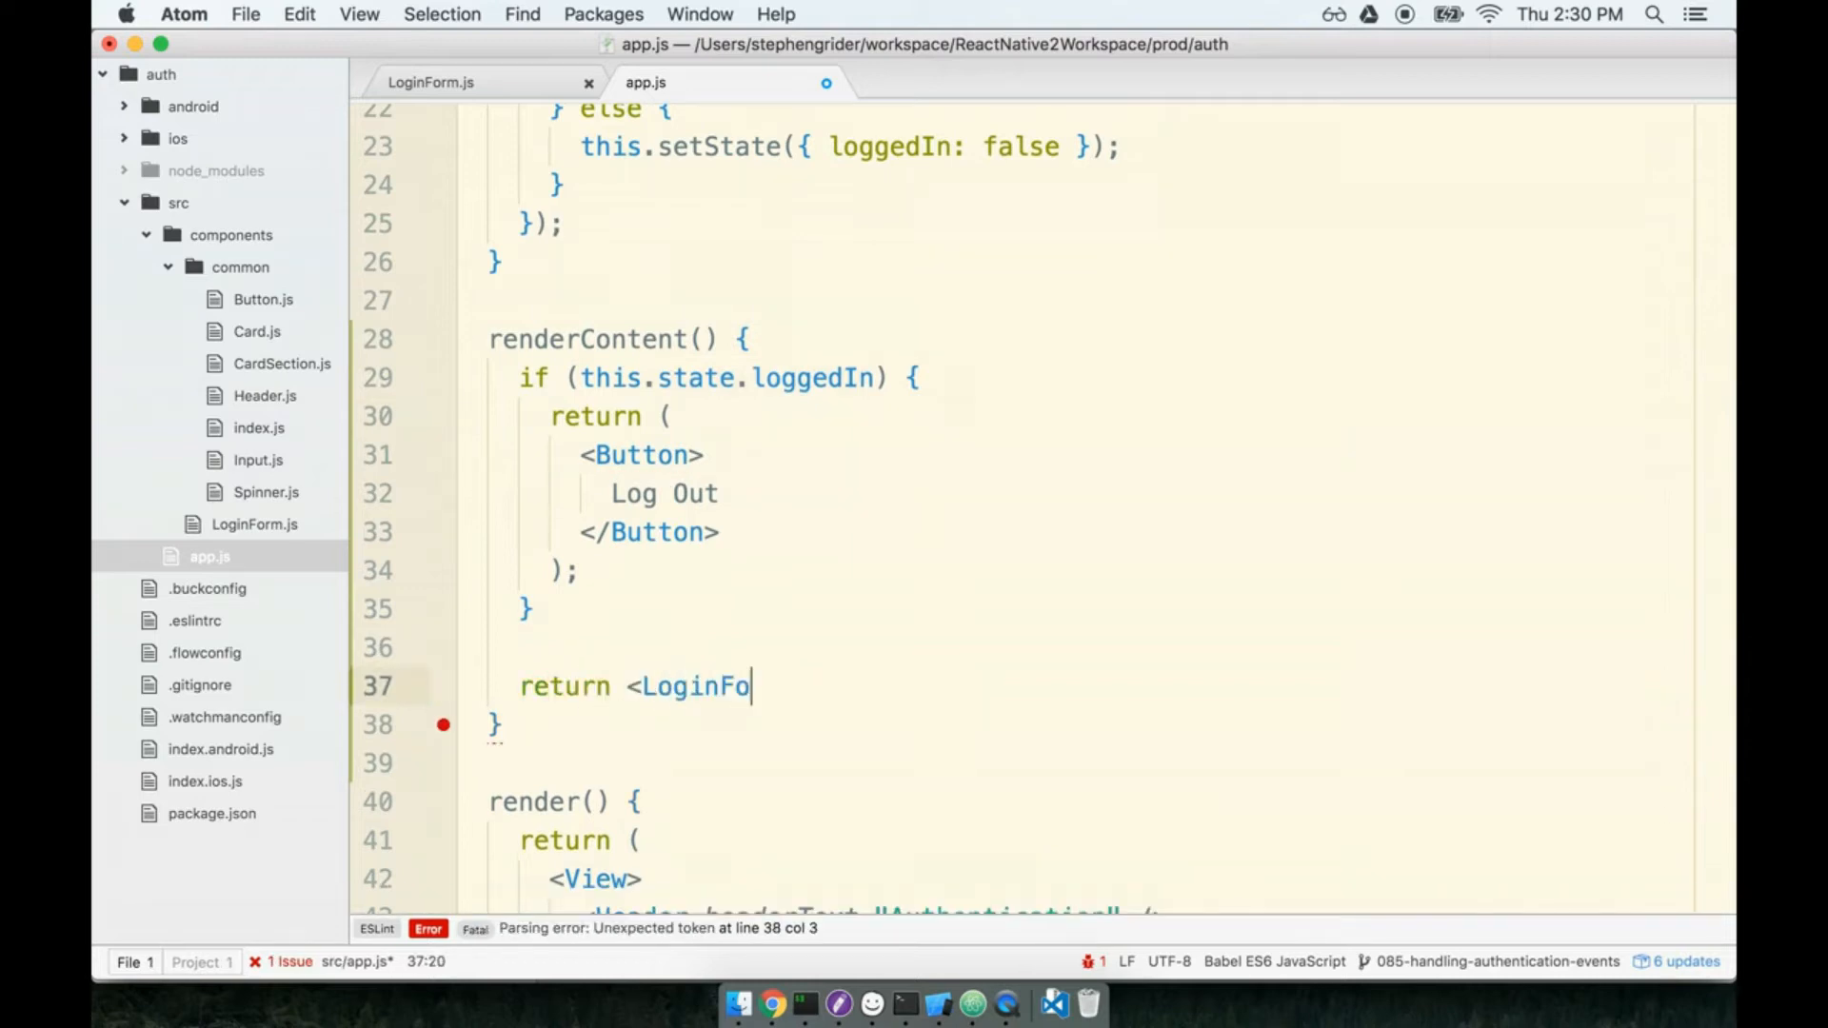
{"action": "type", "text": "rm />;"}
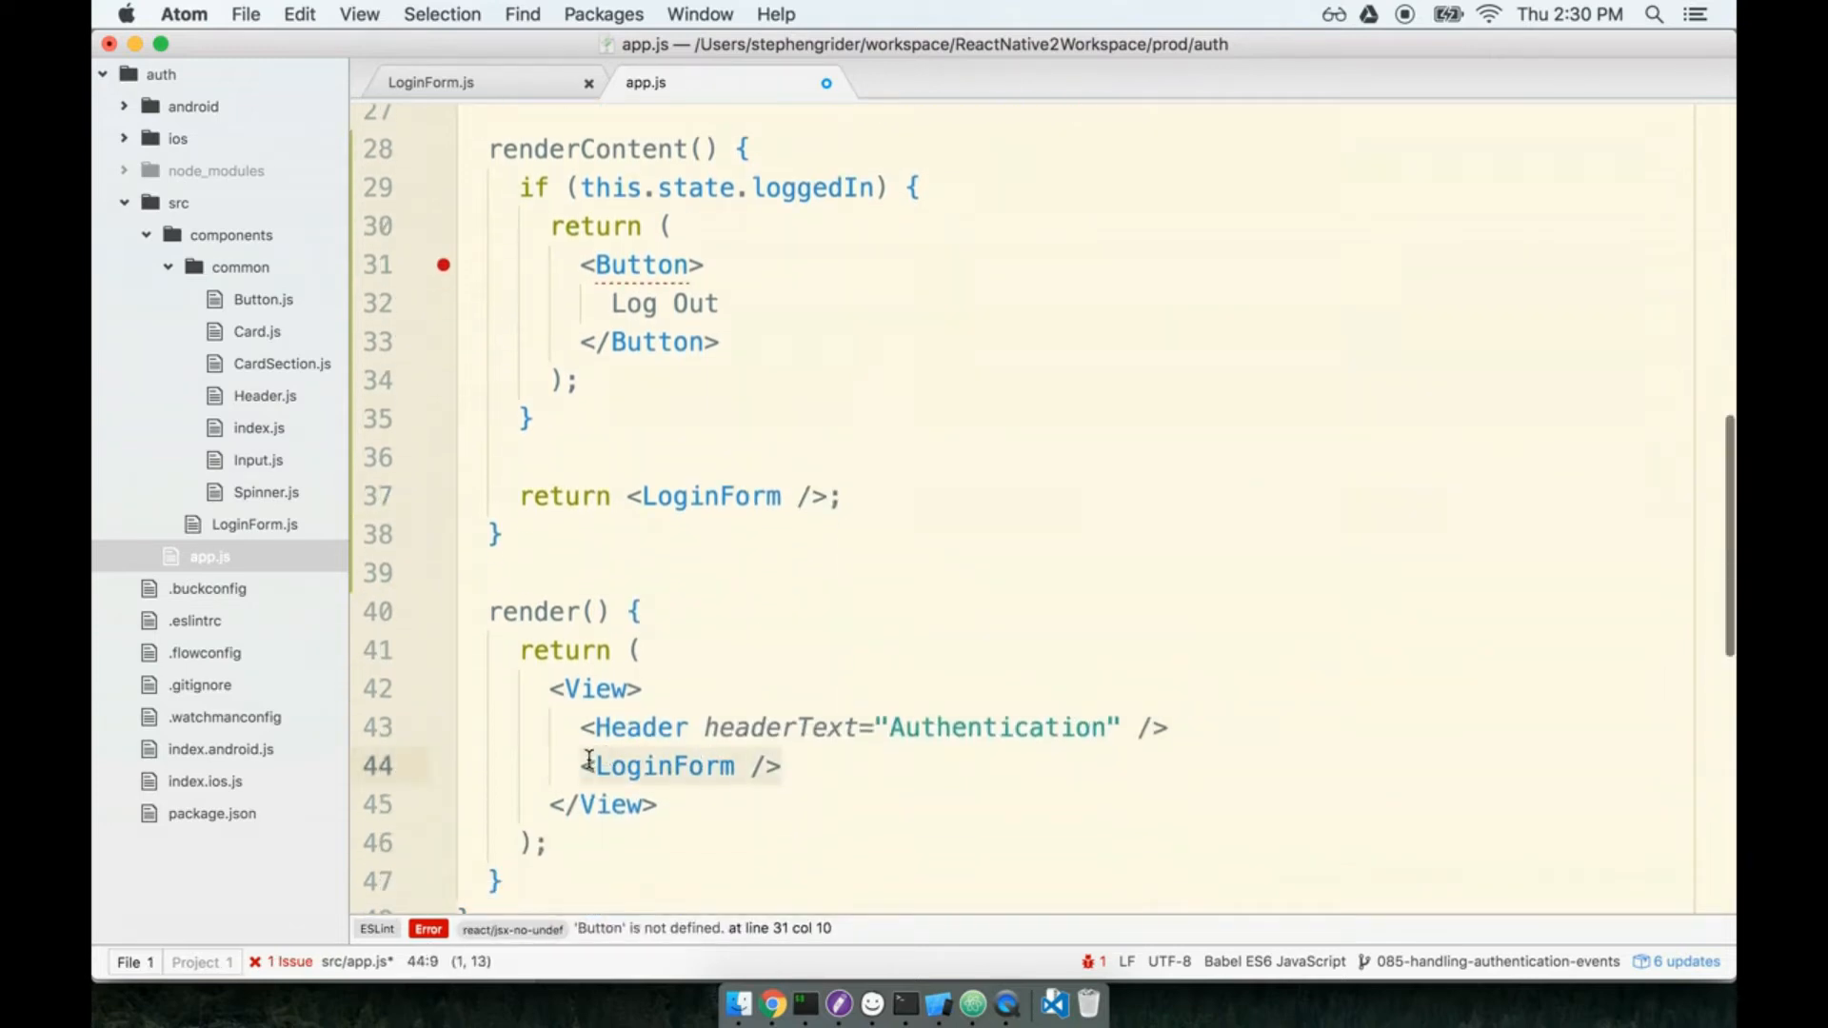
{"action": "type", "text": "{}"}
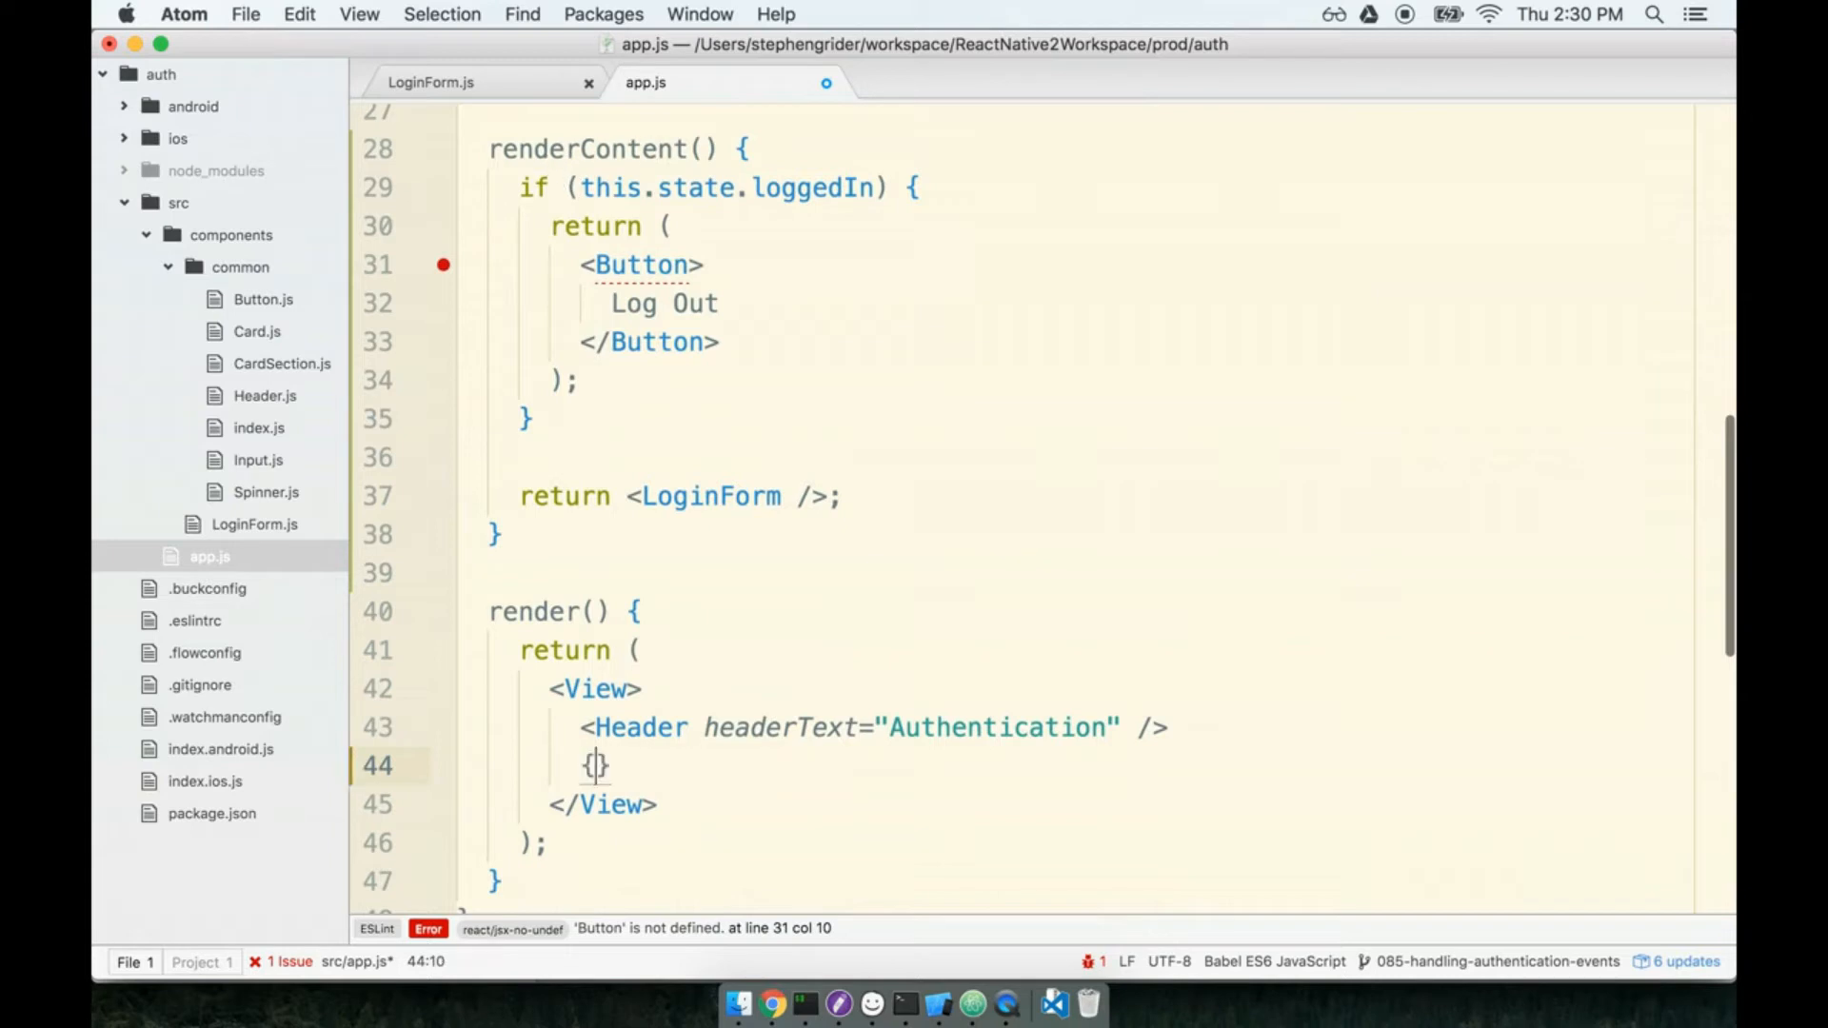
{"action": "type", "text": "this.renderContent"}
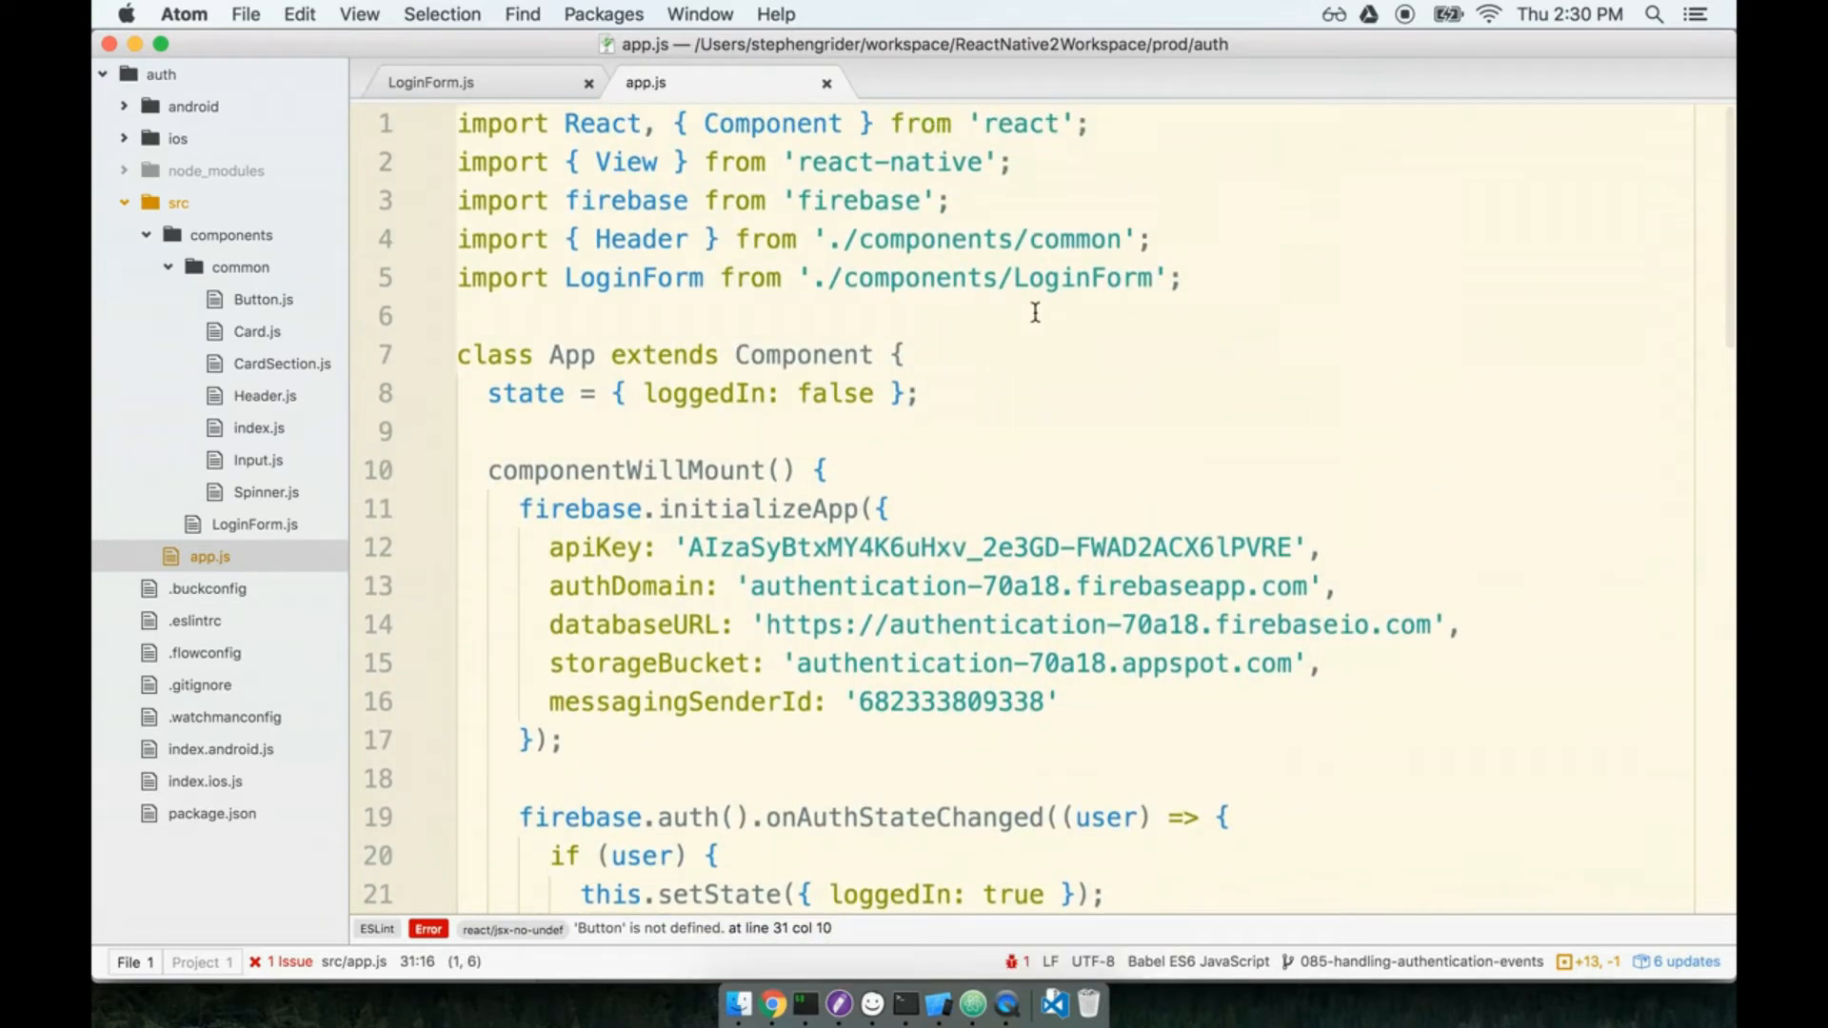
- Import Button alongside Header from components/common so the lint error clears
{"action": "left_click", "coordinate": [940, 253]}
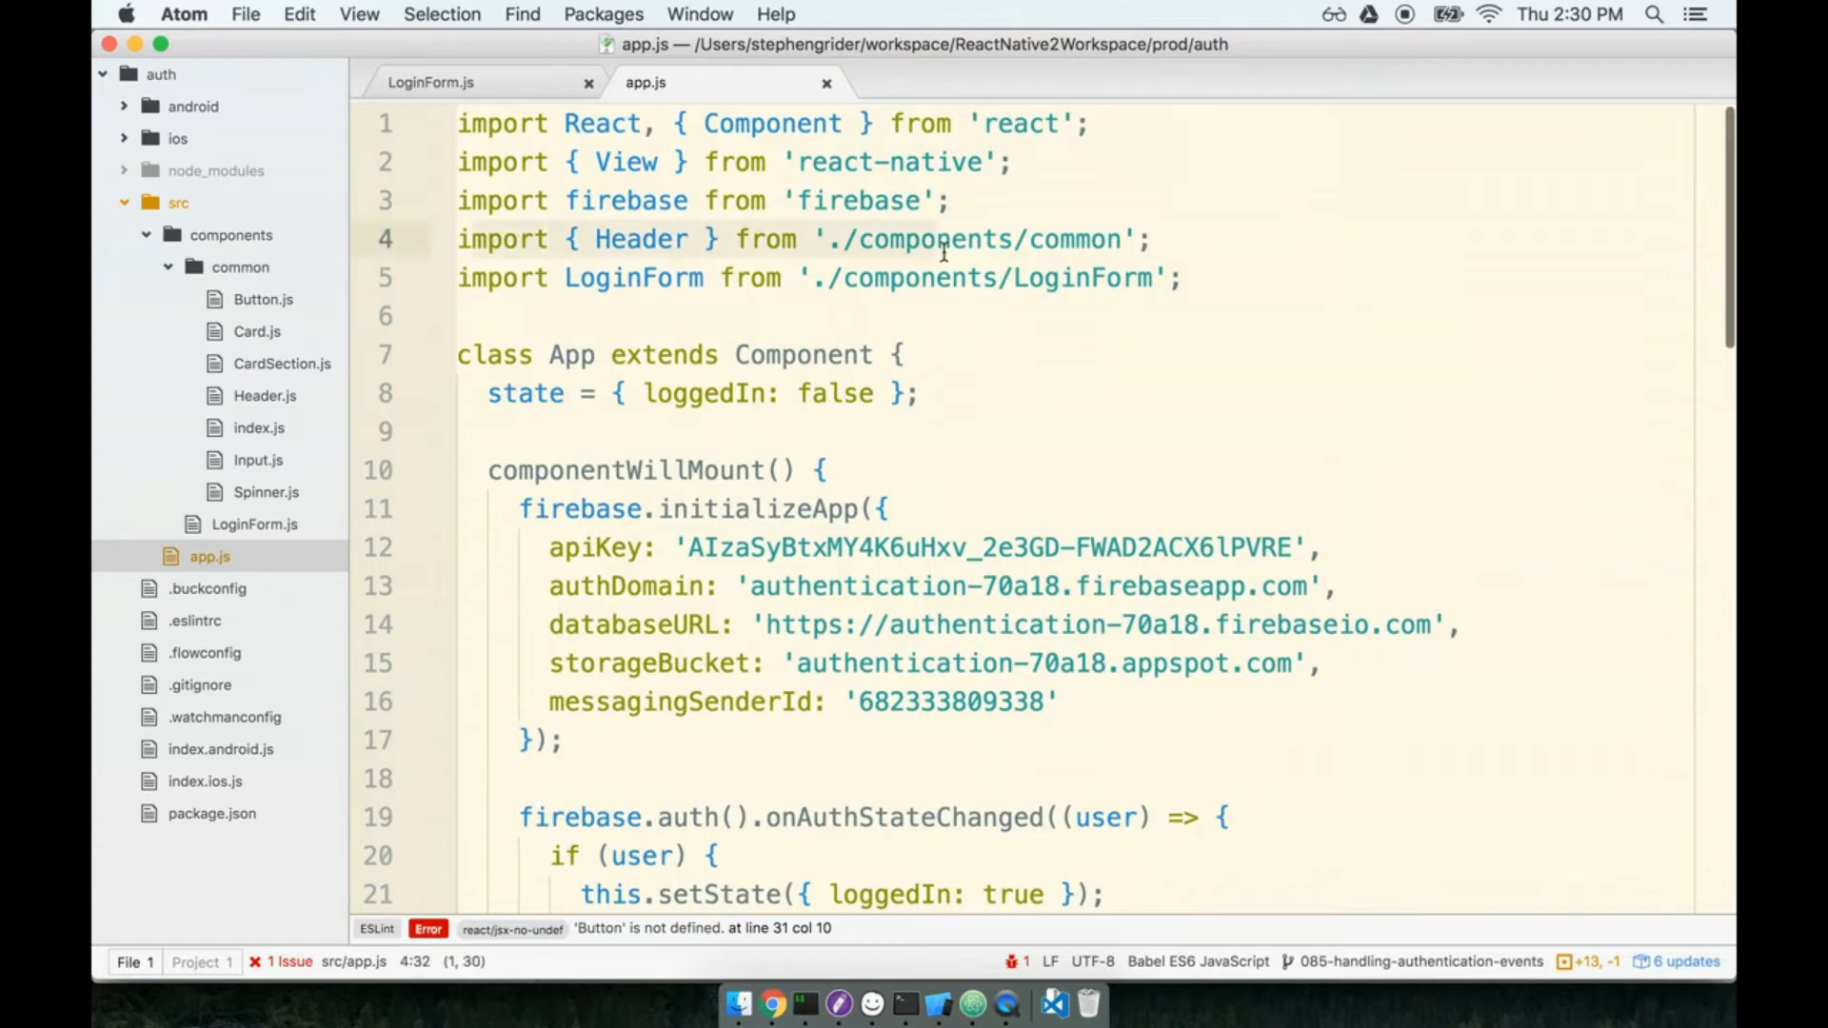
{"action": "left_click", "coordinate": [1081, 240]}
{"action": "type", "text": ", "}
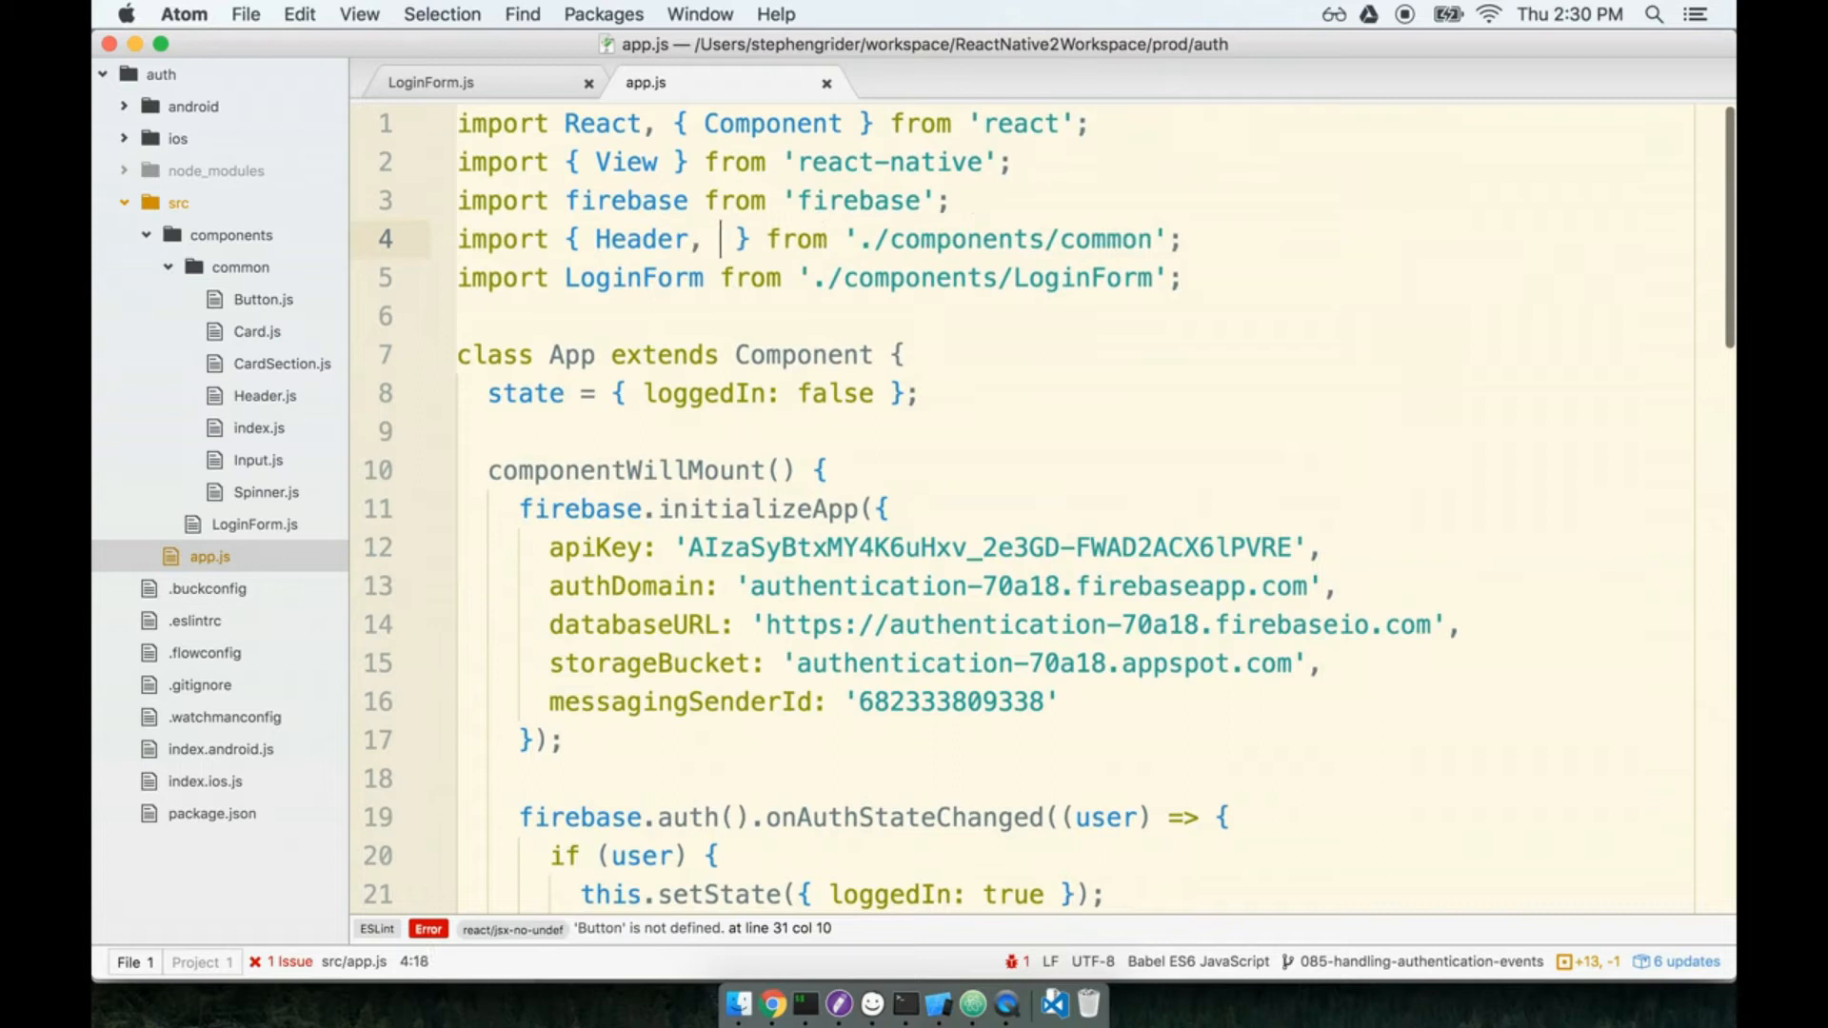
{"action": "type", "text": "Button"}
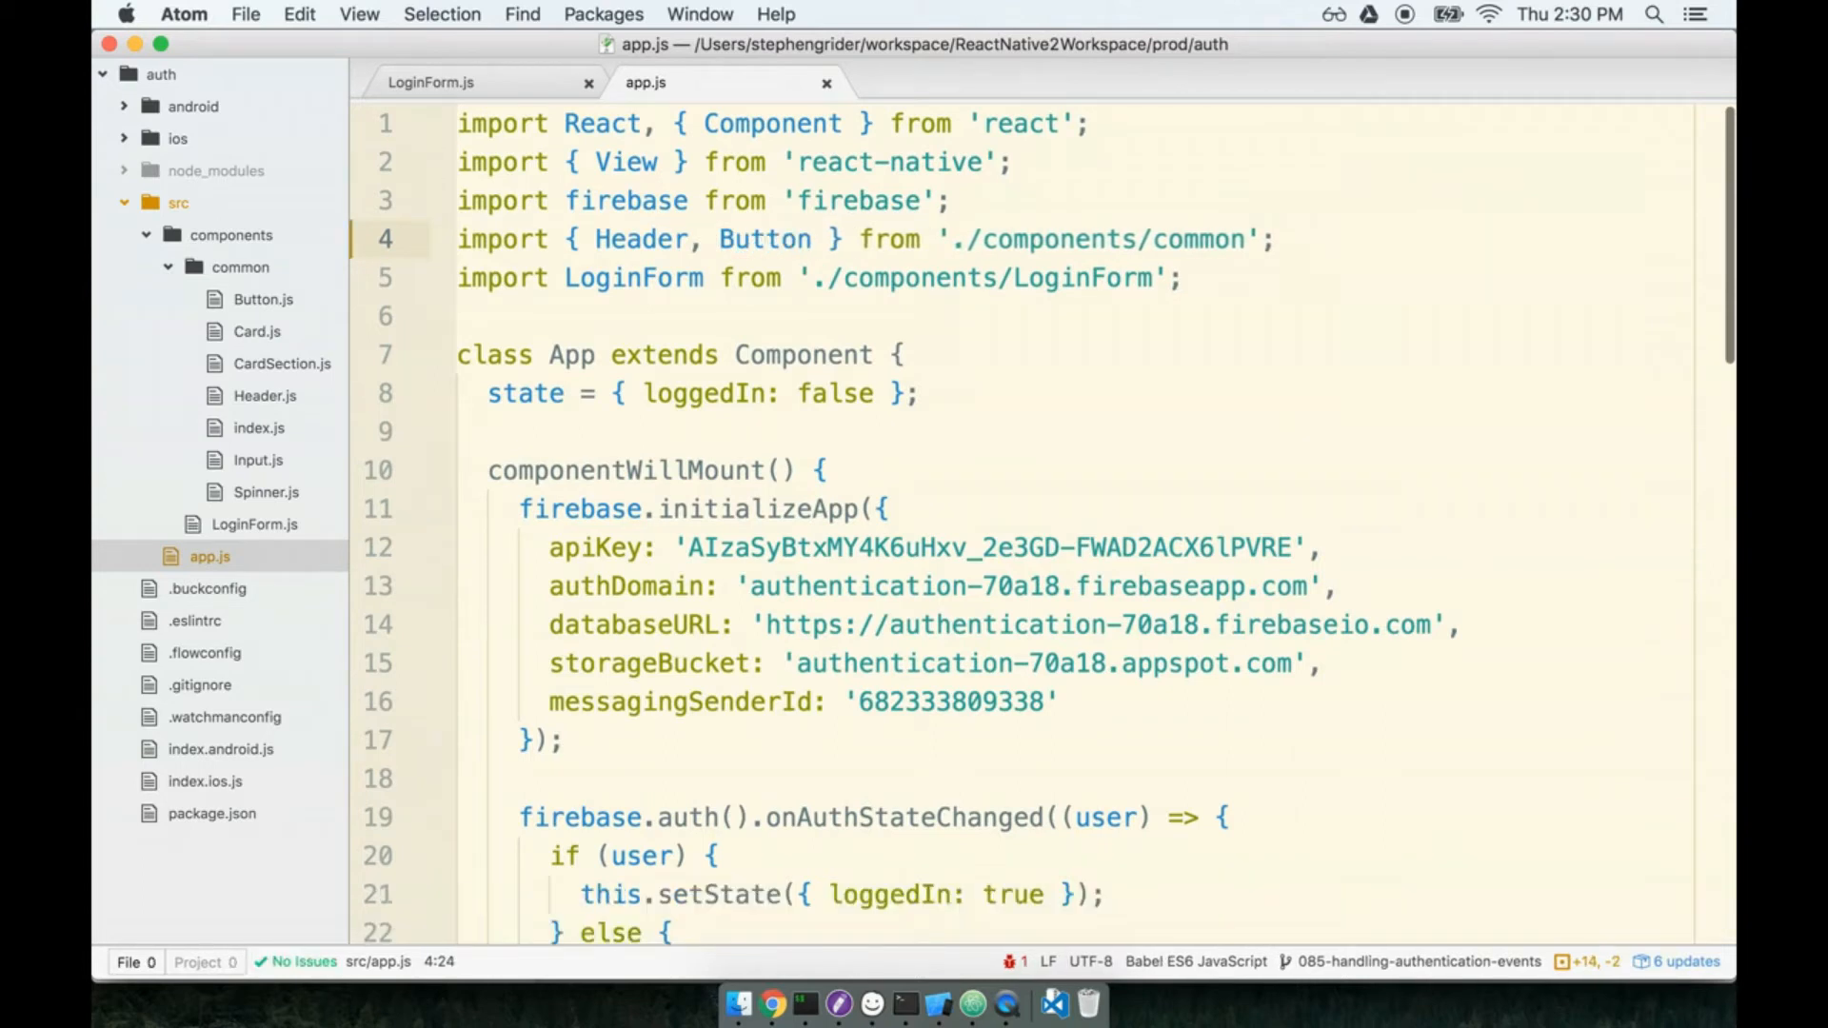
{"action": "scroll", "scroll_direction": "down", "scroll_amount": 3}
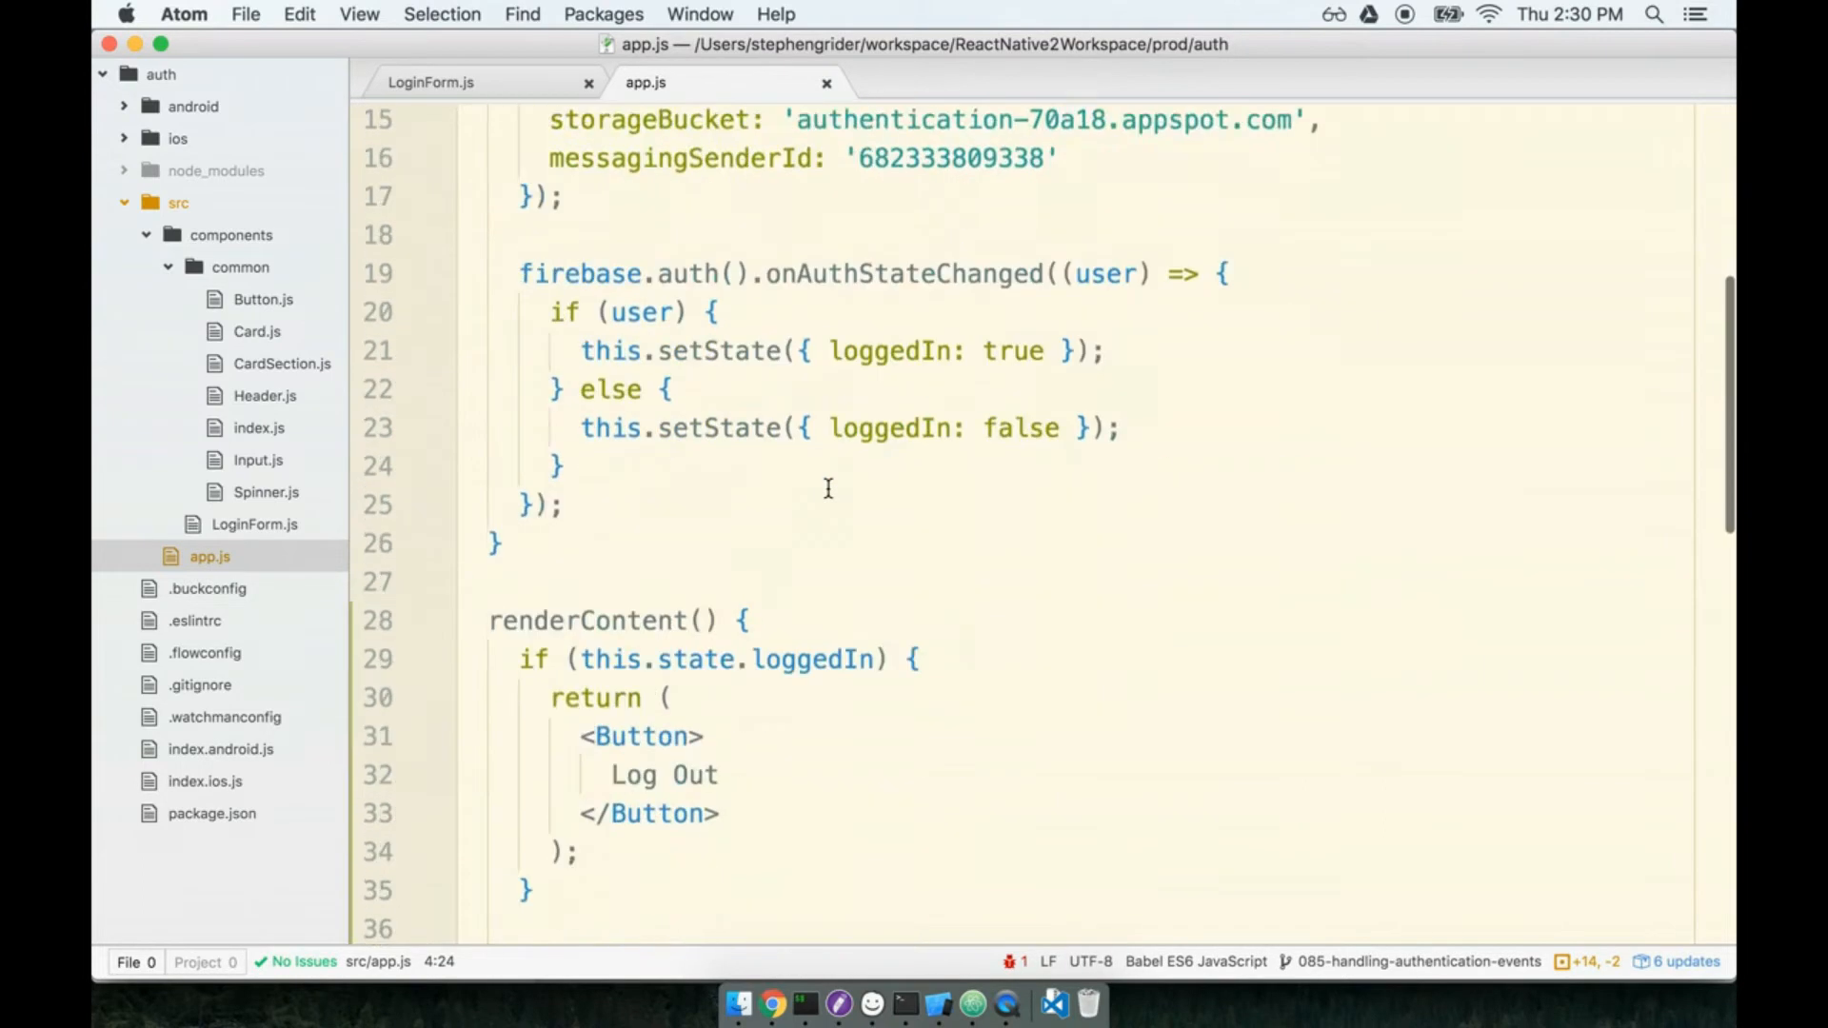
{"action": "scroll", "scroll_direction": "down", "scroll_amount": 3}
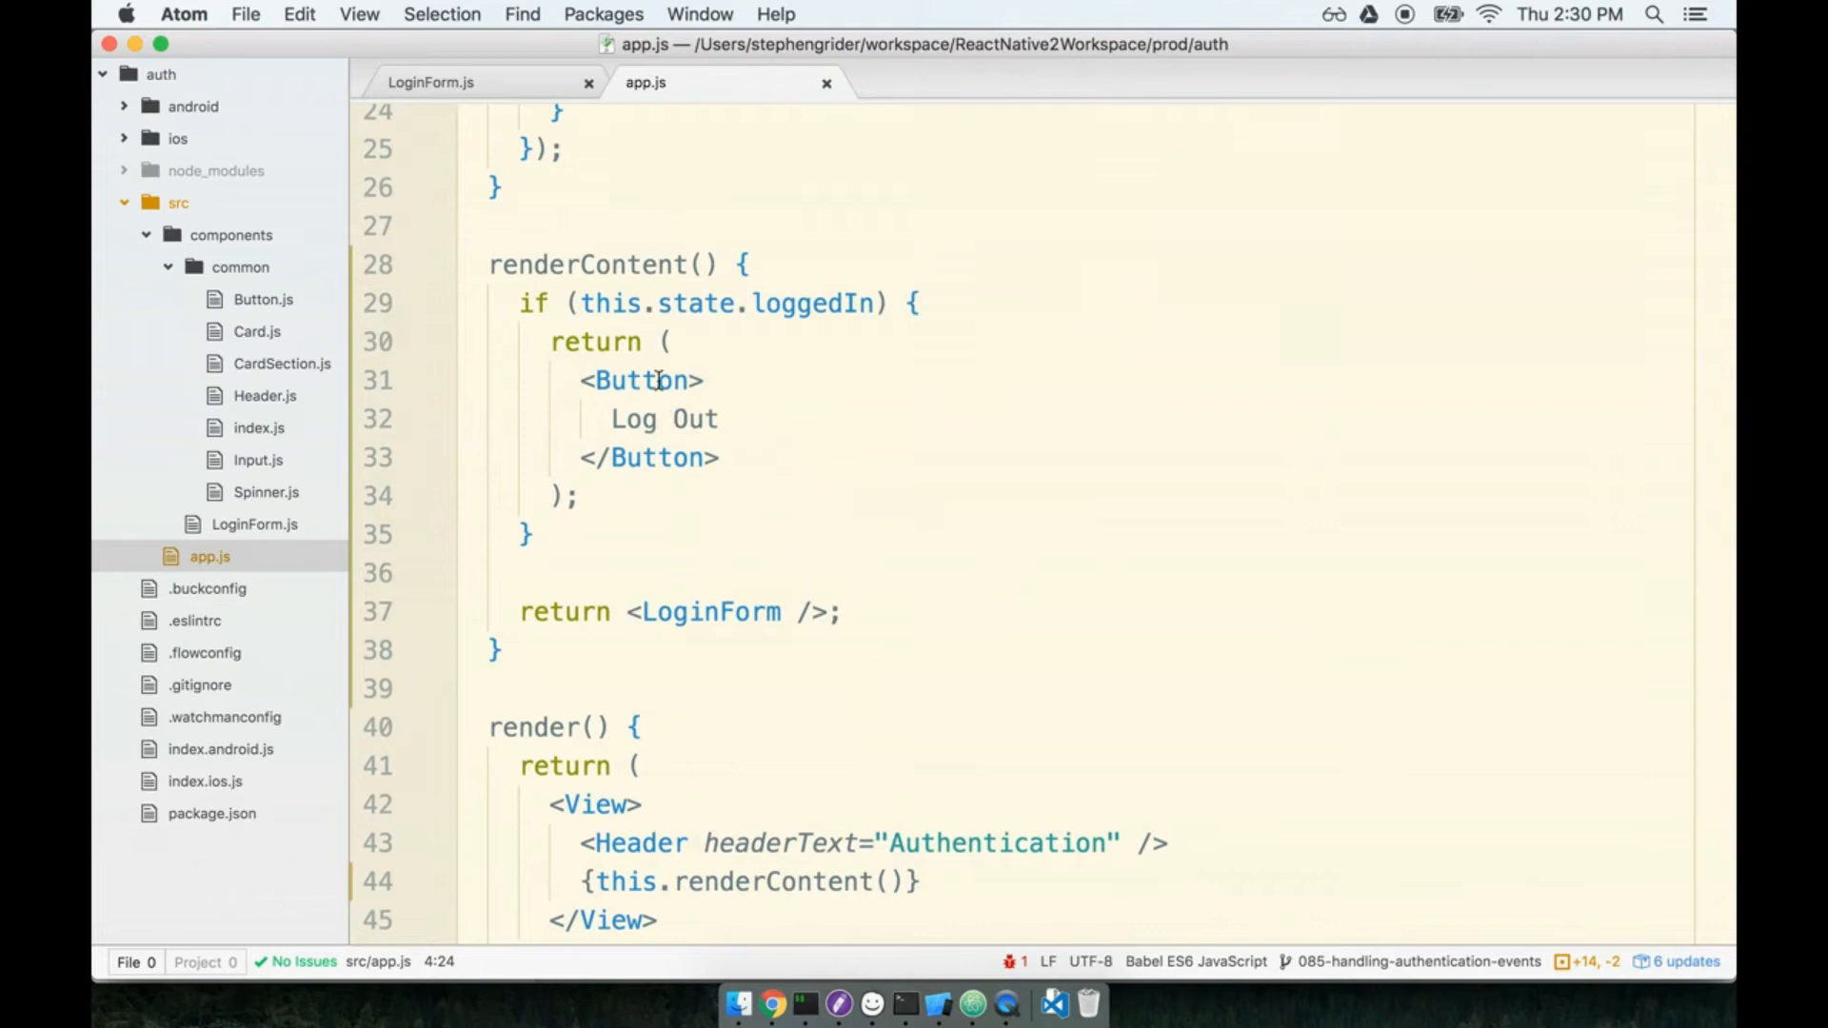
{"action": "scroll", "scroll_direction": "down", "scroll_amount": 3}
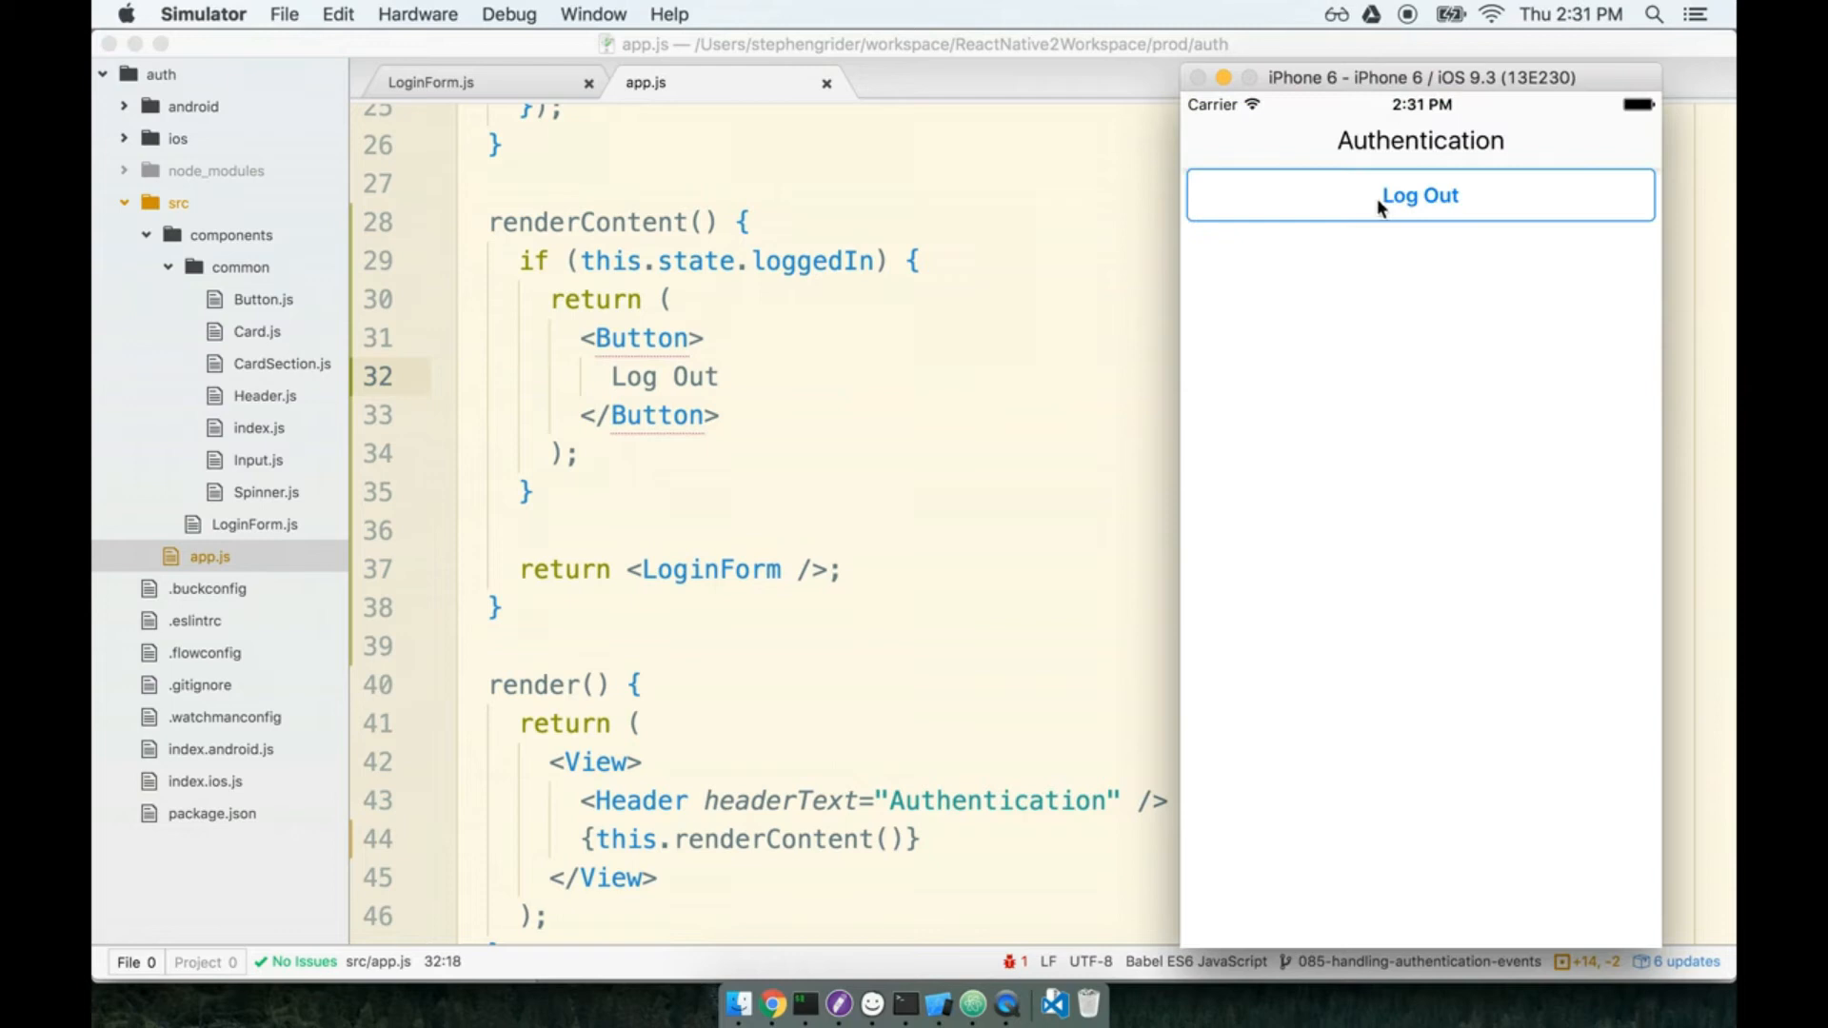
{"action": "mouse_move", "coordinate": [1501, 476]}
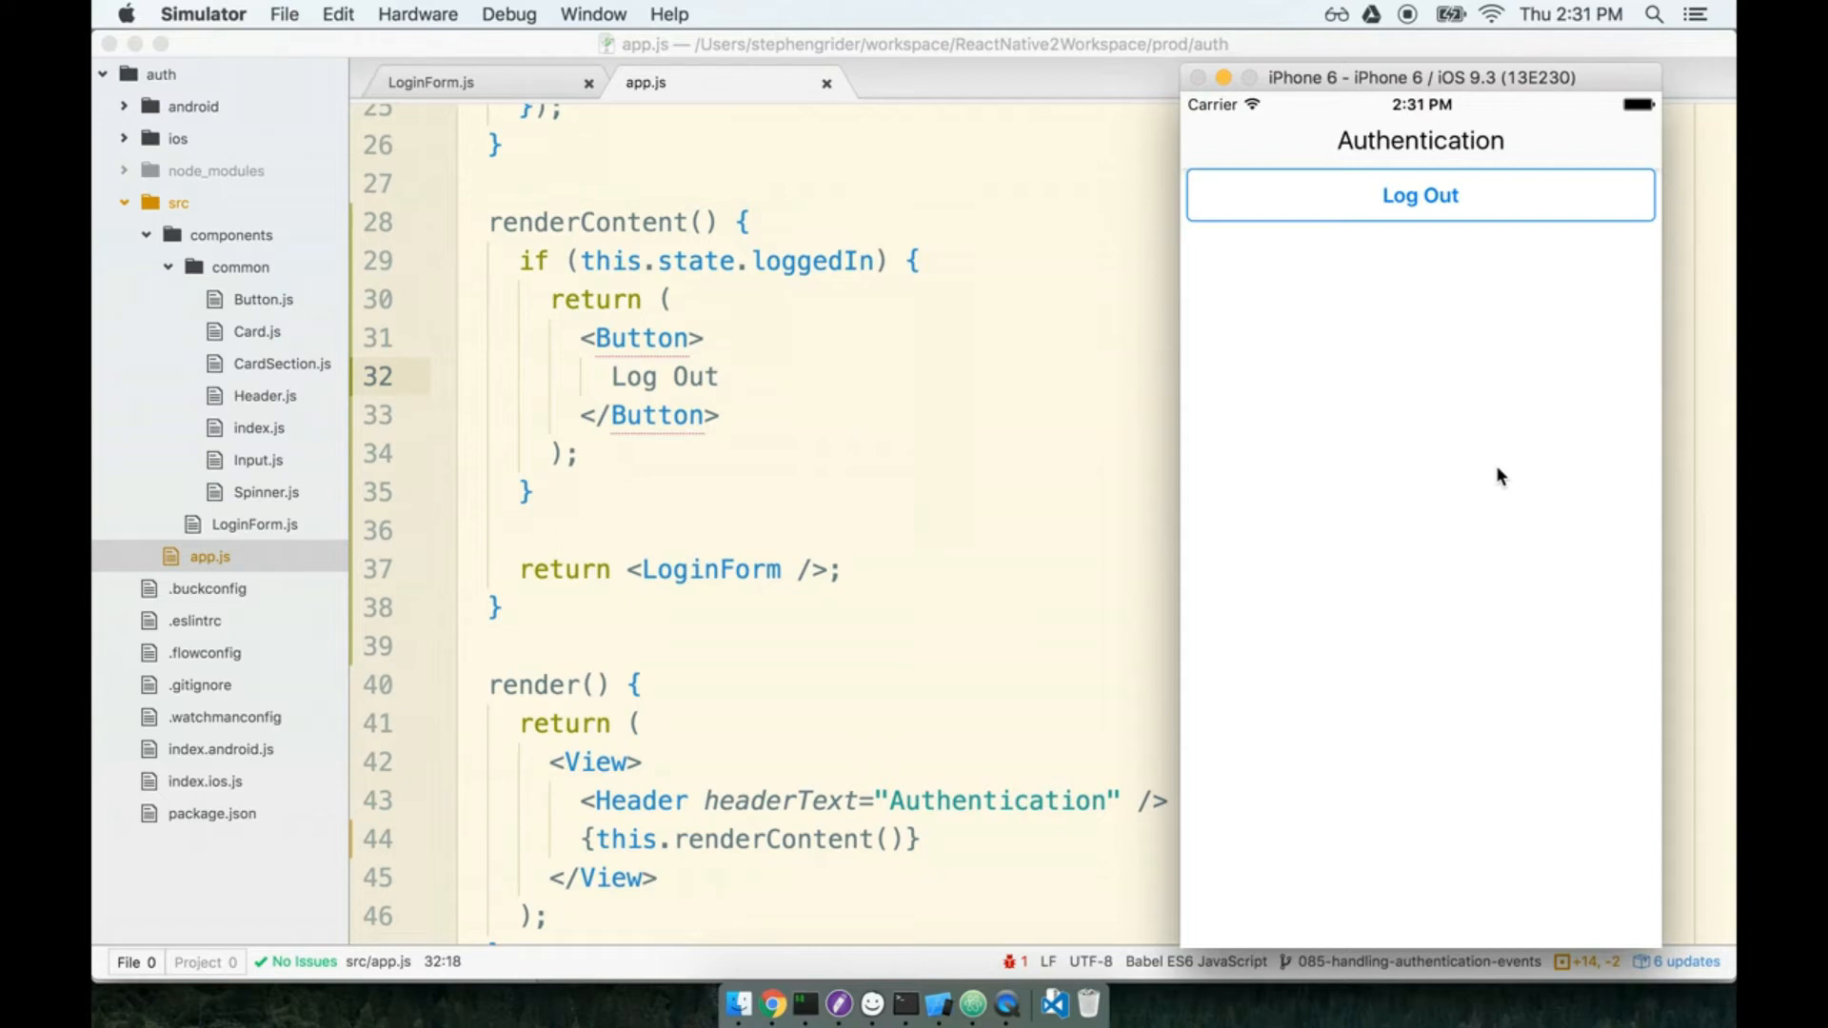
{"action": "mouse_move", "coordinate": [1435, 208]}
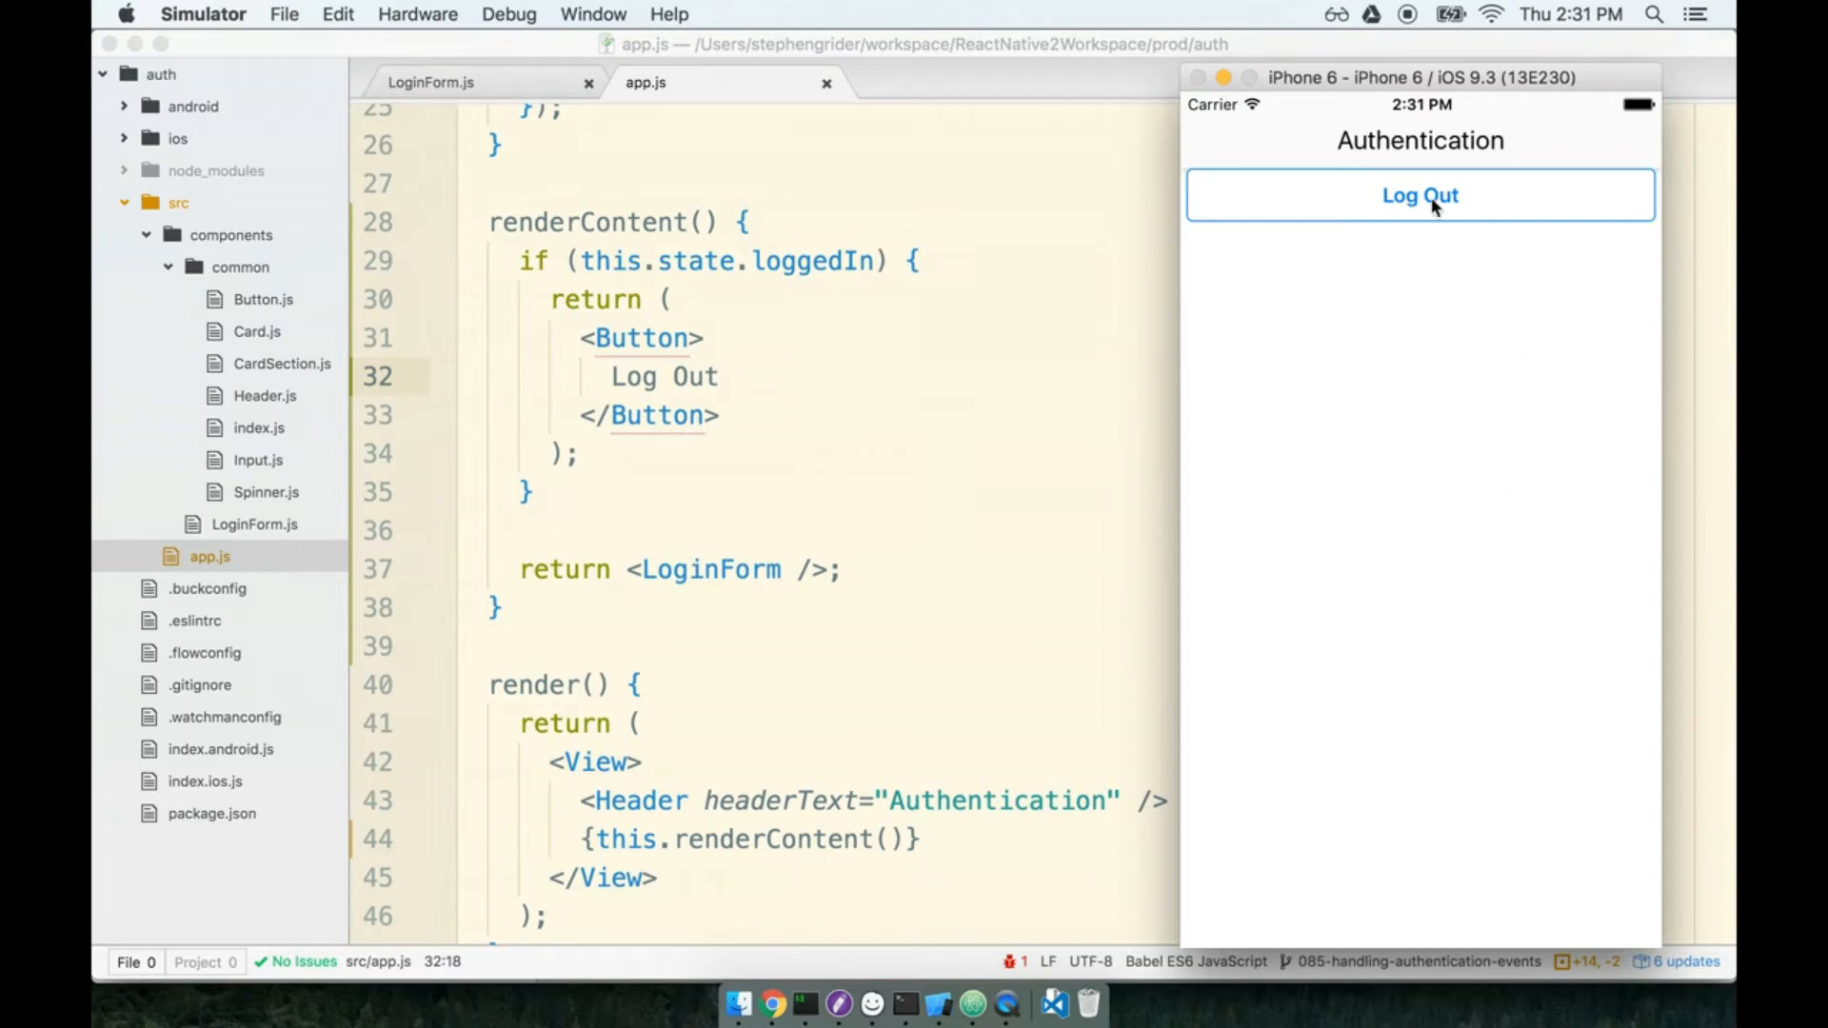
{"action": "mouse_move", "coordinate": [1472, 291]}
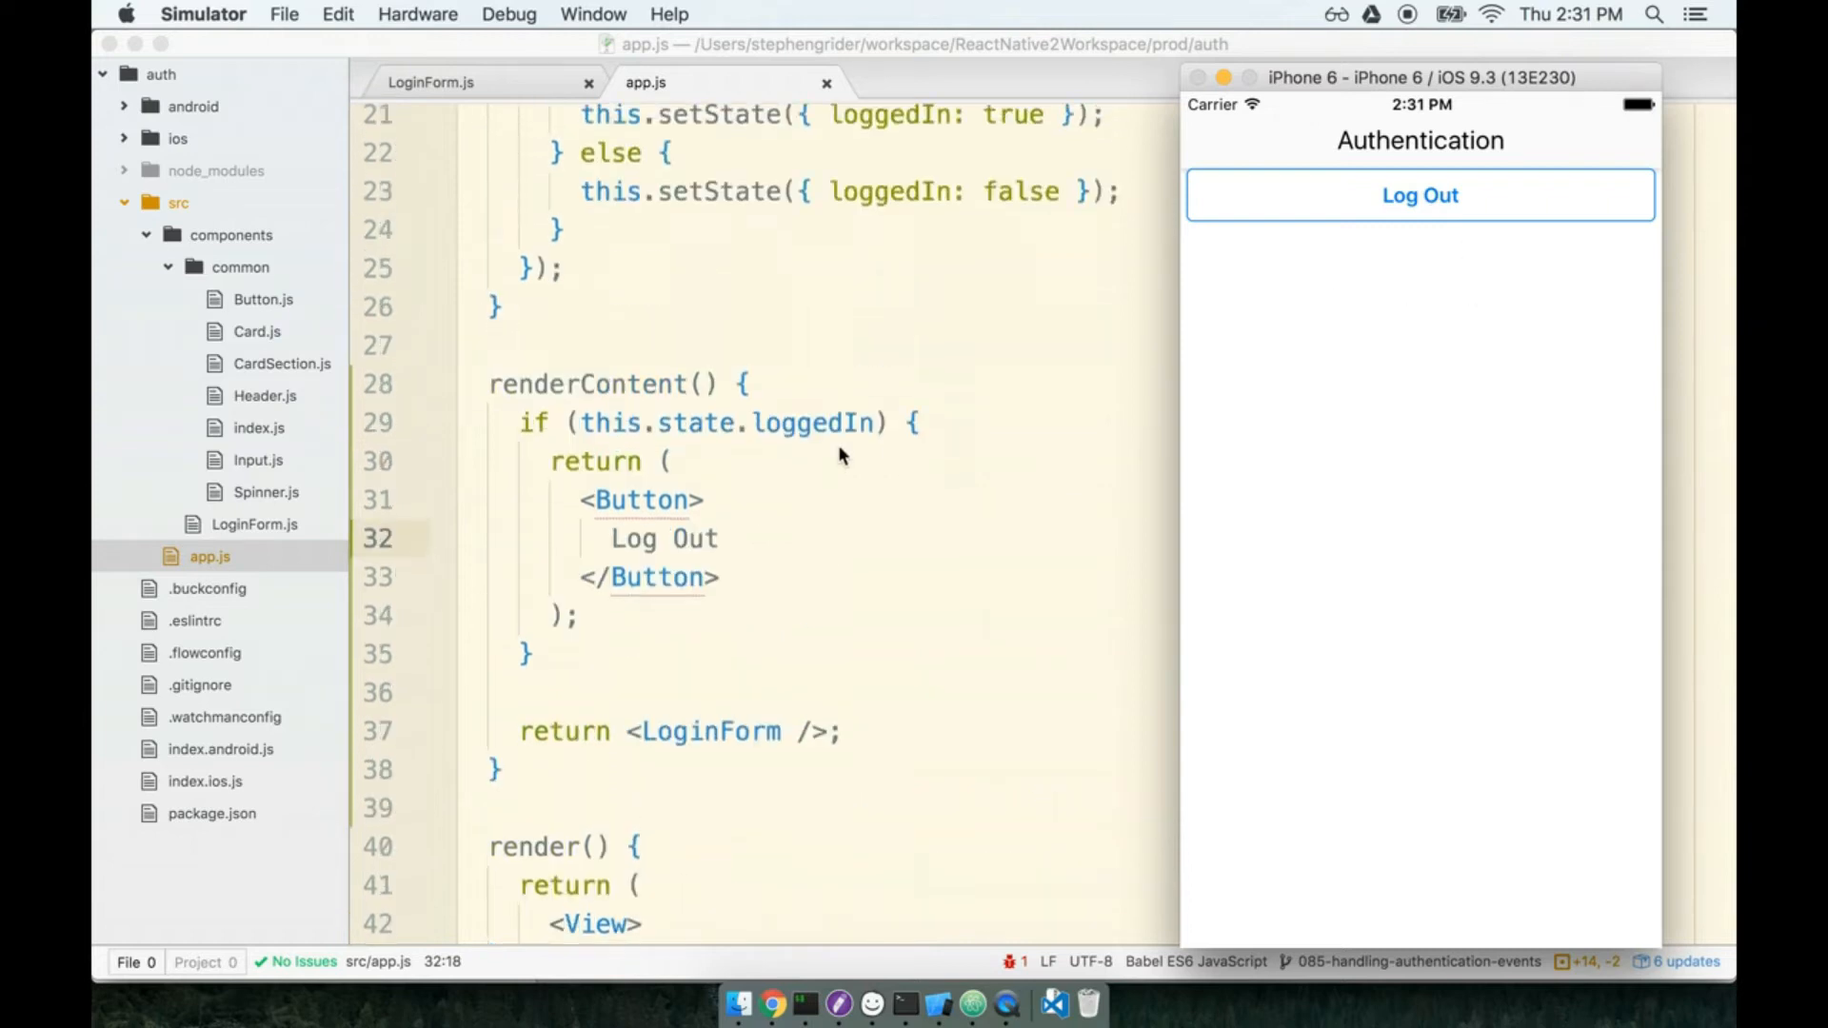
{"action": "scroll", "scroll_direction": "up", "scroll_amount": 3}
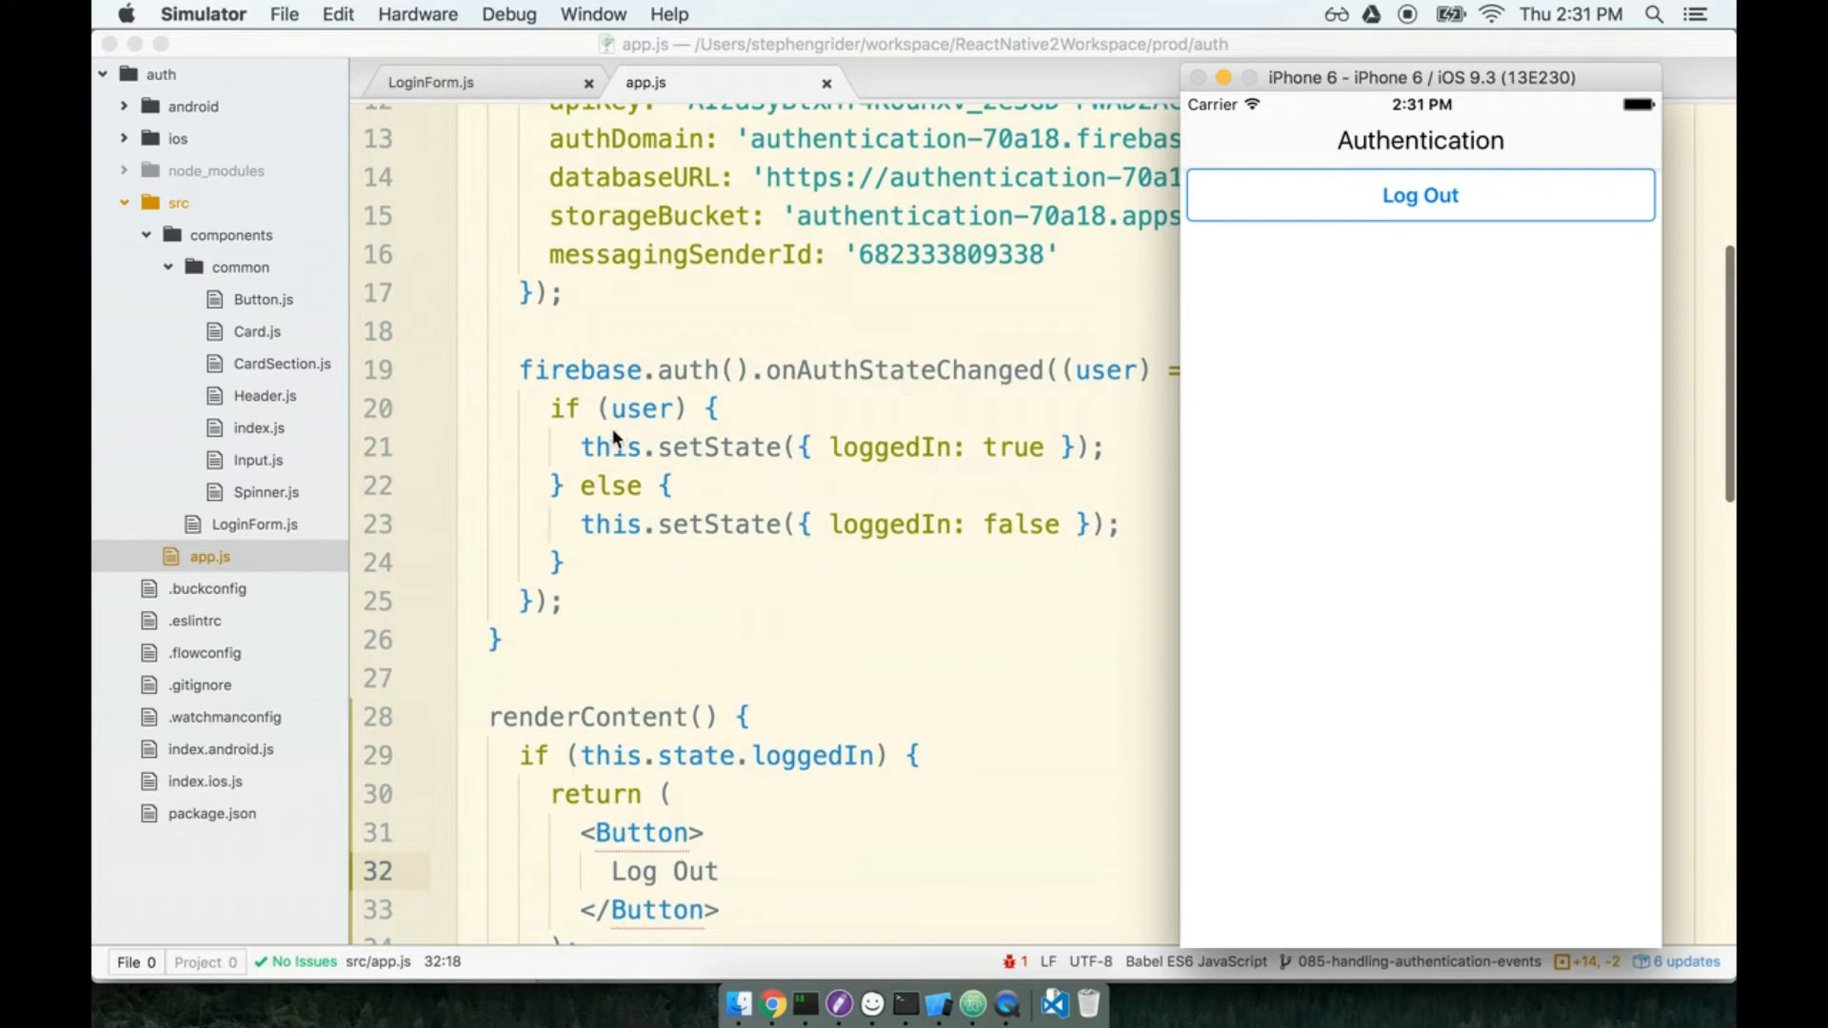
{"action": "mouse_move", "coordinate": [1480, 179]}
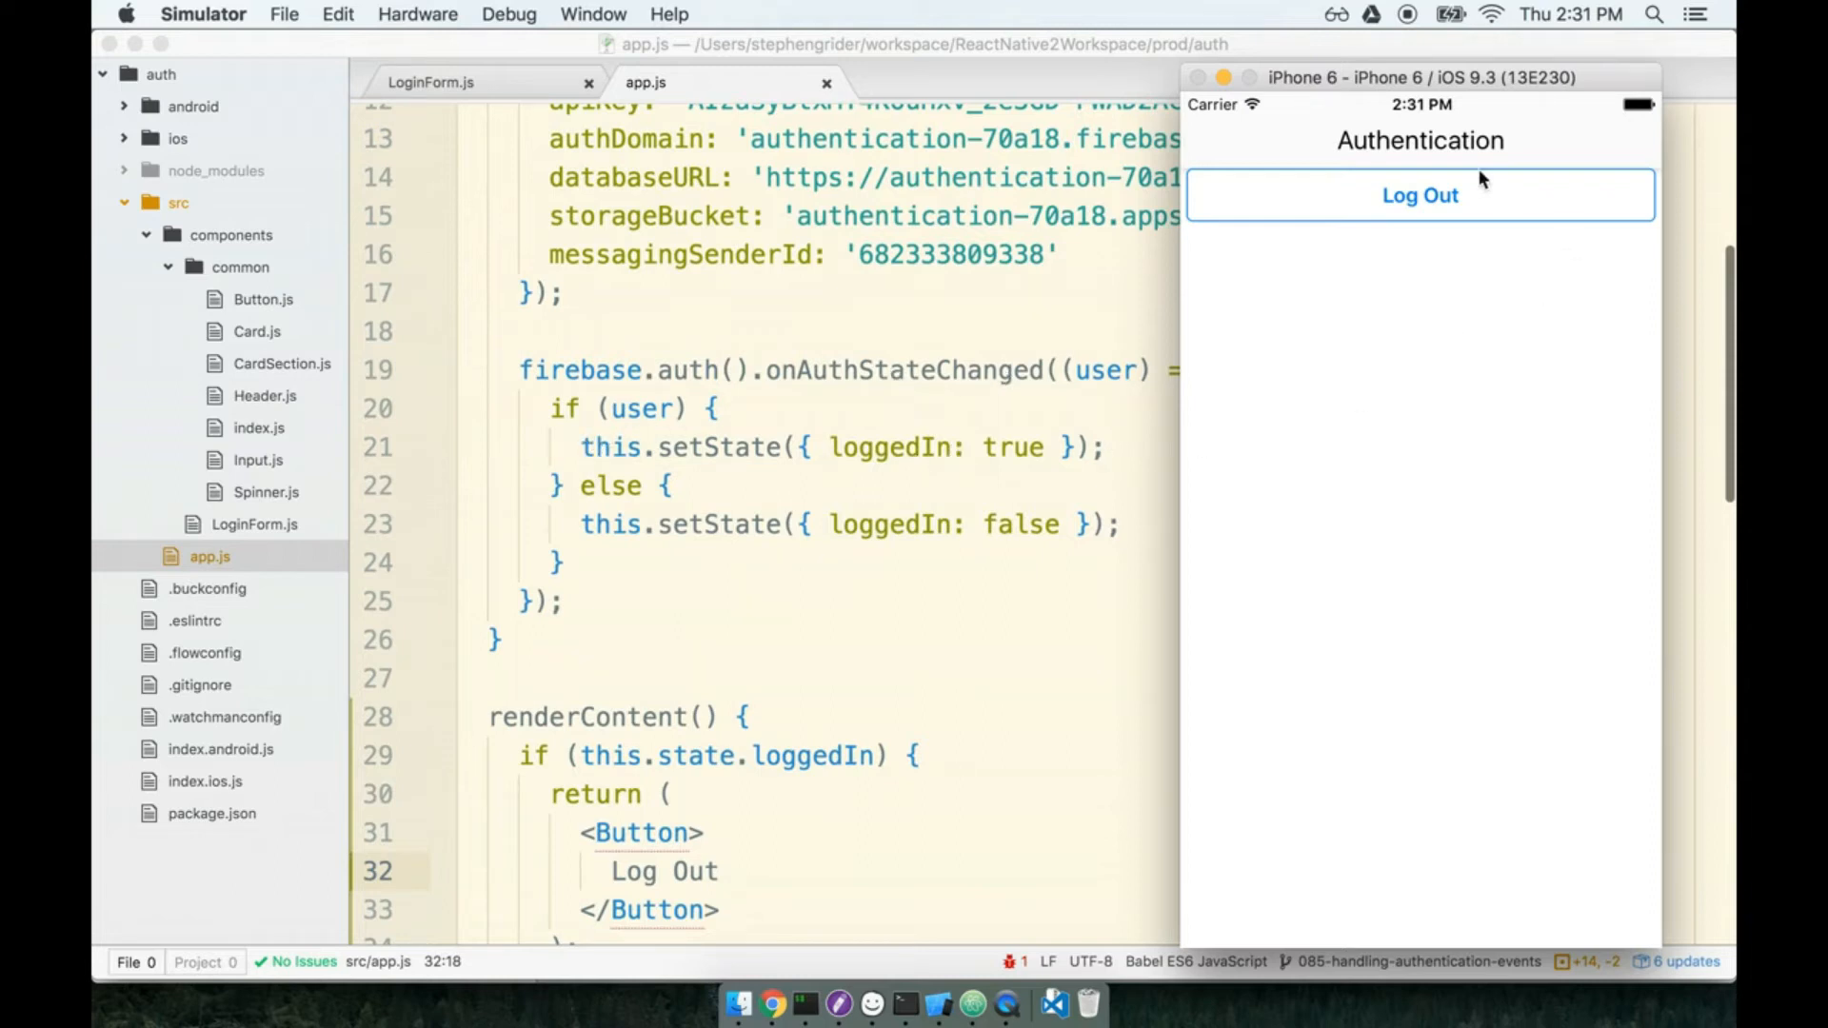
{"action": "mouse_move", "coordinate": [1634, 265]}
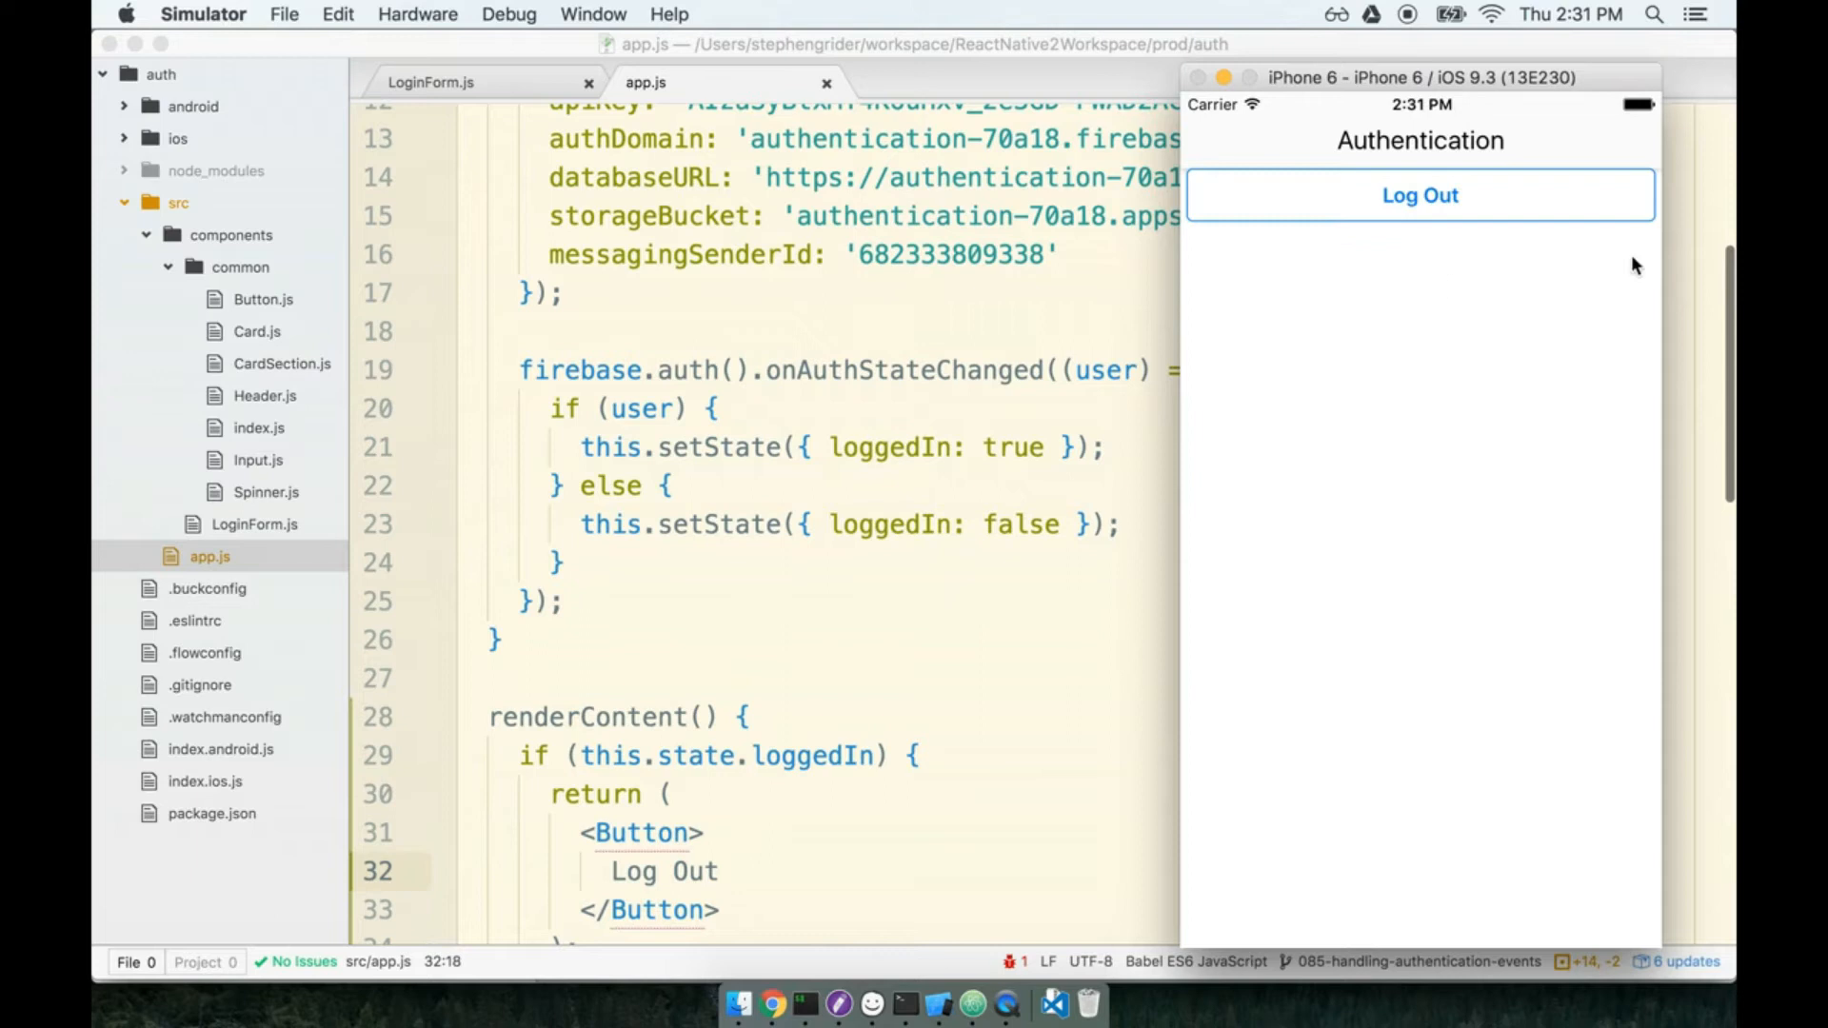
{"action": "scroll", "scroll_direction": "down", "scroll_amount": 3}
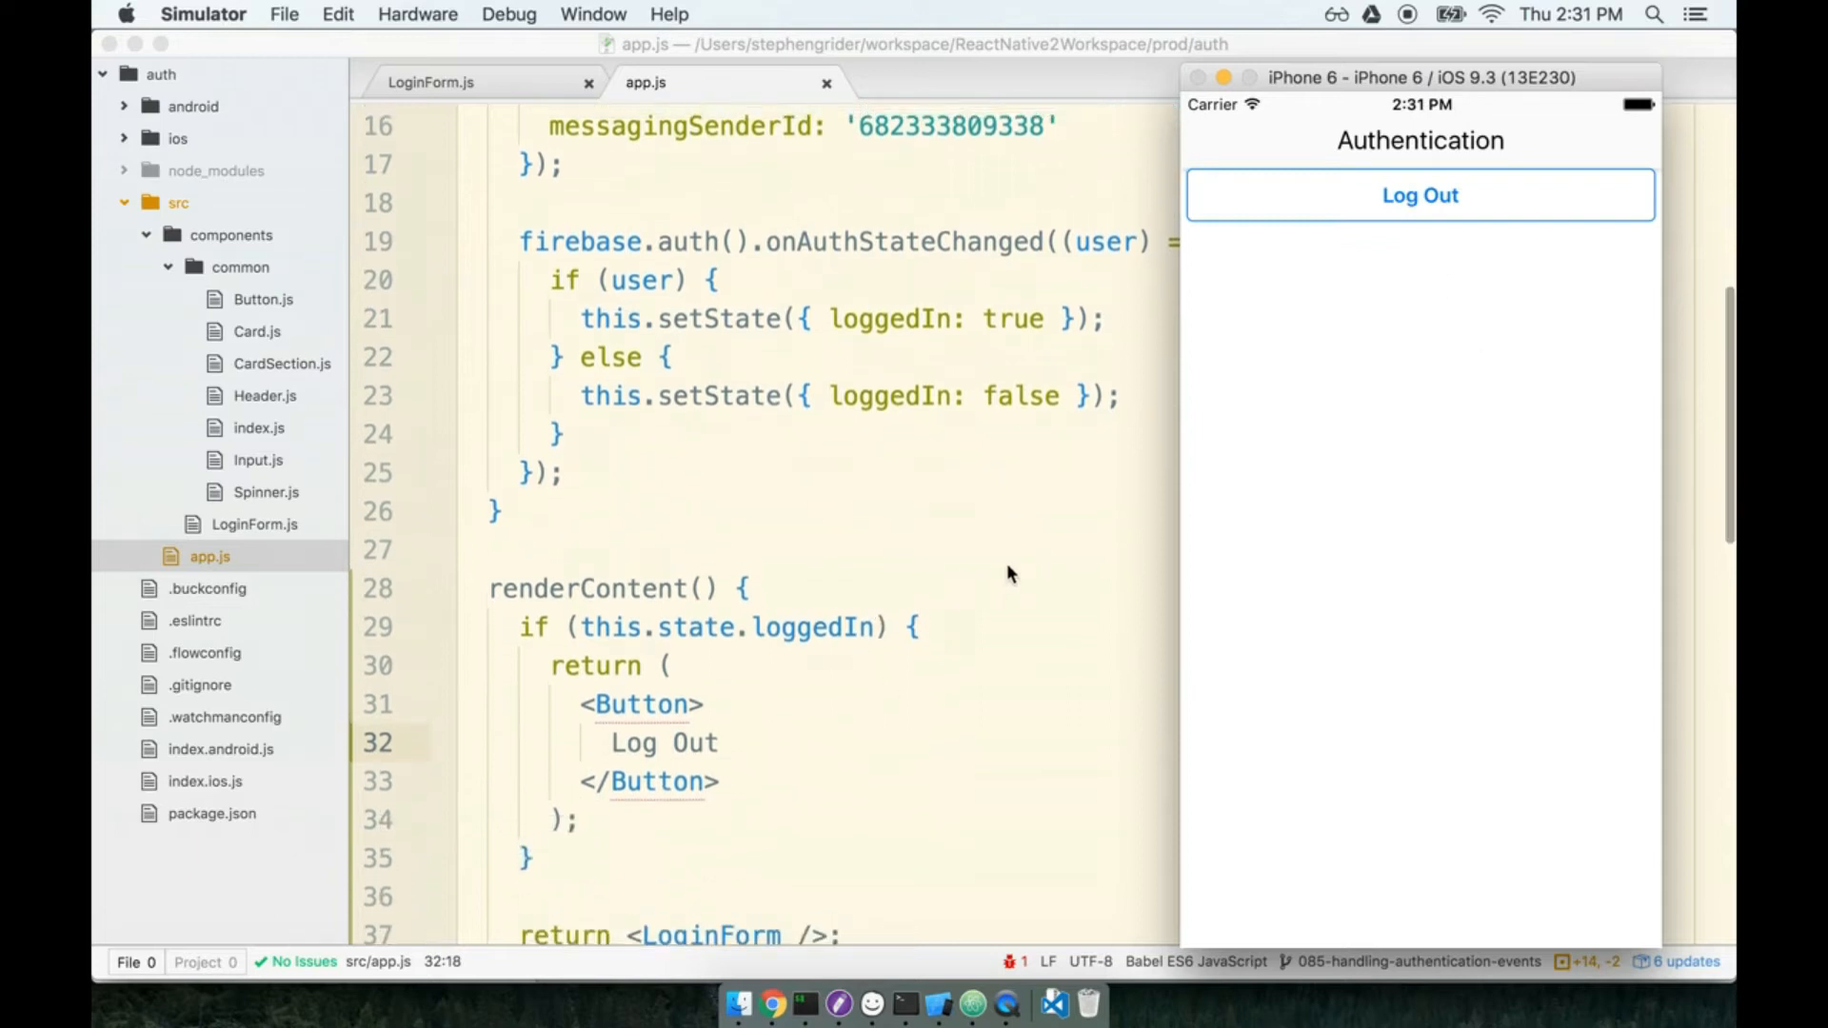
{"action": "mouse_move", "coordinate": [1455, 488]}
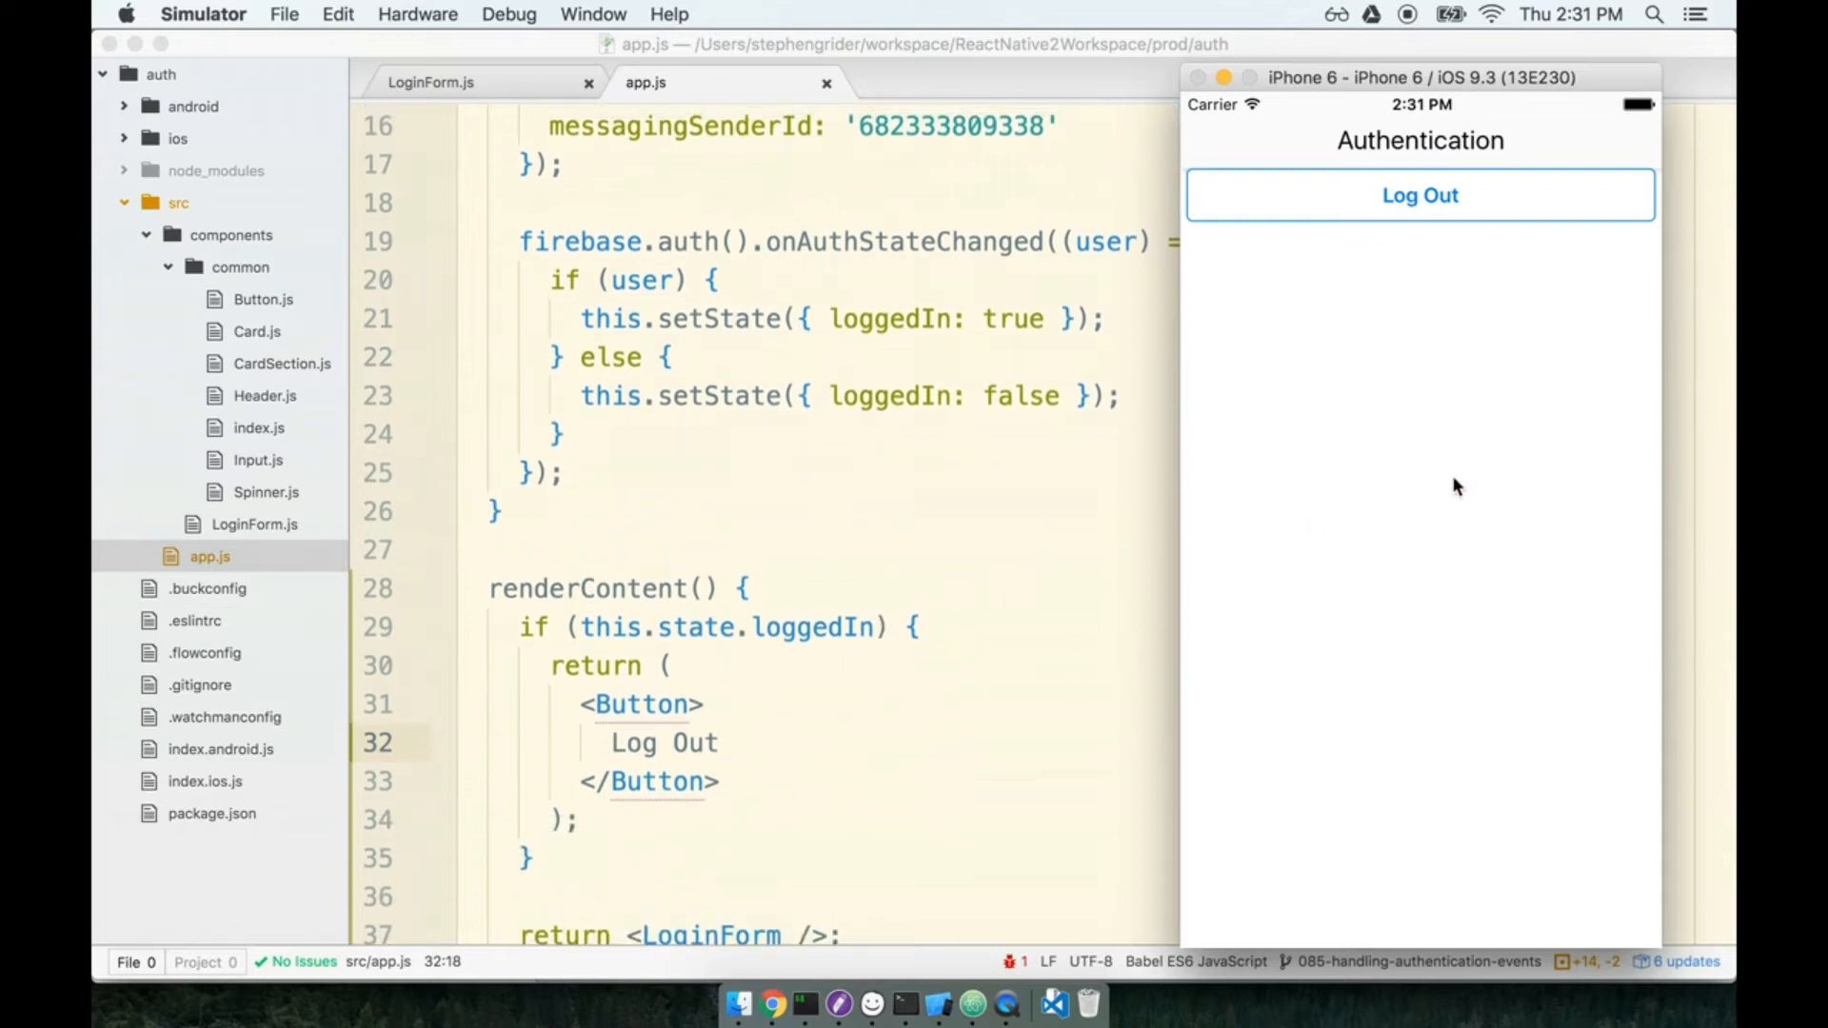
{"action": "mouse_move", "coordinate": [1440, 459]}
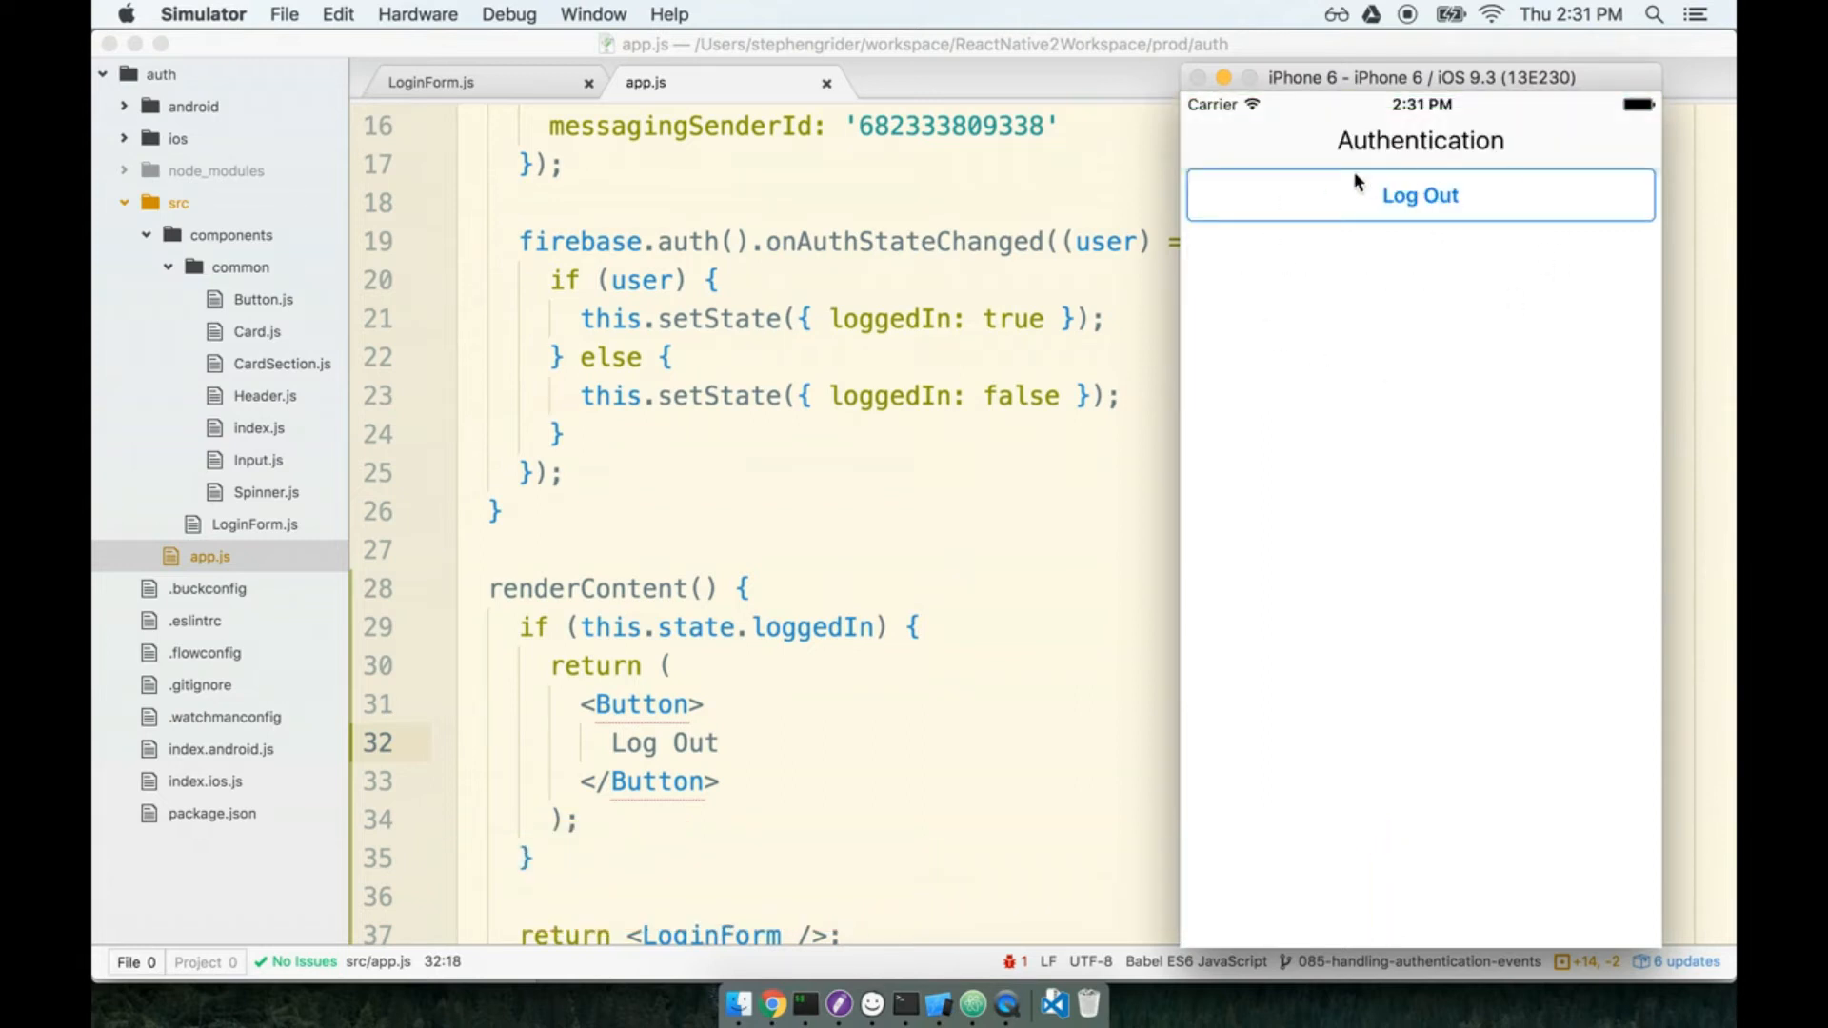
{"action": "left_click", "coordinate": [1418, 194]}
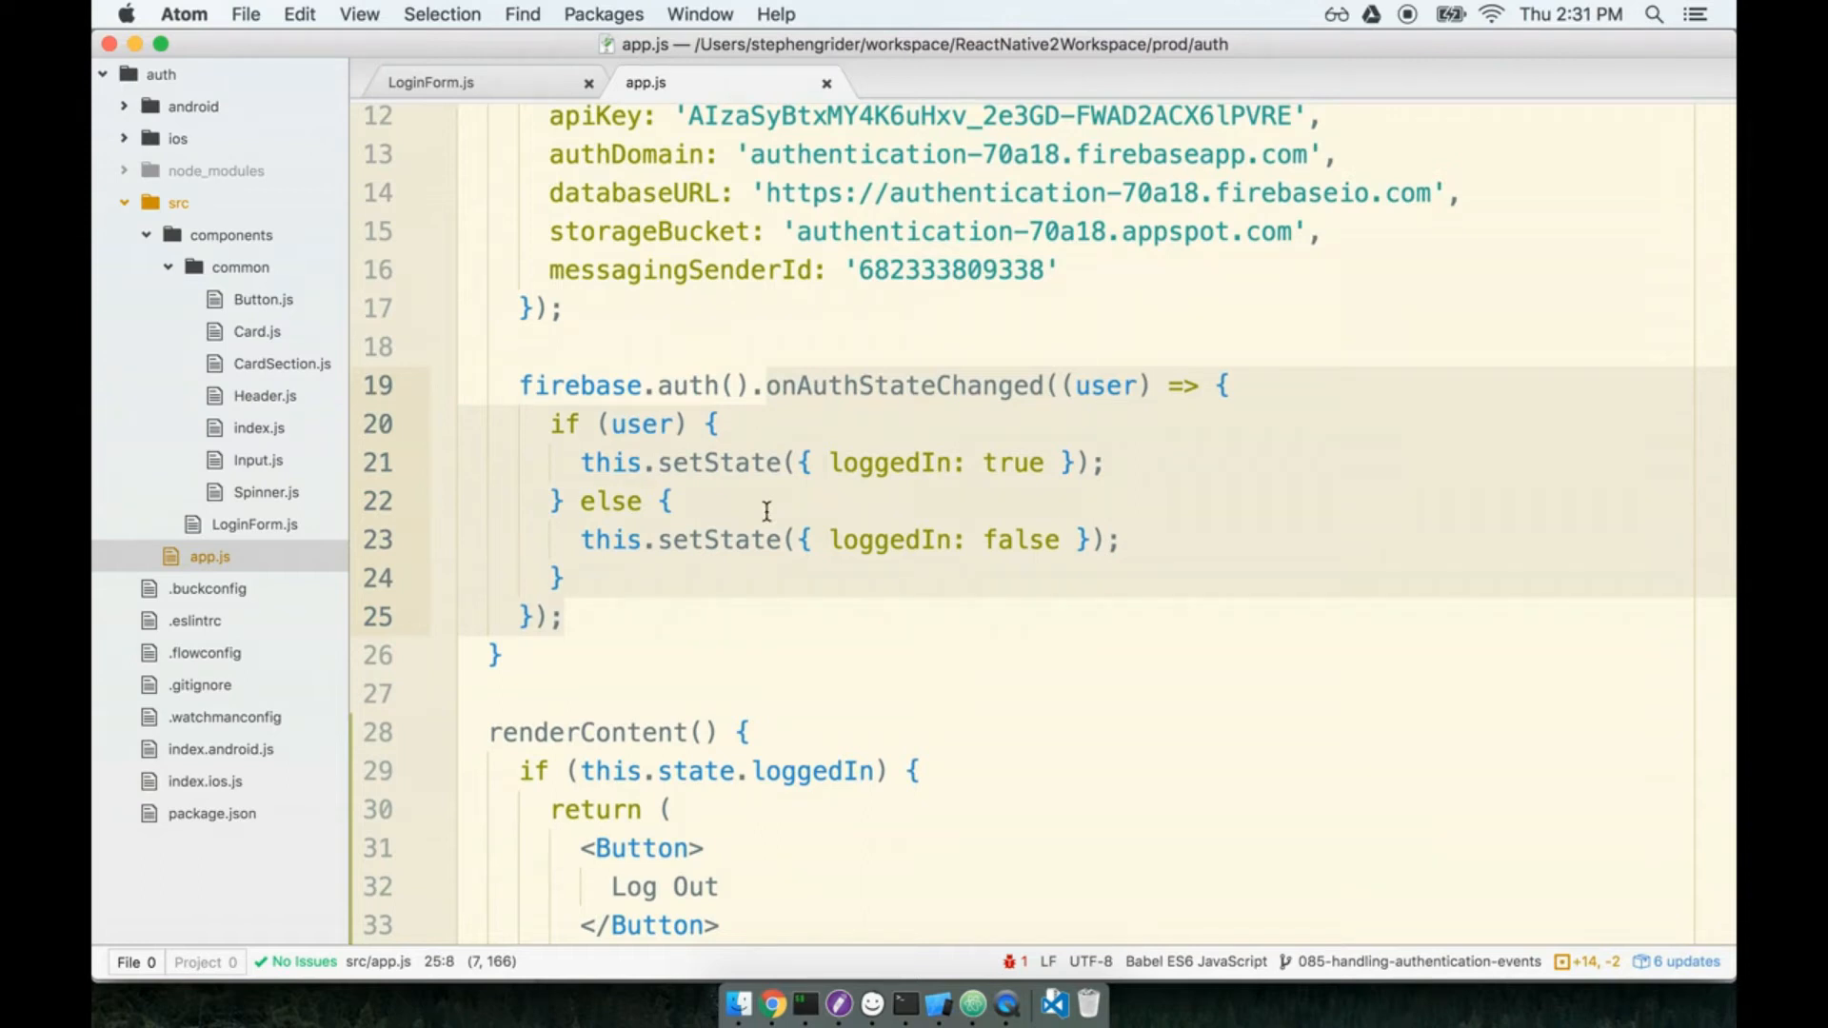
{"action": "left_click", "coordinate": [942, 1013]}
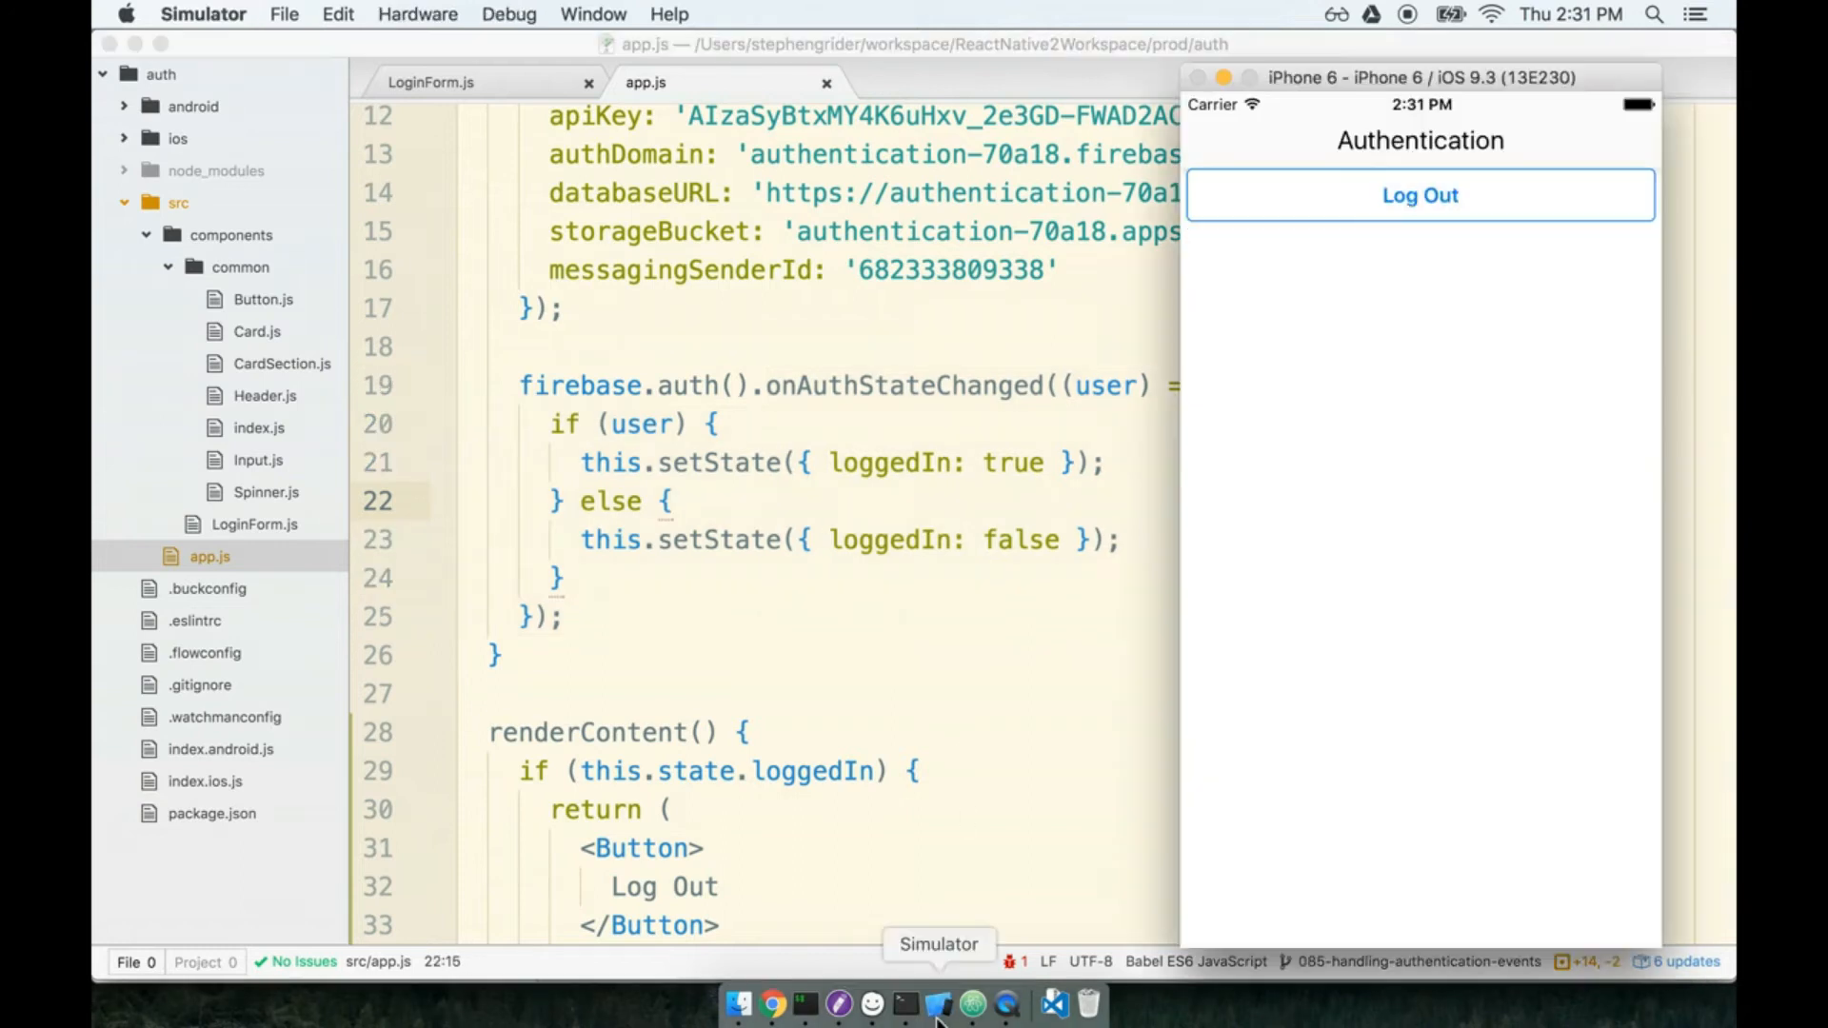
{"action": "left_click", "coordinate": [1418, 194]}
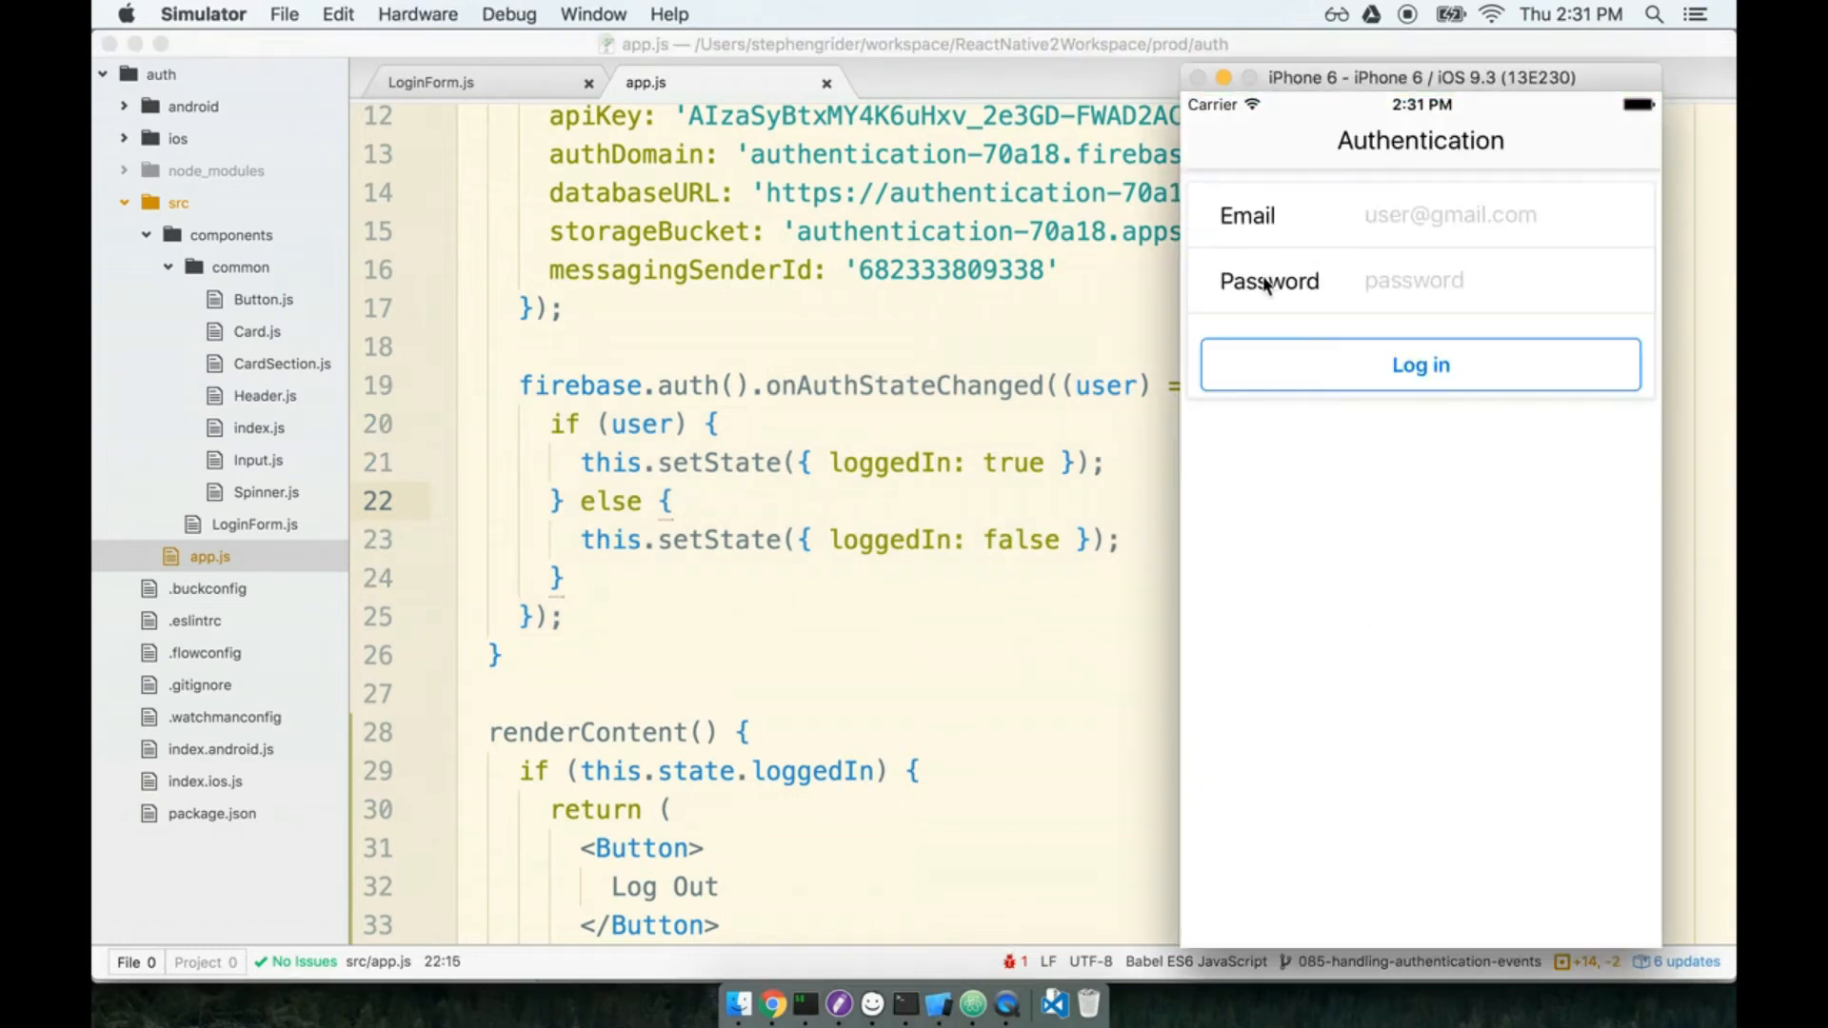
{"action": "left_click", "coordinate": [1420, 364]}
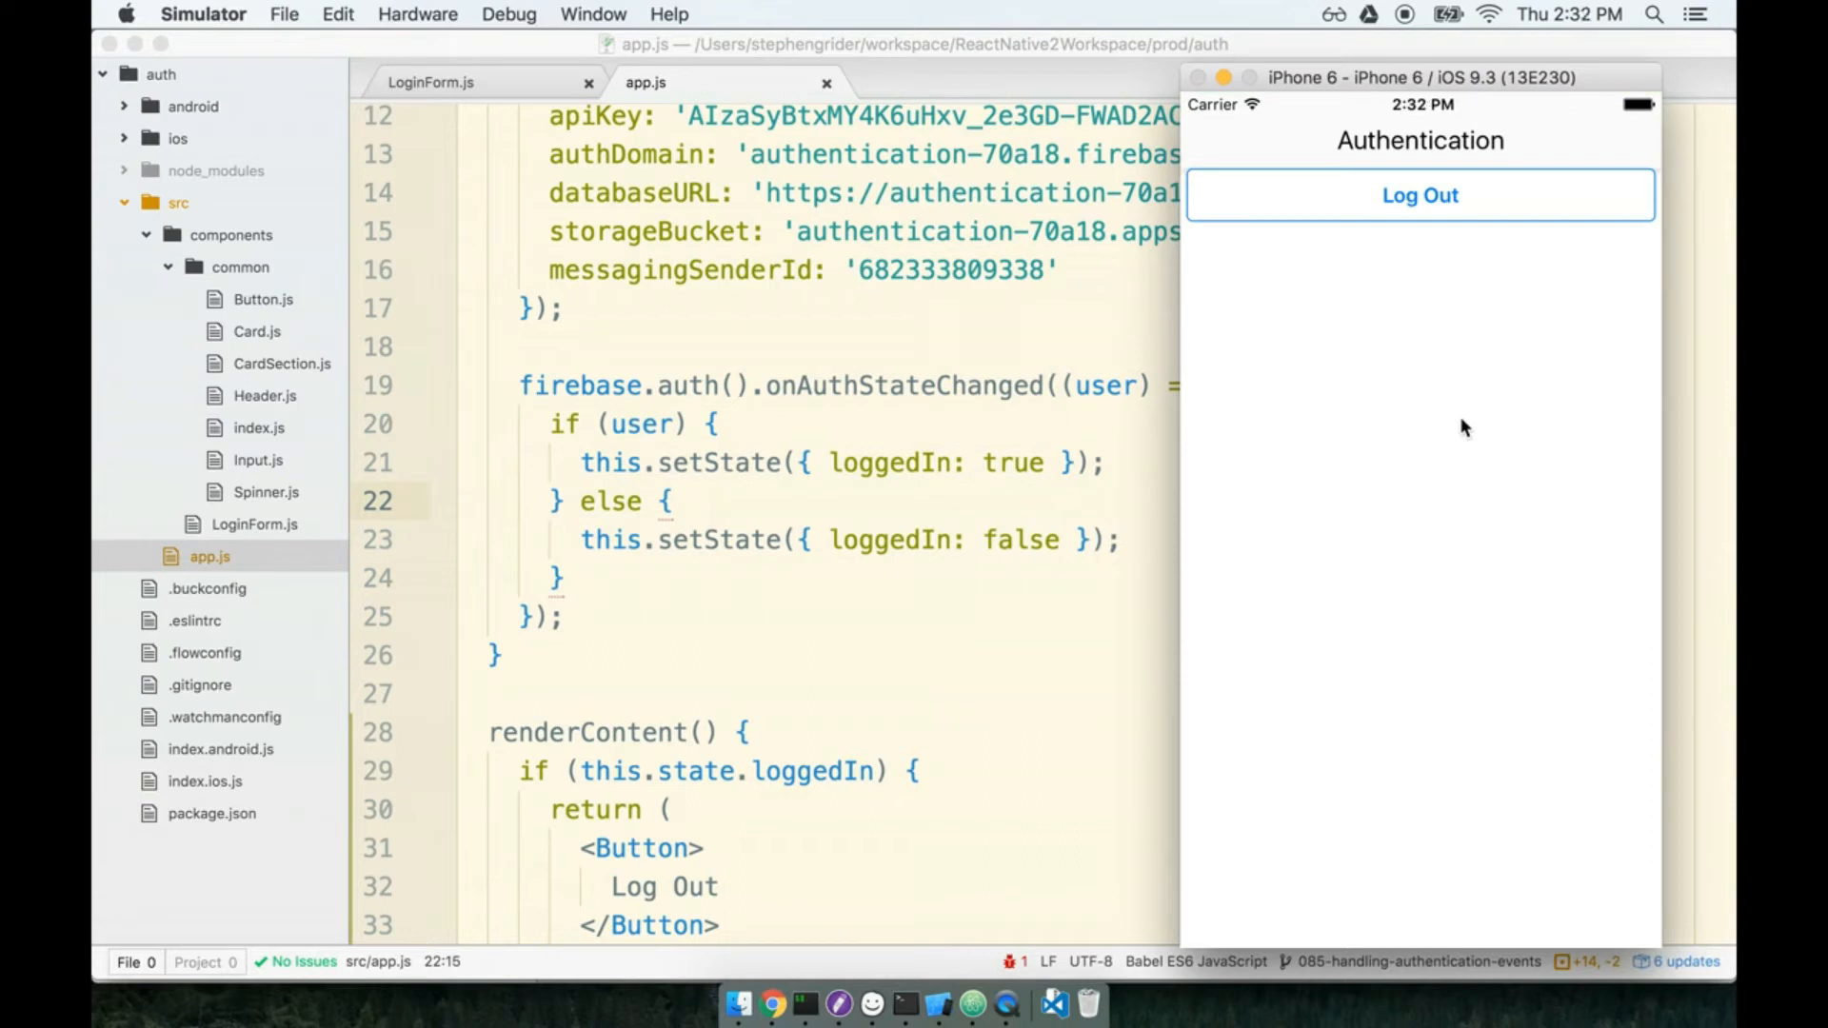
{"action": "mouse_move", "coordinate": [1525, 212]}
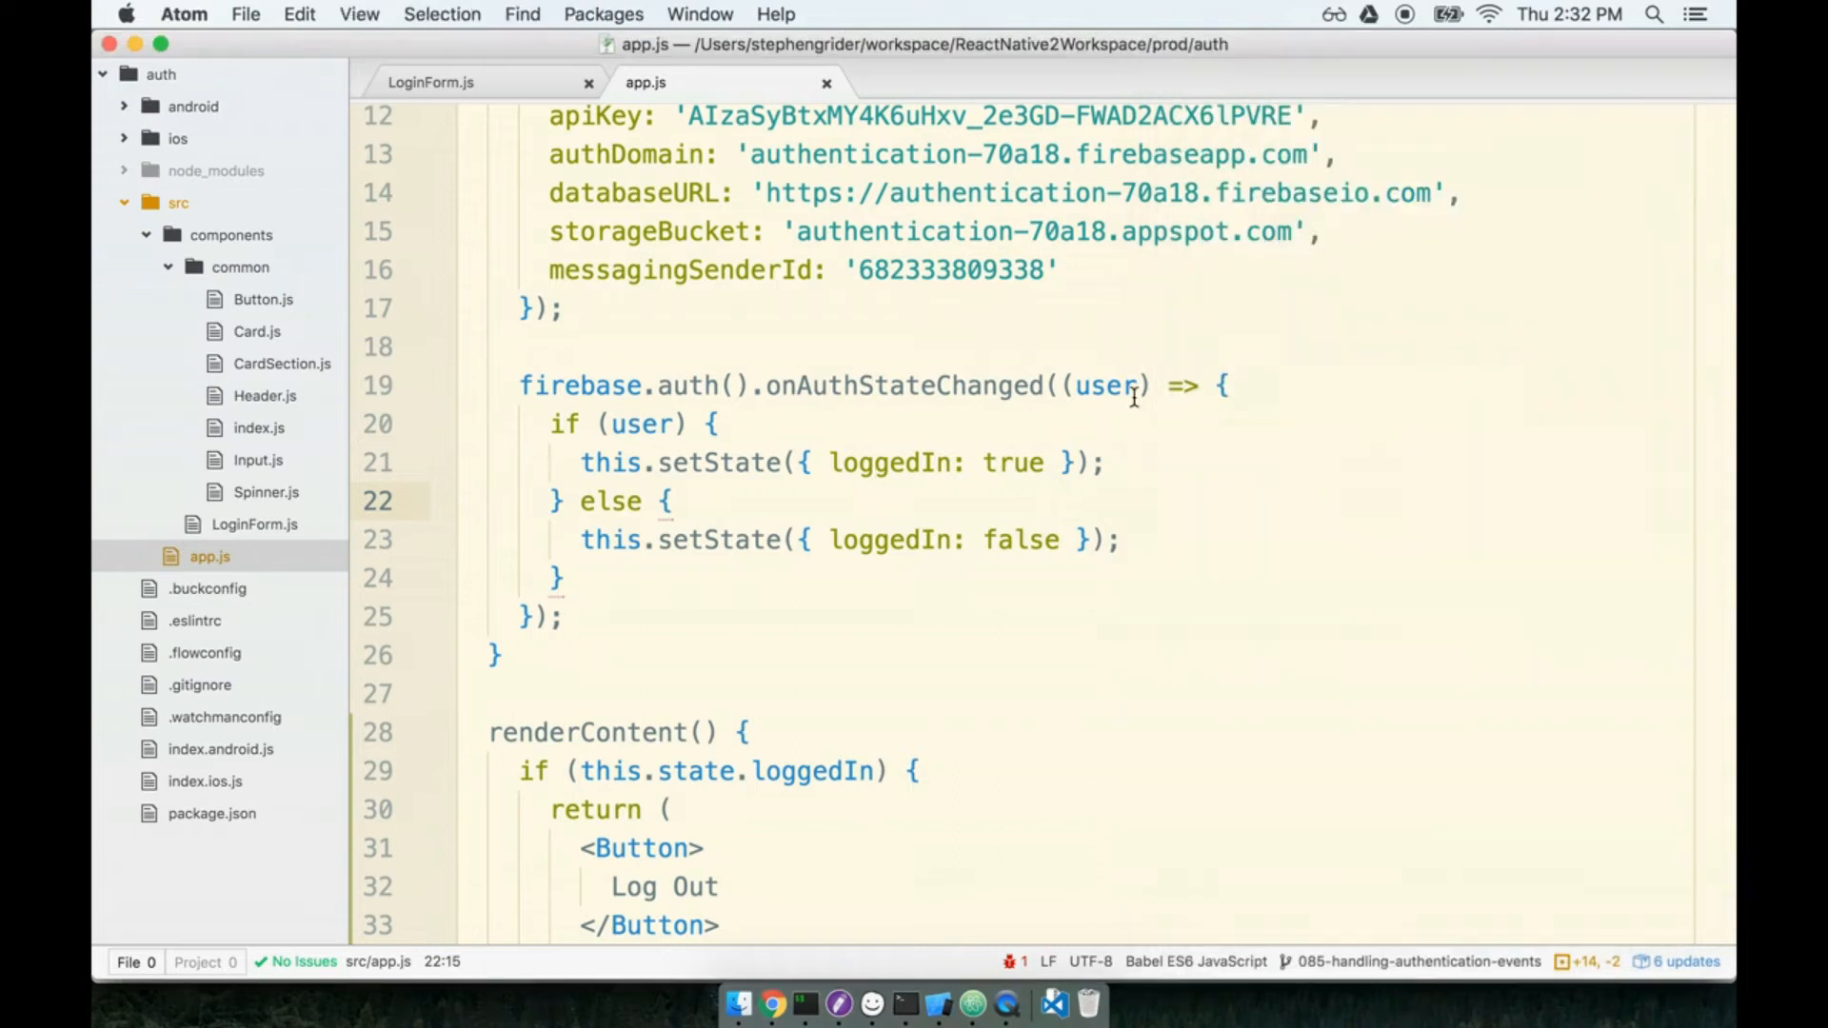
- Return focus to app.js in Atom to revisit the loggedIn: false default
{"action": "left_click", "coordinate": [619, 632]}
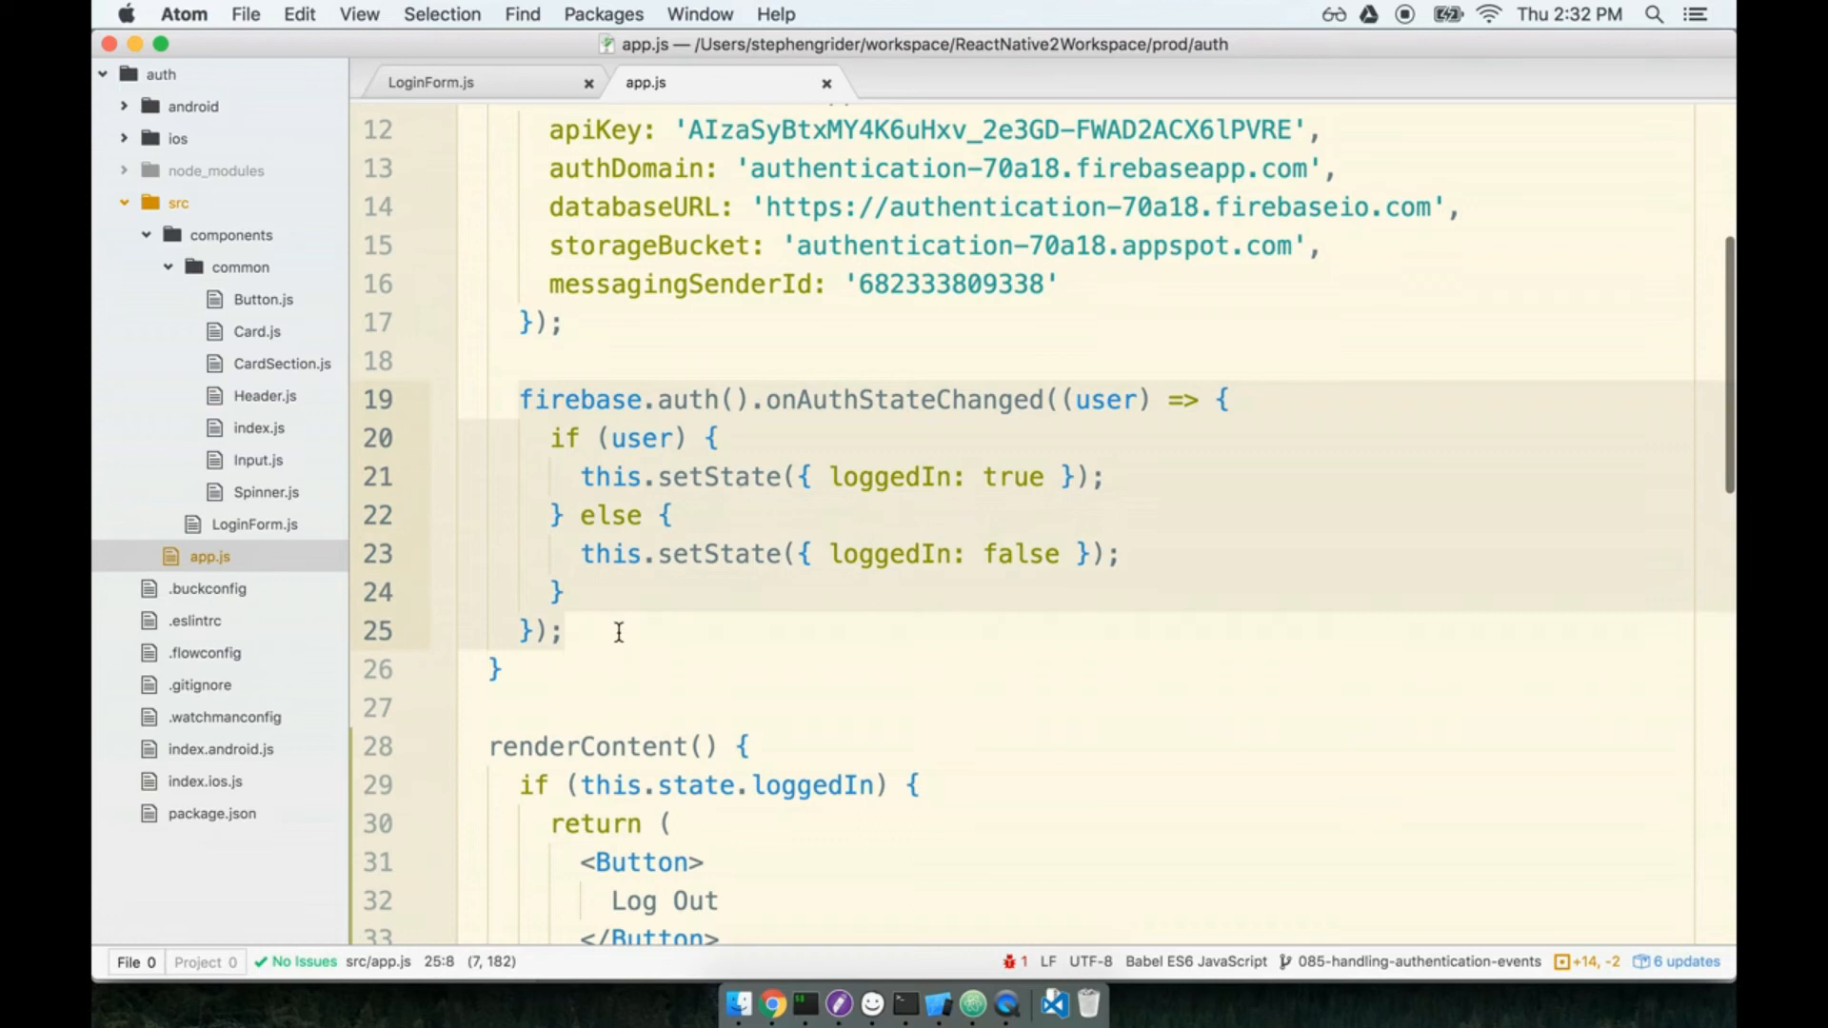
{"action": "mouse_move", "coordinate": [775, 581]}
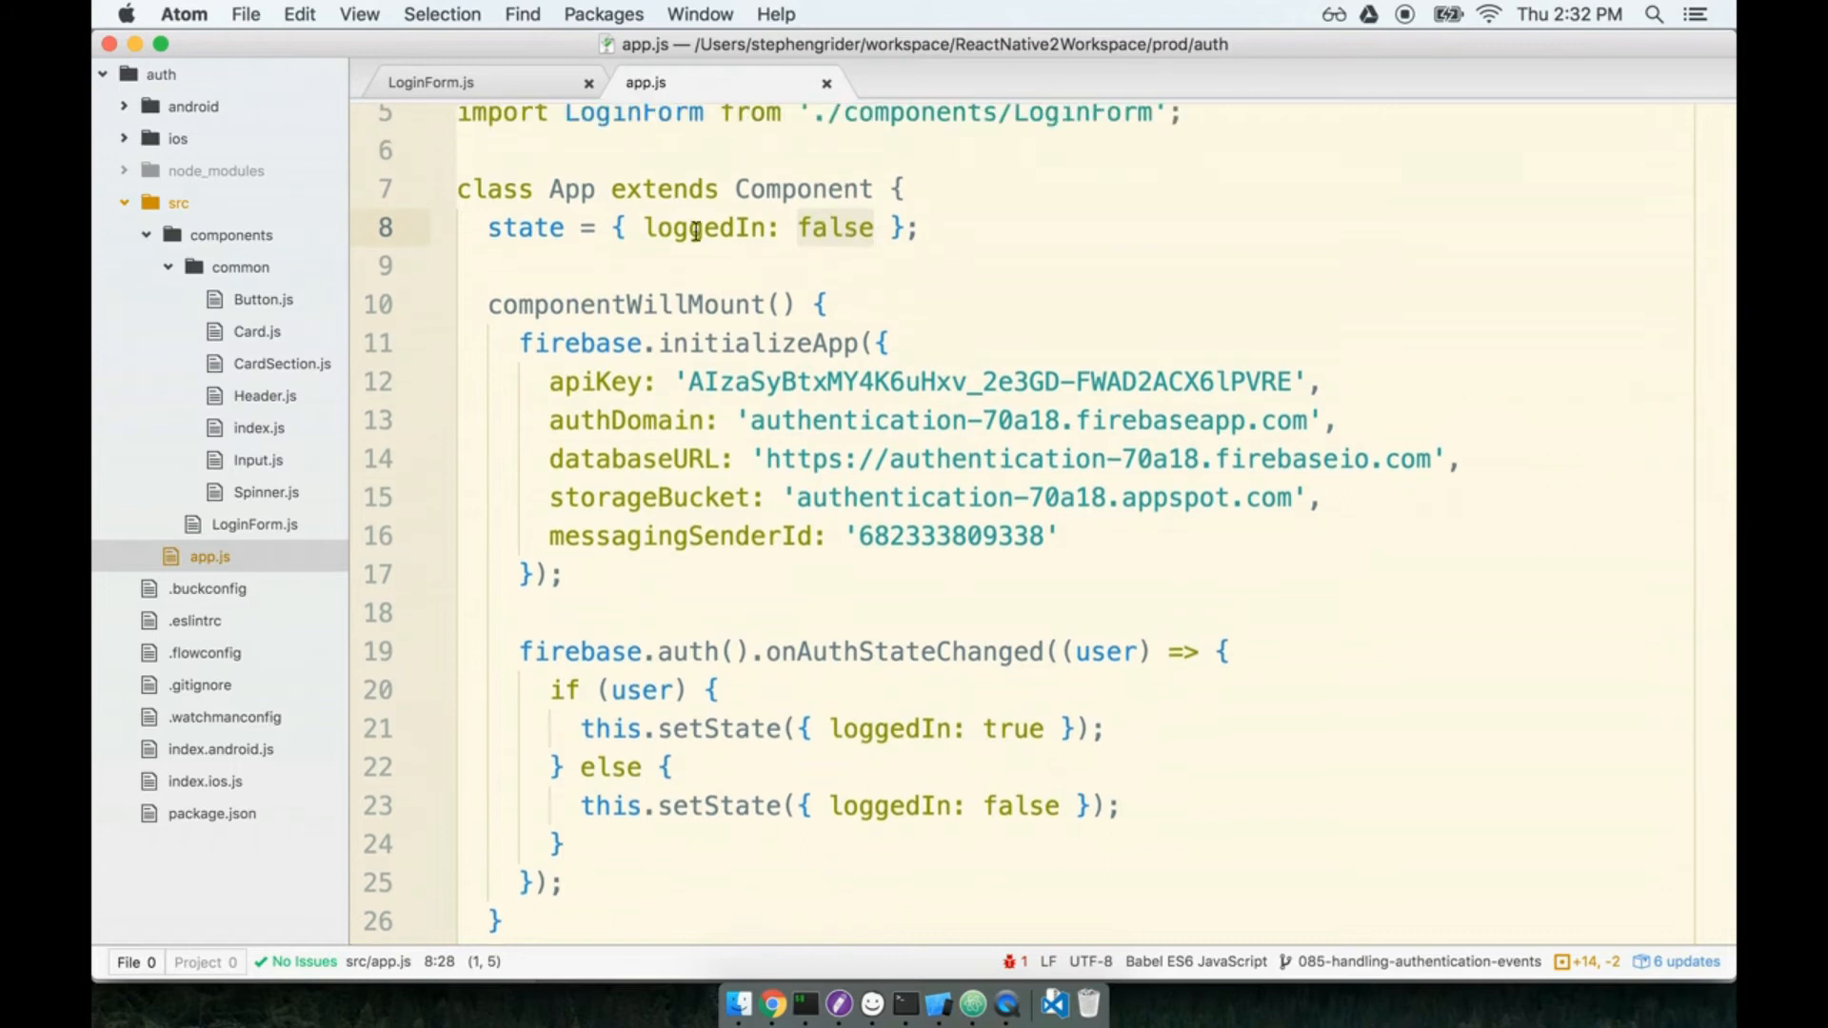
{"action": "mouse_move", "coordinate": [834, 226]}
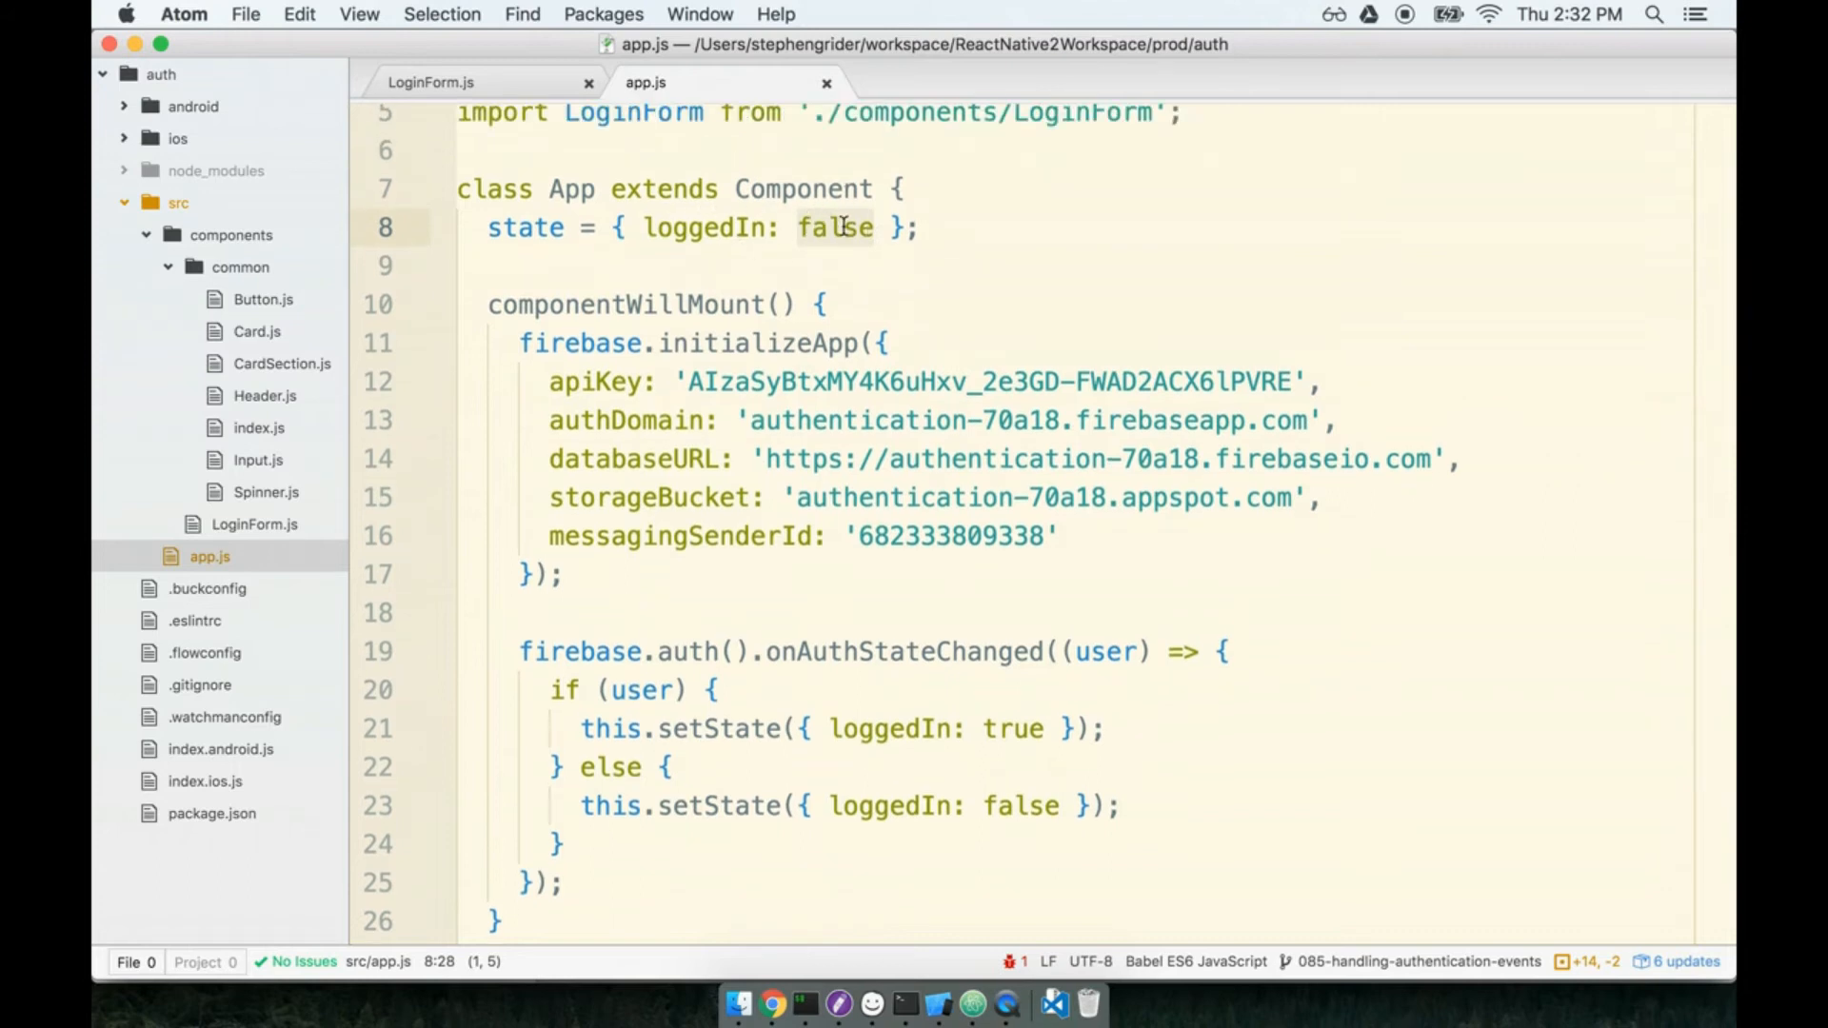
- Change the loggedIn default to null and move the caret to renderContent's loggedIn check
{"action": "type", "text": "null"}
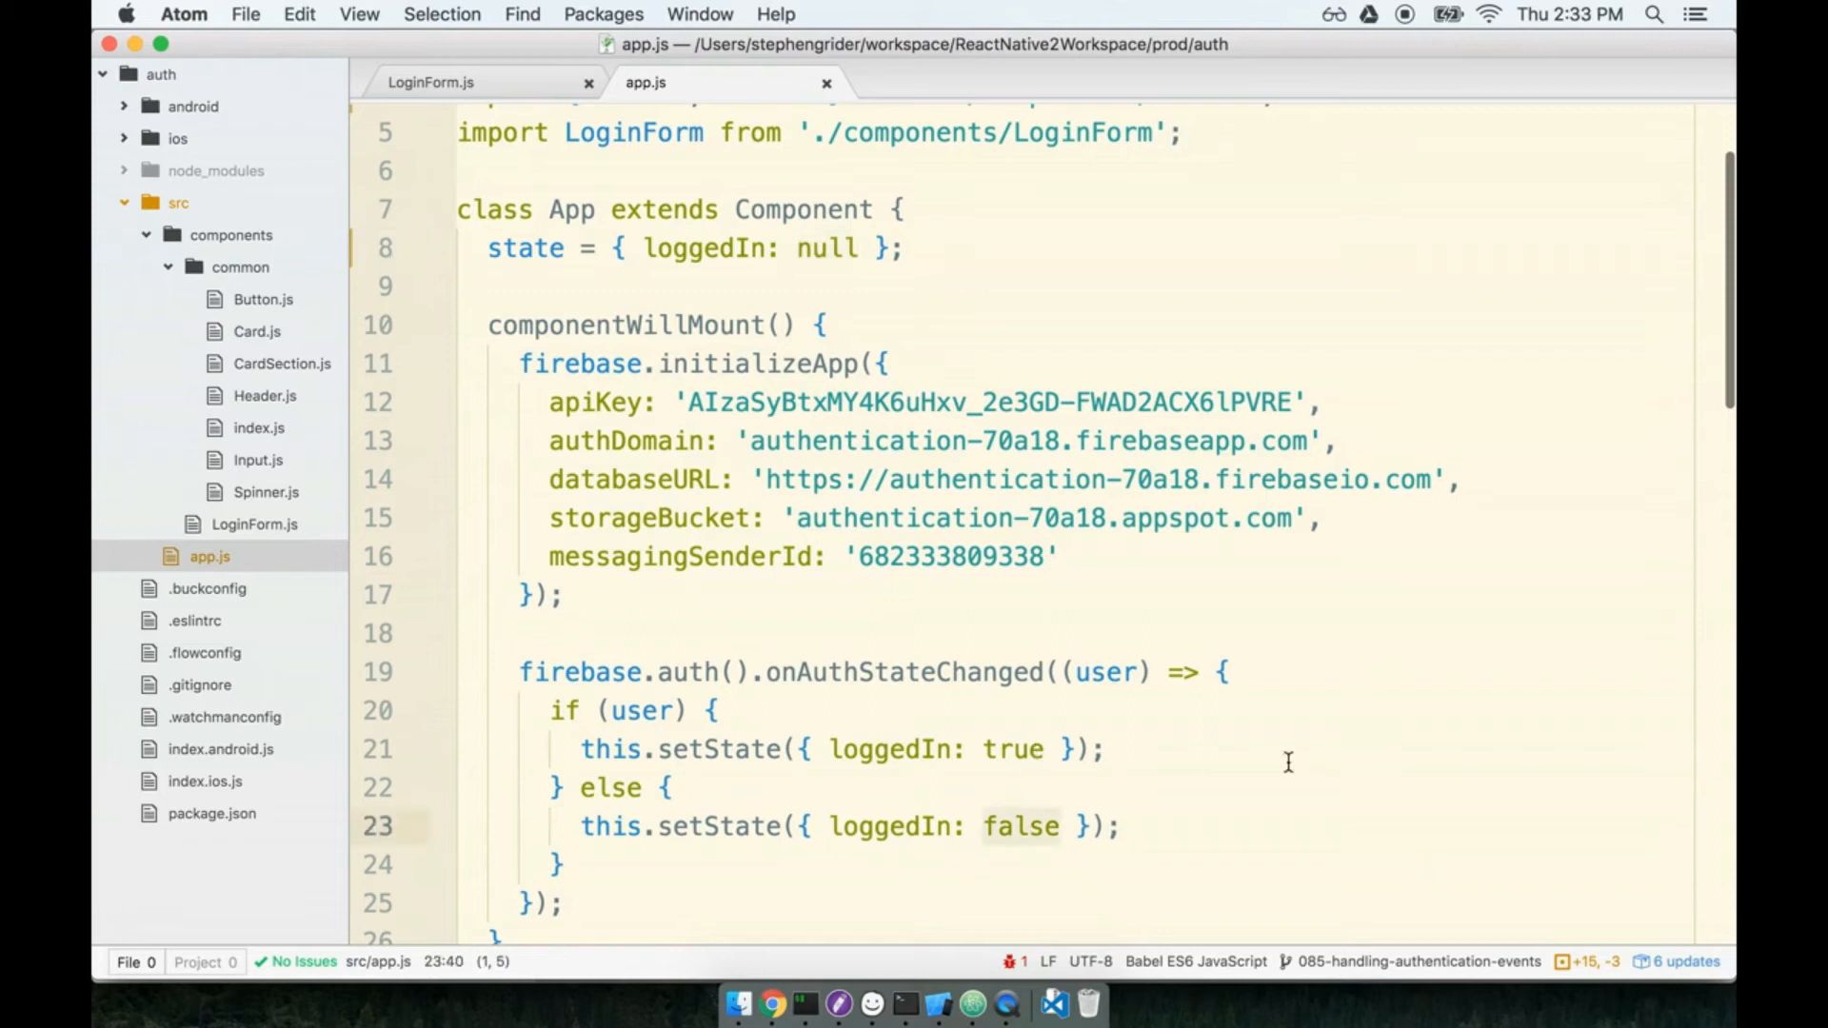
{"action": "left_click", "coordinate": [1110, 743]}
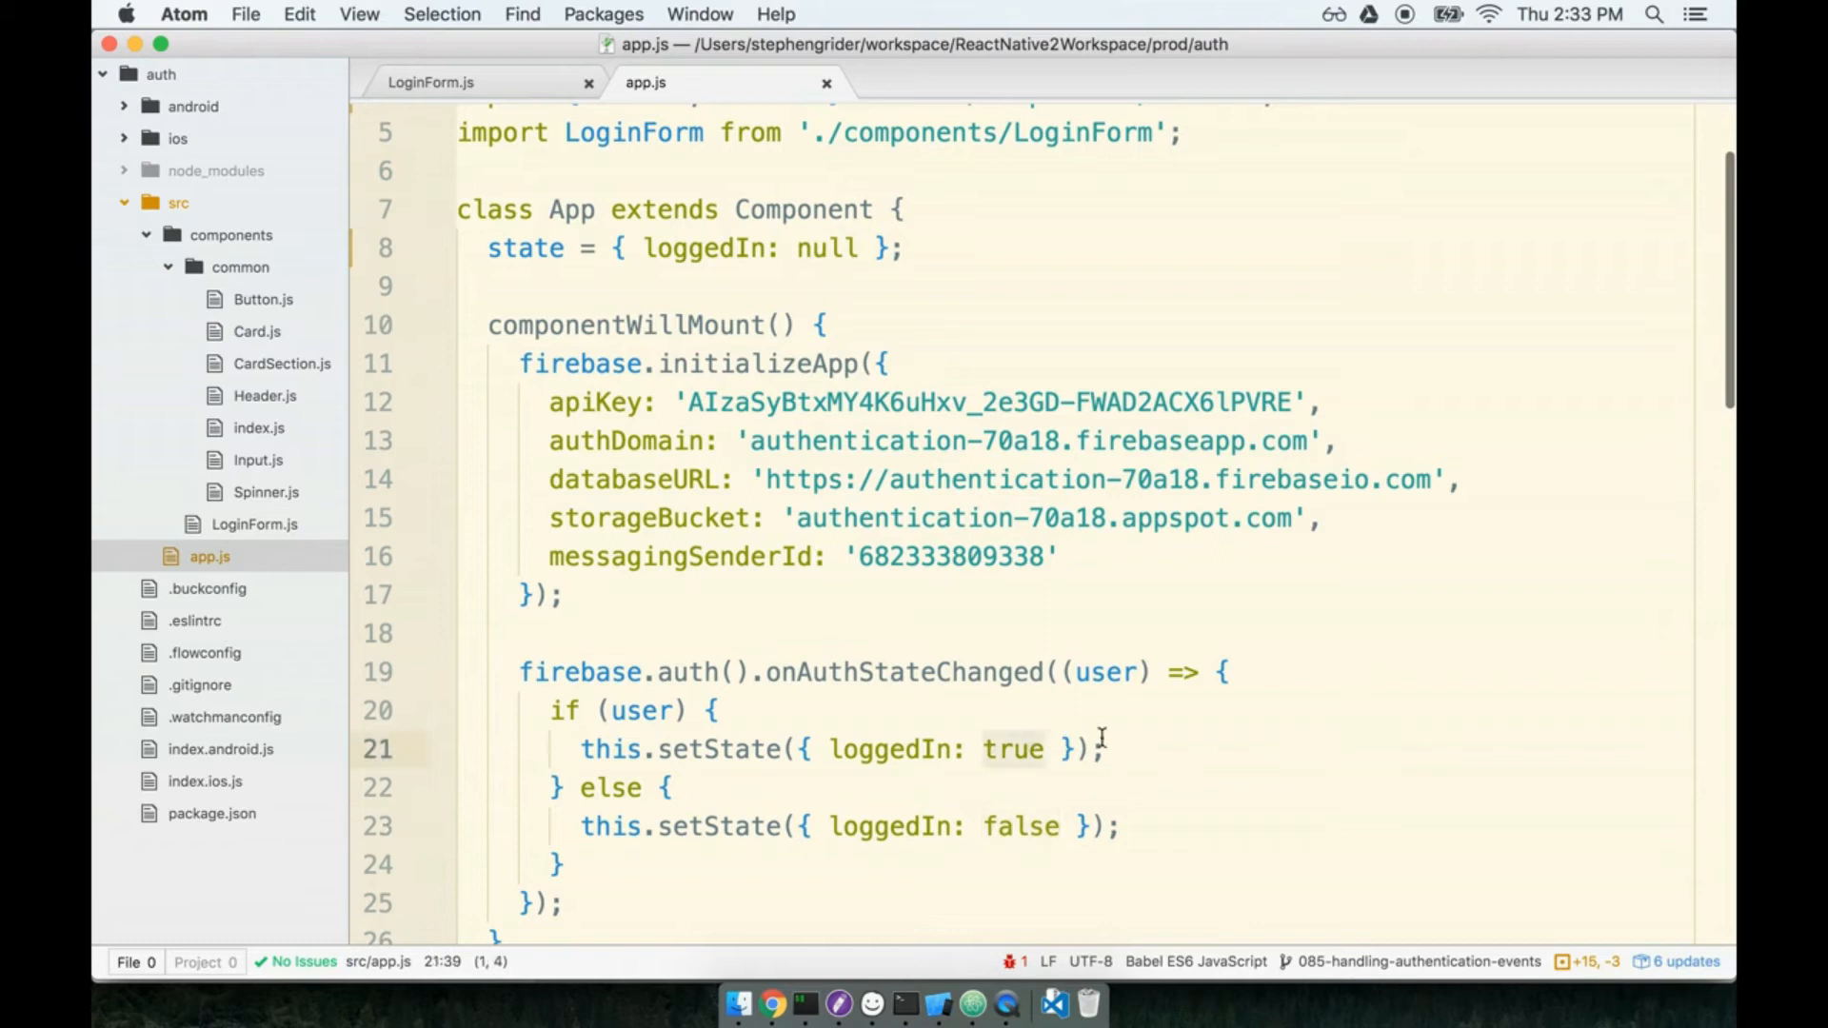
{"action": "mouse_move", "coordinate": [806, 251]}
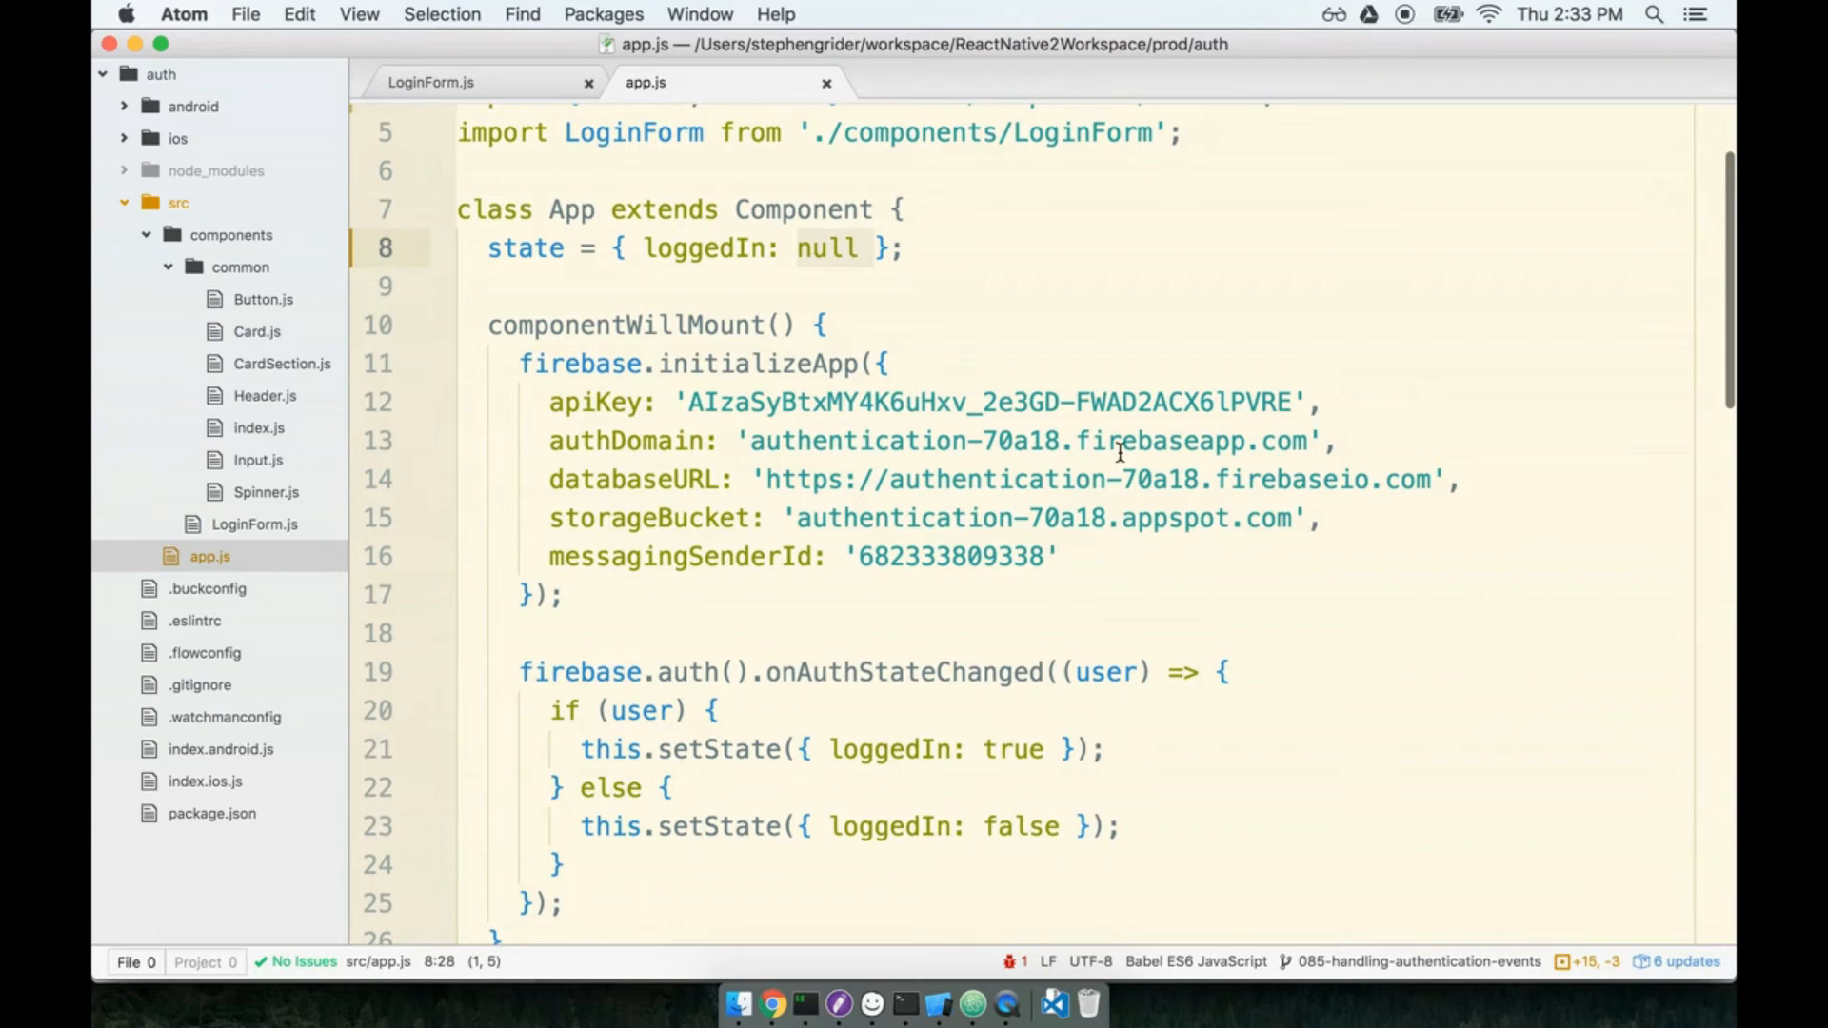
{"action": "mouse_move", "coordinate": [834, 555]}
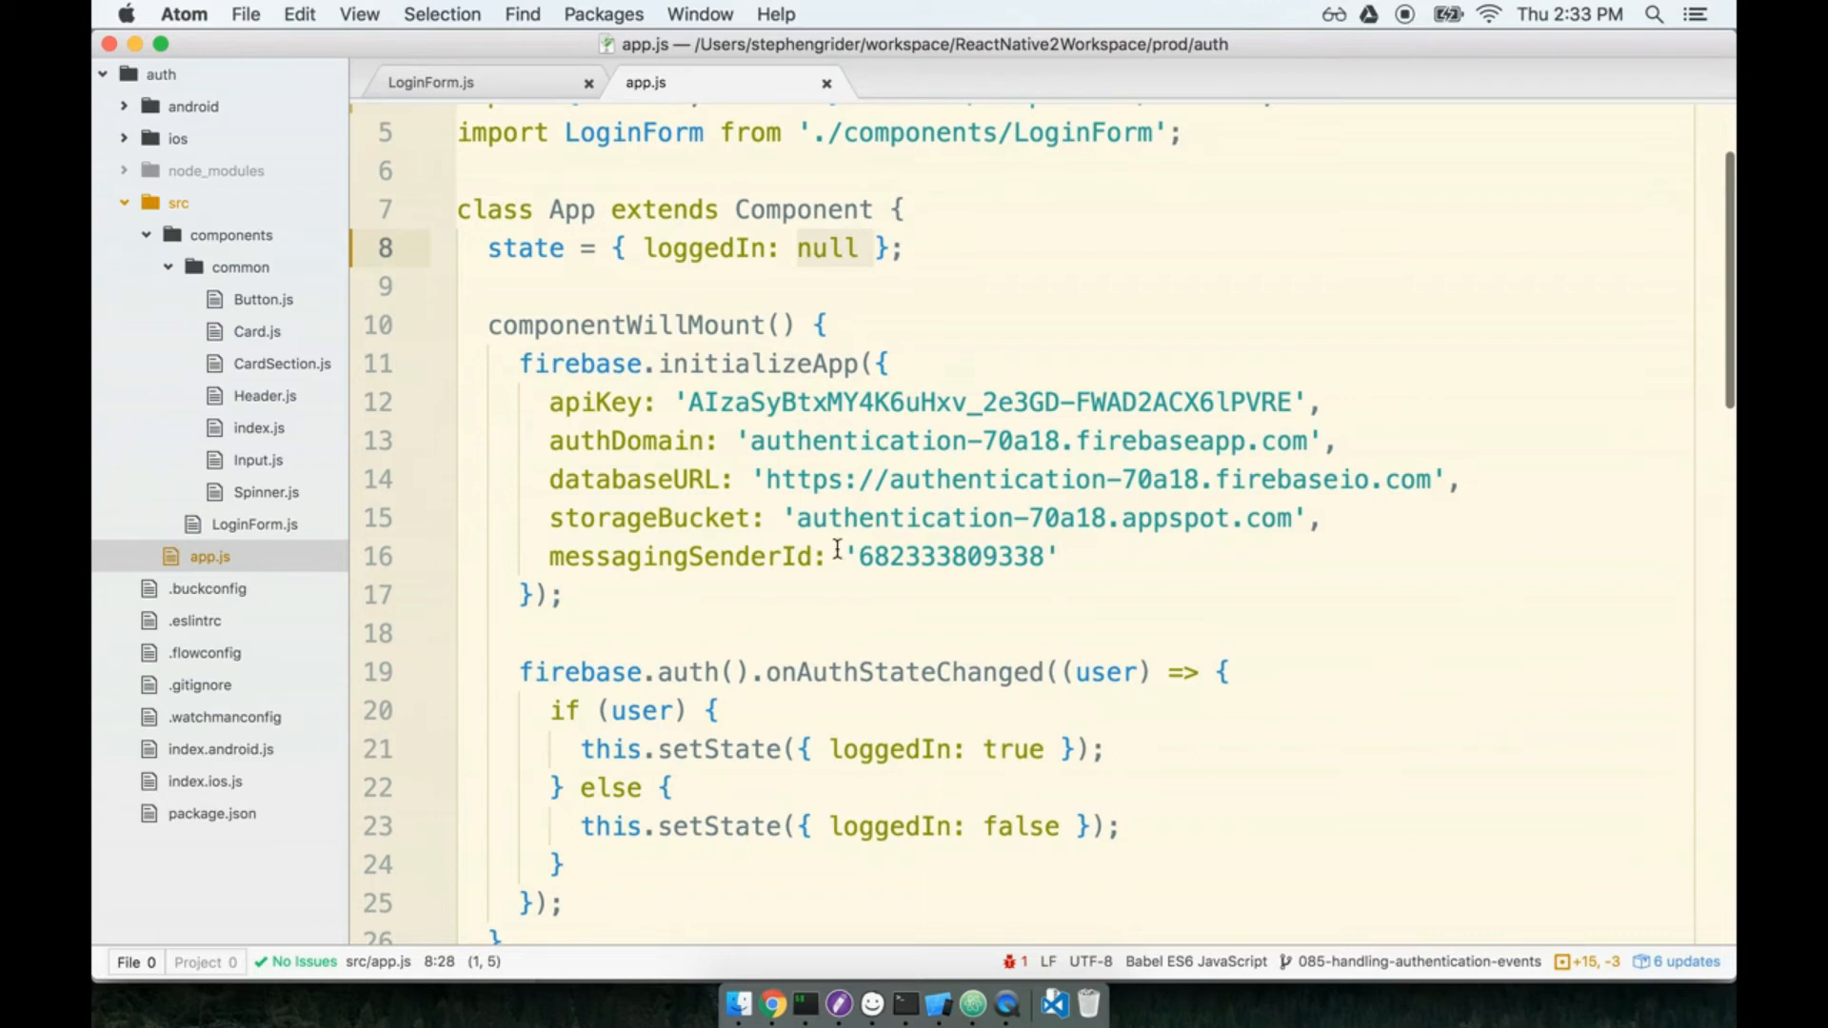
{"action": "scroll", "scroll_direction": "down", "scroll_amount": 3}
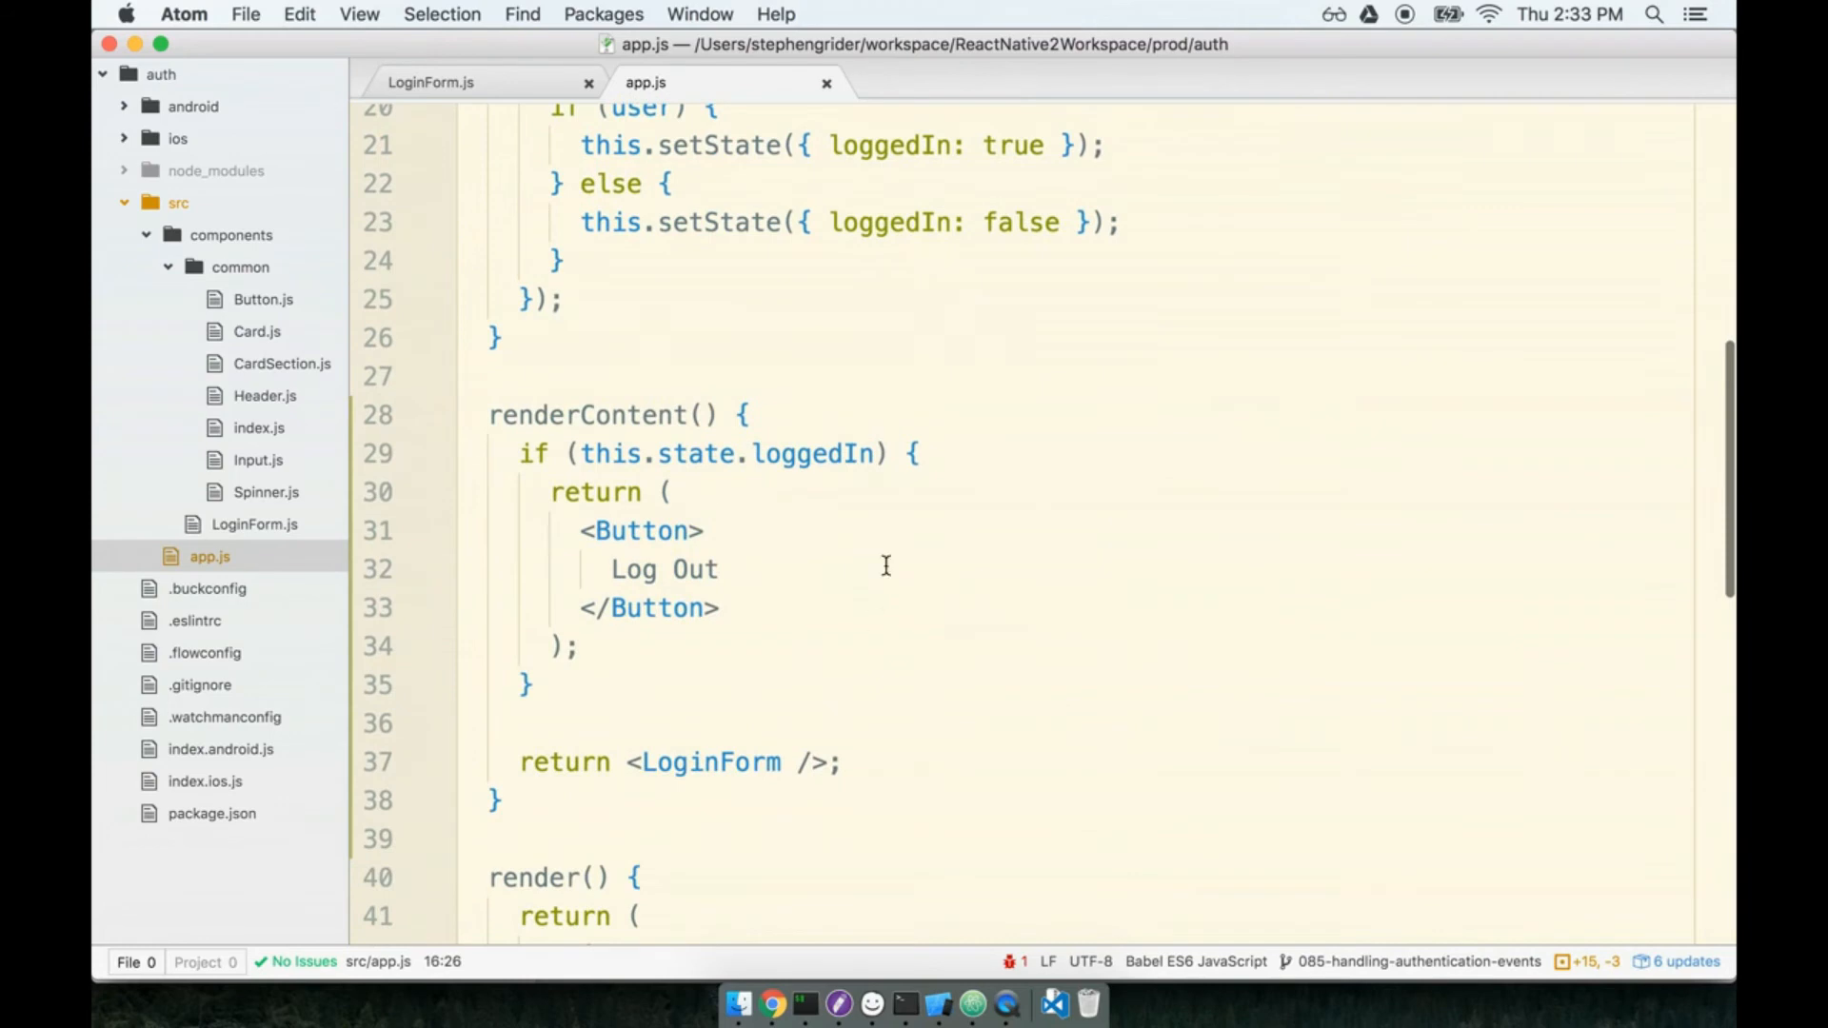
{"action": "scroll", "scroll_direction": "down", "scroll_amount": 3}
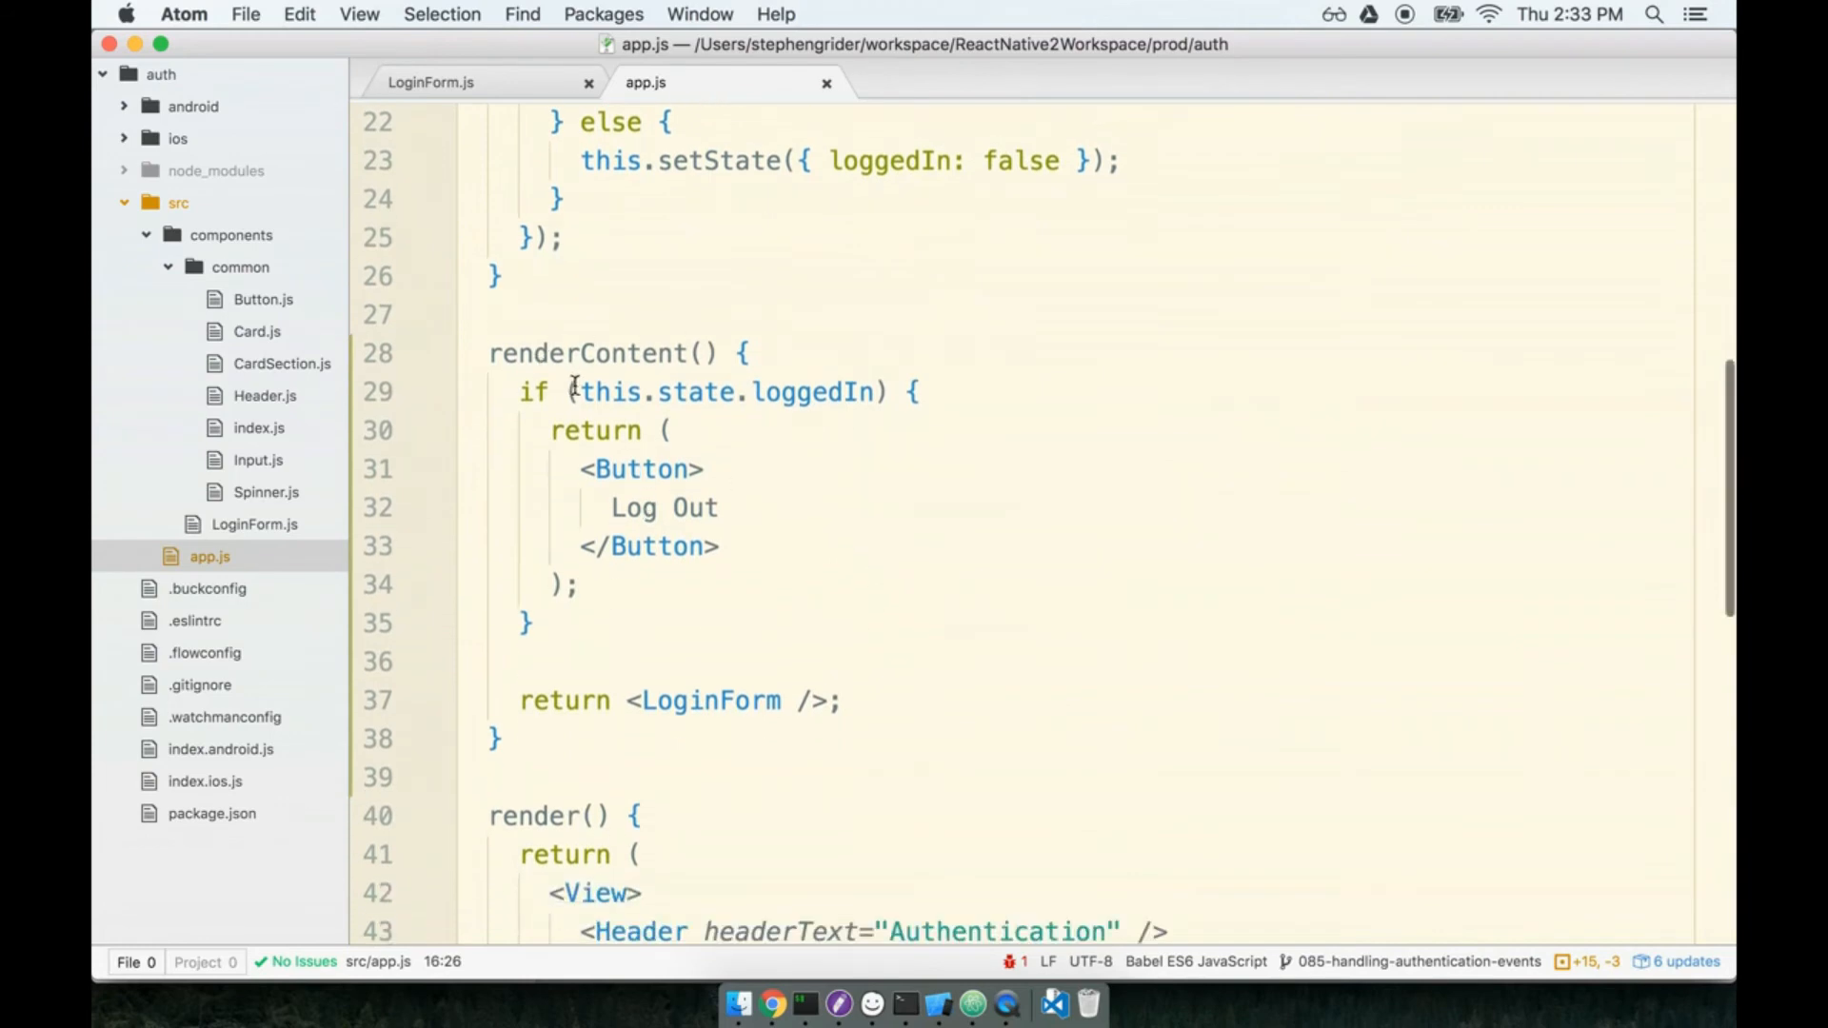
{"action": "left_click", "coordinate": [872, 393]}
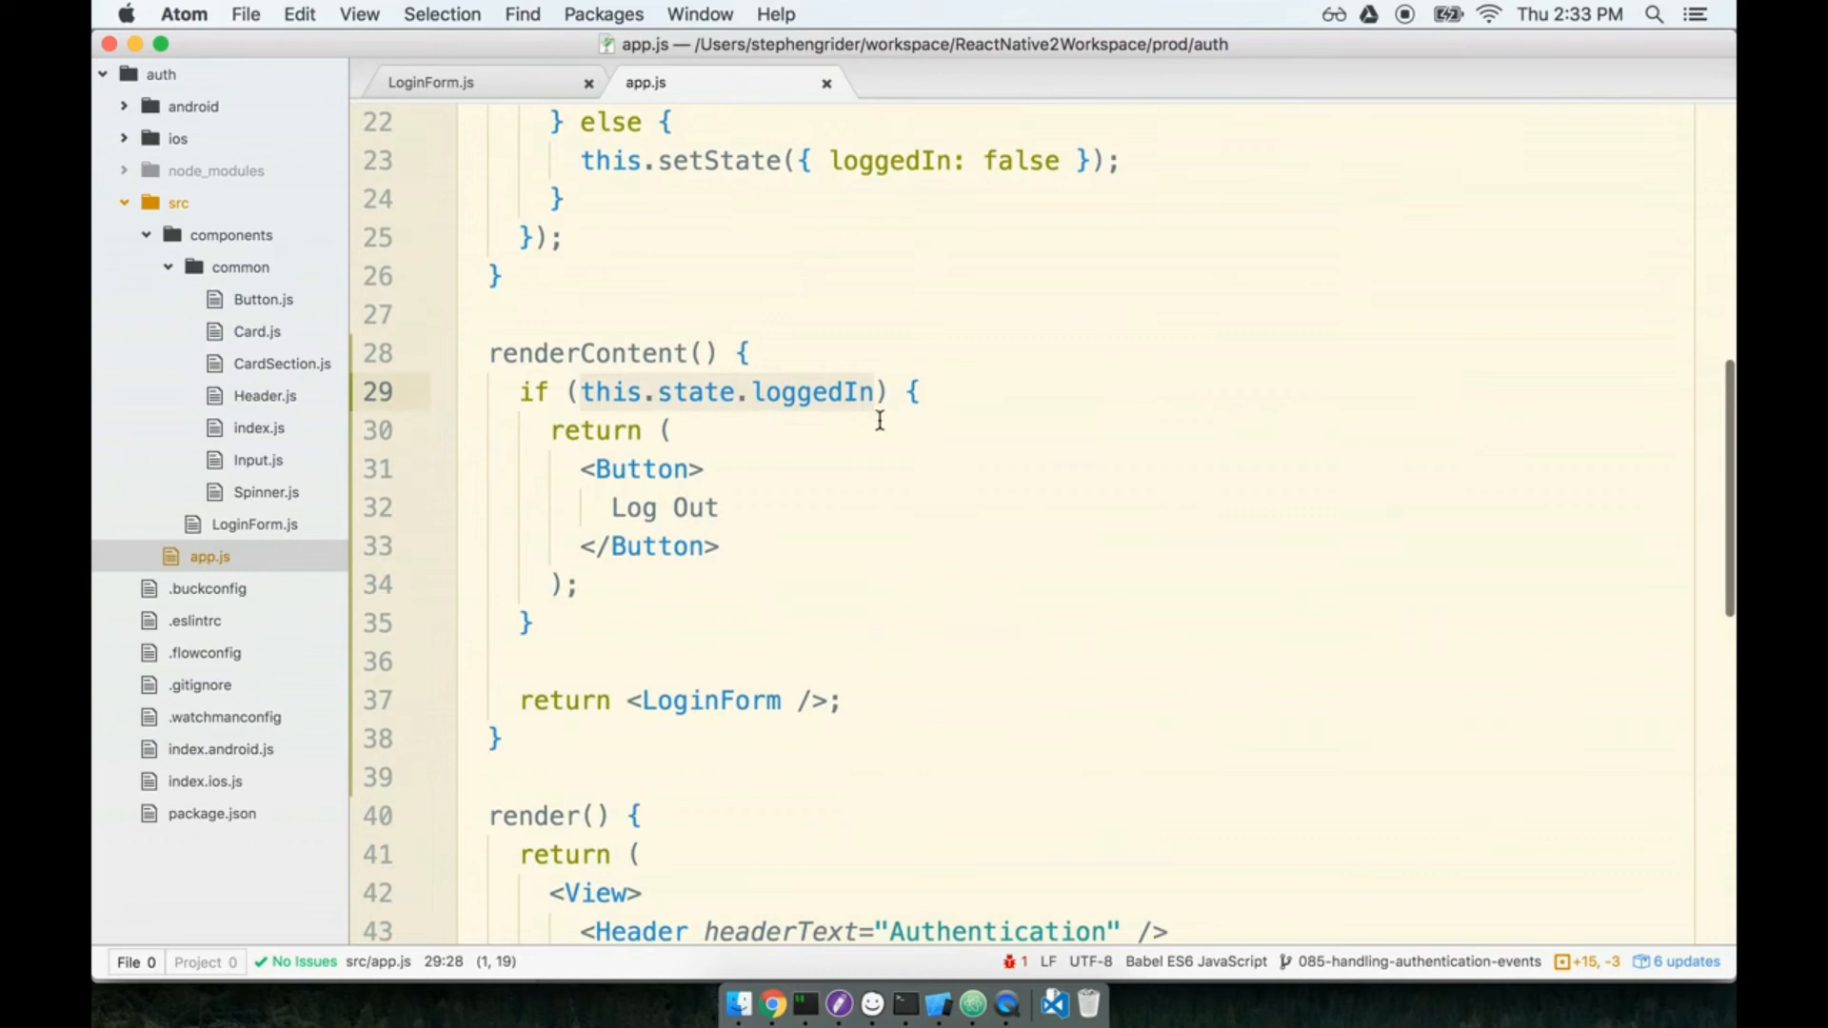
{"action": "mouse_move", "coordinate": [883, 426]}
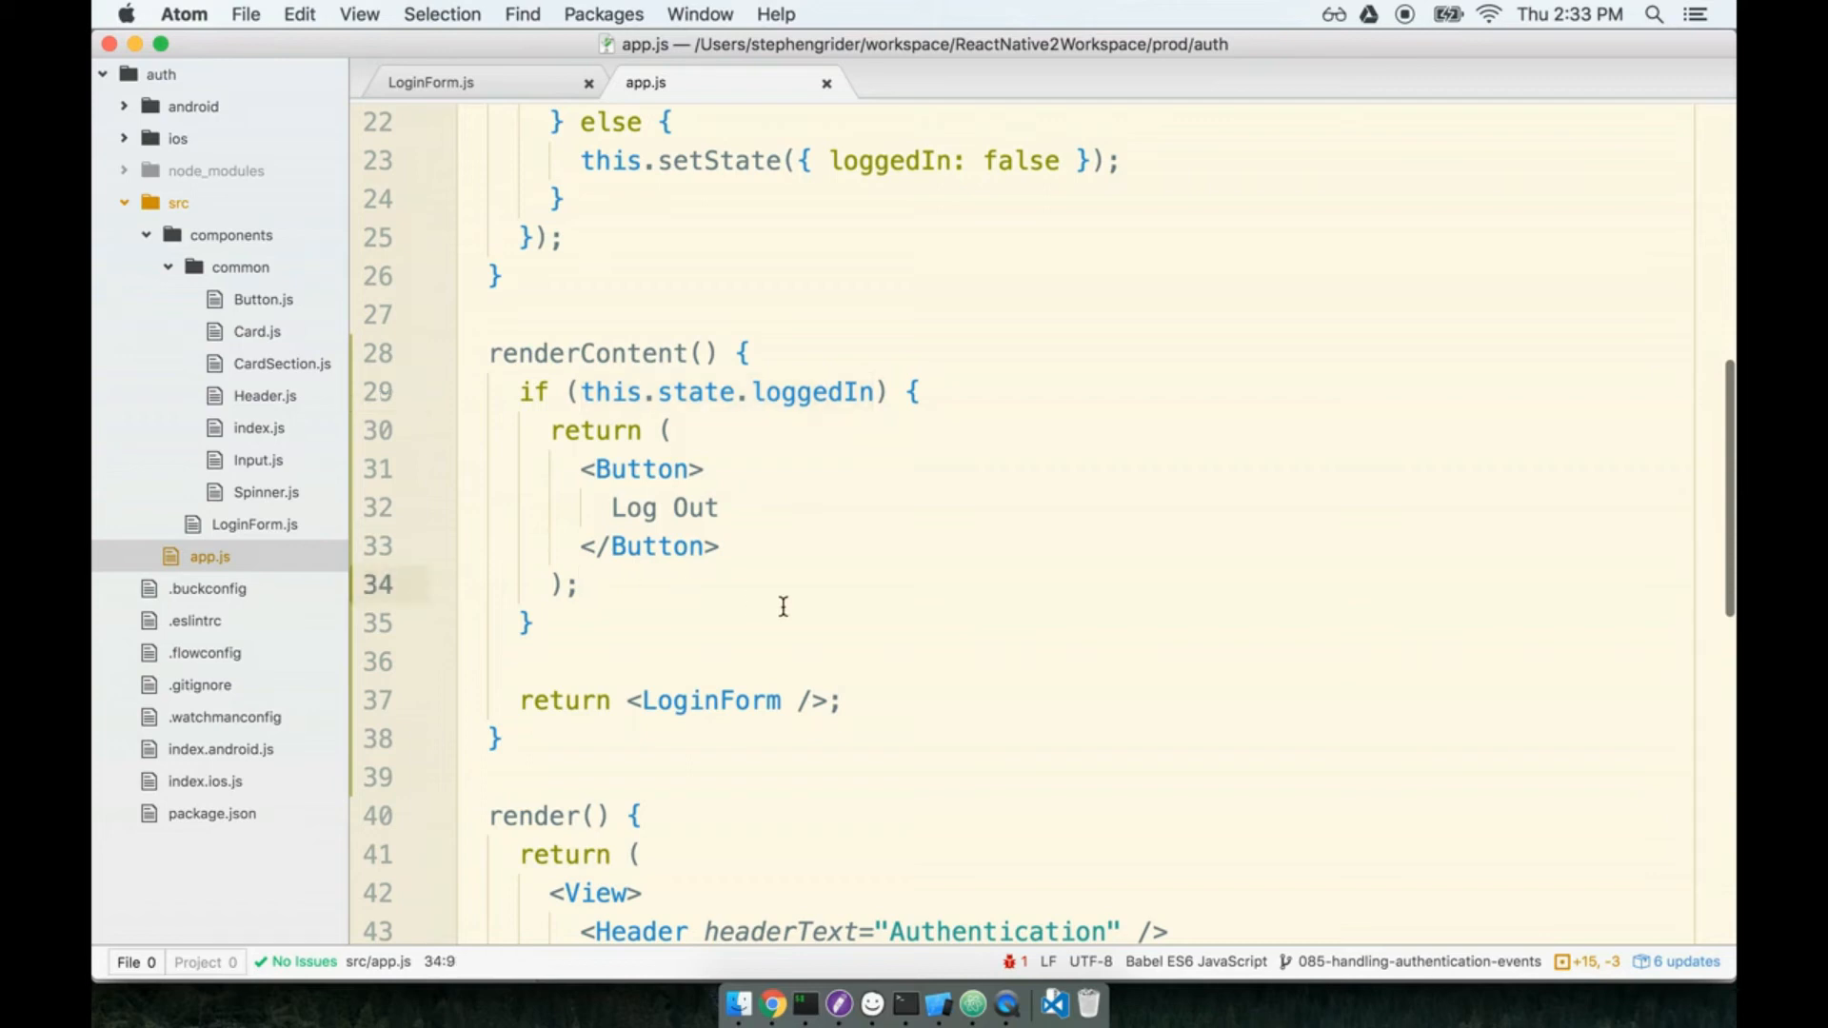
{"action": "left_click", "coordinate": [529, 392]}
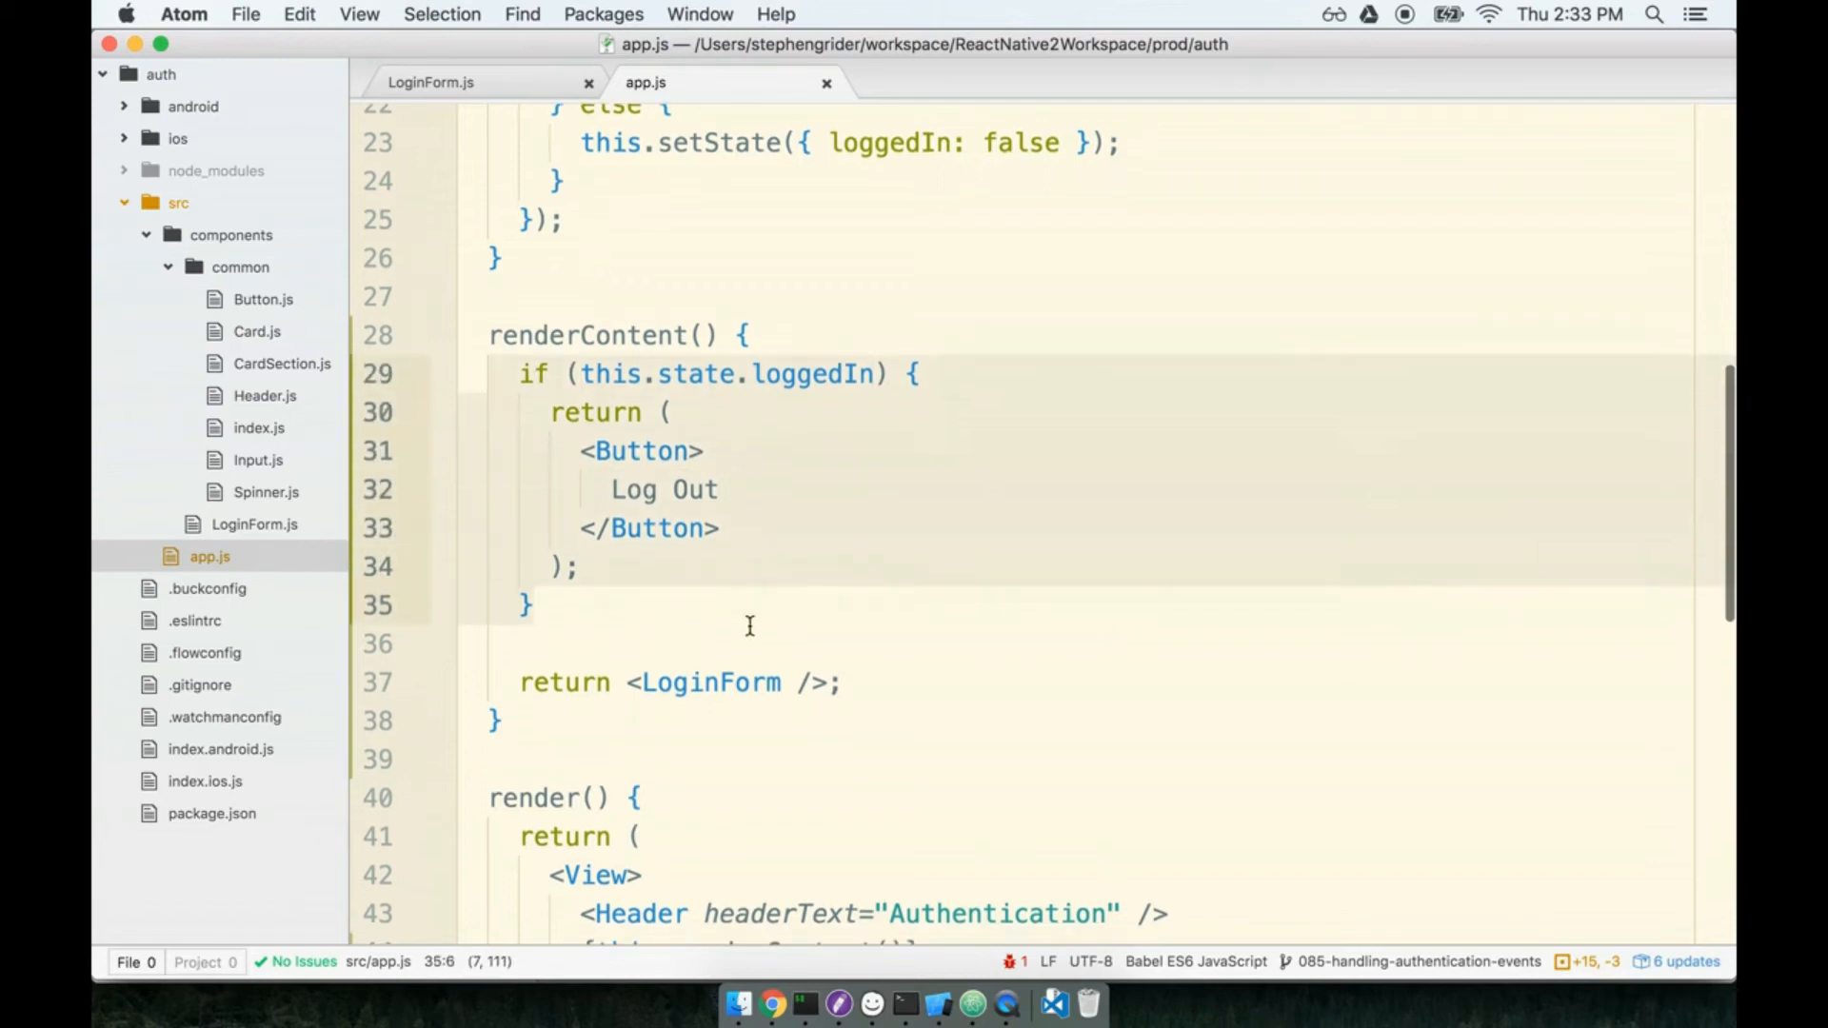
{"action": "mouse_move", "coordinate": [901, 577]}
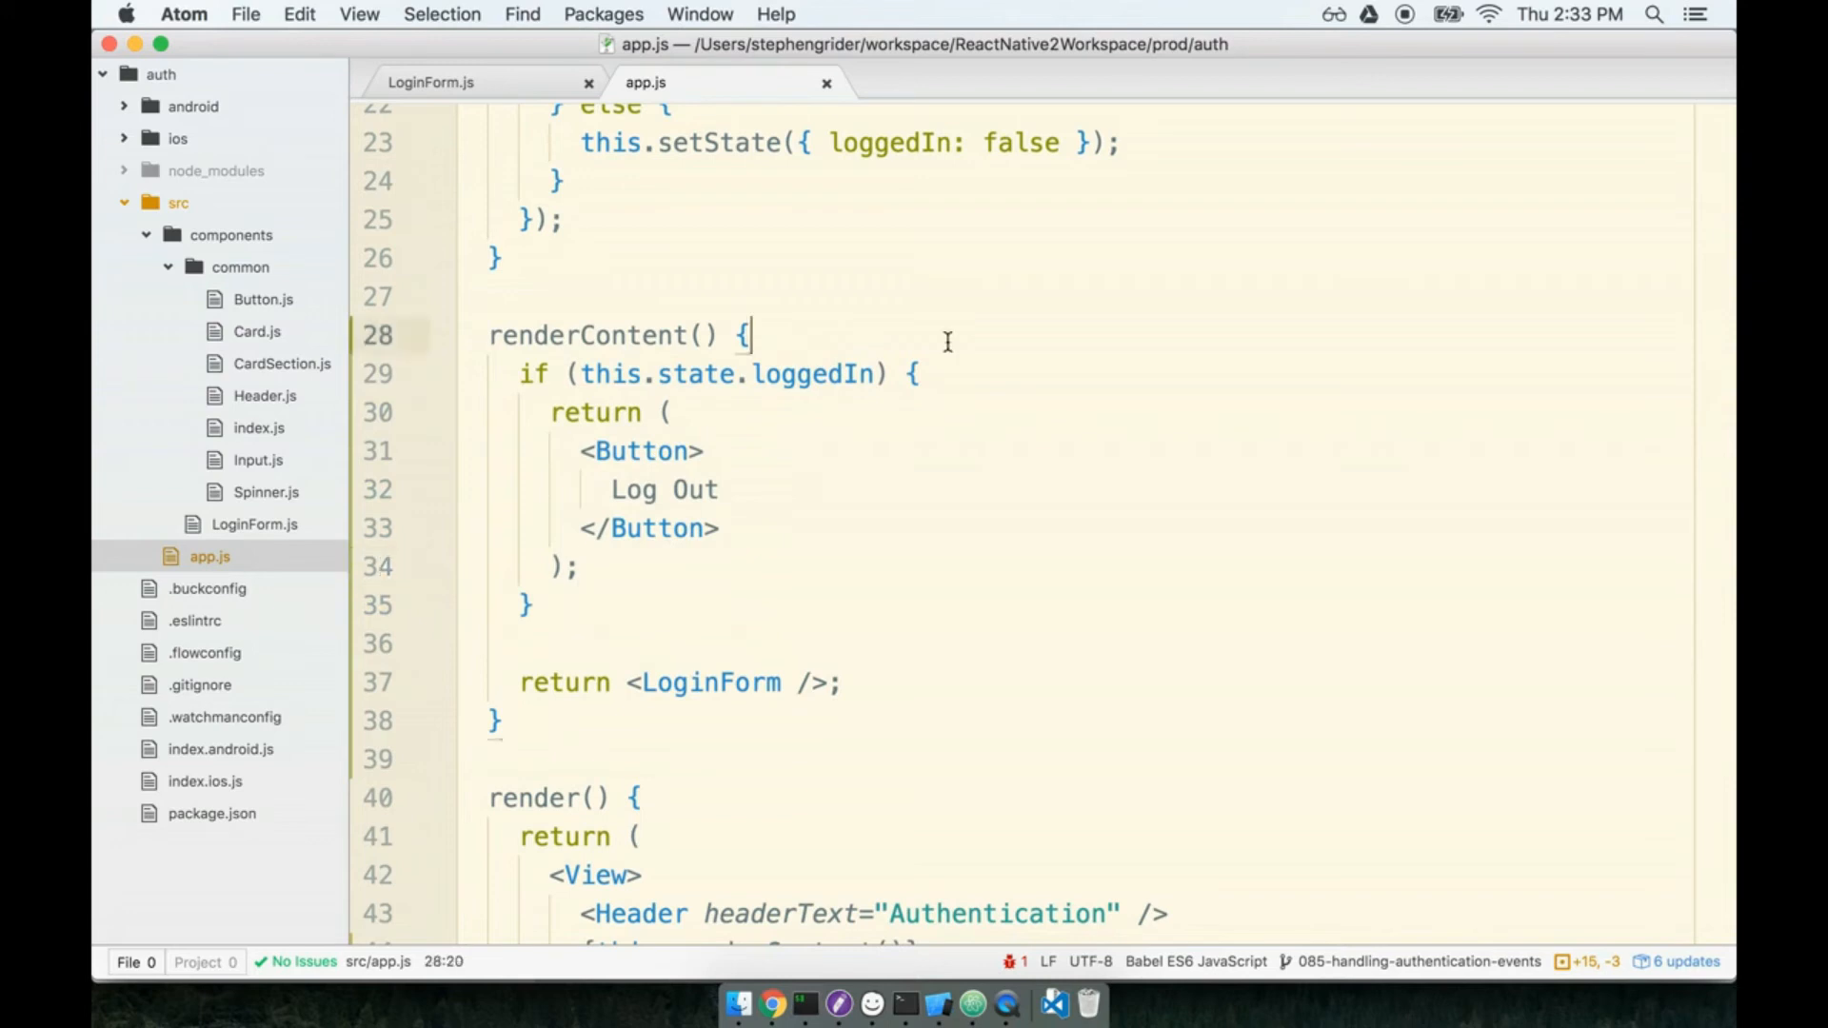
- Start a switch on this.state.loggedIn with case true, case false and default branches
{"action": "key", "text": "enter"}
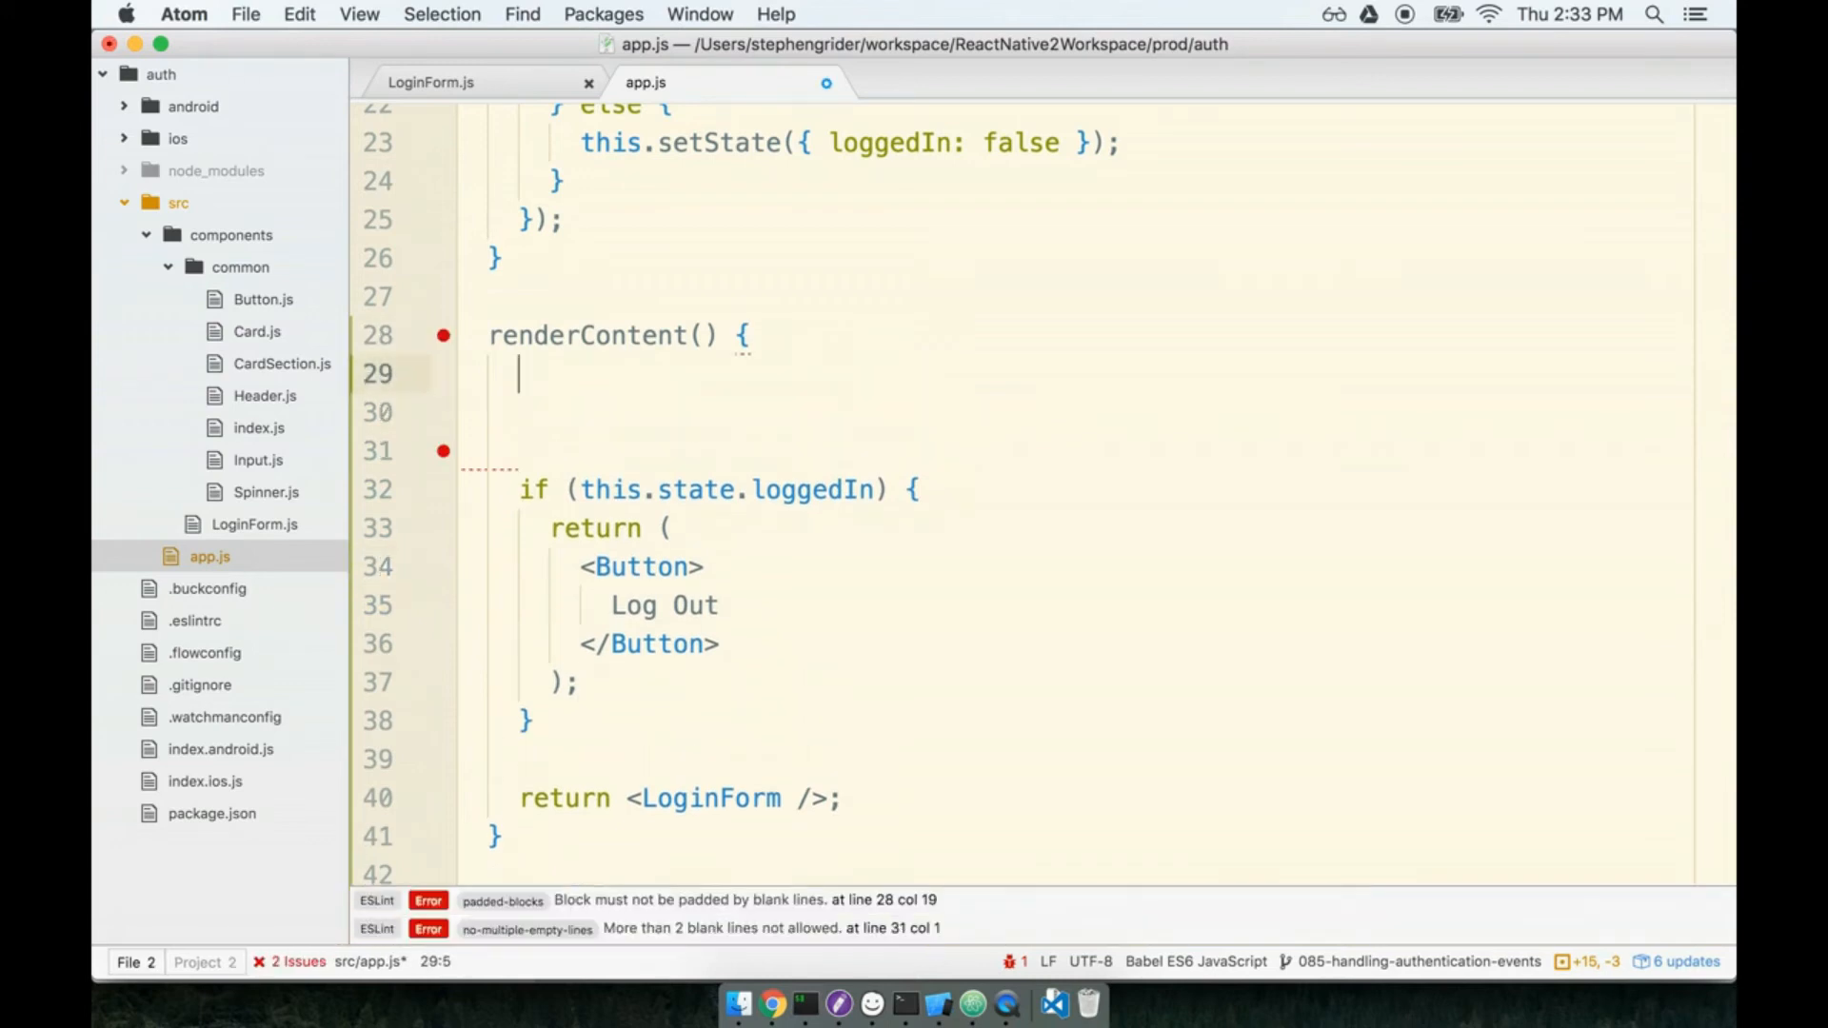
{"action": "type", "text": "switch"}
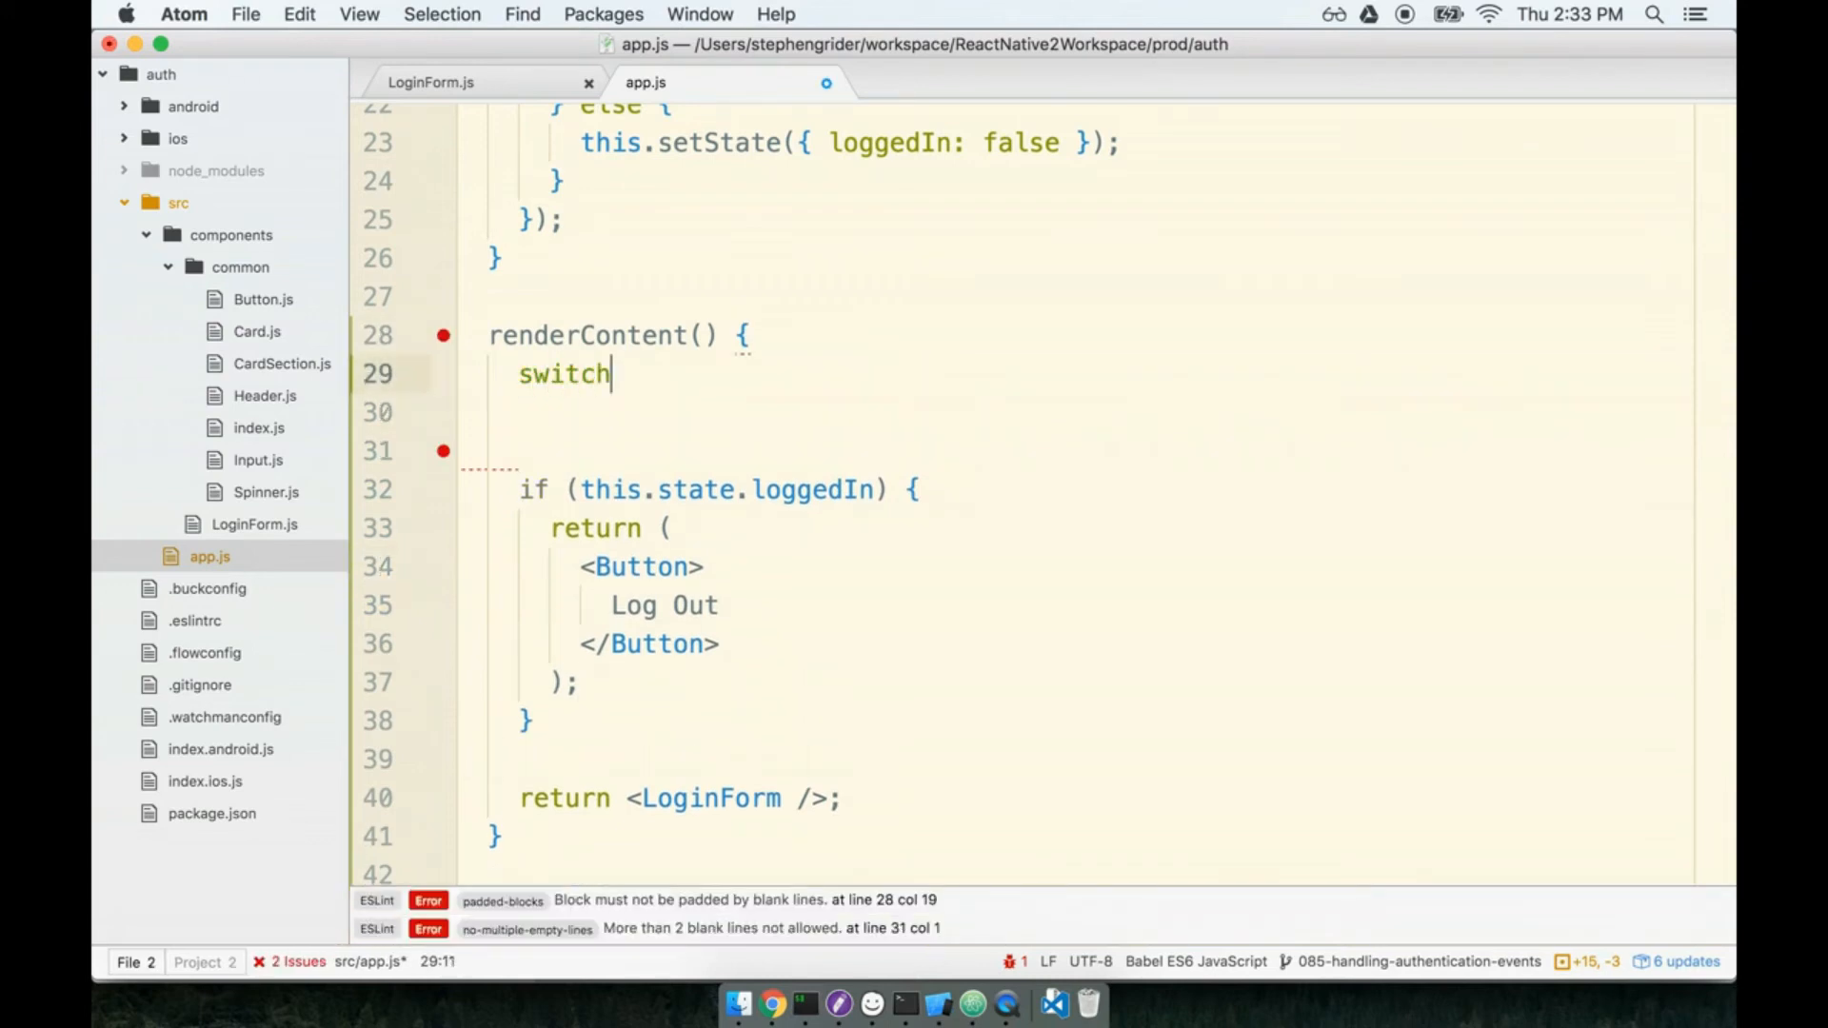
{"action": "type", "text": "(this"}
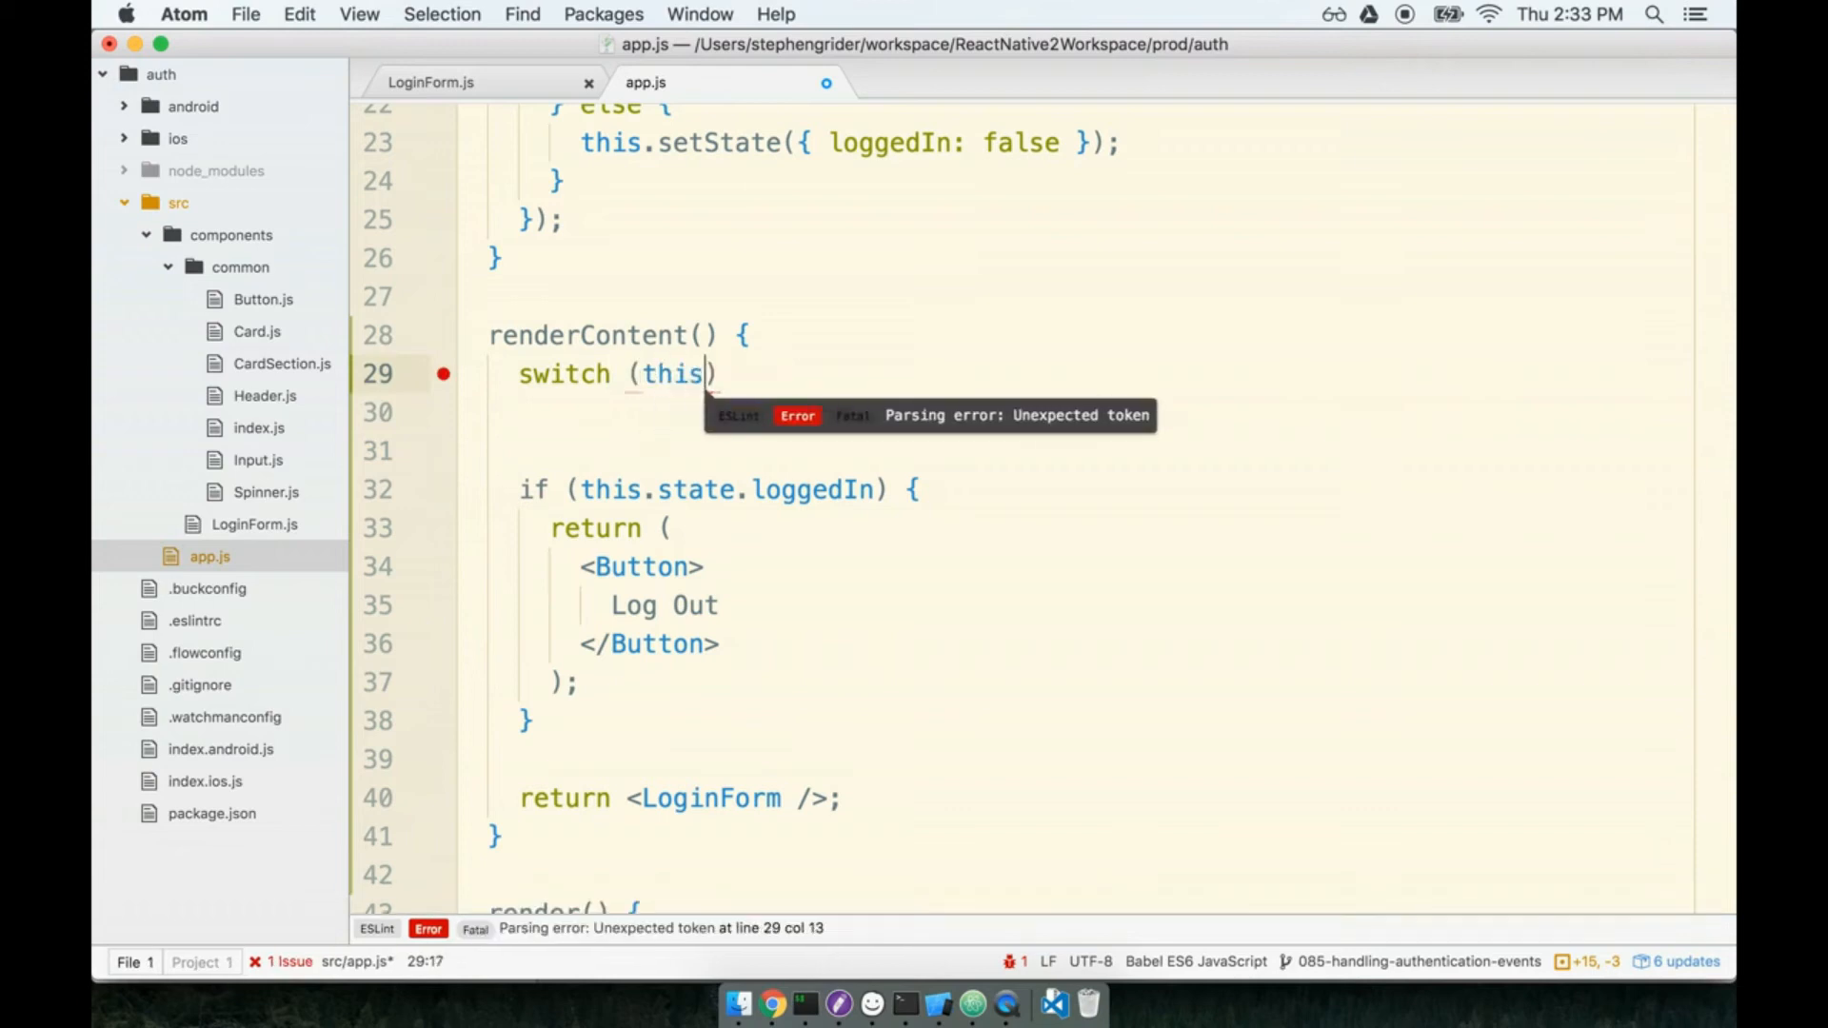
{"action": "type", "text": ".state.loggedIn"}
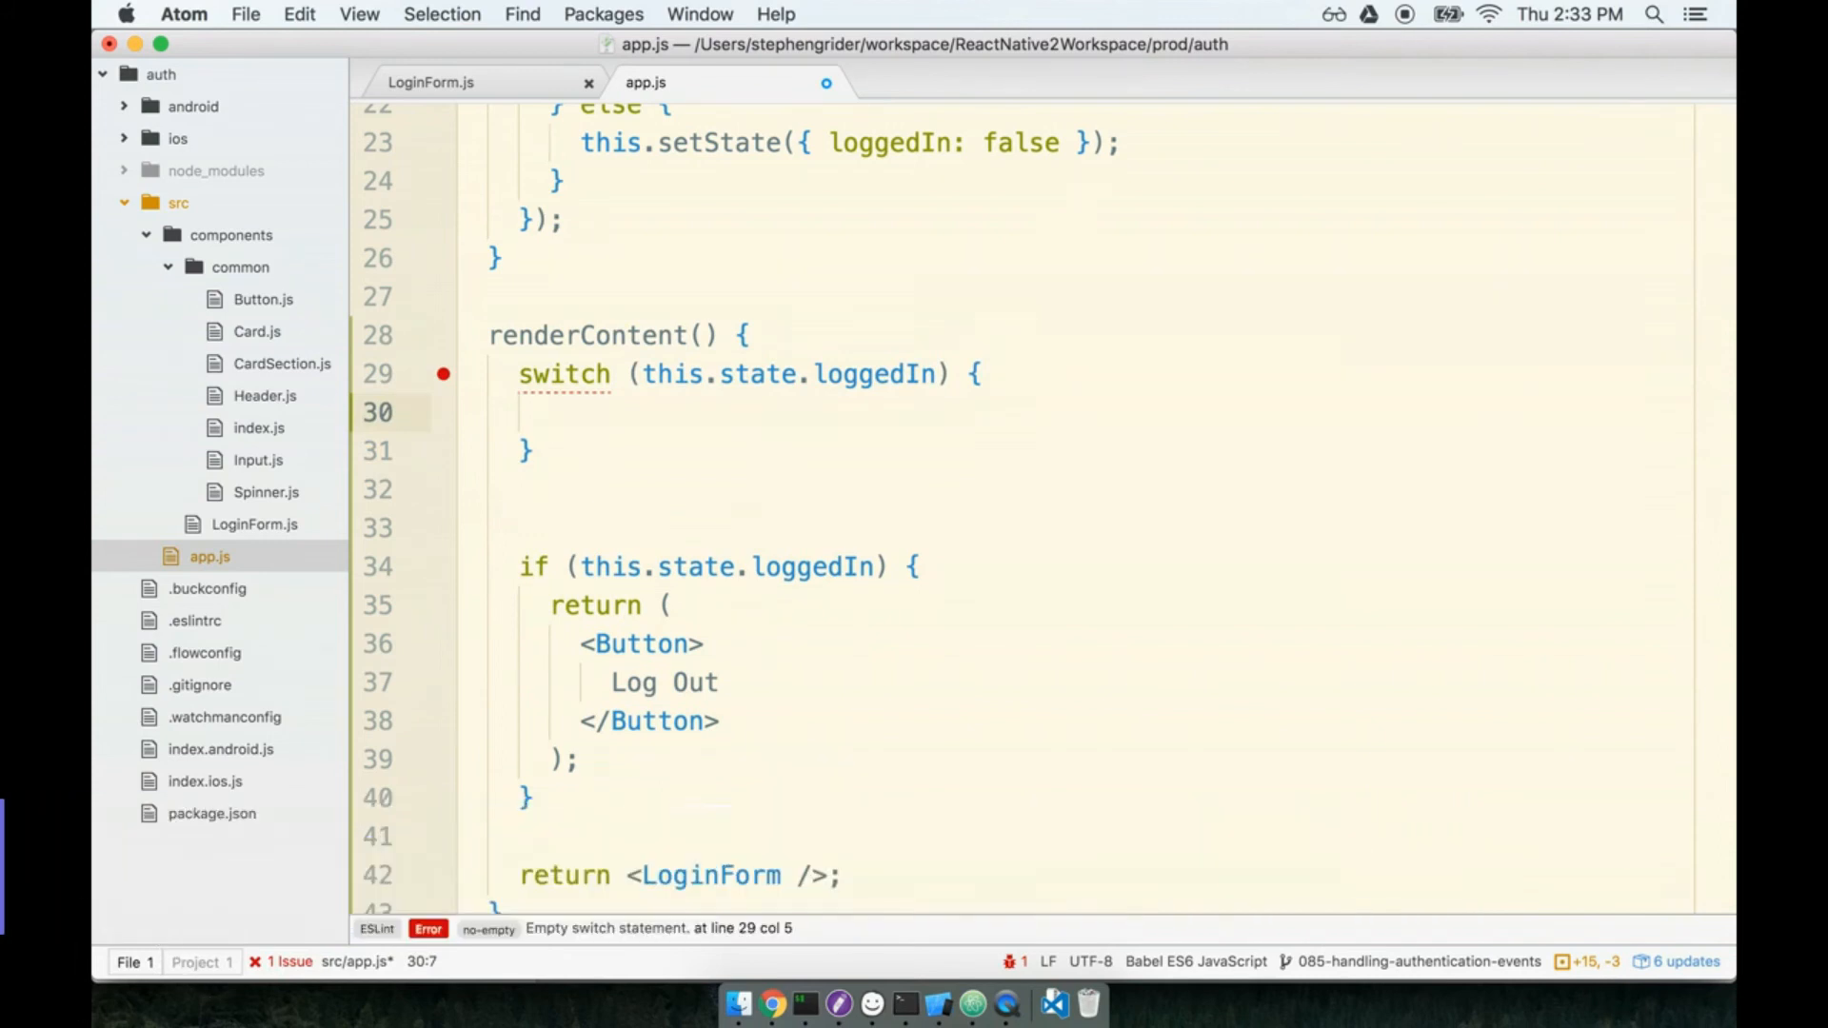
{"action": "type", "text": "case true:"}
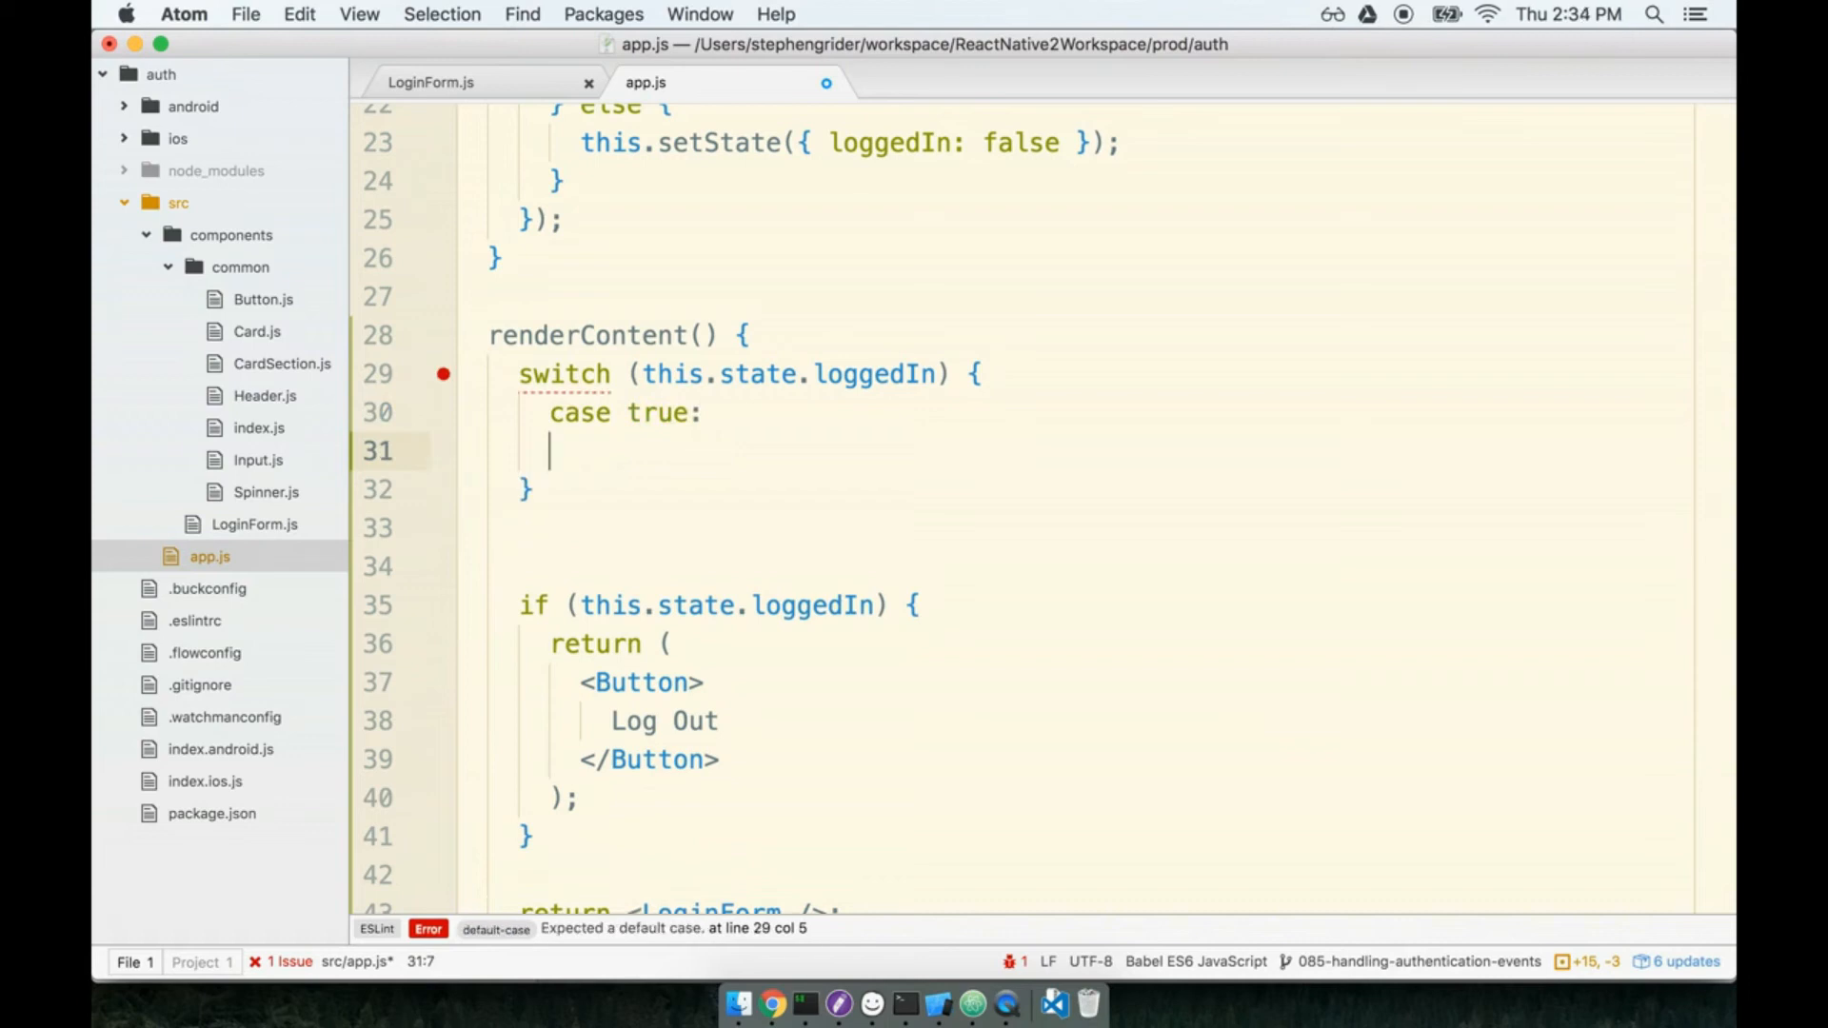
{"action": "type", "text": "case false:"}
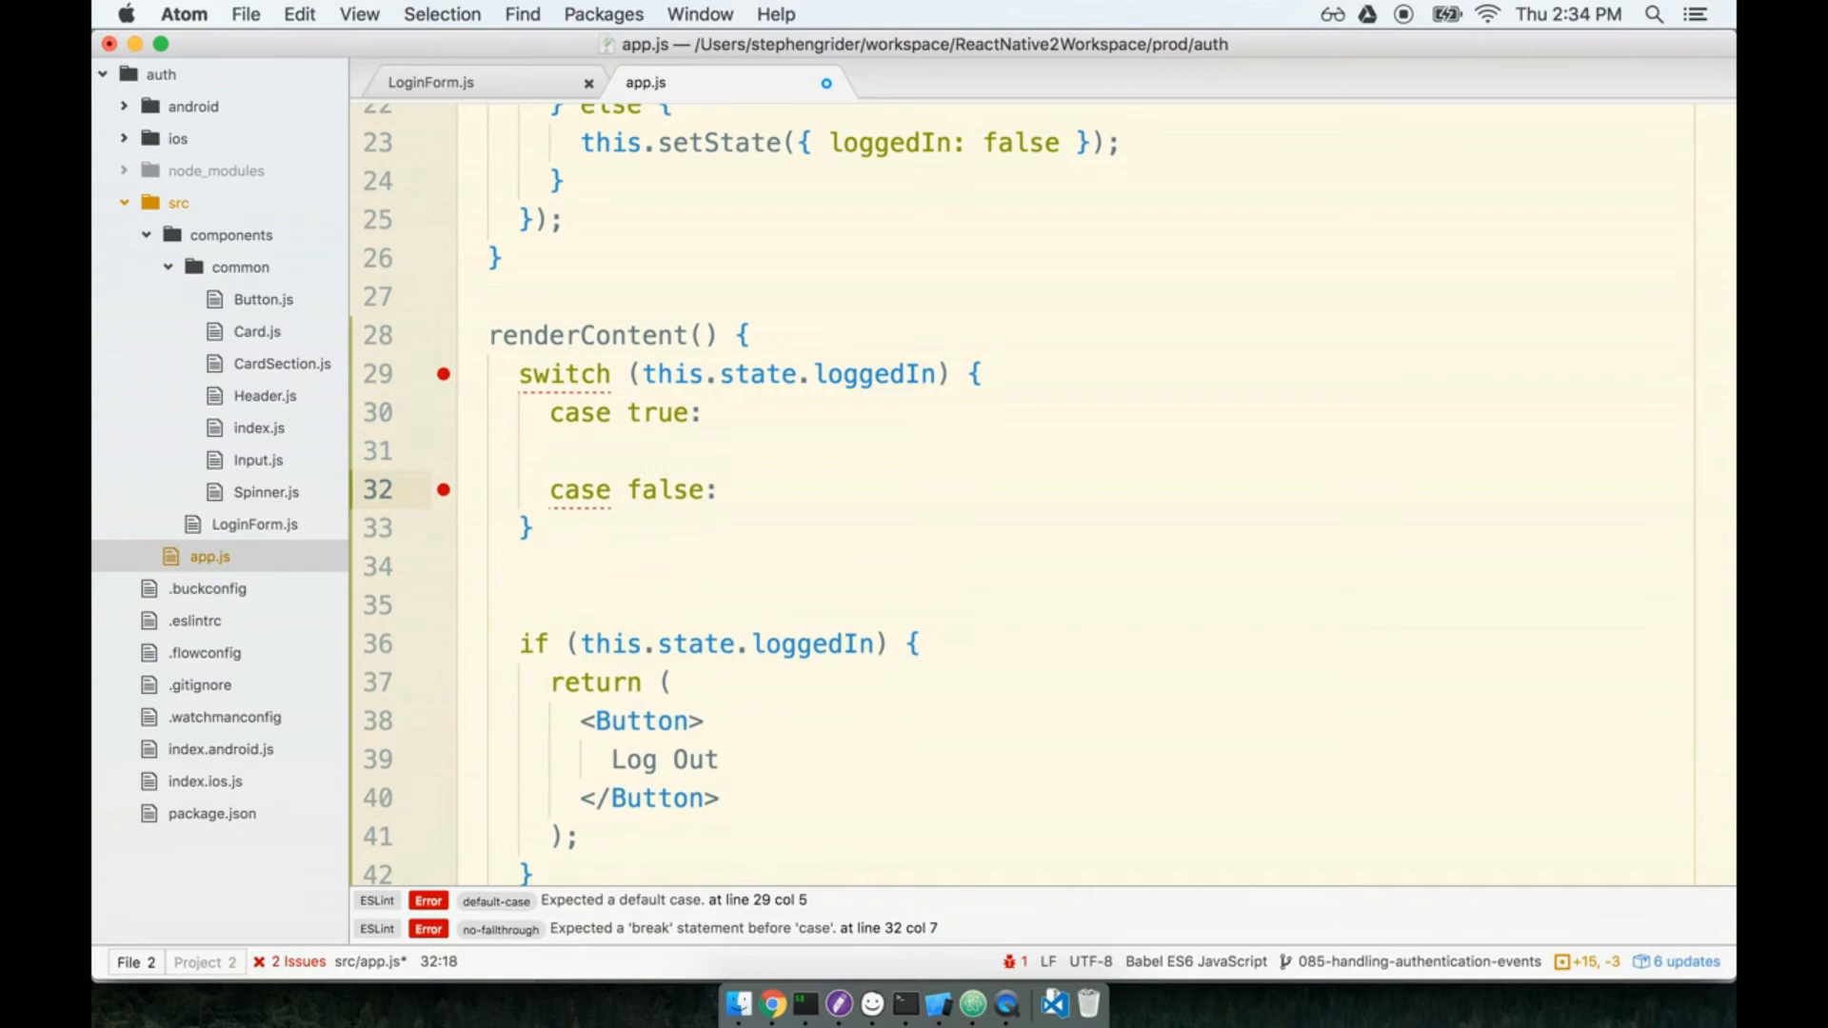
{"action": "type", "text": "de"}
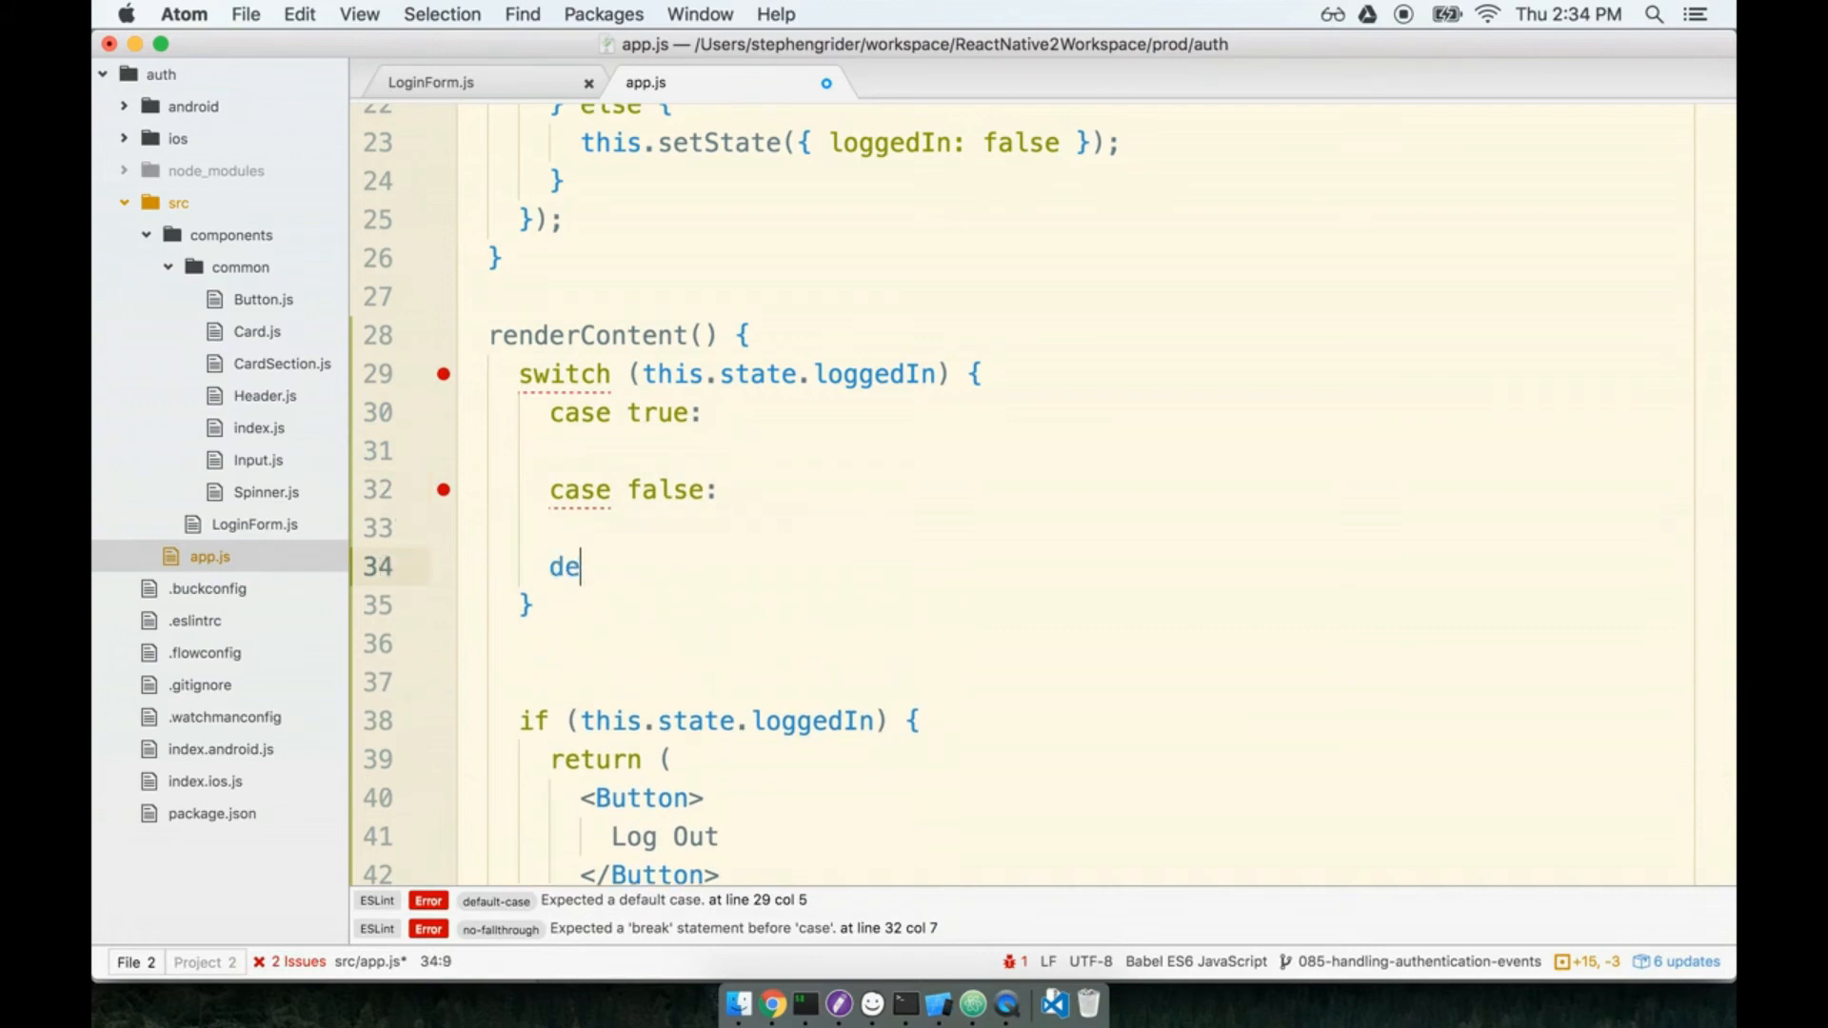
{"action": "type", "text": "fault:"}
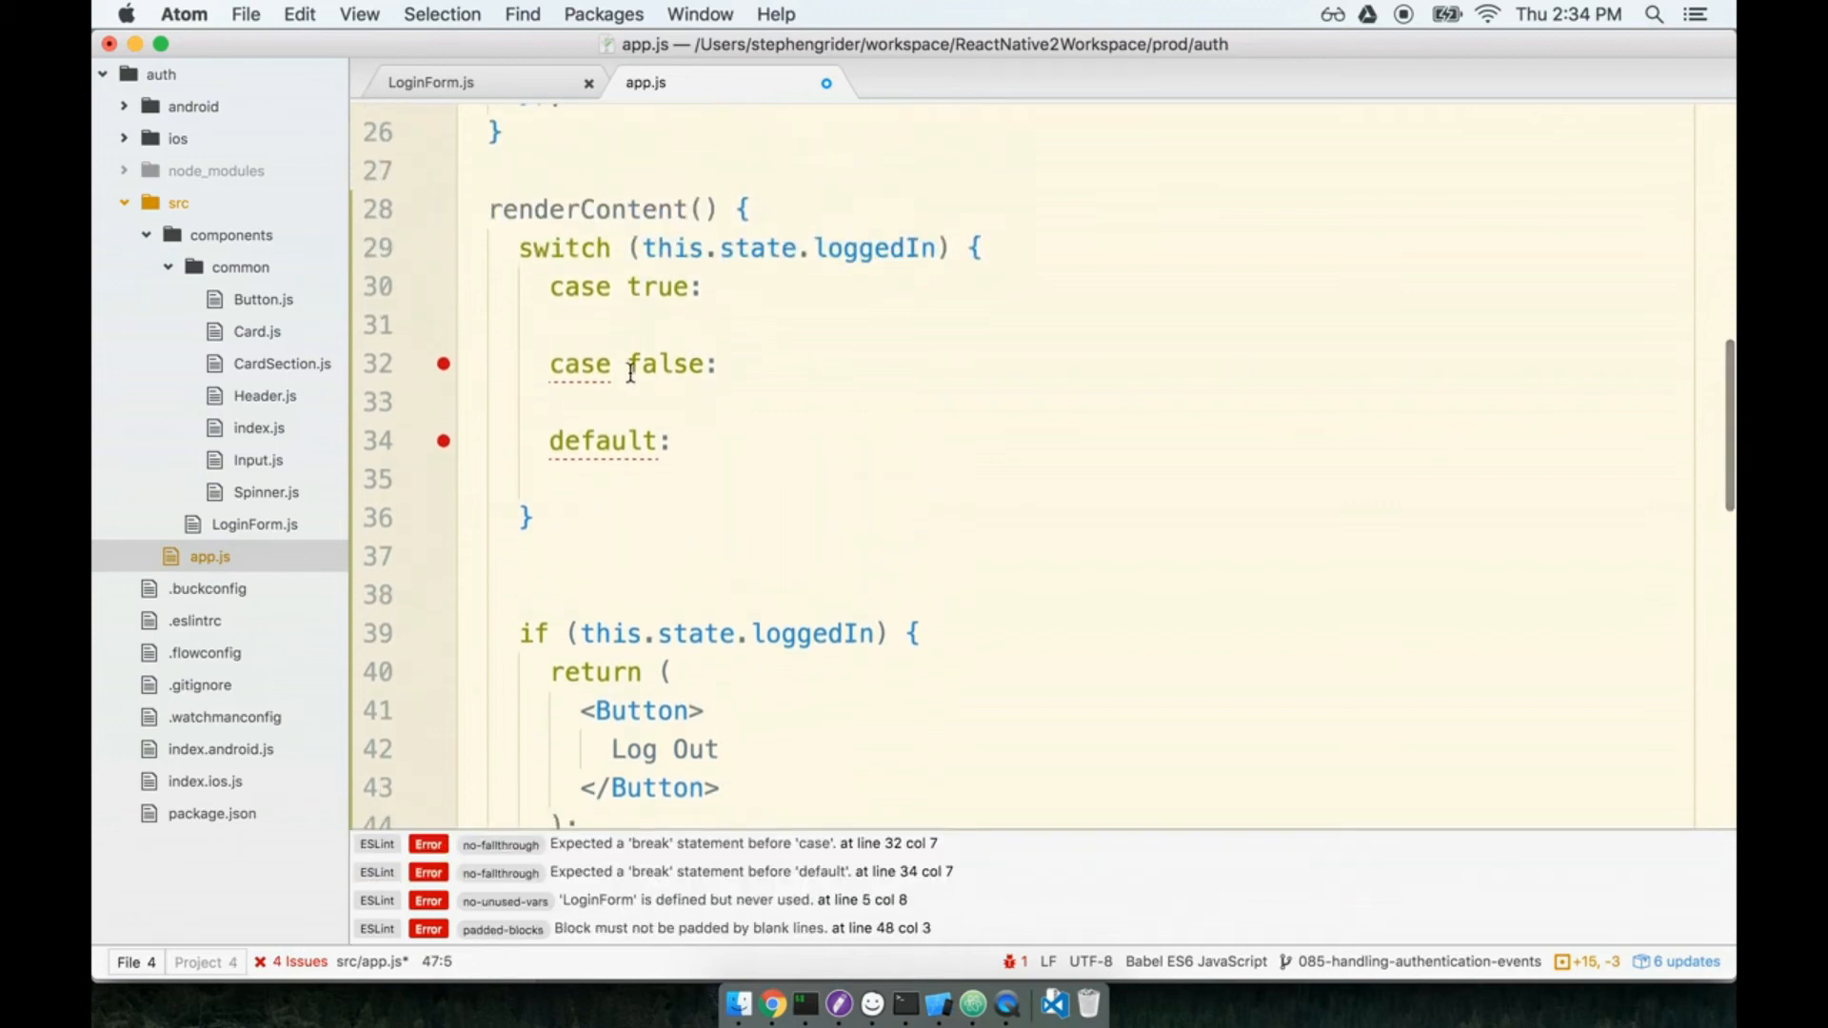
- Return the Log Out Button, <LoginForm />, and <Spinner size="large" /> from the three branches
{"action": "type", "text": "return <LoginForm />;"}
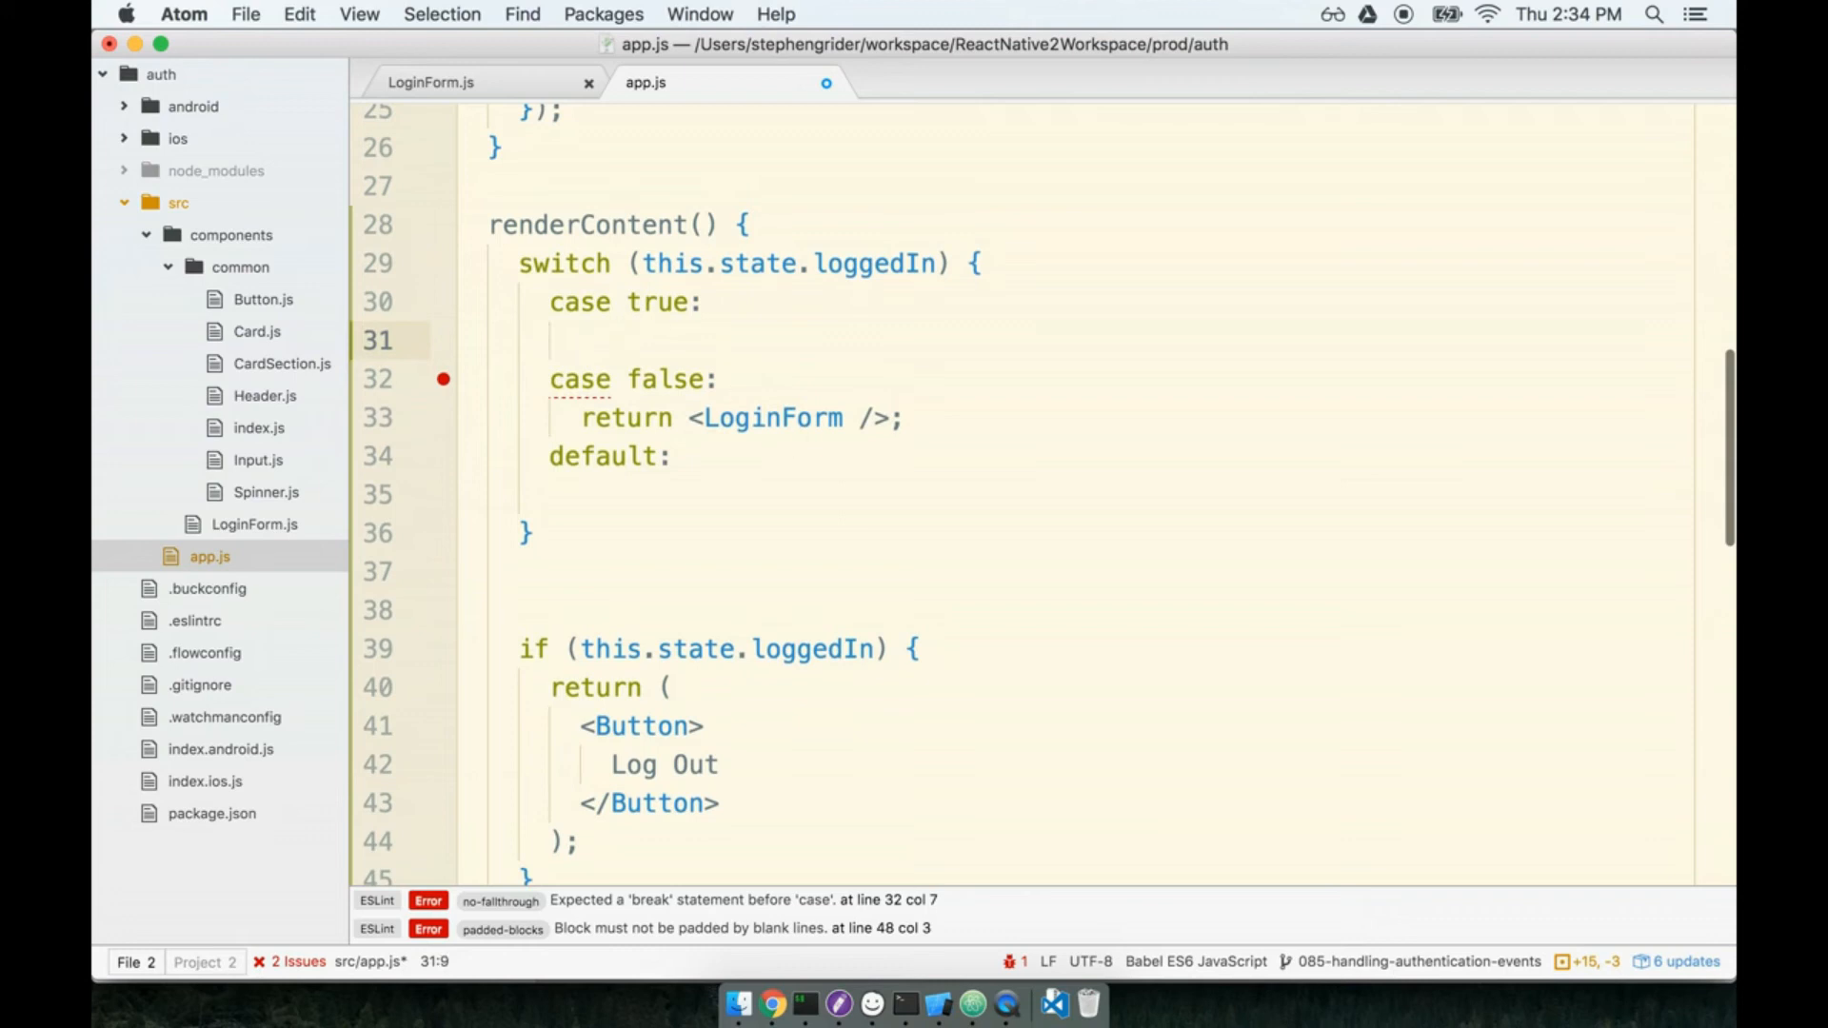
{"action": "type", "text": "return <Button>"}
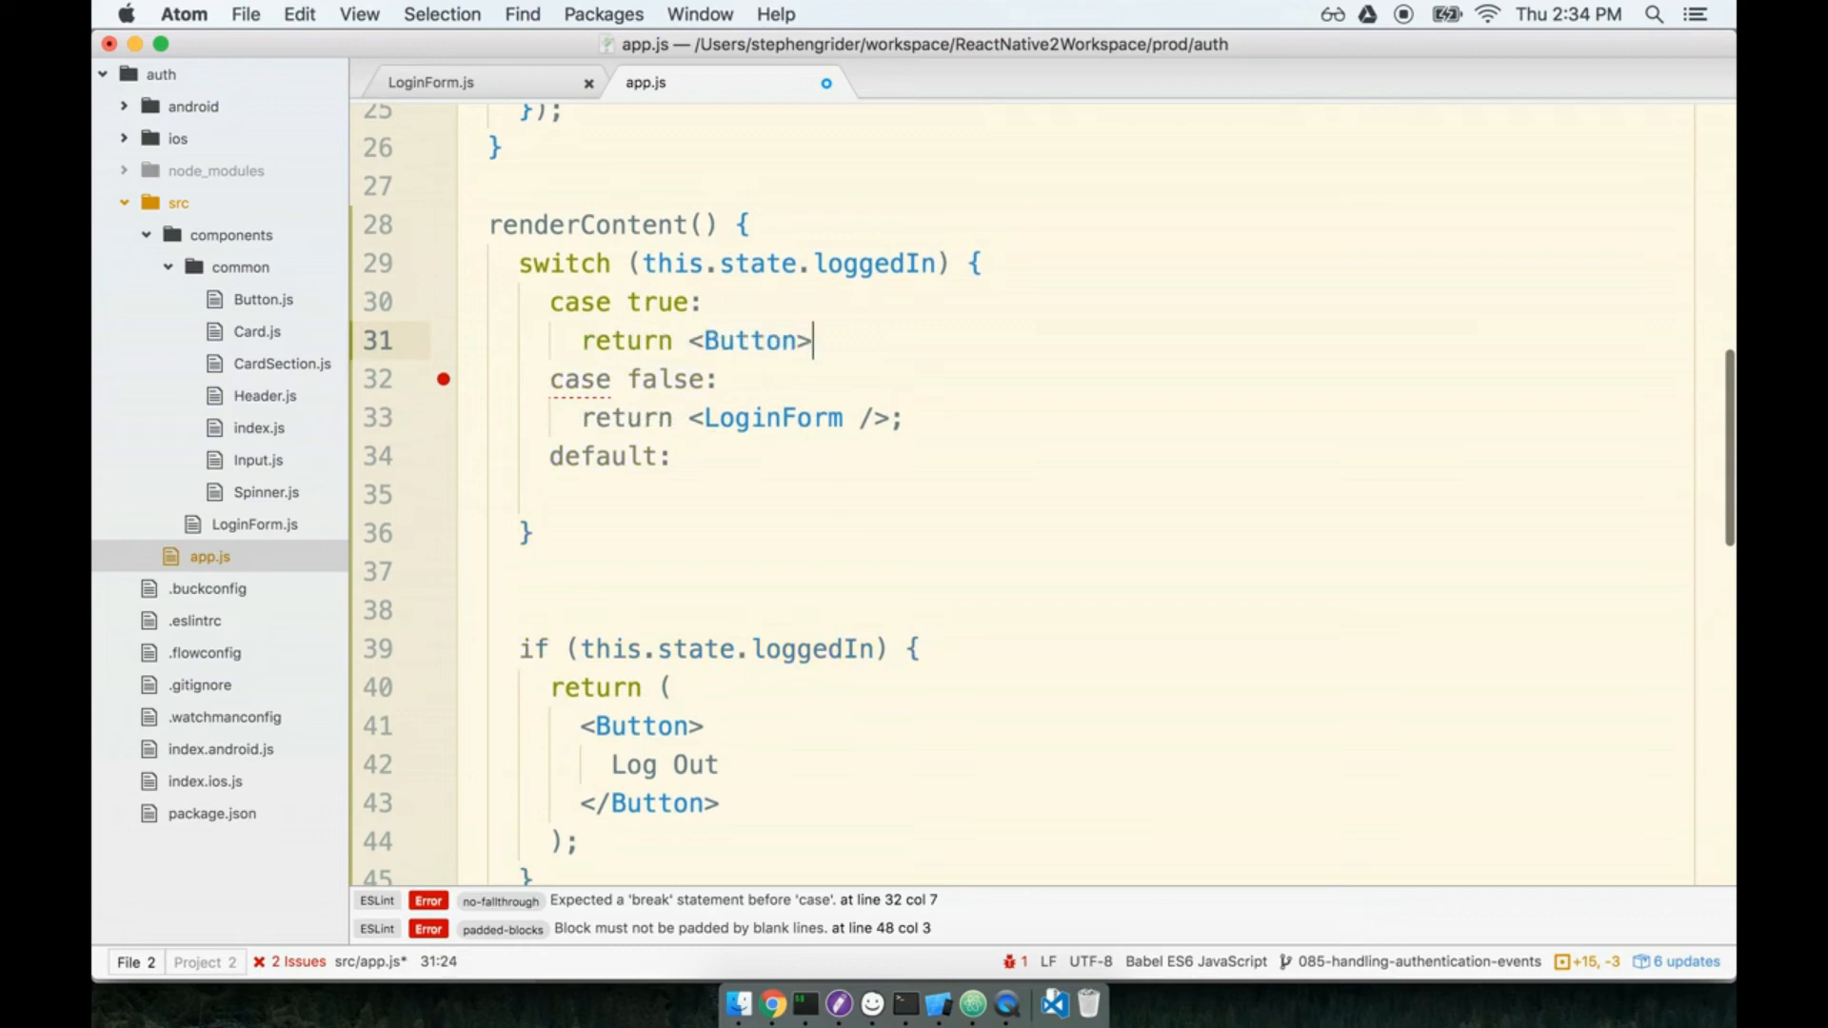
{"action": "type", "text": "</Bu"}
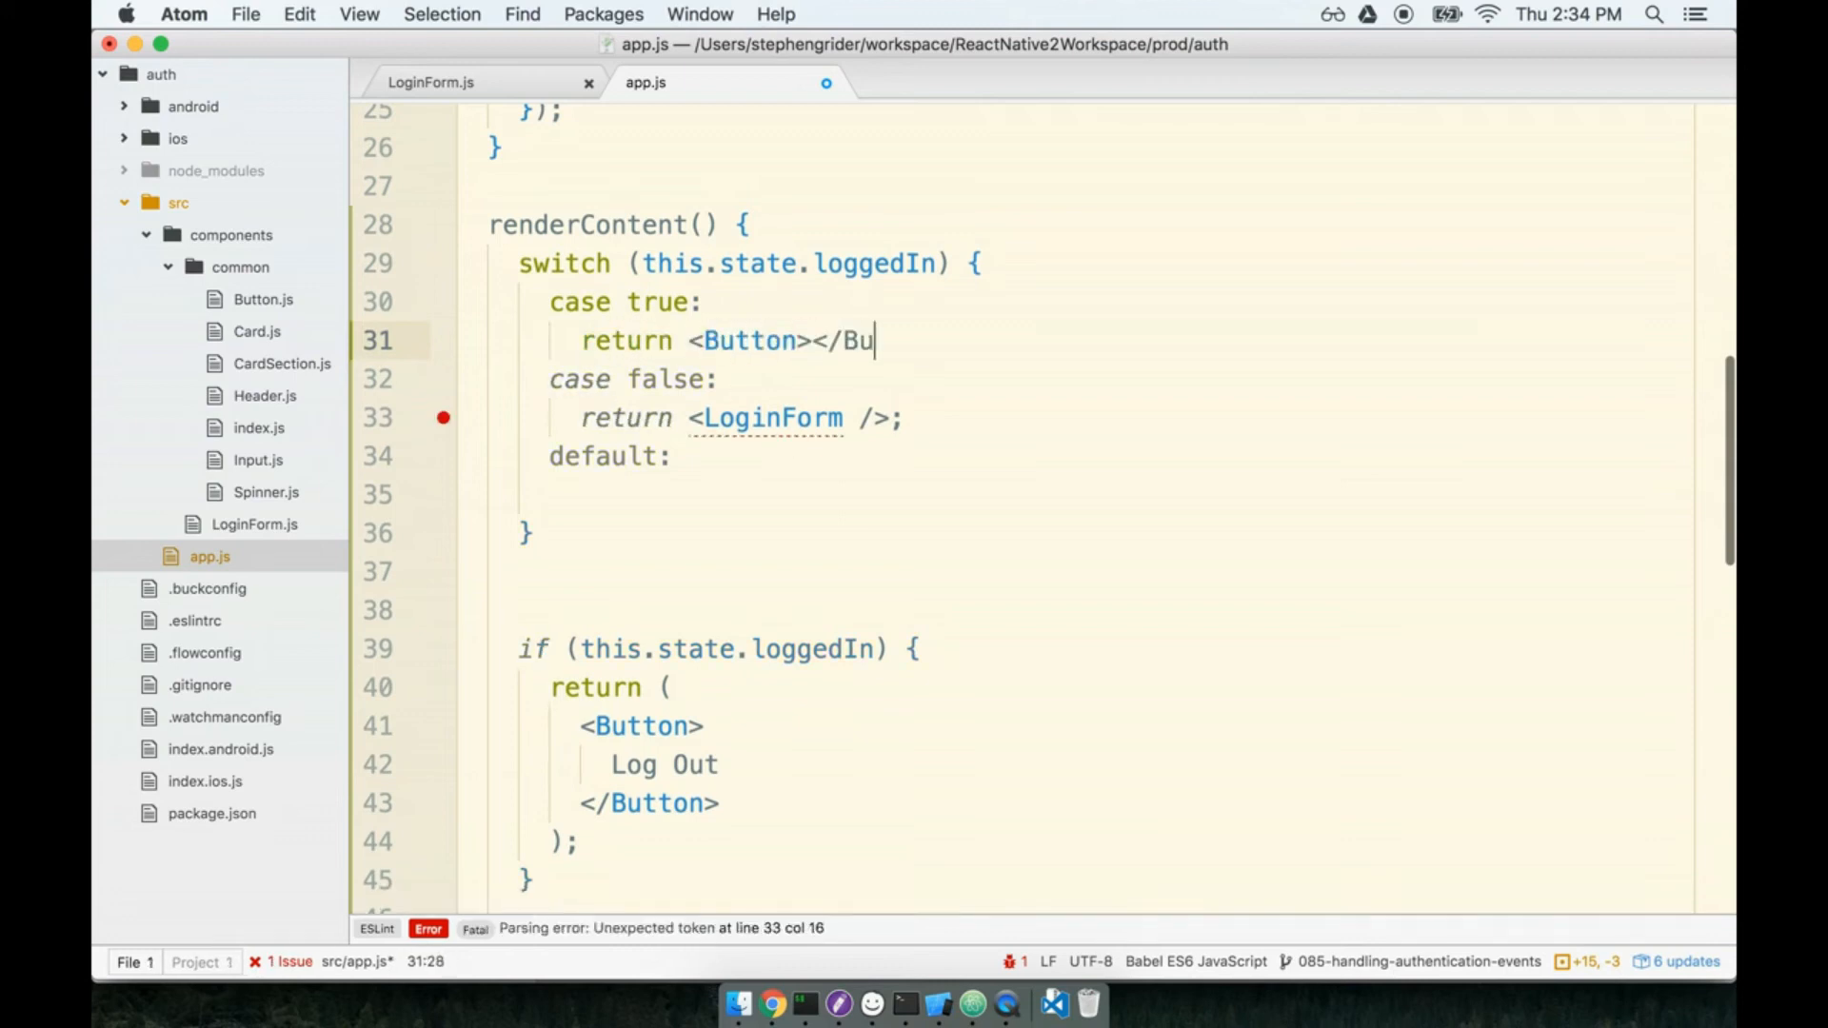
{"action": "type", "text": "tton>;"}
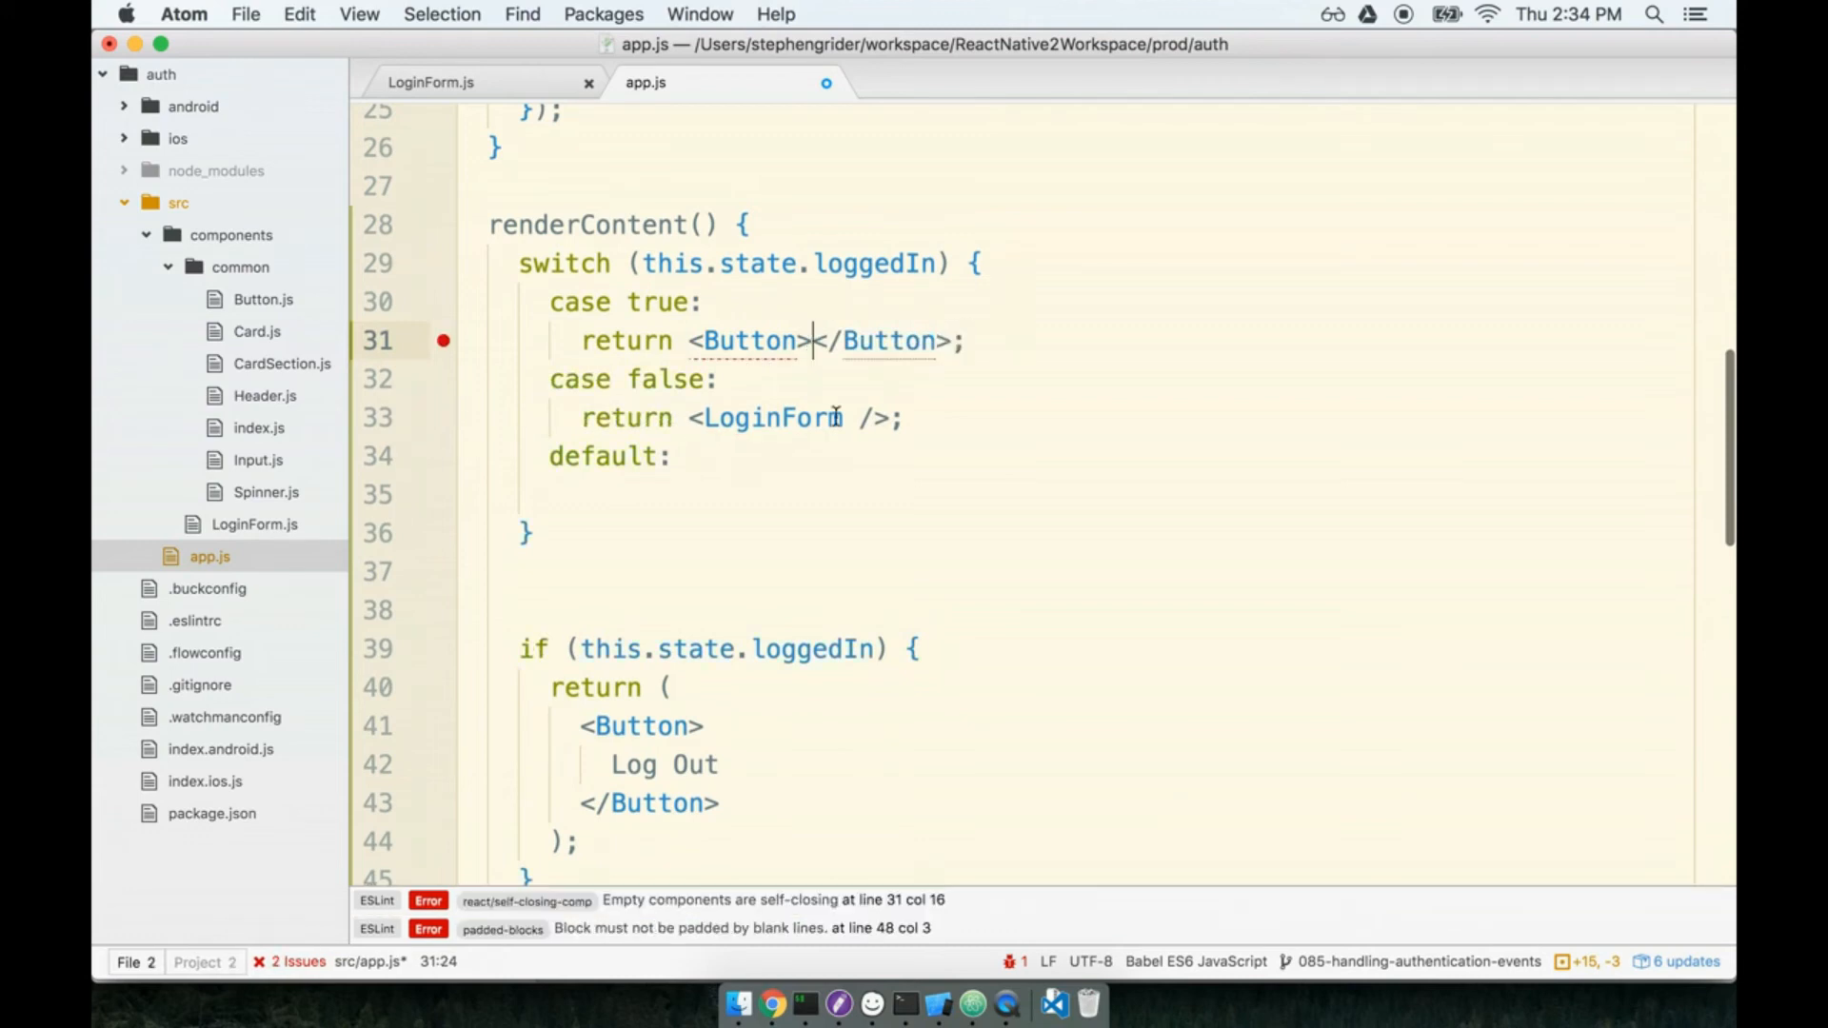
{"action": "type", "text": "Log Out"}
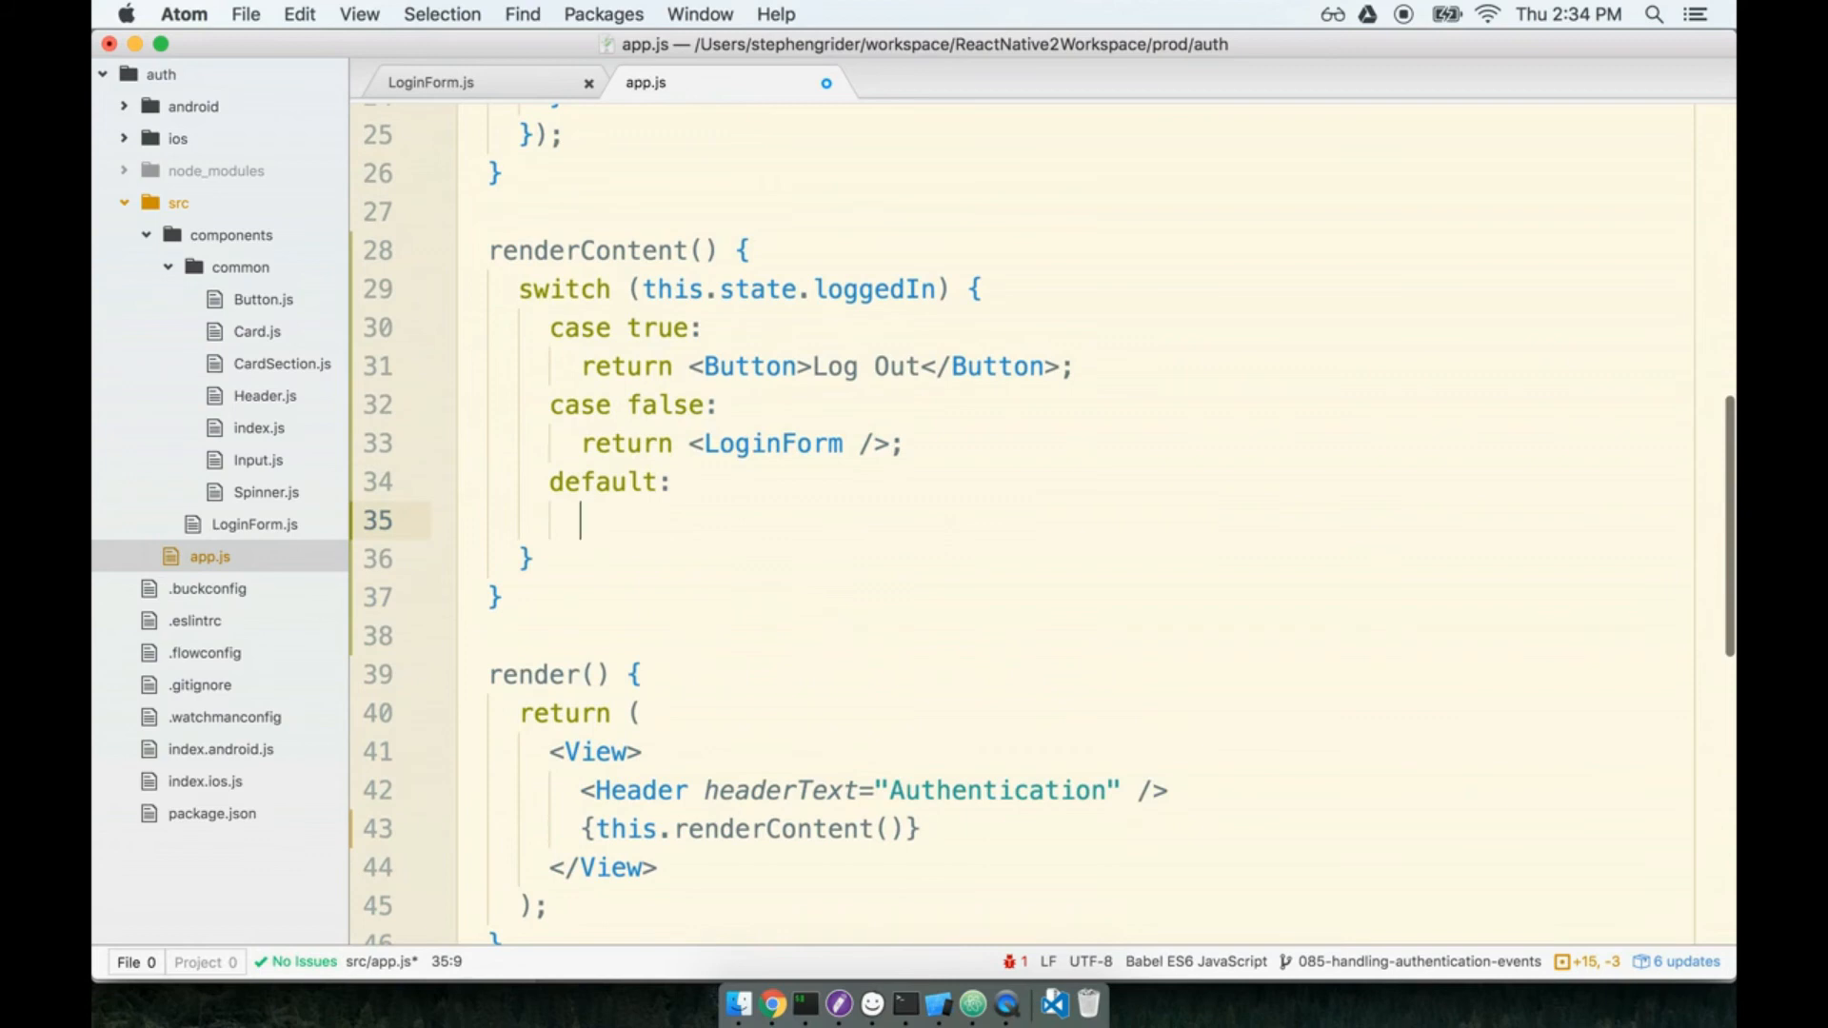
{"action": "type", "text": "return <Spinner size"}
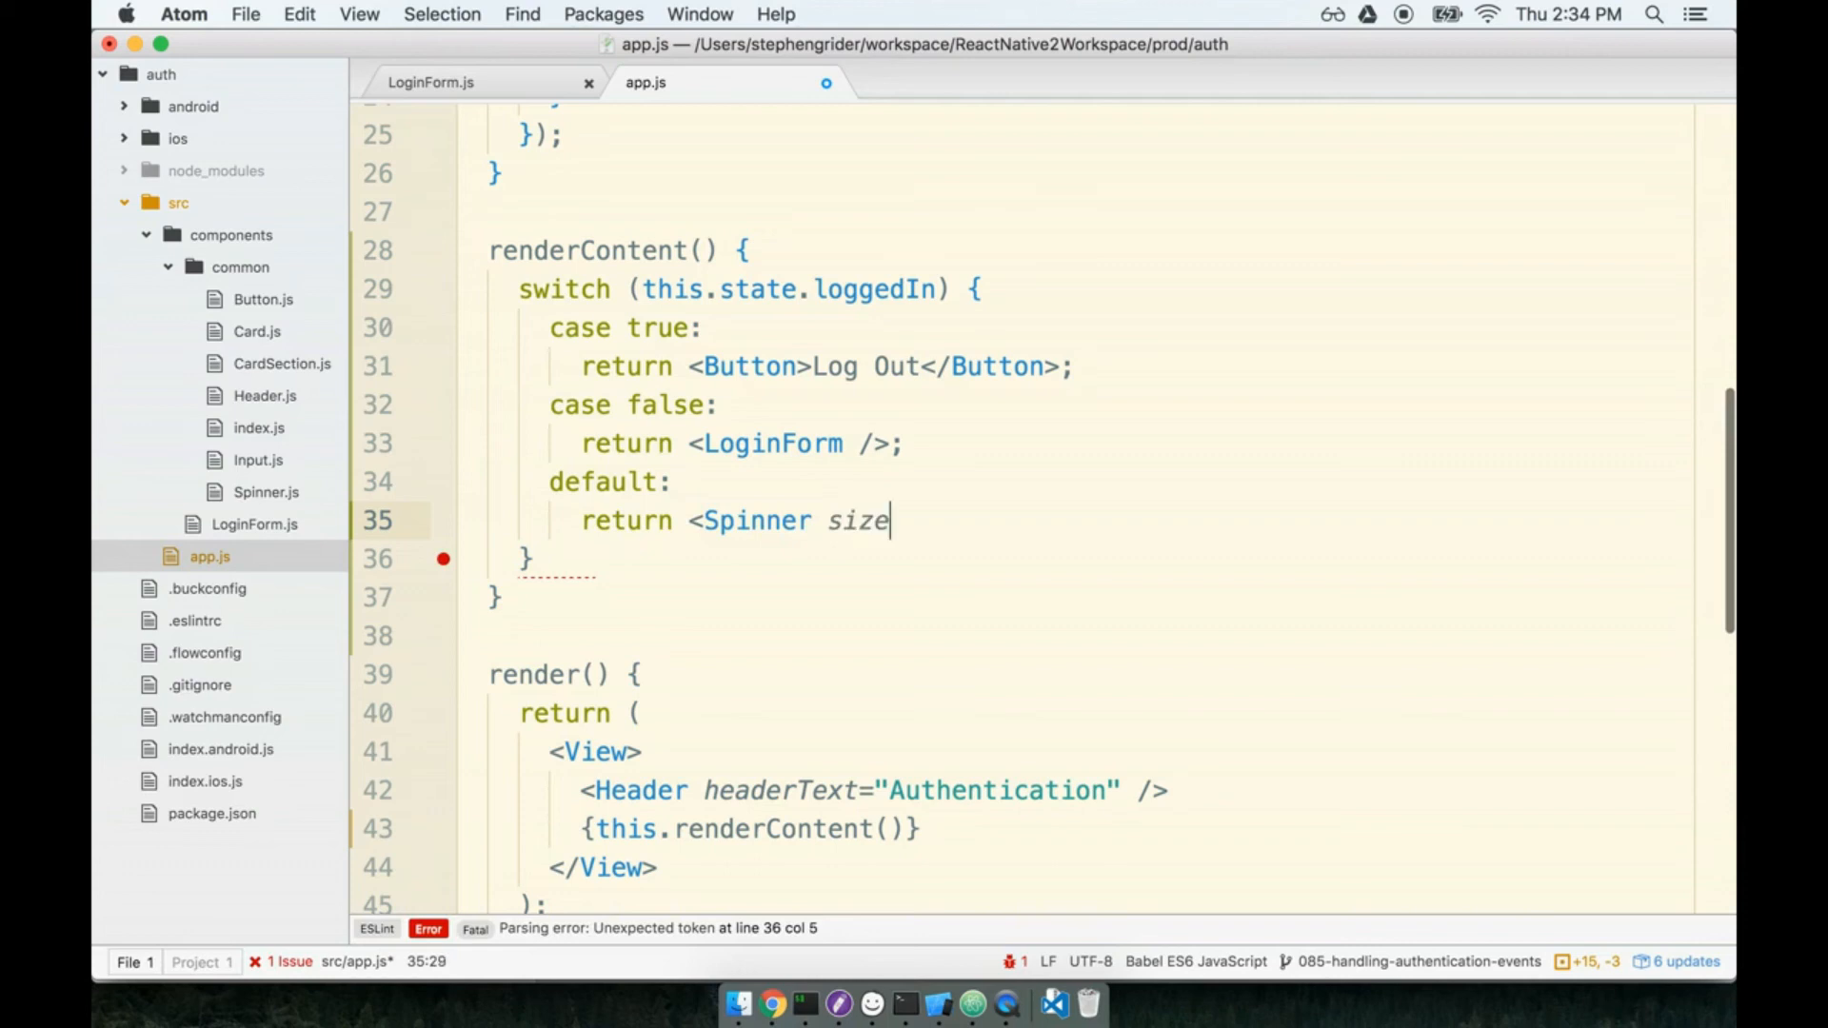
{"action": "type", "text": "=\"large\" />;"}
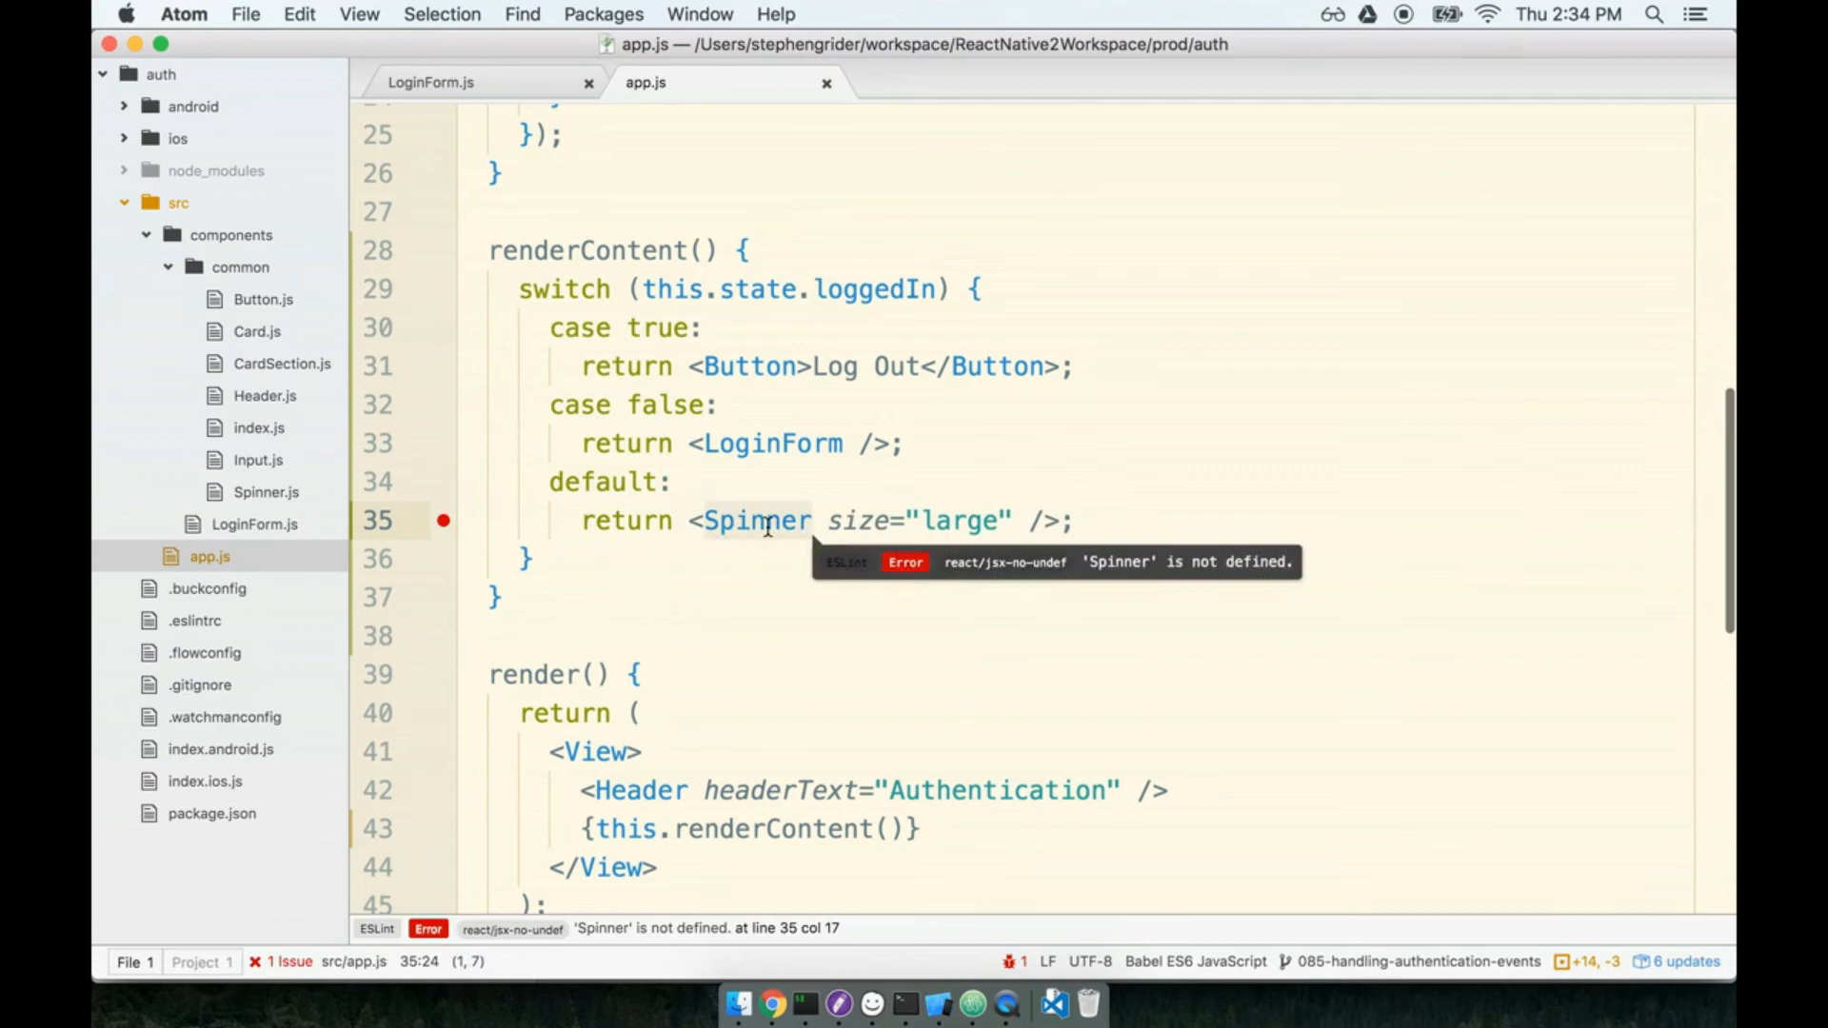
{"action": "mouse_move", "coordinate": [800, 510]}
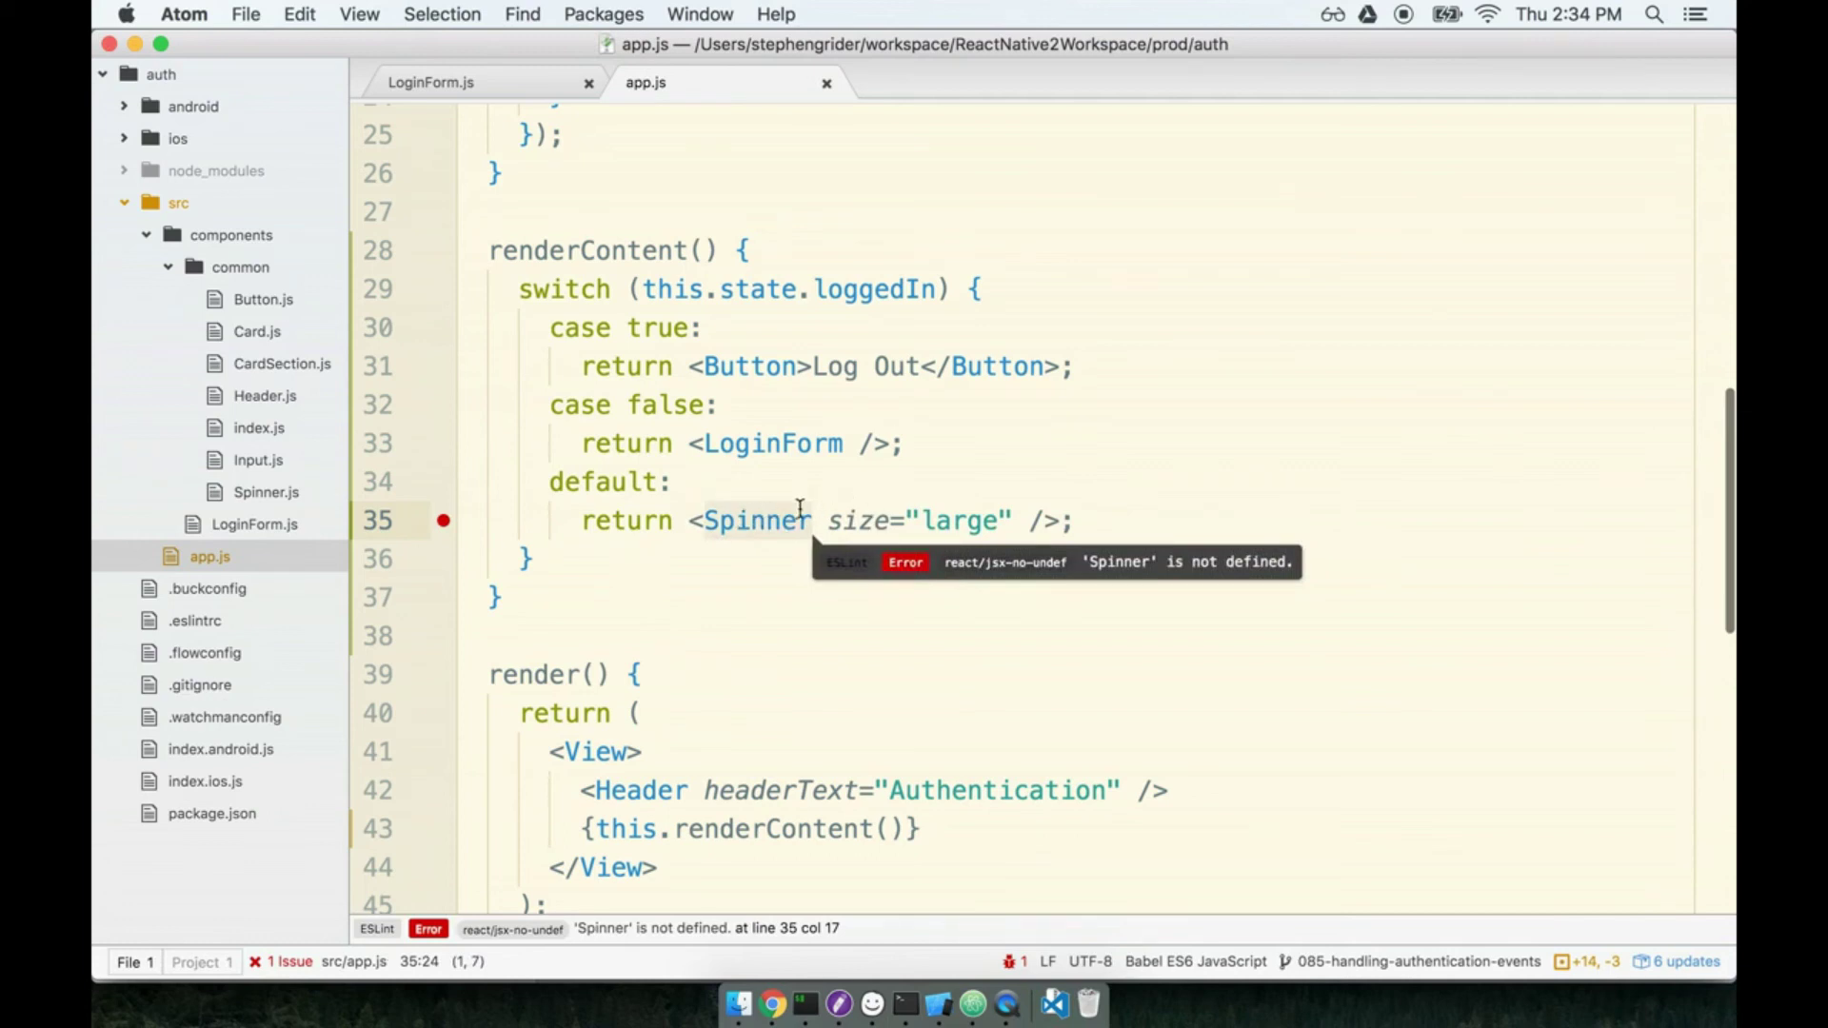
- Add Spinner to the components/common import line
{"action": "scroll", "scroll_direction": "up", "scroll_amount": 3}
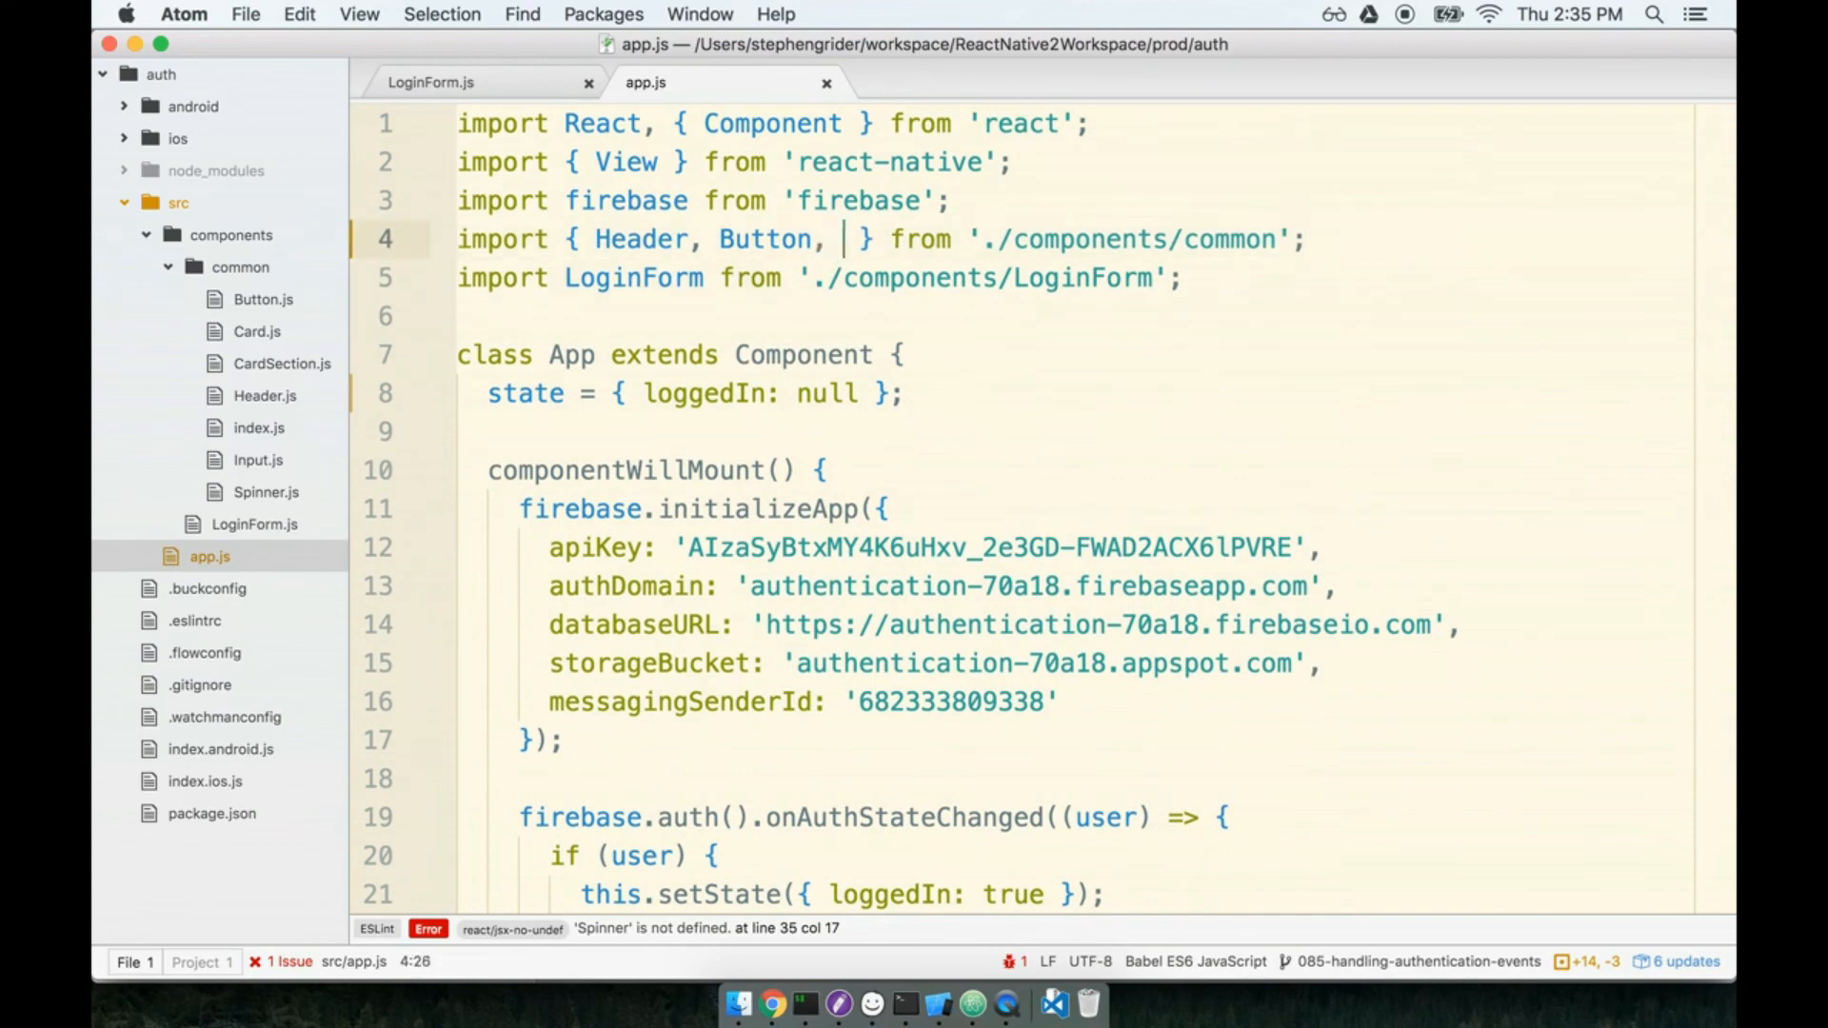
{"action": "type", "text": "Spinner"}
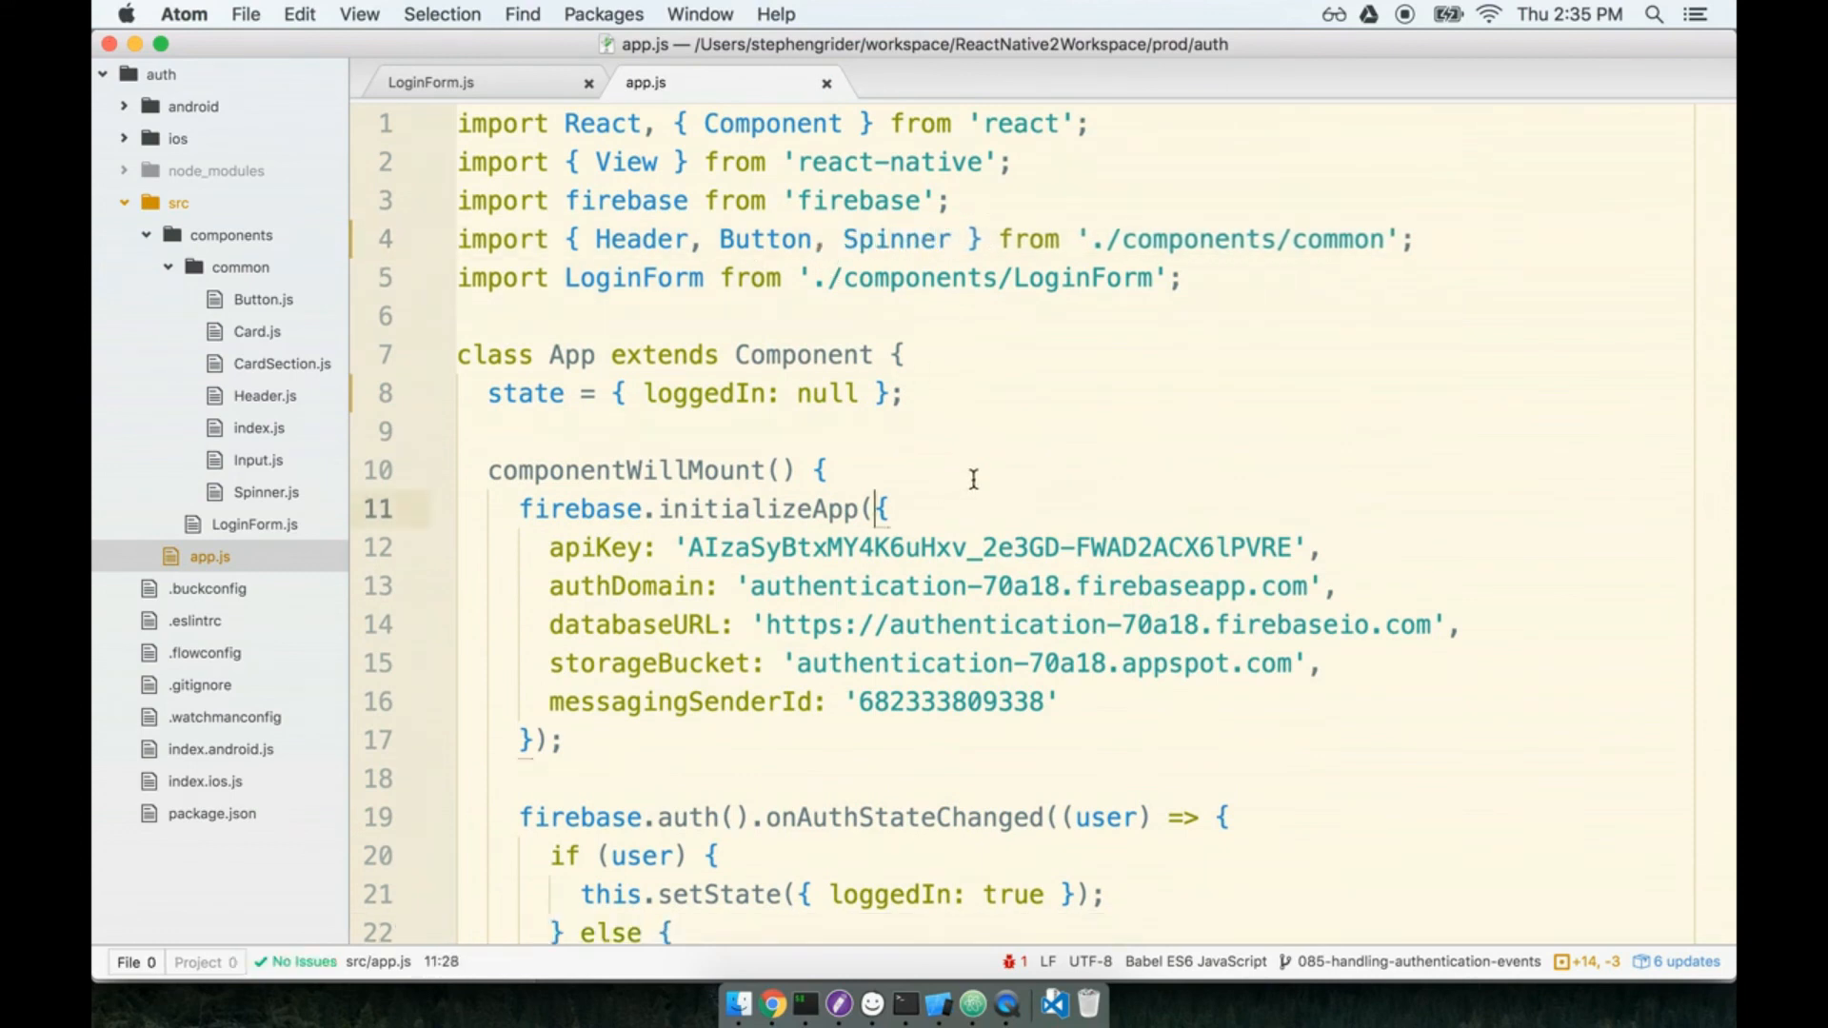
{"action": "scroll", "scroll_direction": "down", "scroll_amount": 3}
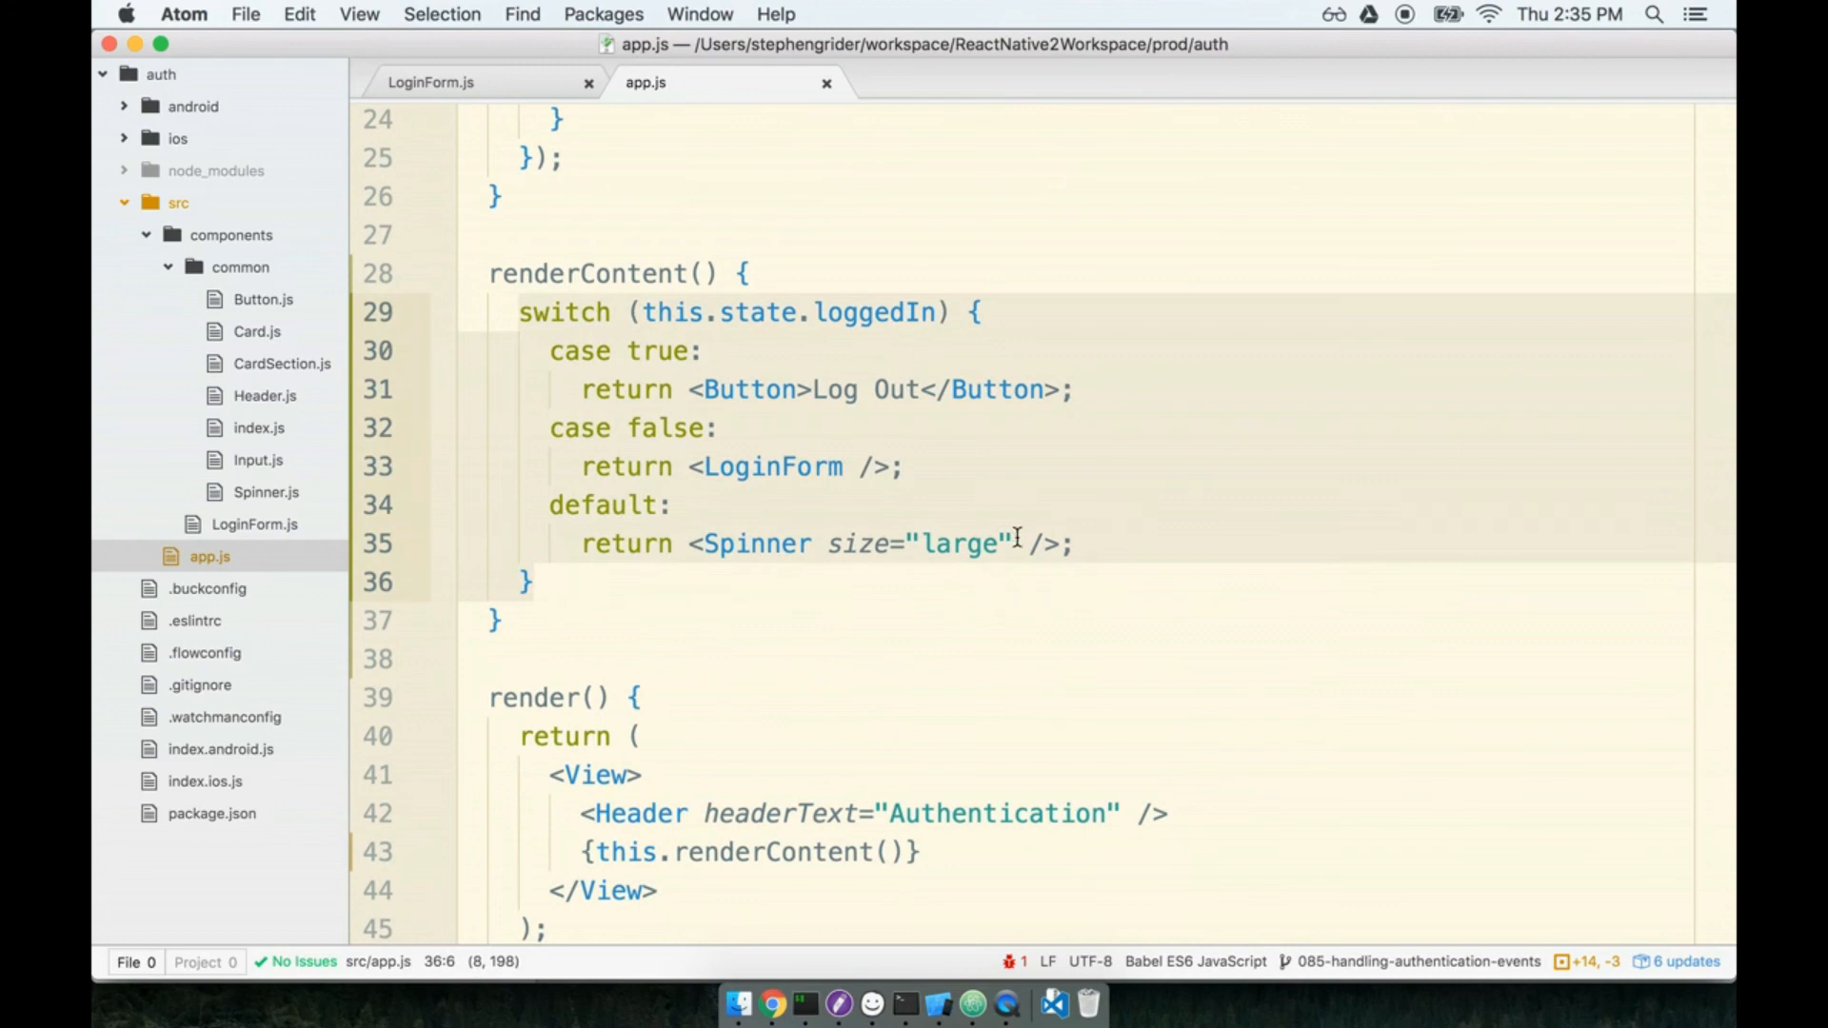
- Reload the app in the iOS Simulator and tap Log Out once the Authentication screen resolves
{"action": "left_click", "coordinate": [936, 997]}
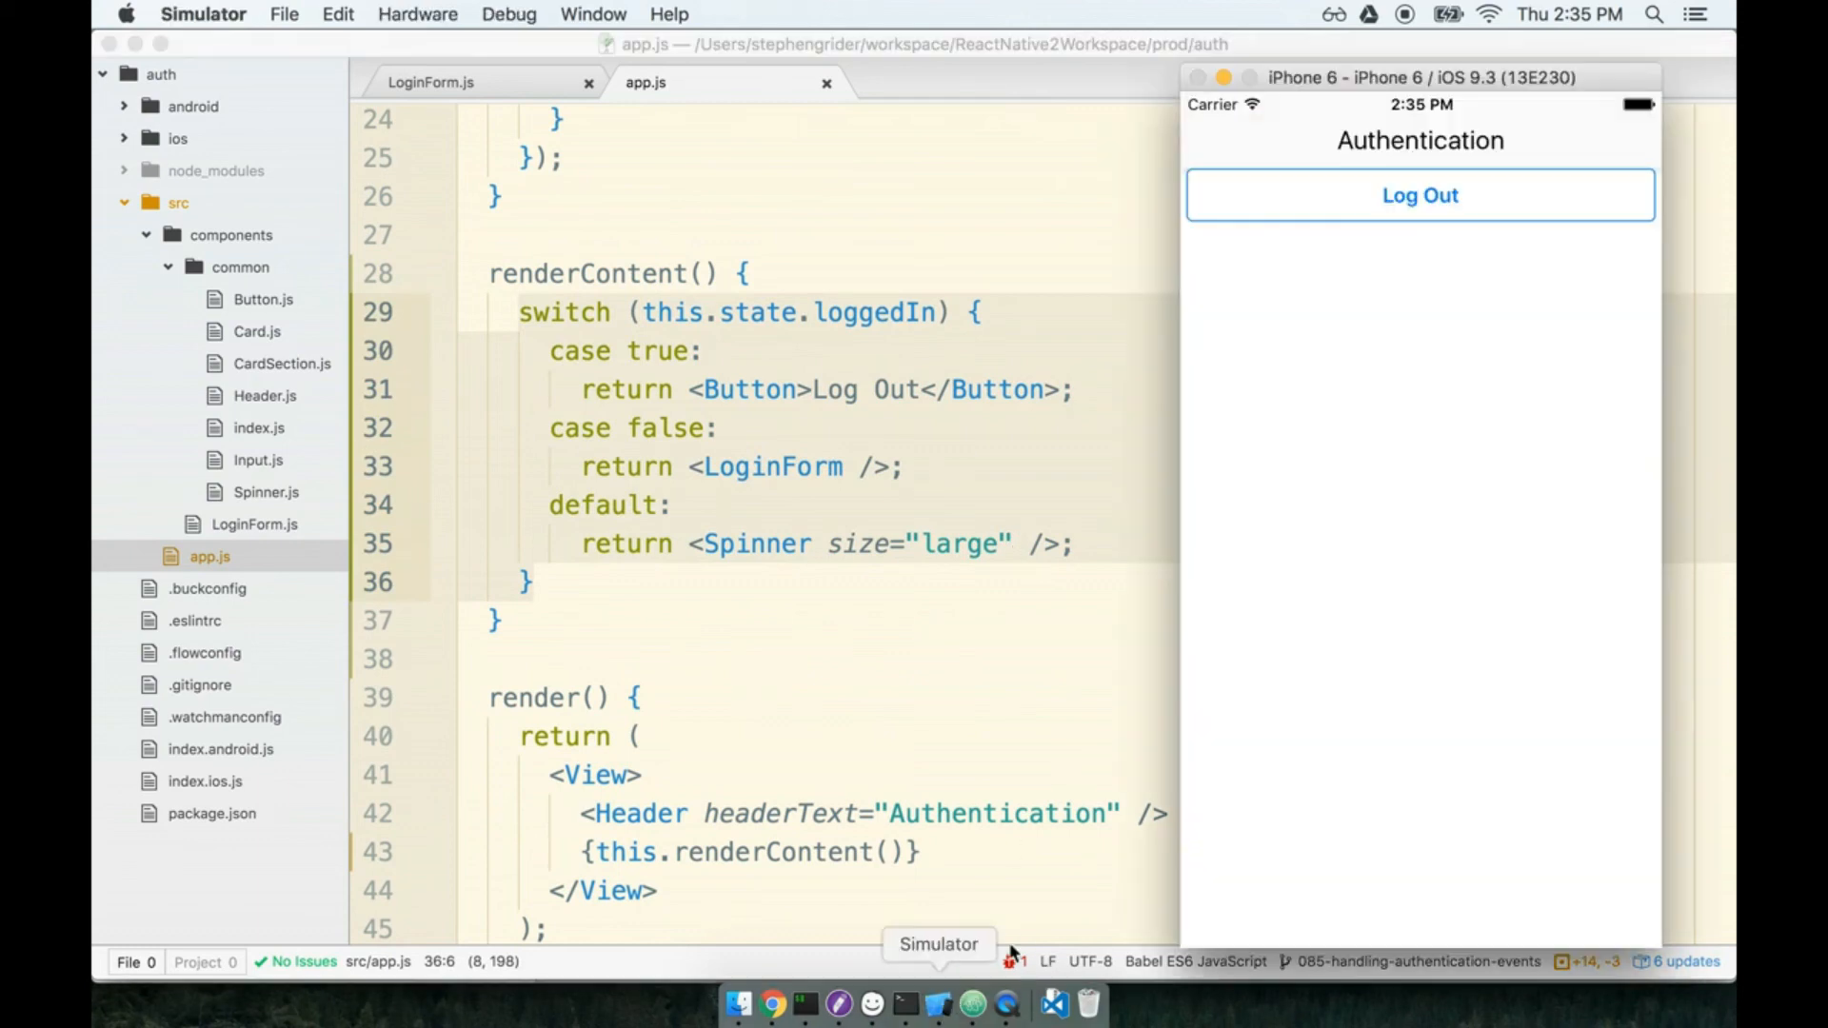
{"action": "mouse_move", "coordinate": [1390, 510]}
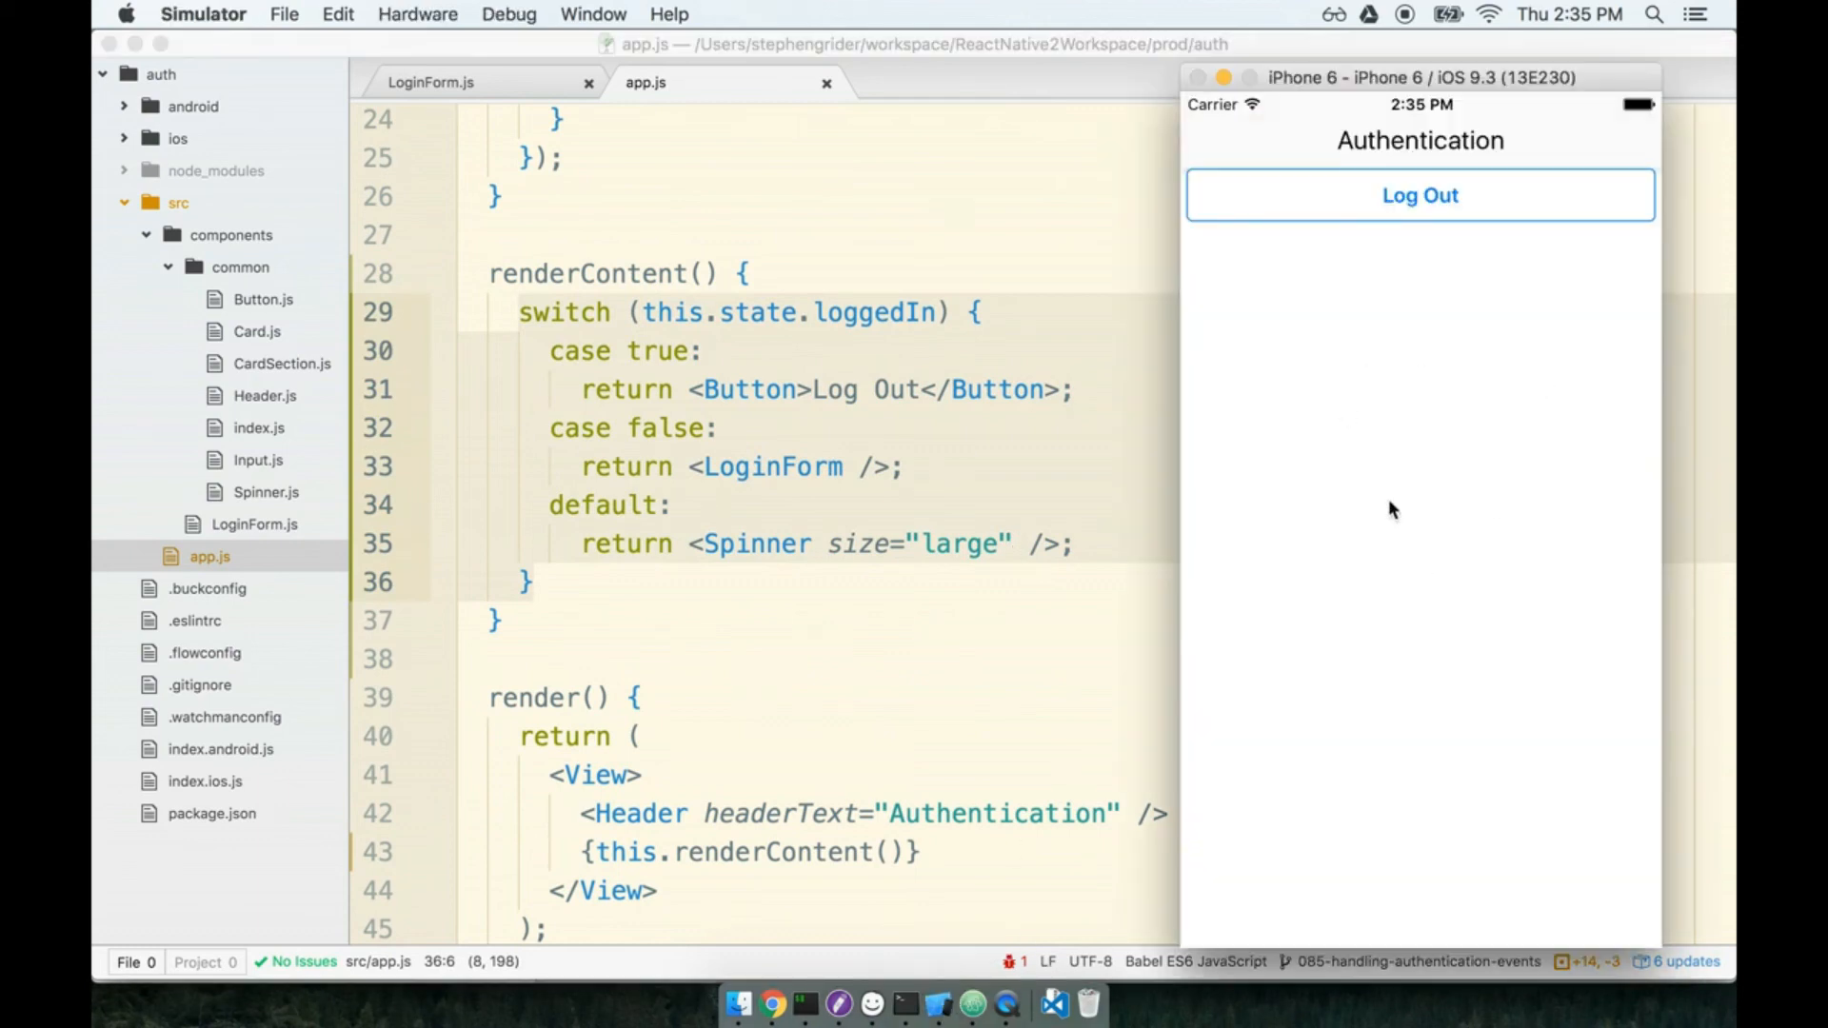
{"action": "left_click", "coordinate": [1418, 195]}
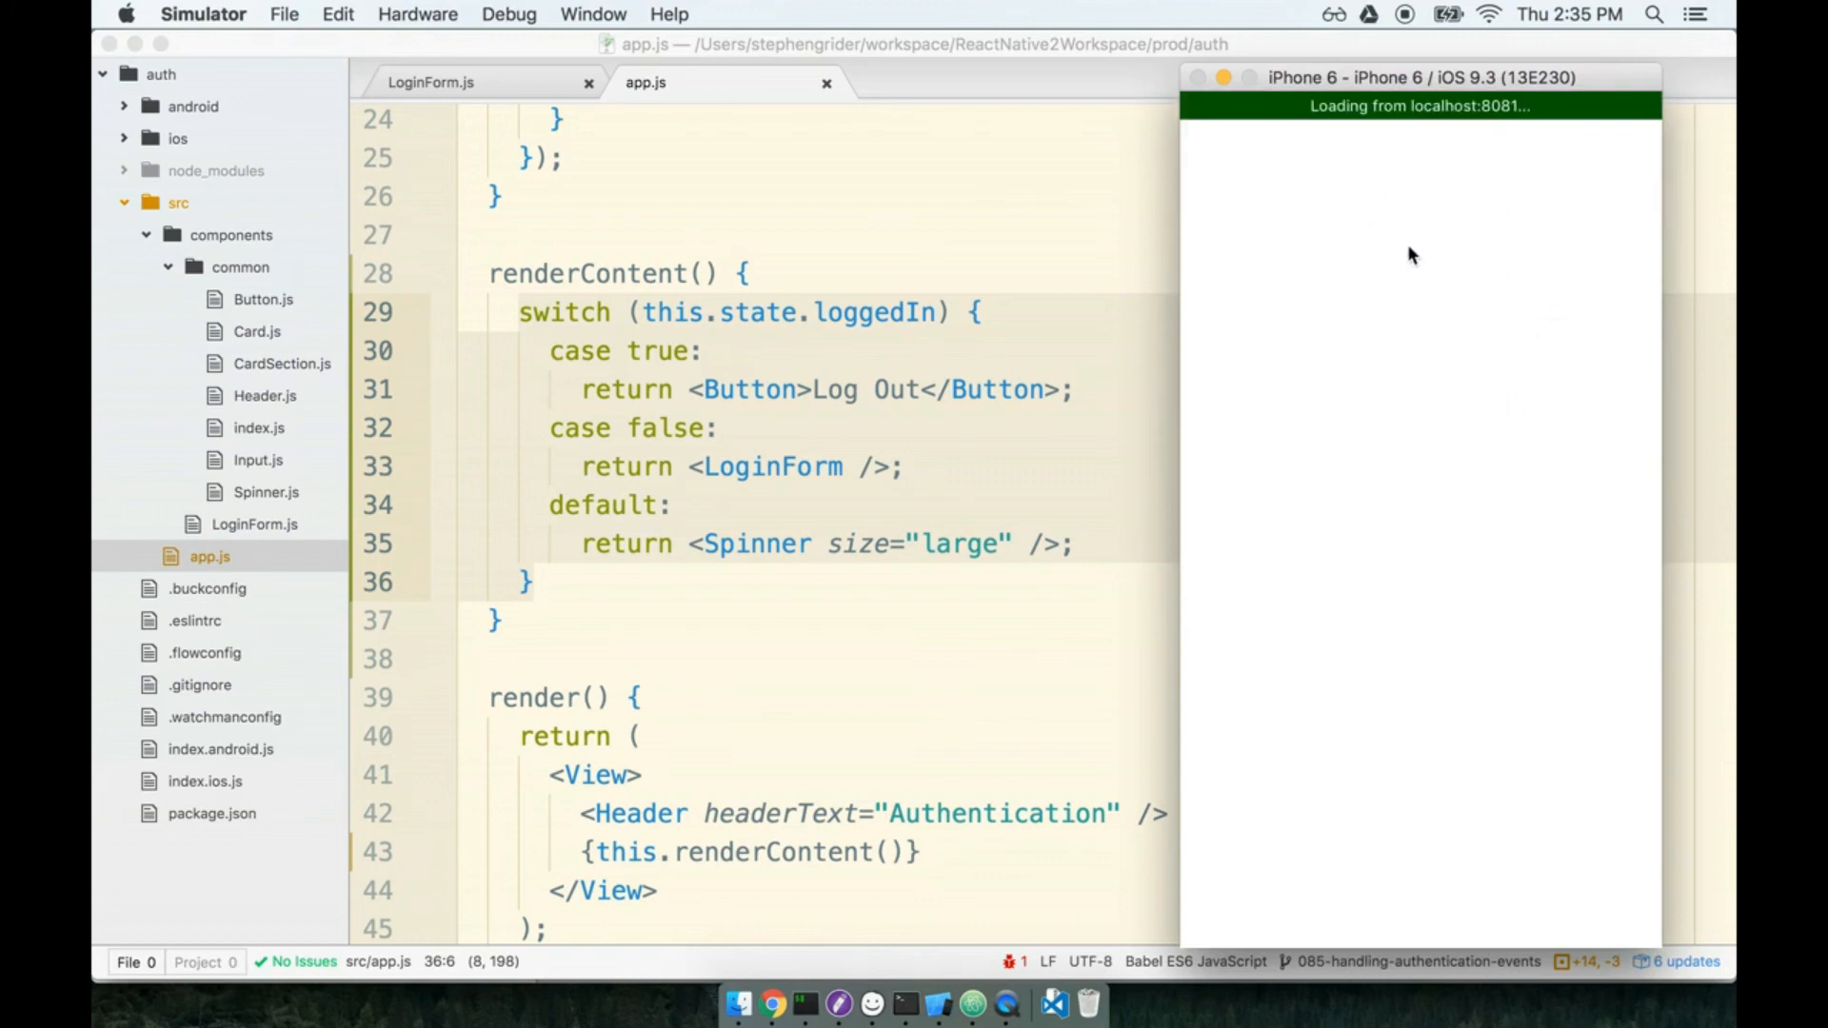
{"action": "mouse_move", "coordinate": [1371, 238]}
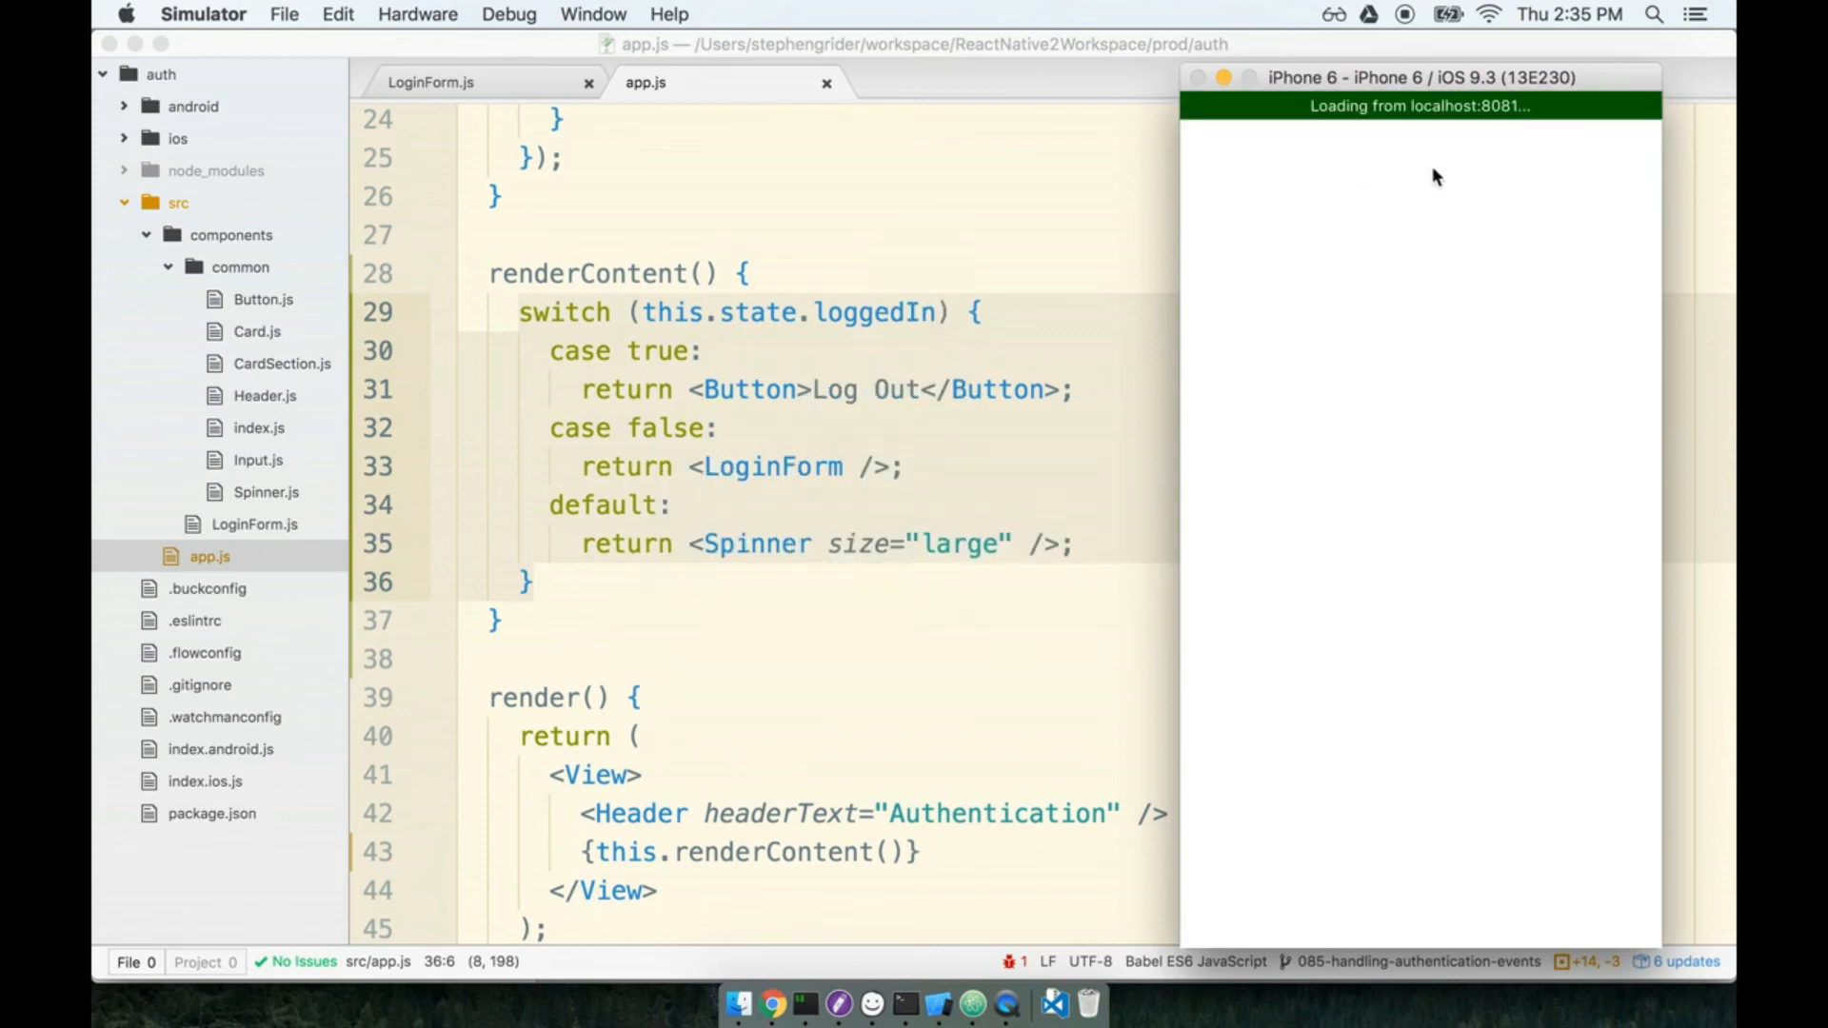
{"action": "mouse_move", "coordinate": [1455, 264]}
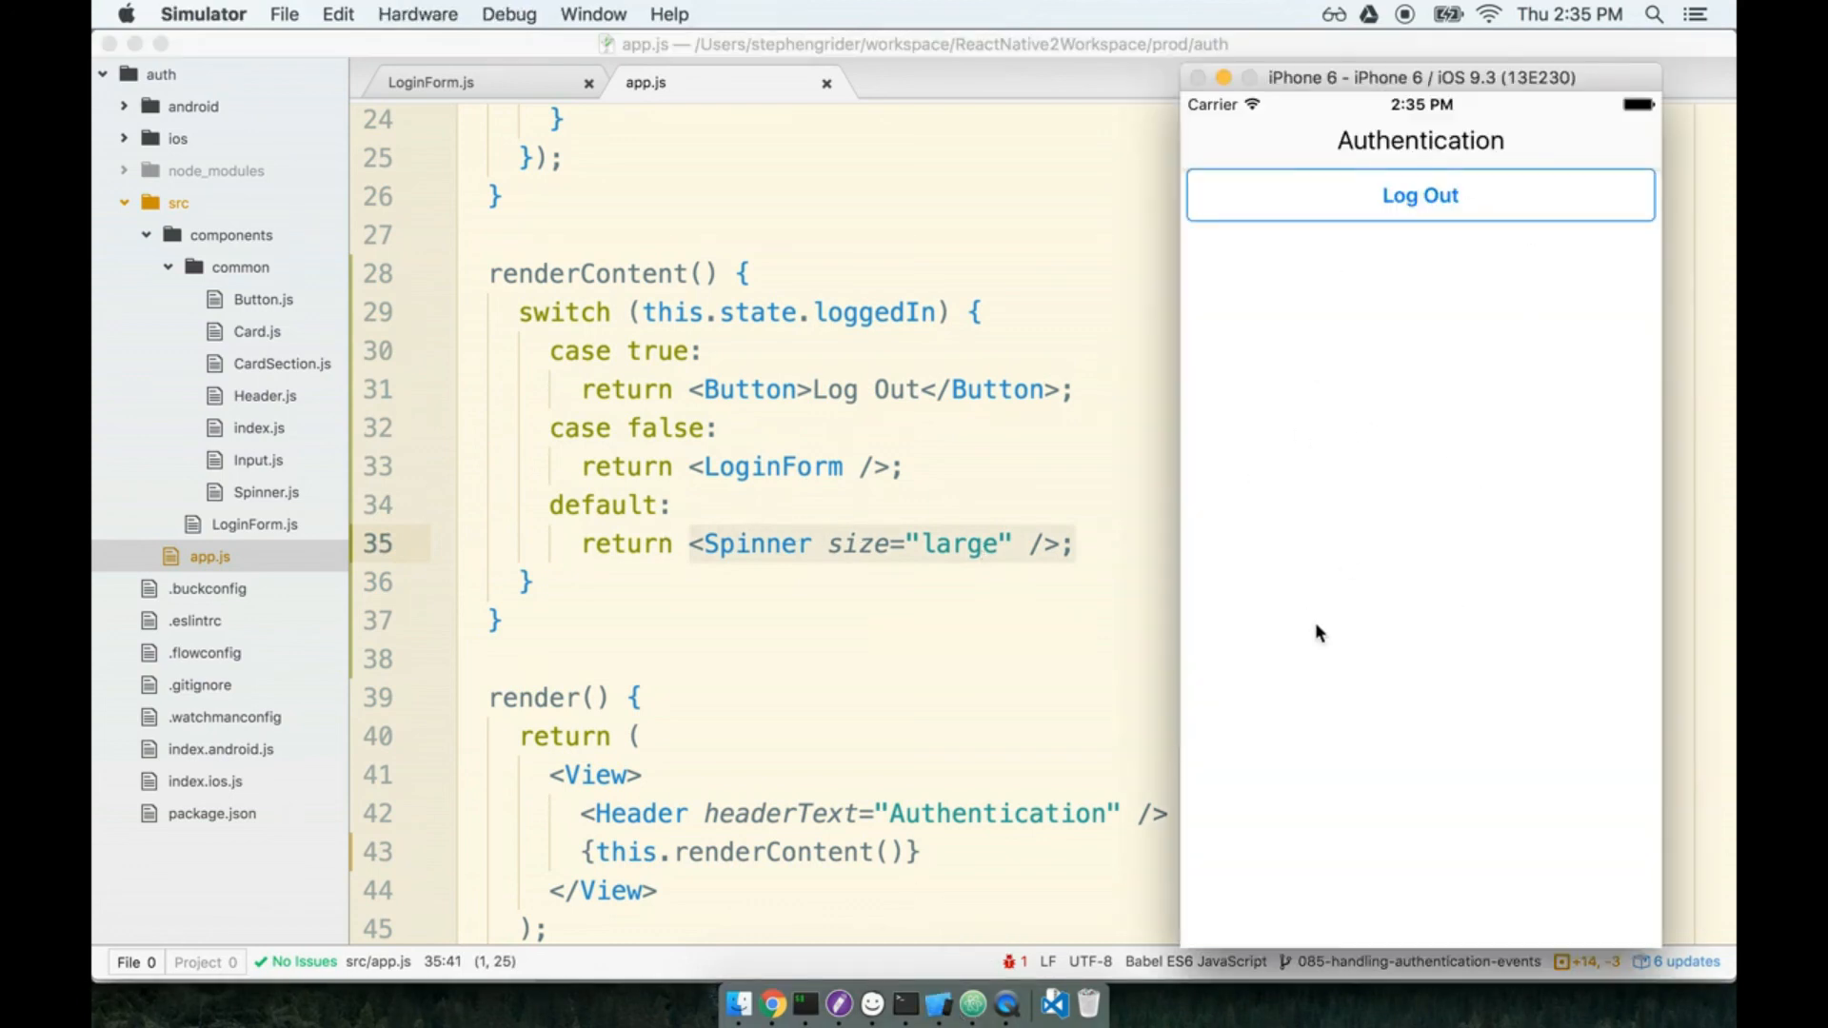
{"action": "mouse_move", "coordinate": [1498, 495]}
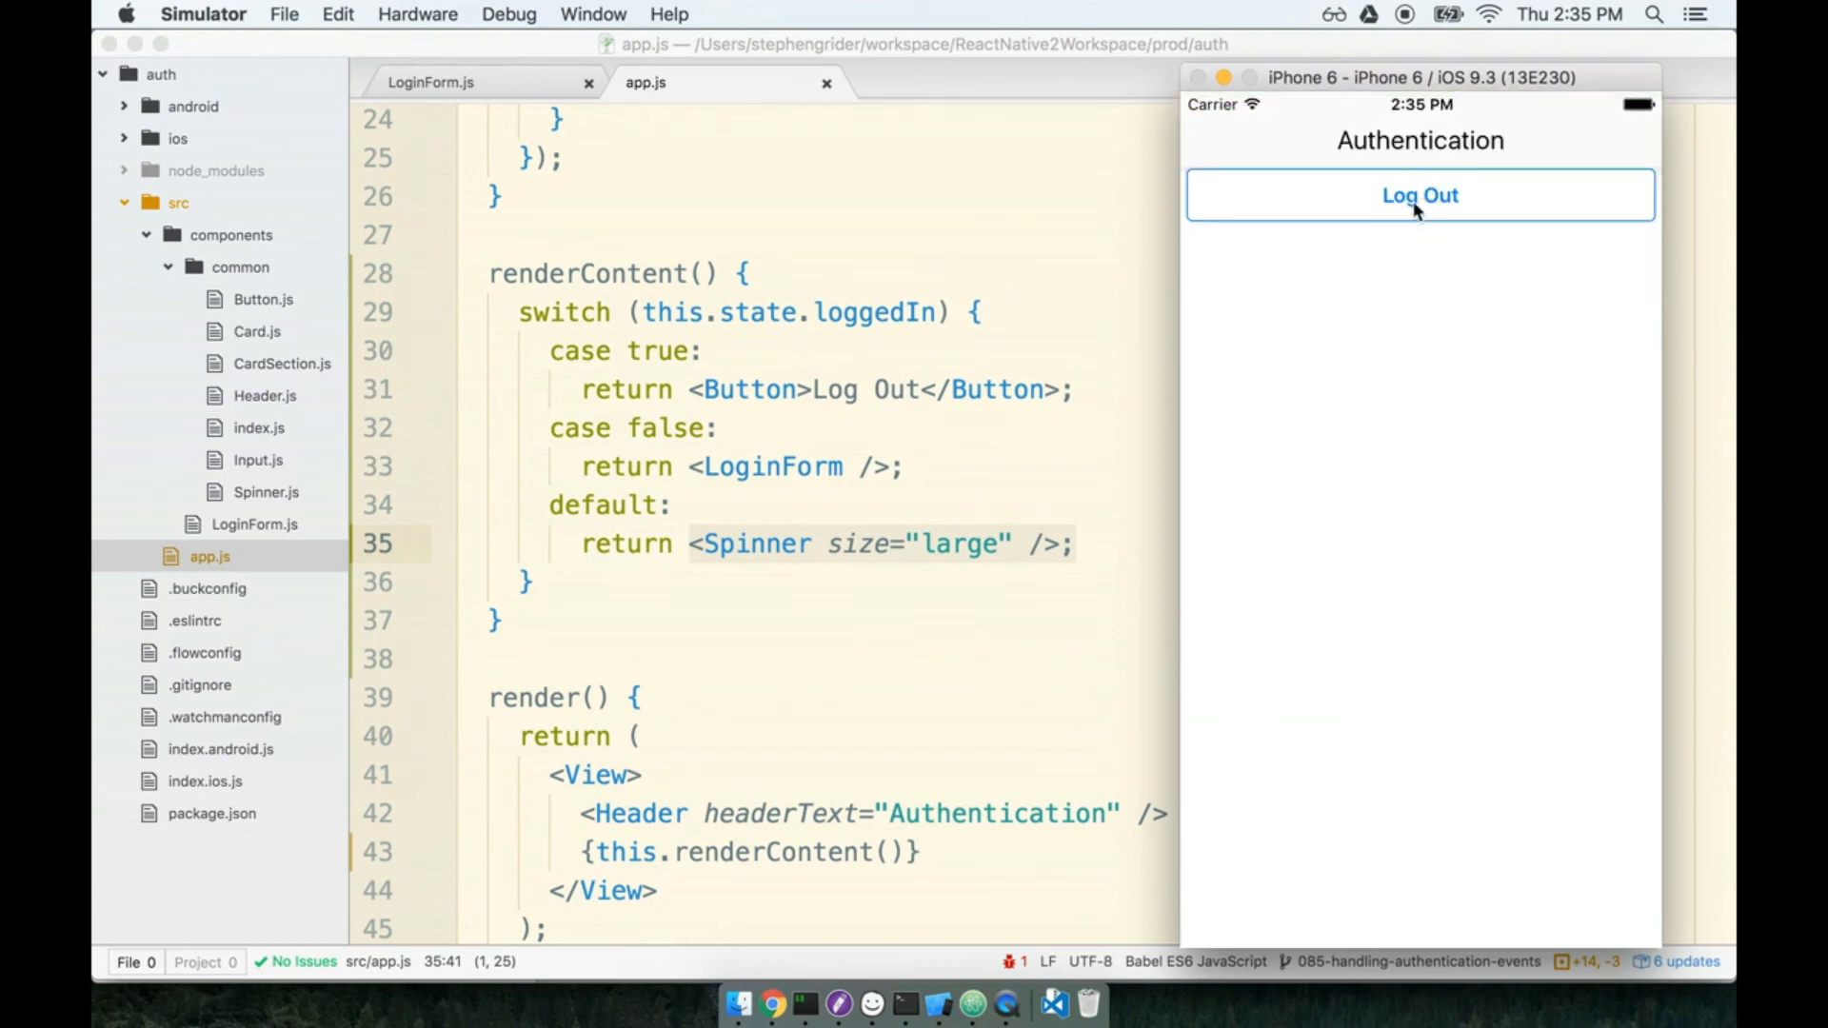
{"action": "mouse_move", "coordinate": [1436, 518]}
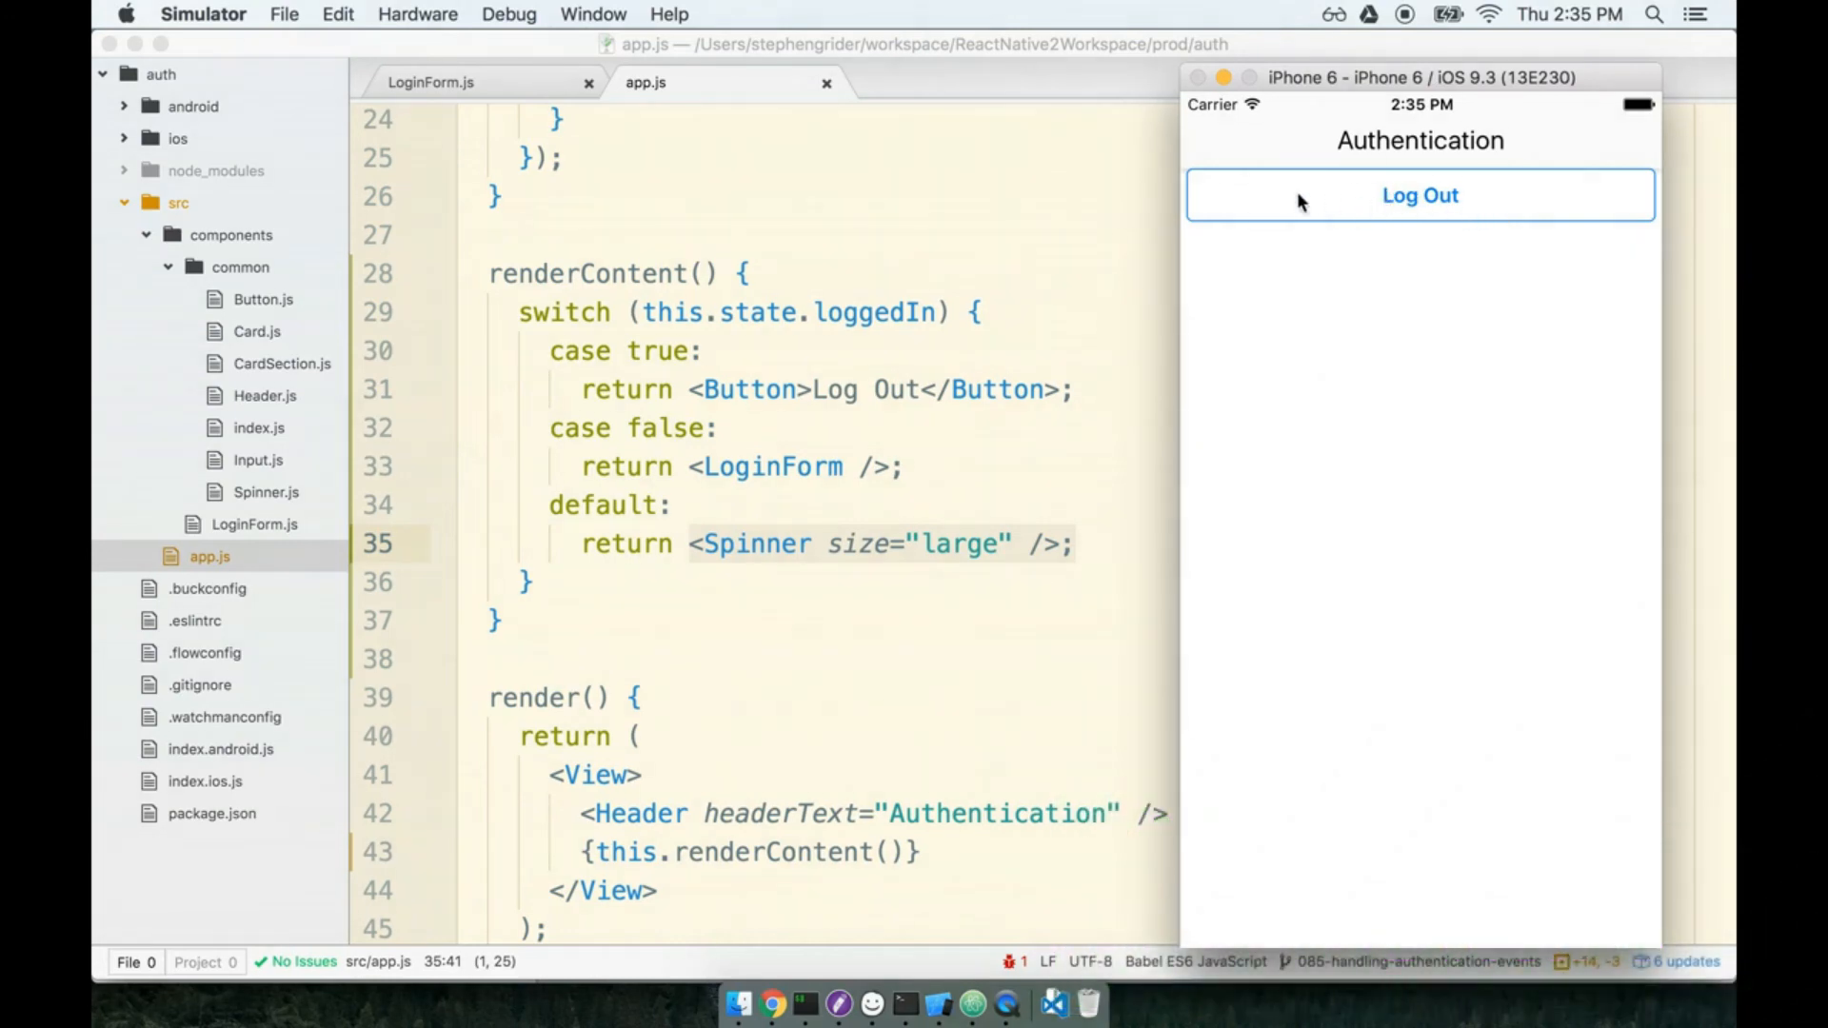
{"action": "left_click", "coordinate": [1421, 194]}
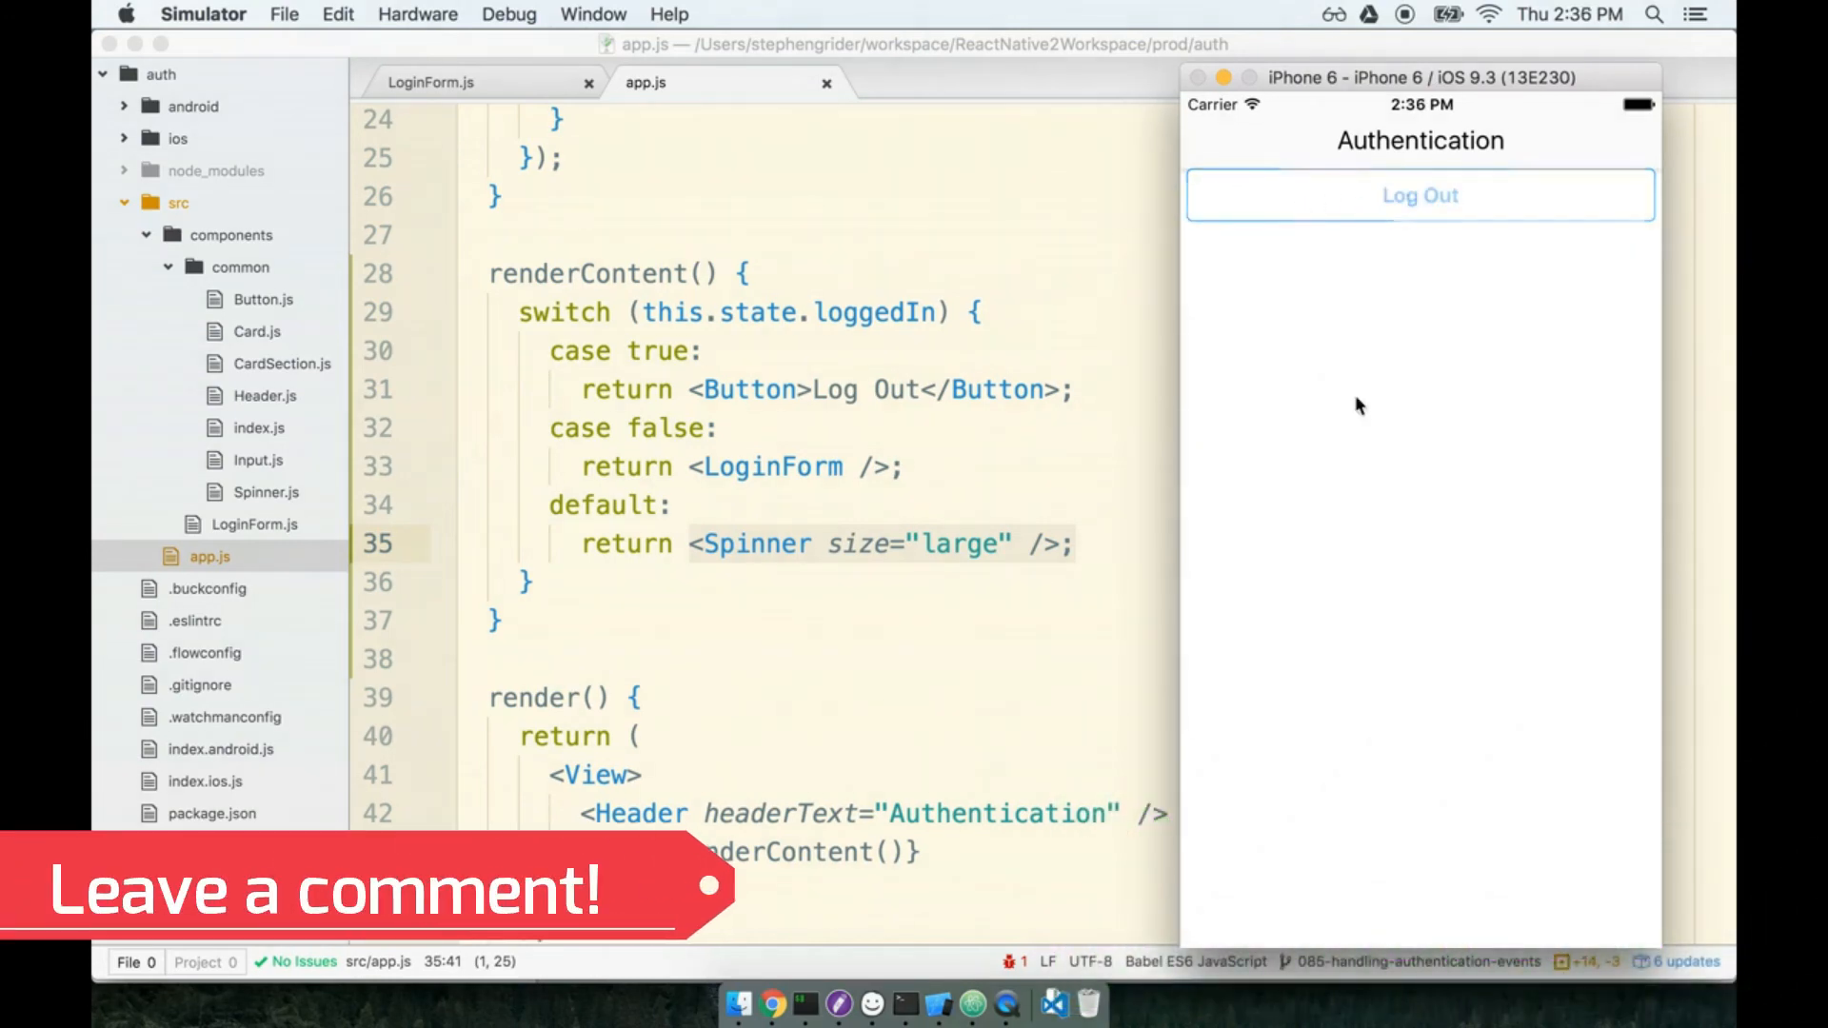